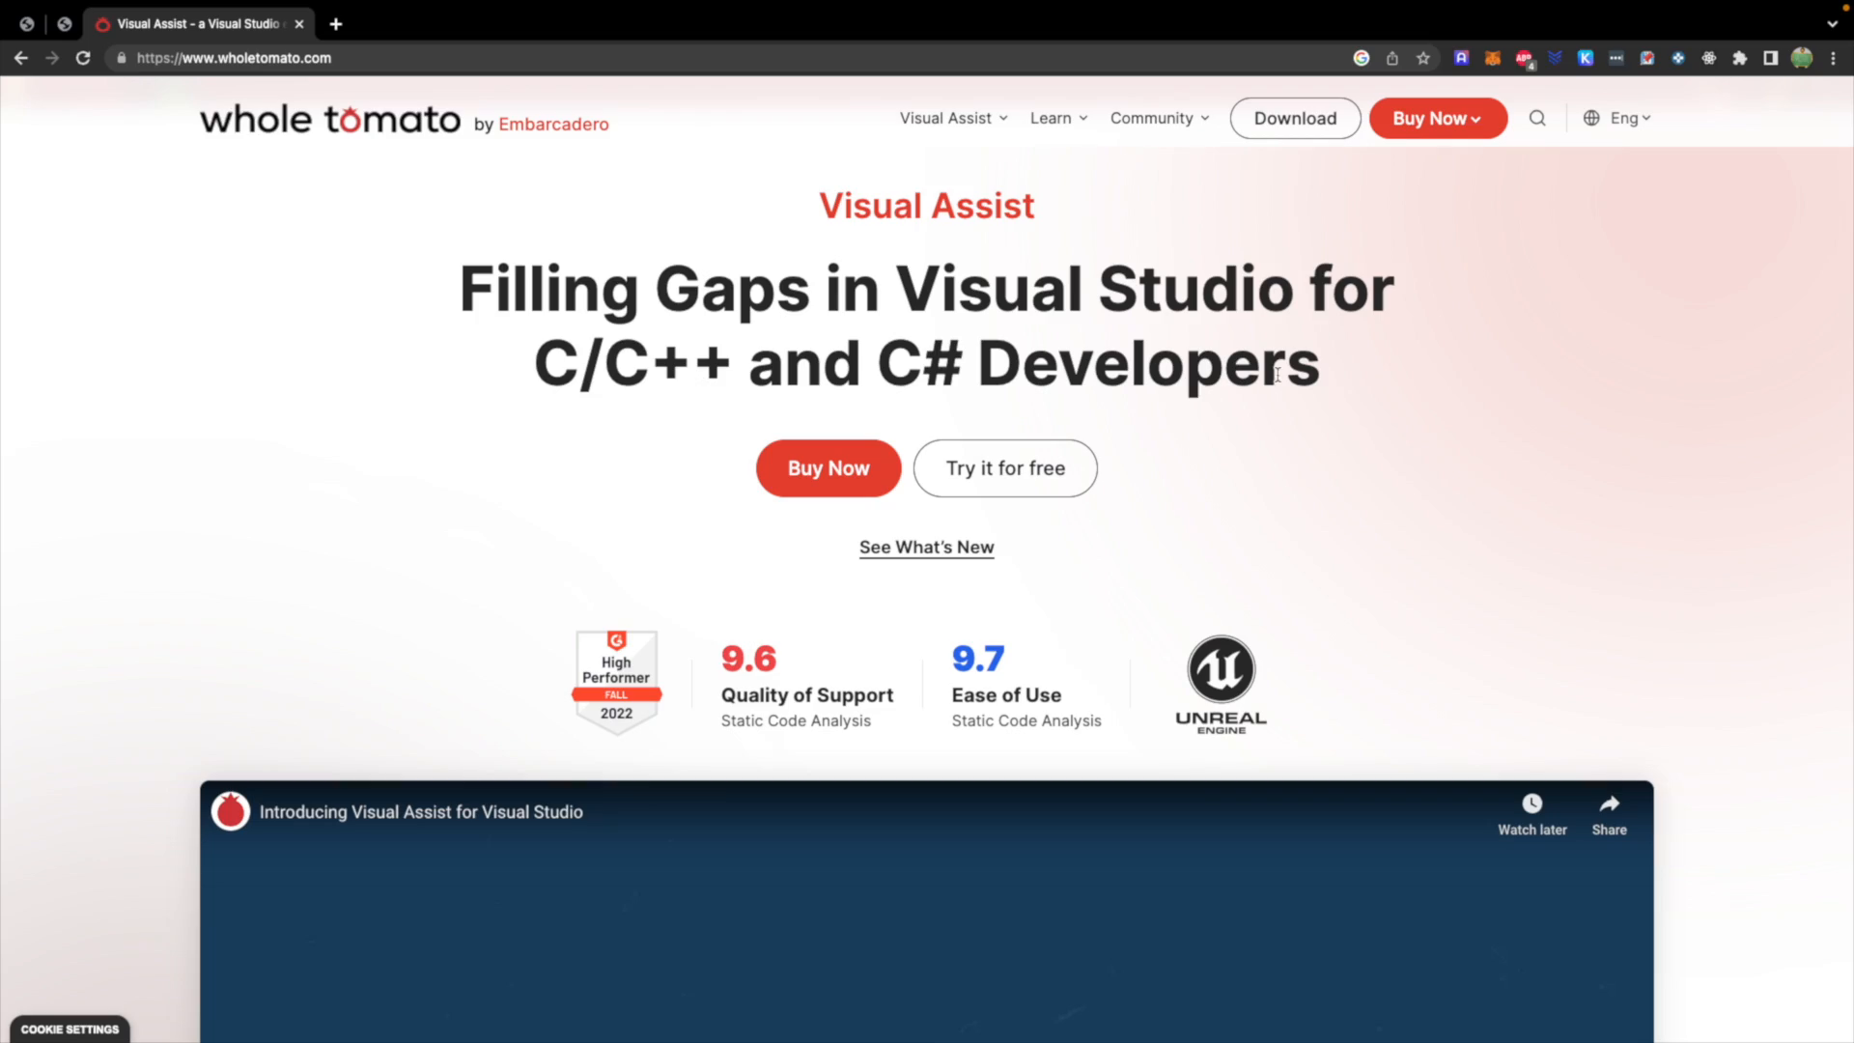
{"action": "mouse_move", "coordinate": [1570, 499]}
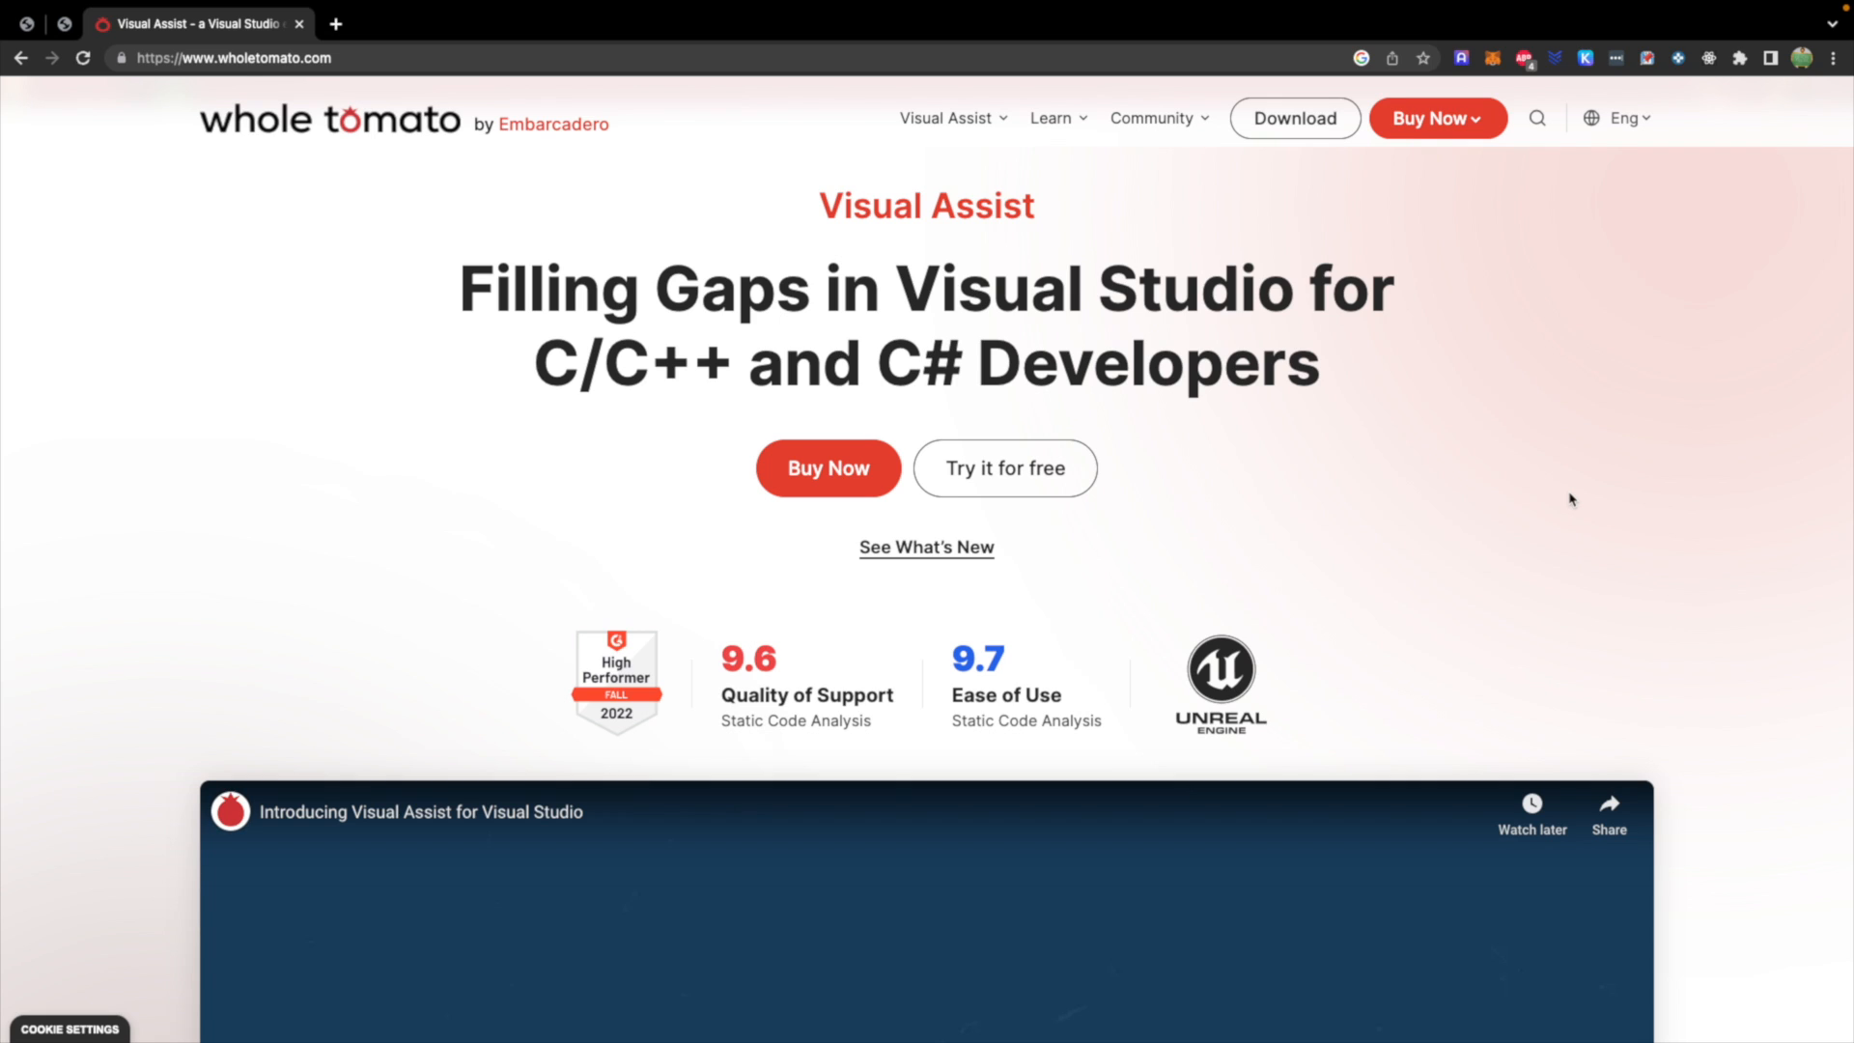
{"action": "mouse_move", "coordinate": [599, 402]}
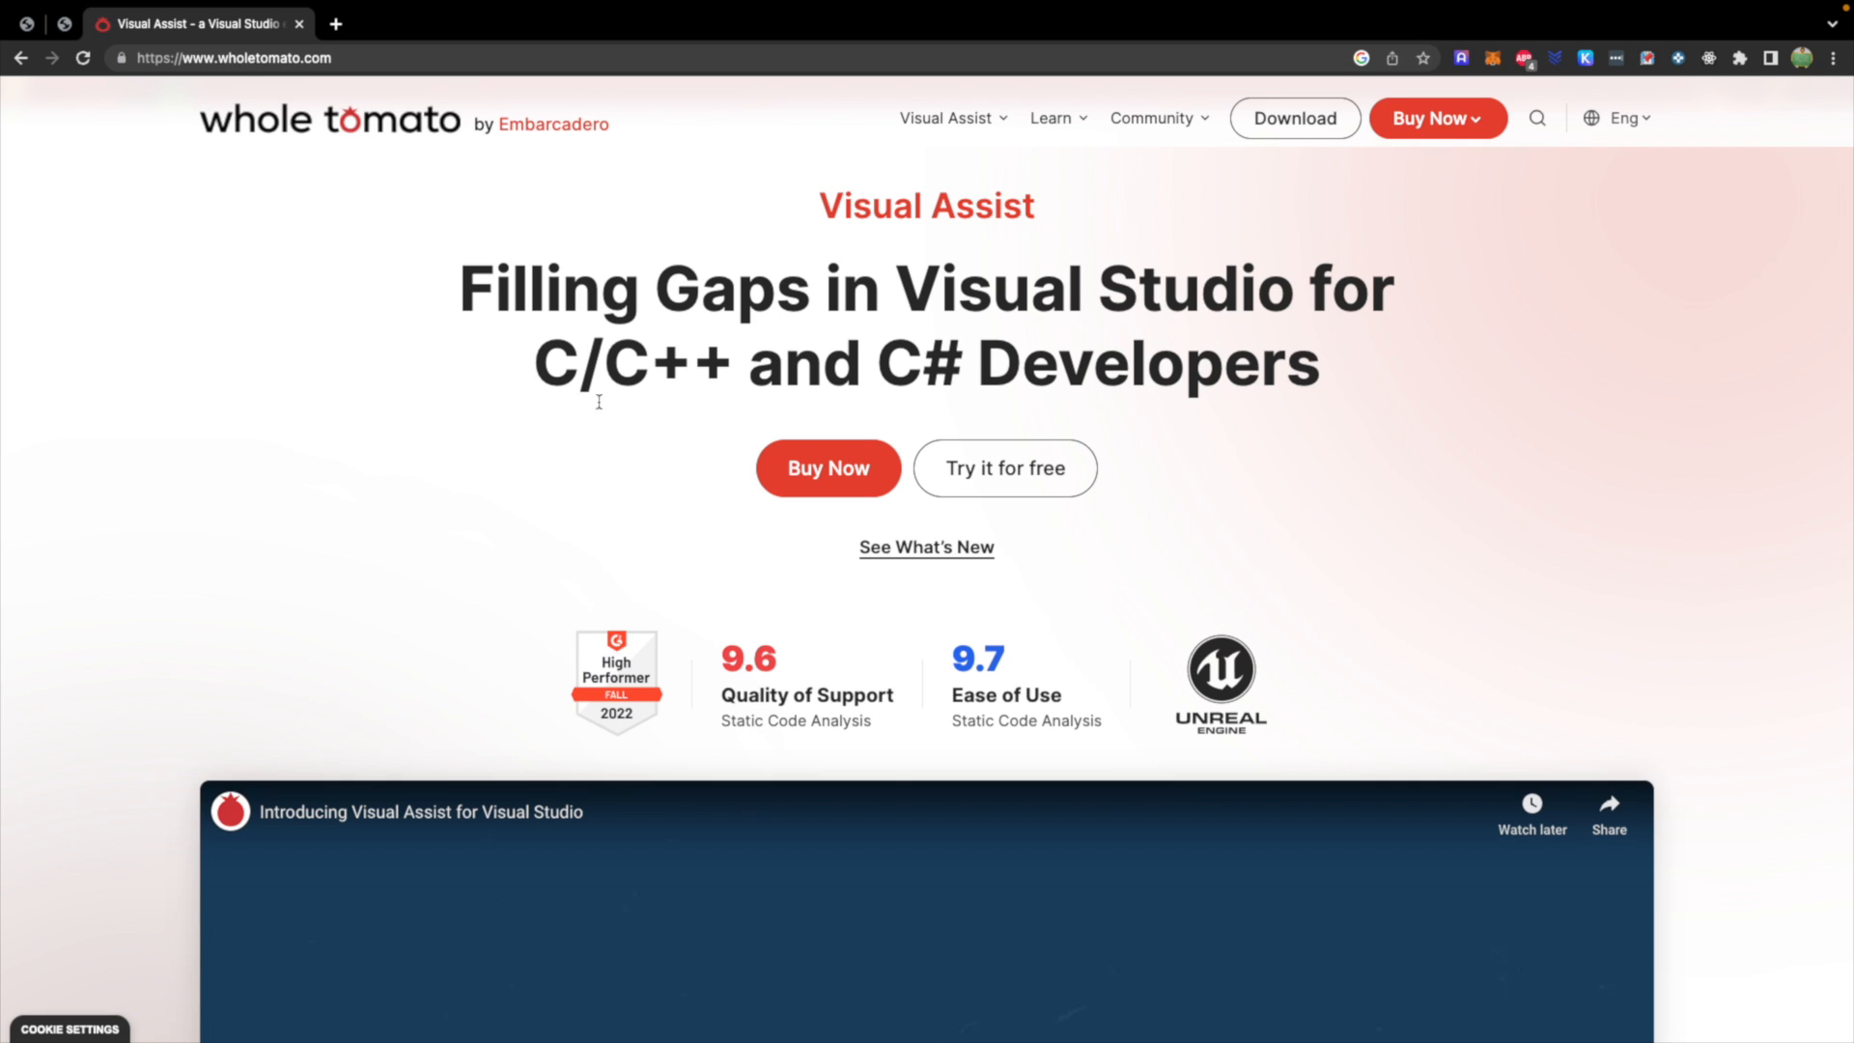
{"action": "mouse_move", "coordinate": [1648, 498]}
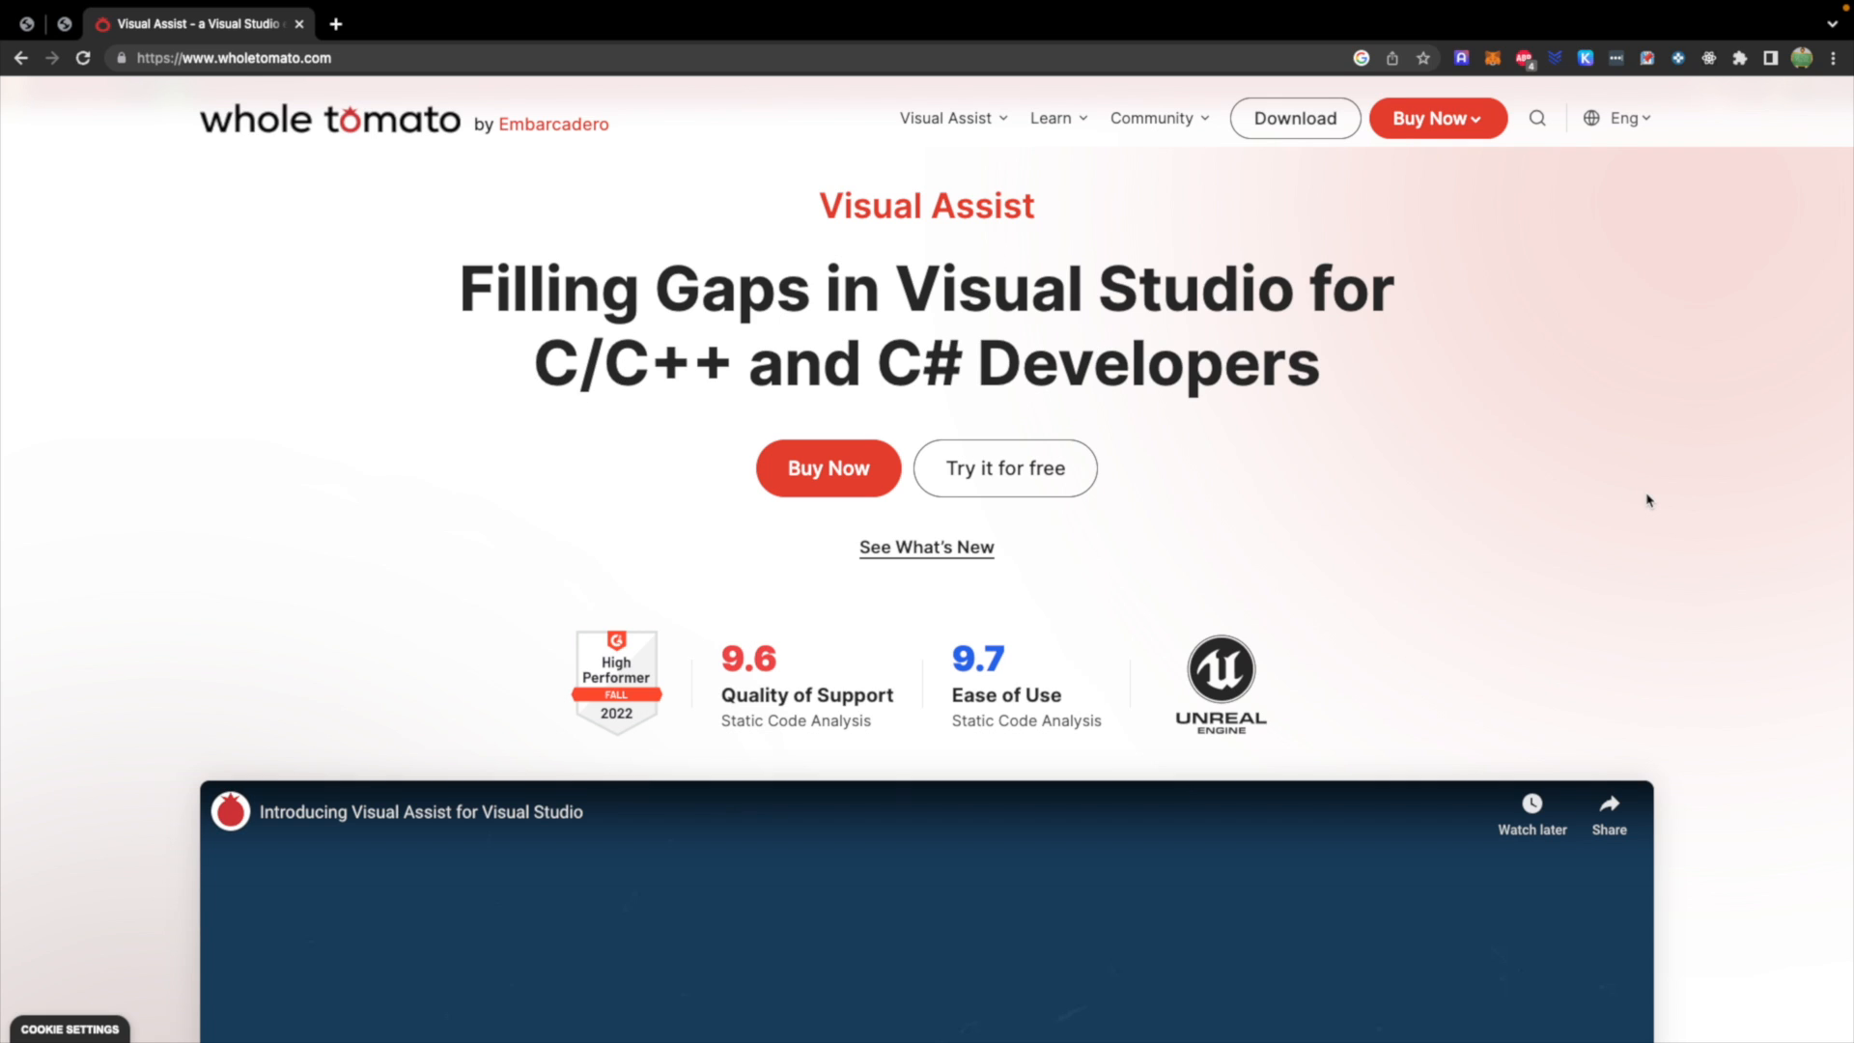
{"action": "mouse_move", "coordinate": [1311, 329]}
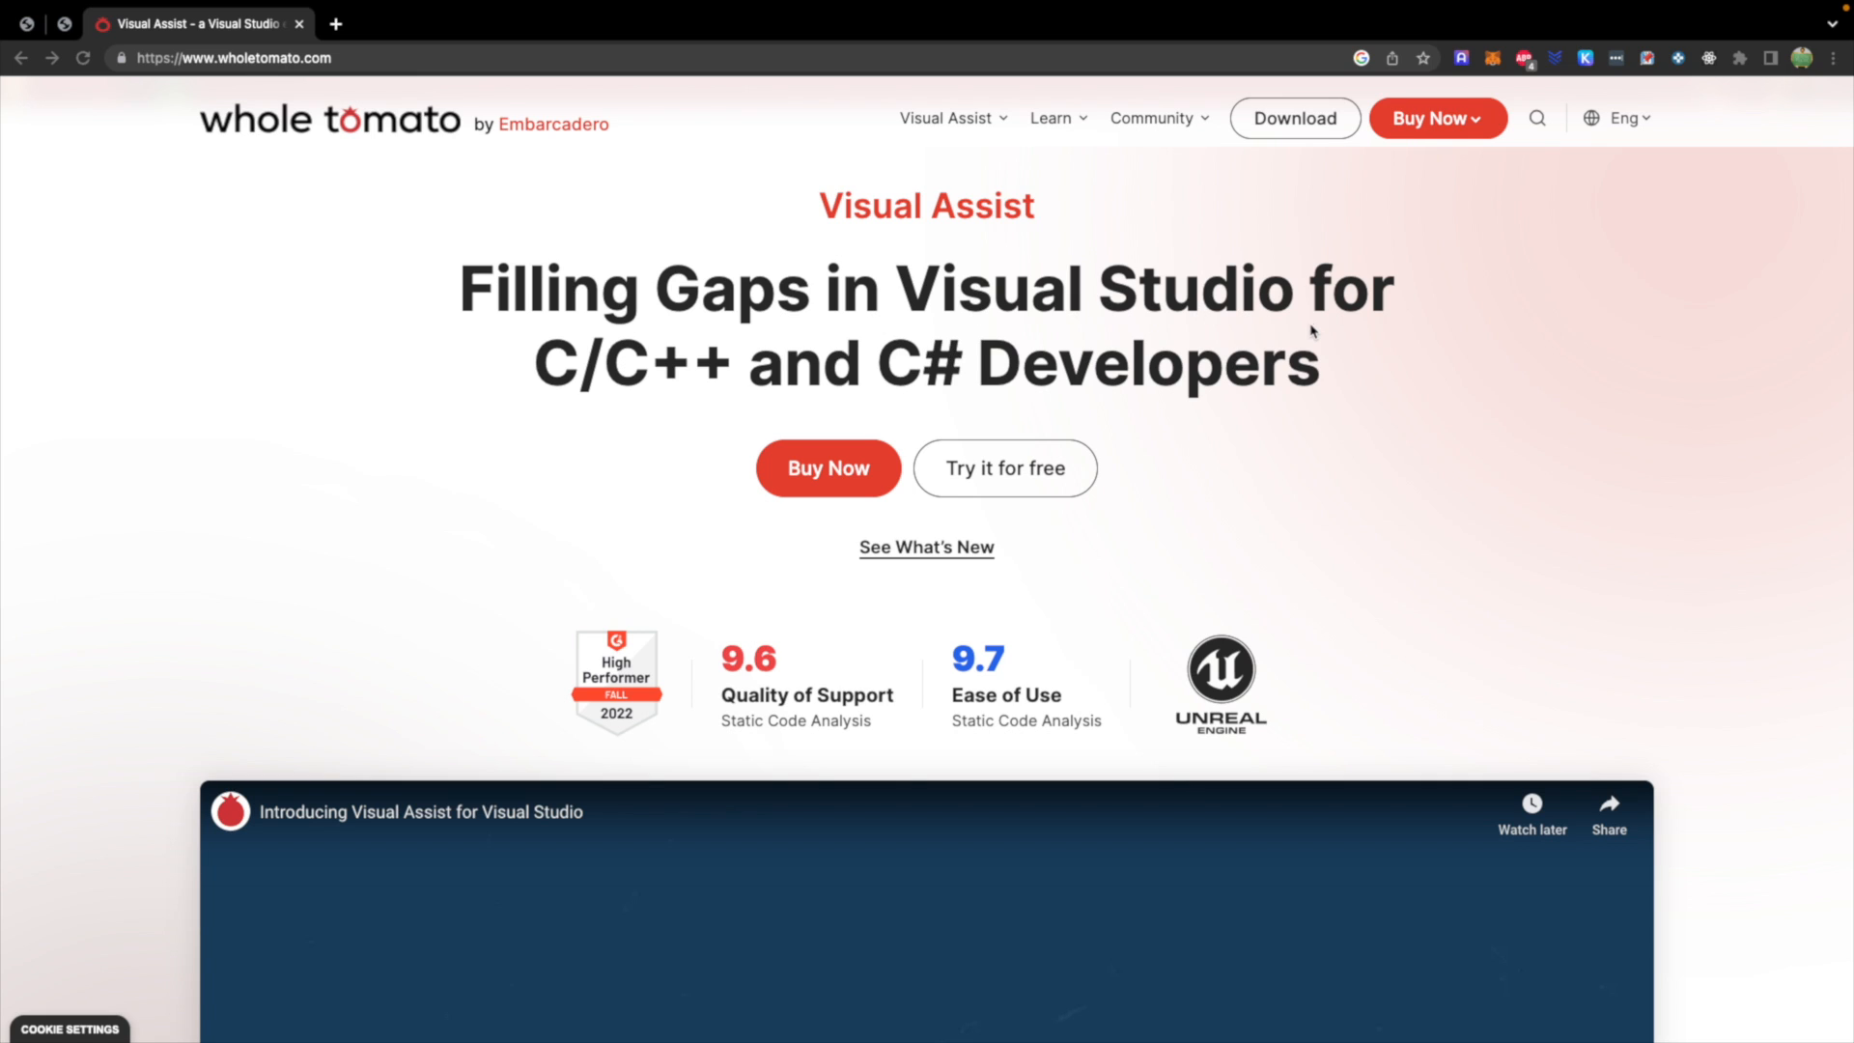
{"action": "mouse_move", "coordinate": [1280, 518]}
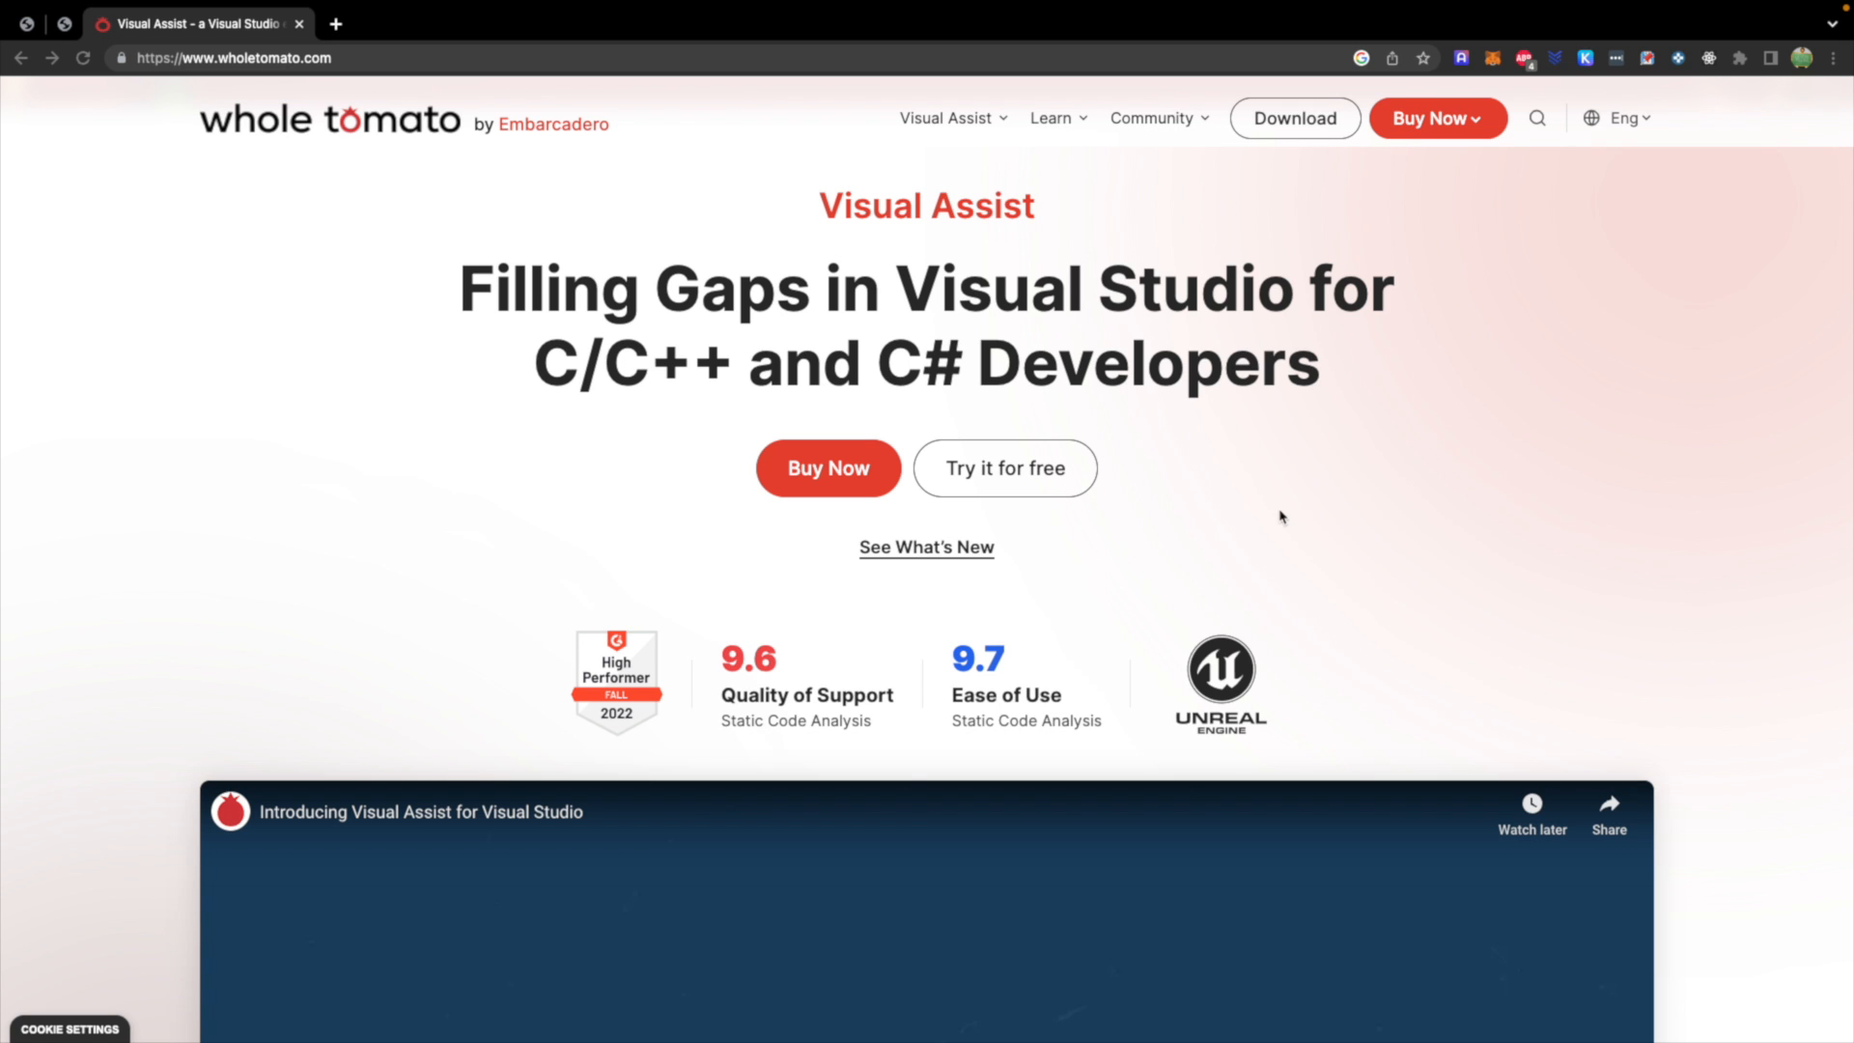
{"action": "mouse_move", "coordinate": [1292, 521]}
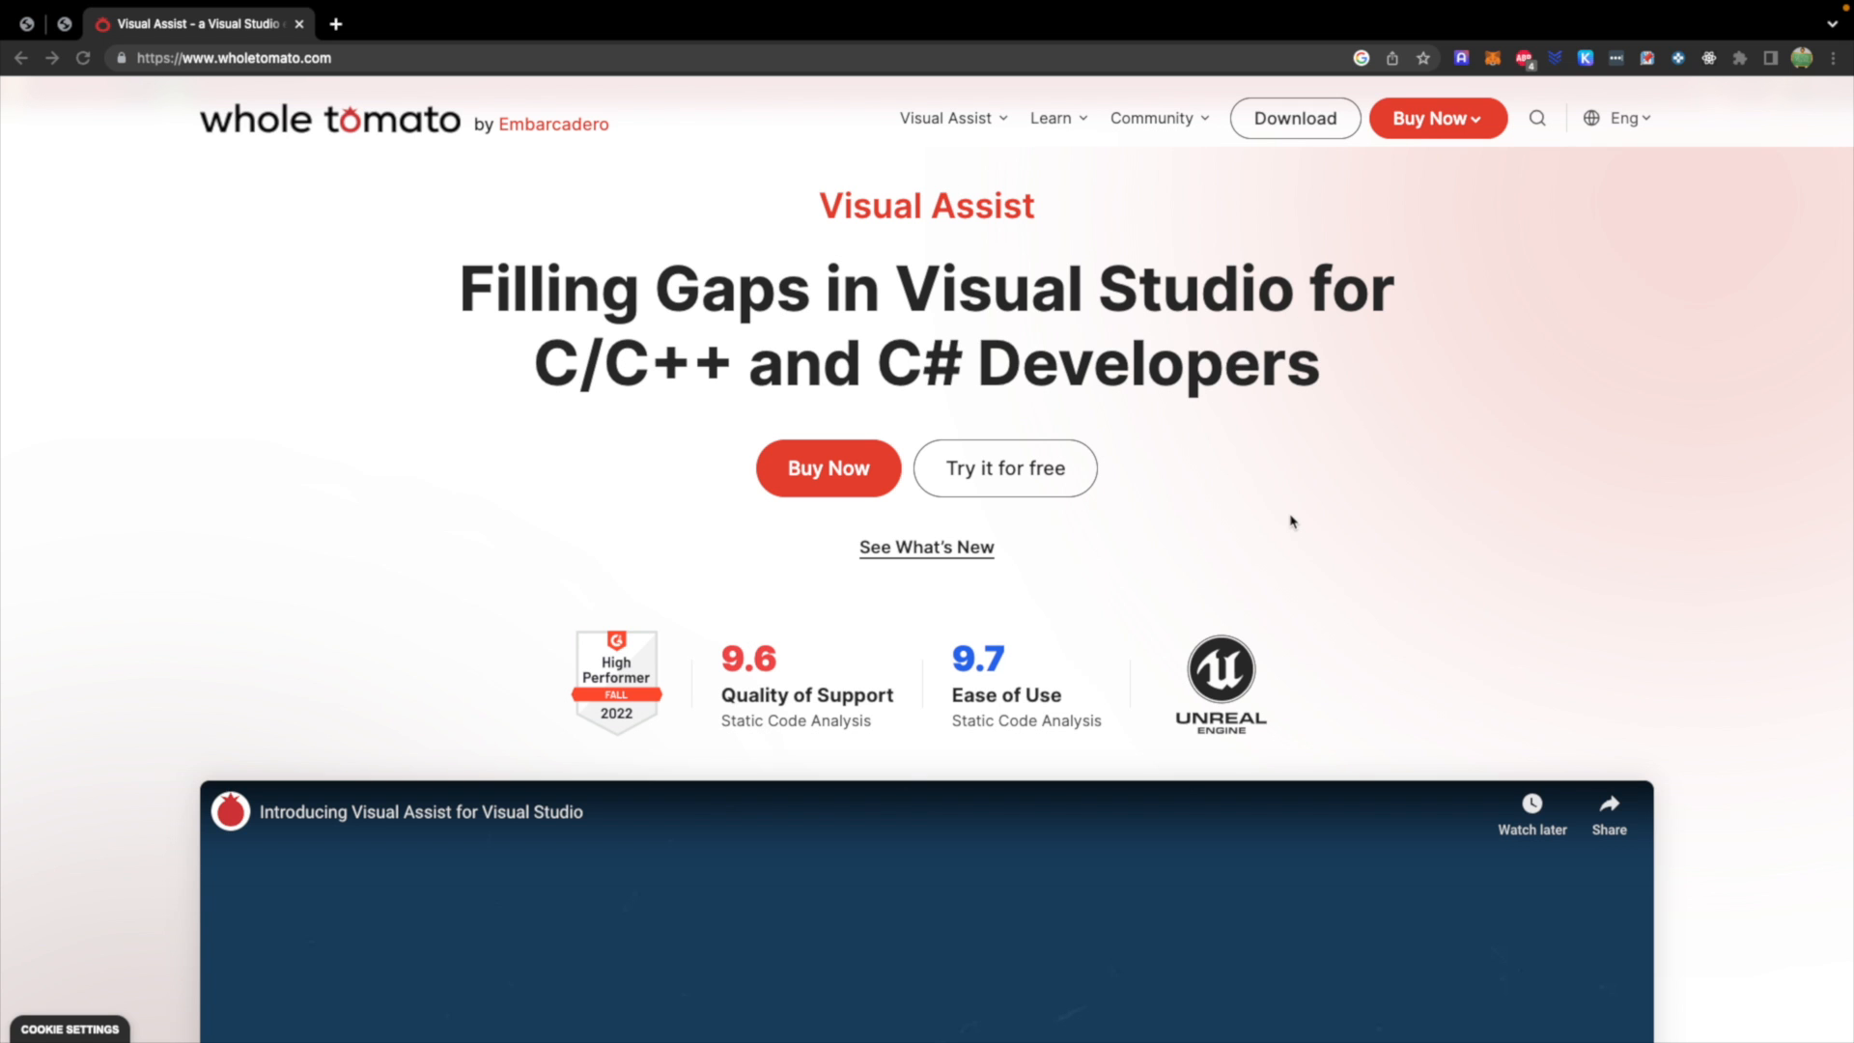
Collapse the playGame function body in YouTube.cpp so main shows below it.
{"action": "key", "text": "alt+tab"}
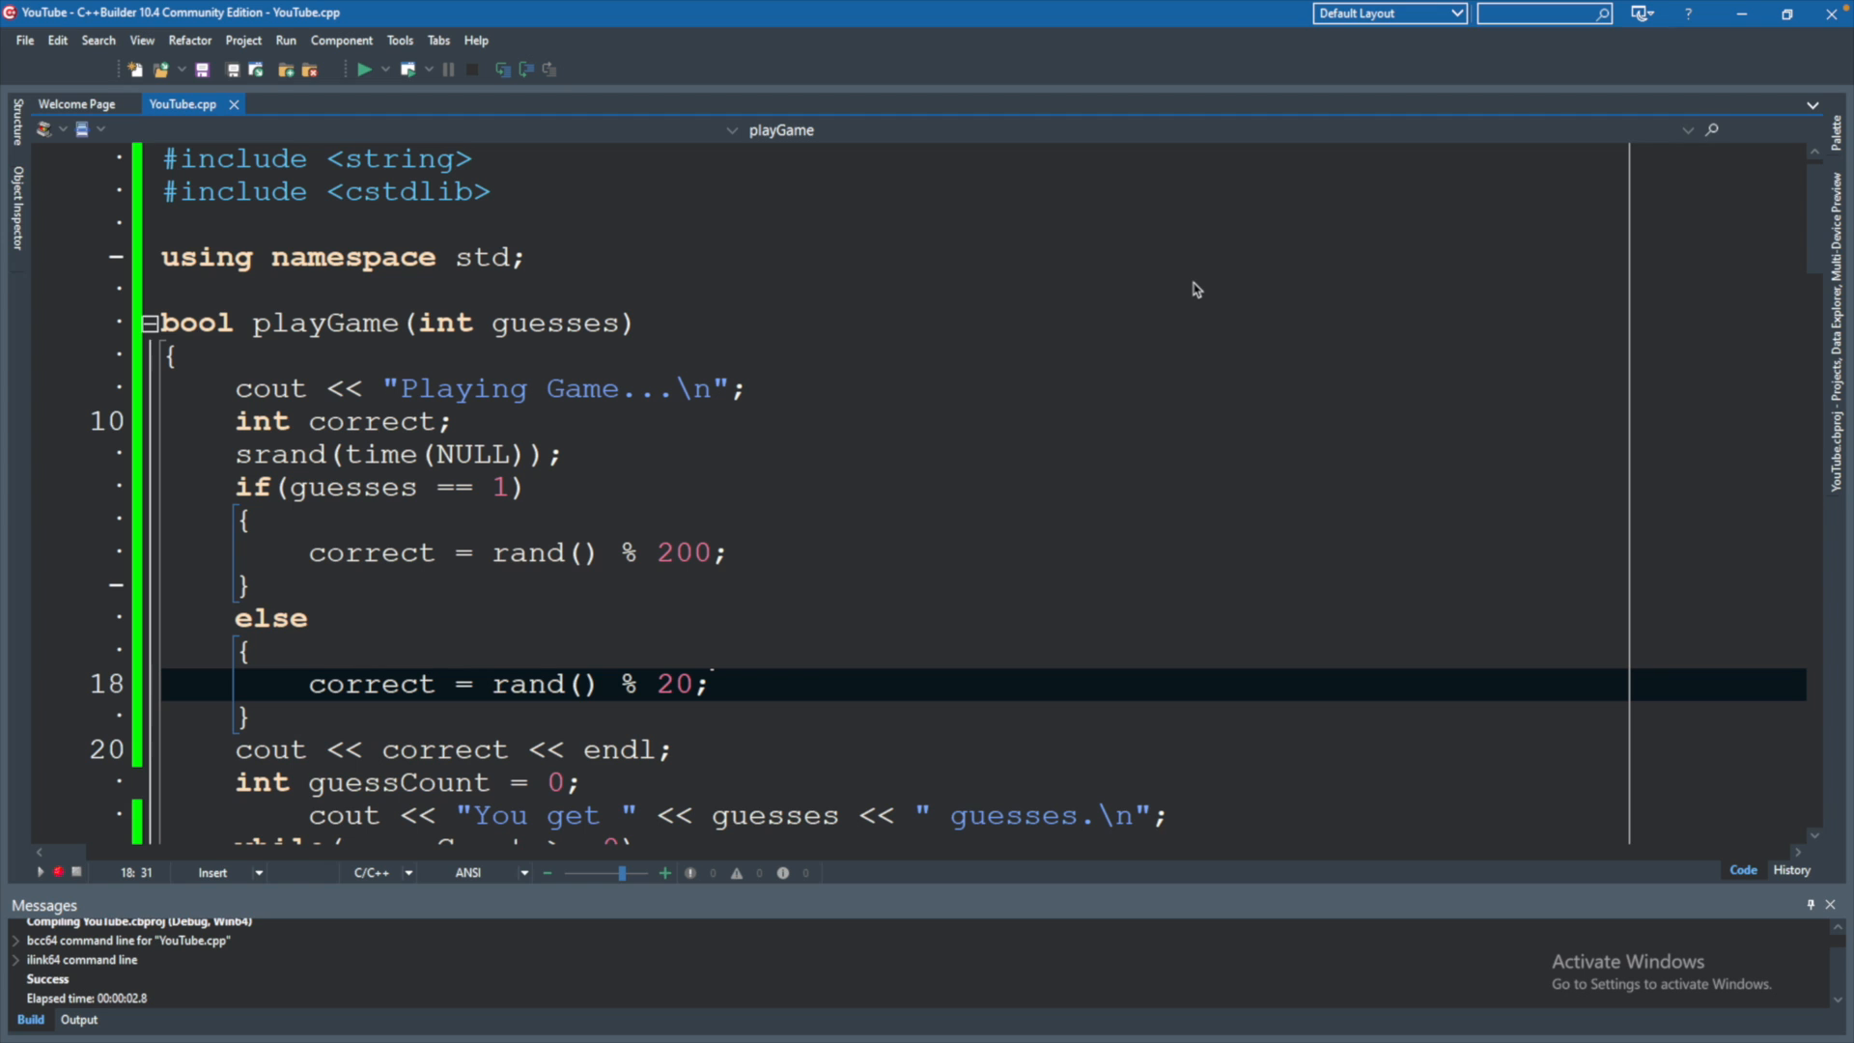
{"action": "mouse_move", "coordinate": [1157, 718]}
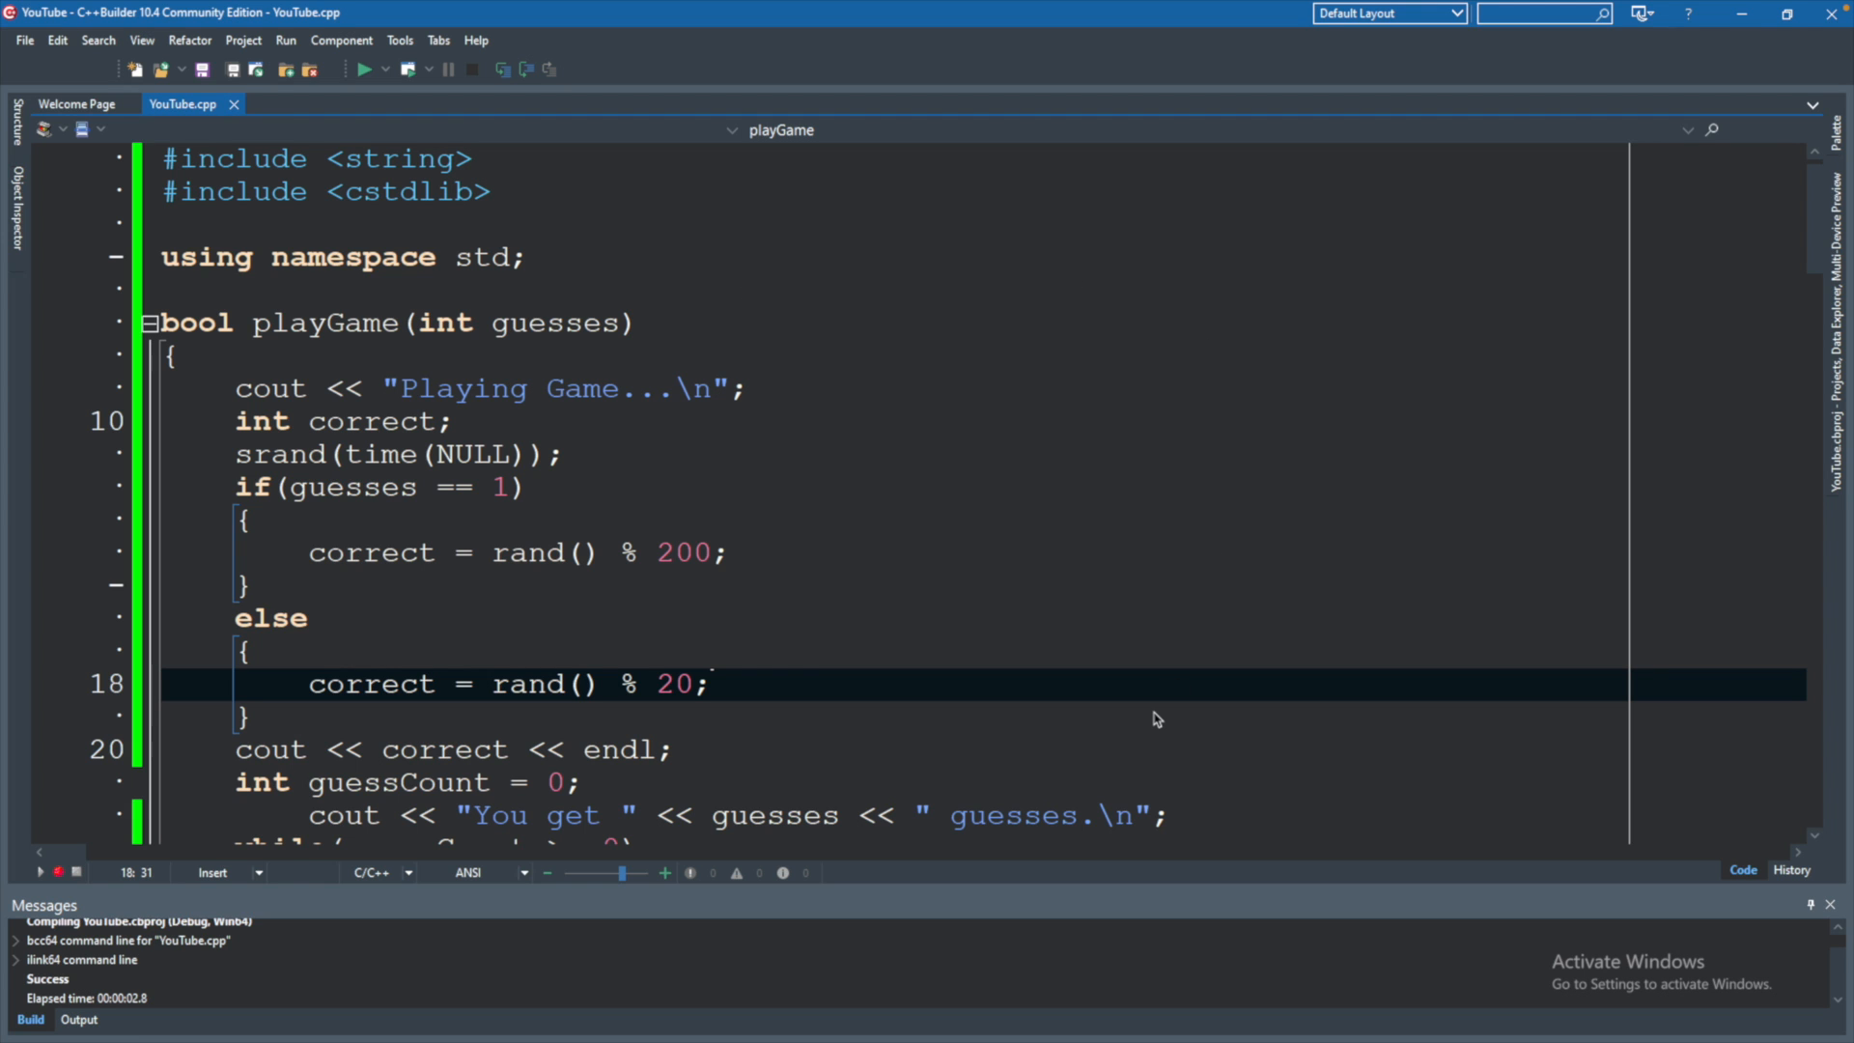
{"action": "left_click", "coordinate": [1151, 616]}
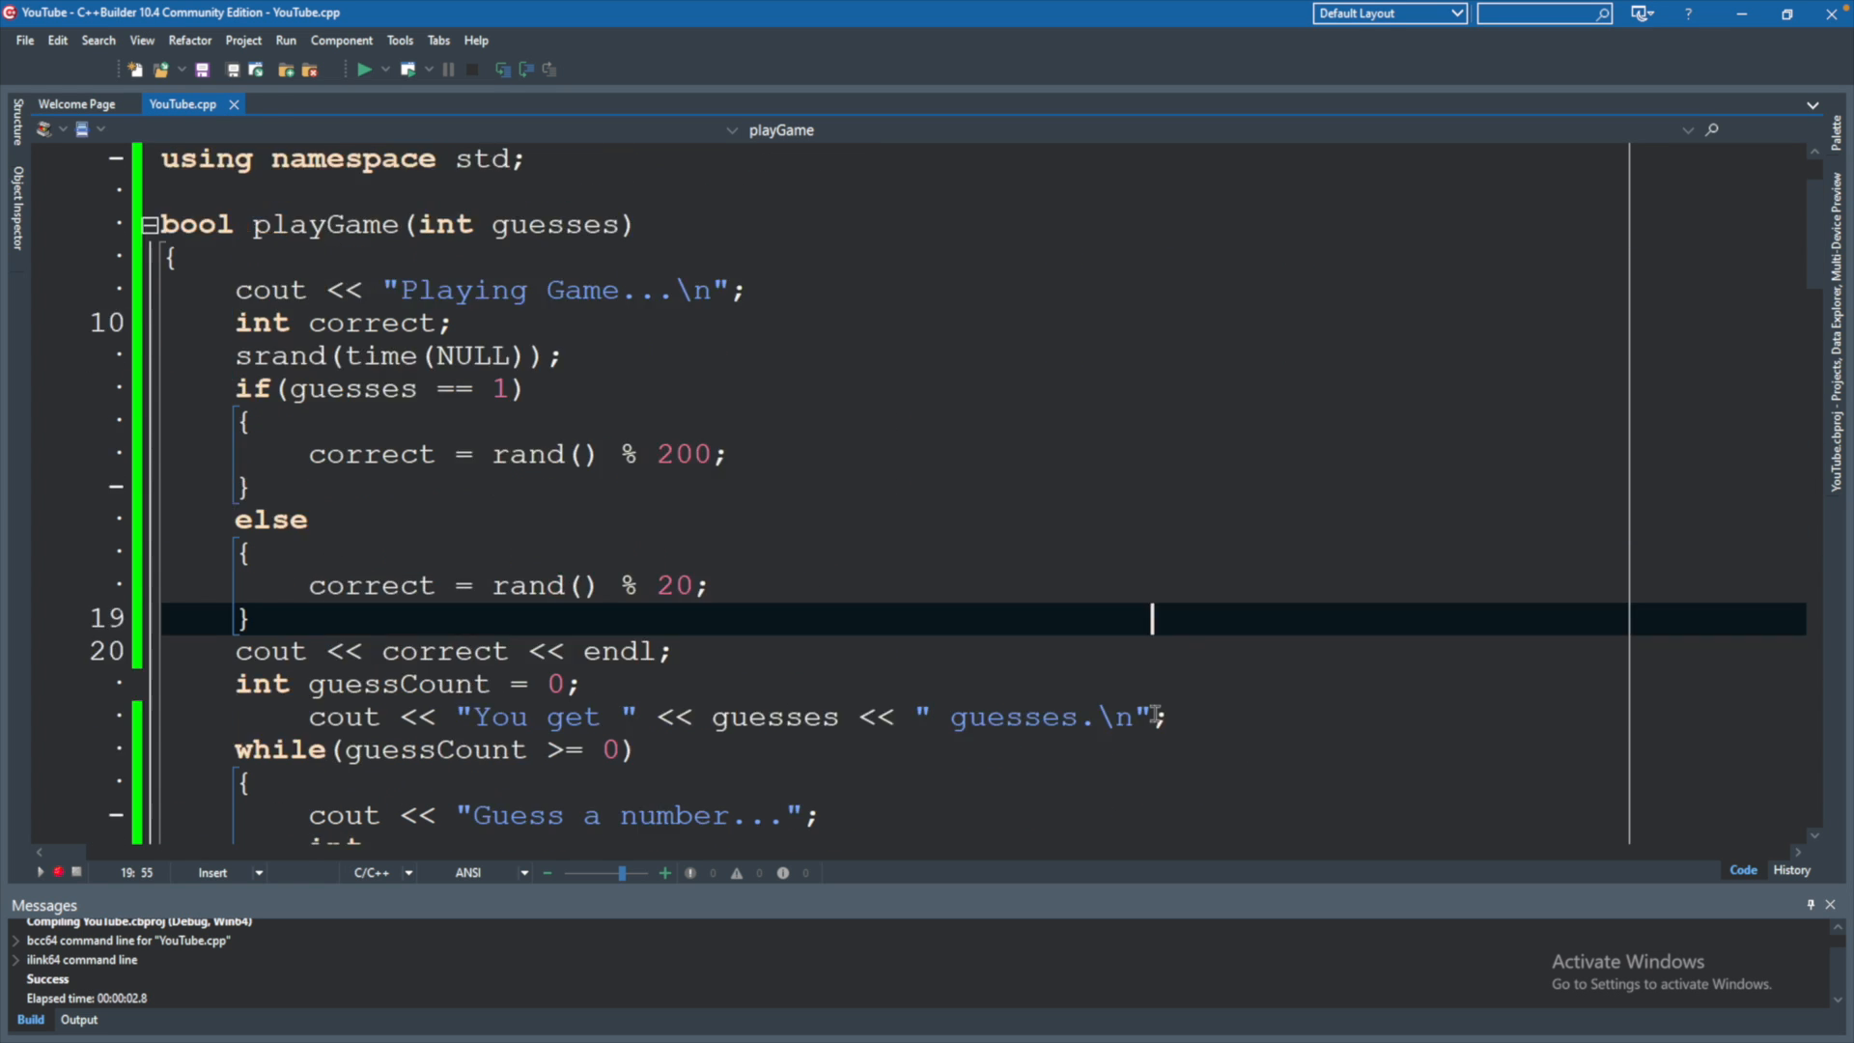
{"action": "scroll", "scroll_direction": "up", "scroll_amount": 3}
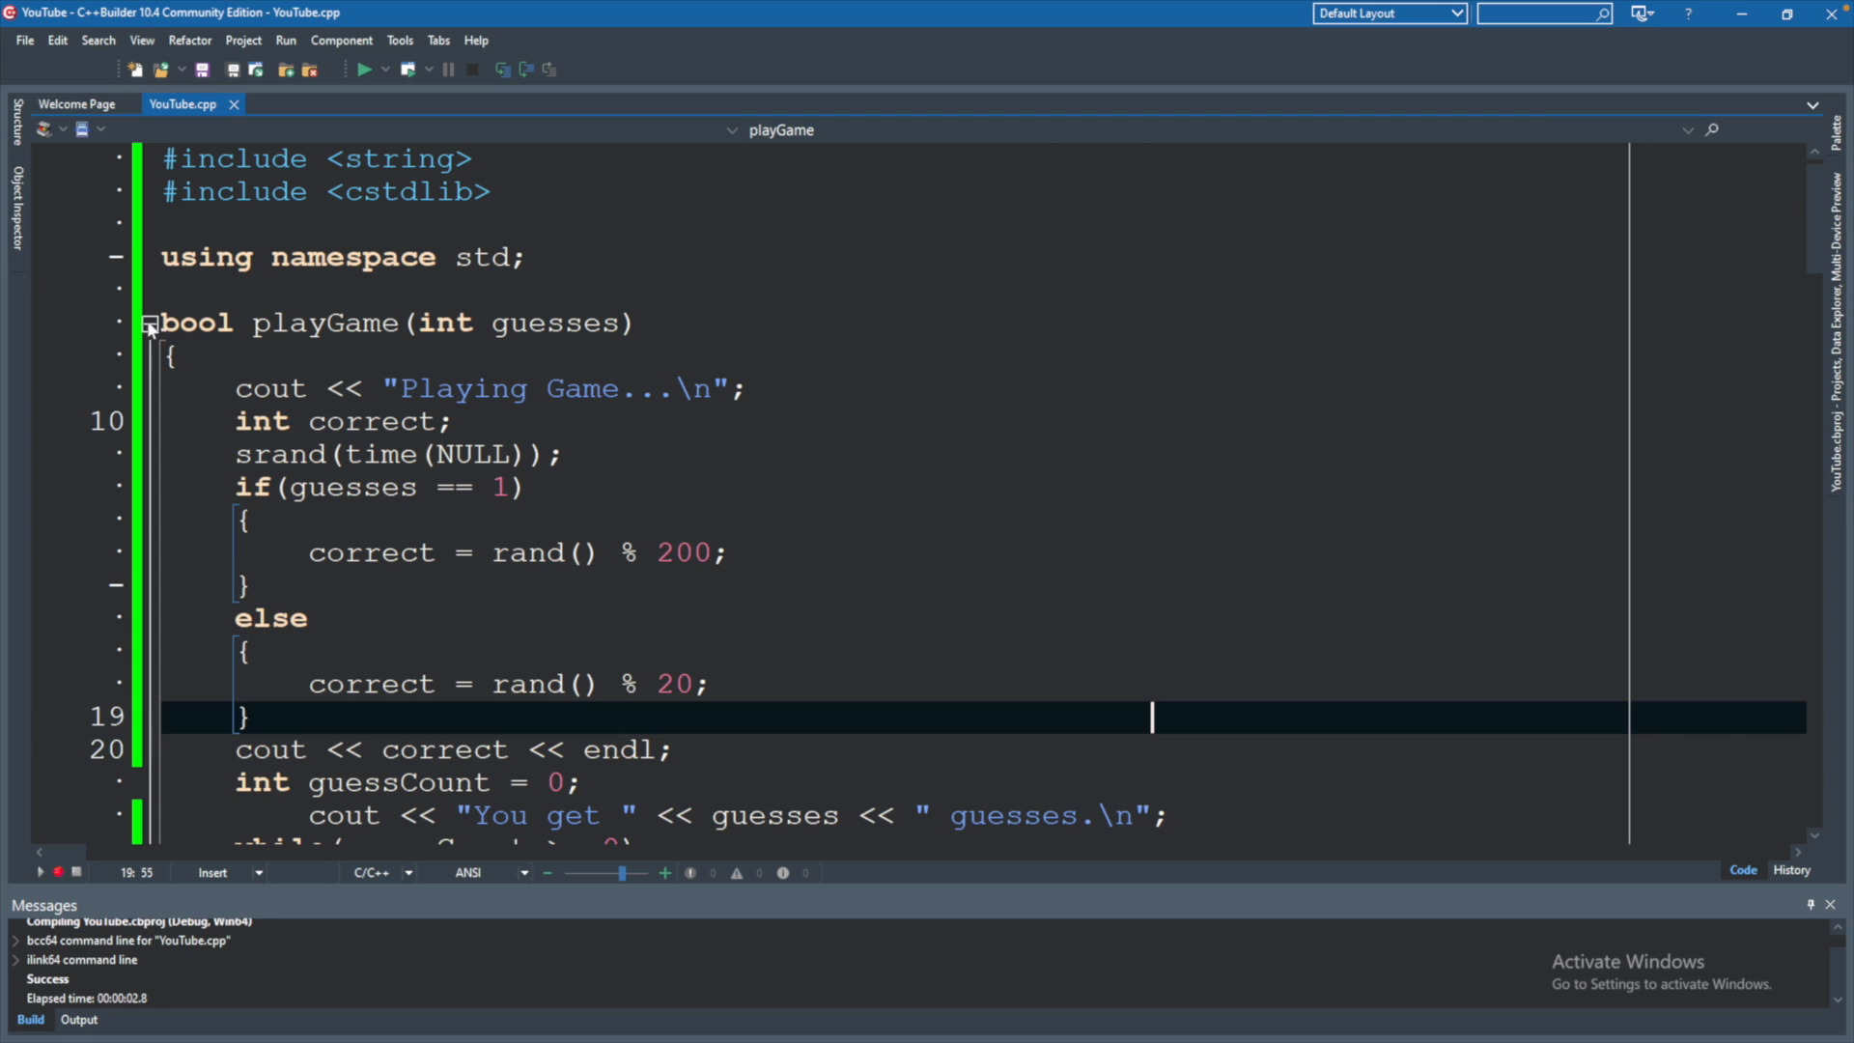
{"action": "left_click", "coordinate": [147, 325]}
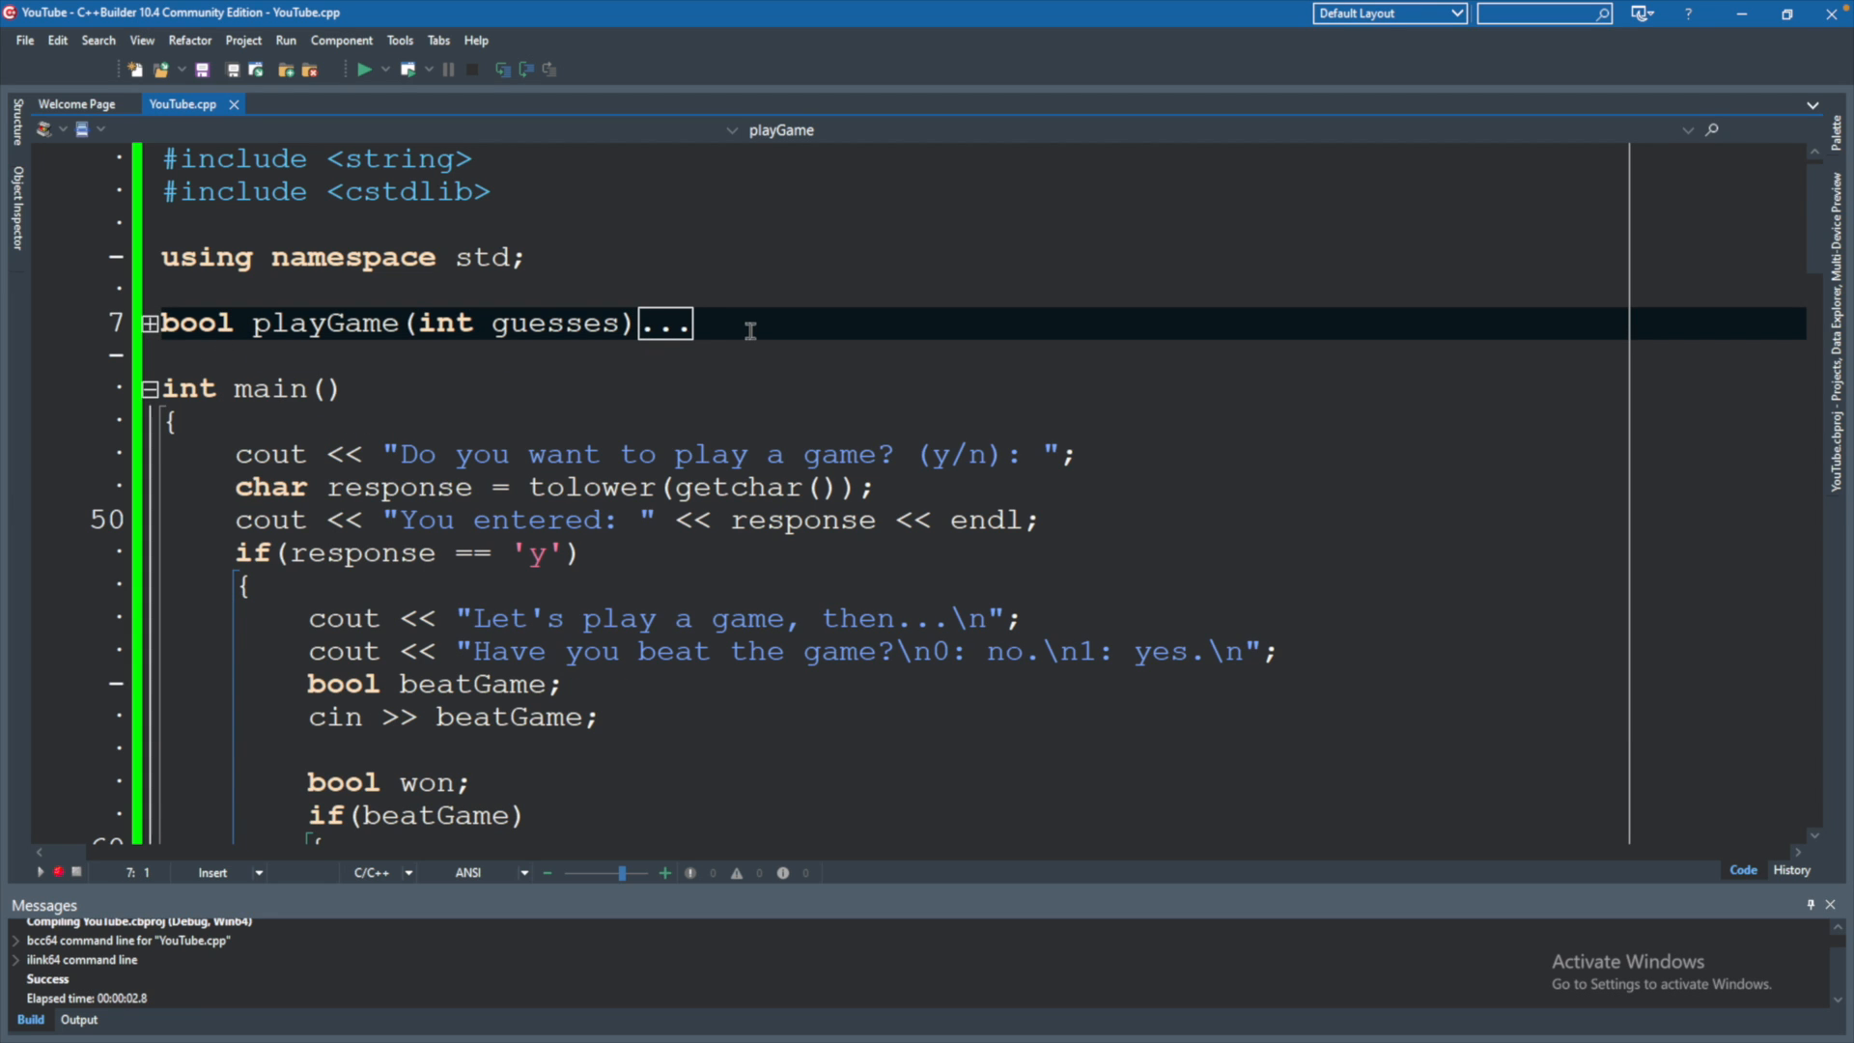
{"action": "mouse_move", "coordinate": [446, 363]}
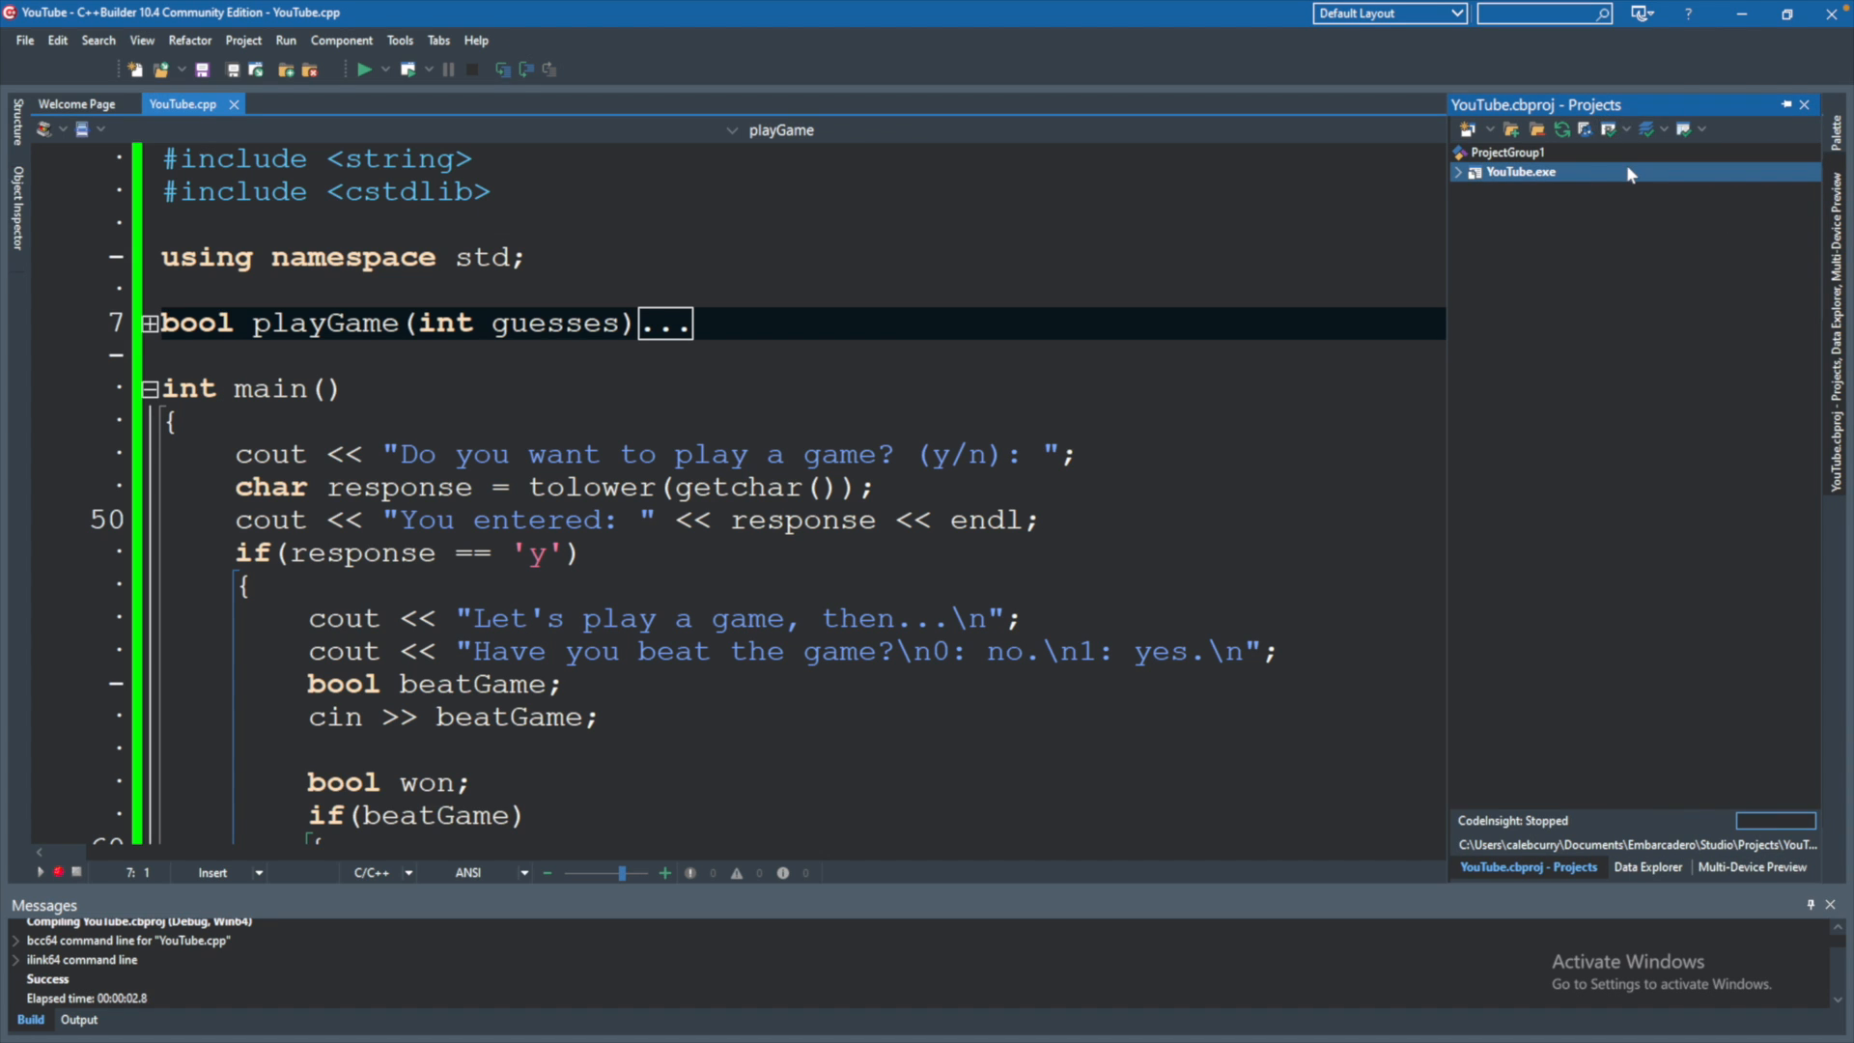
Expand YouTube.exe to list its files and bring up its project actions menu.
{"action": "left_click", "coordinate": [1461, 172]}
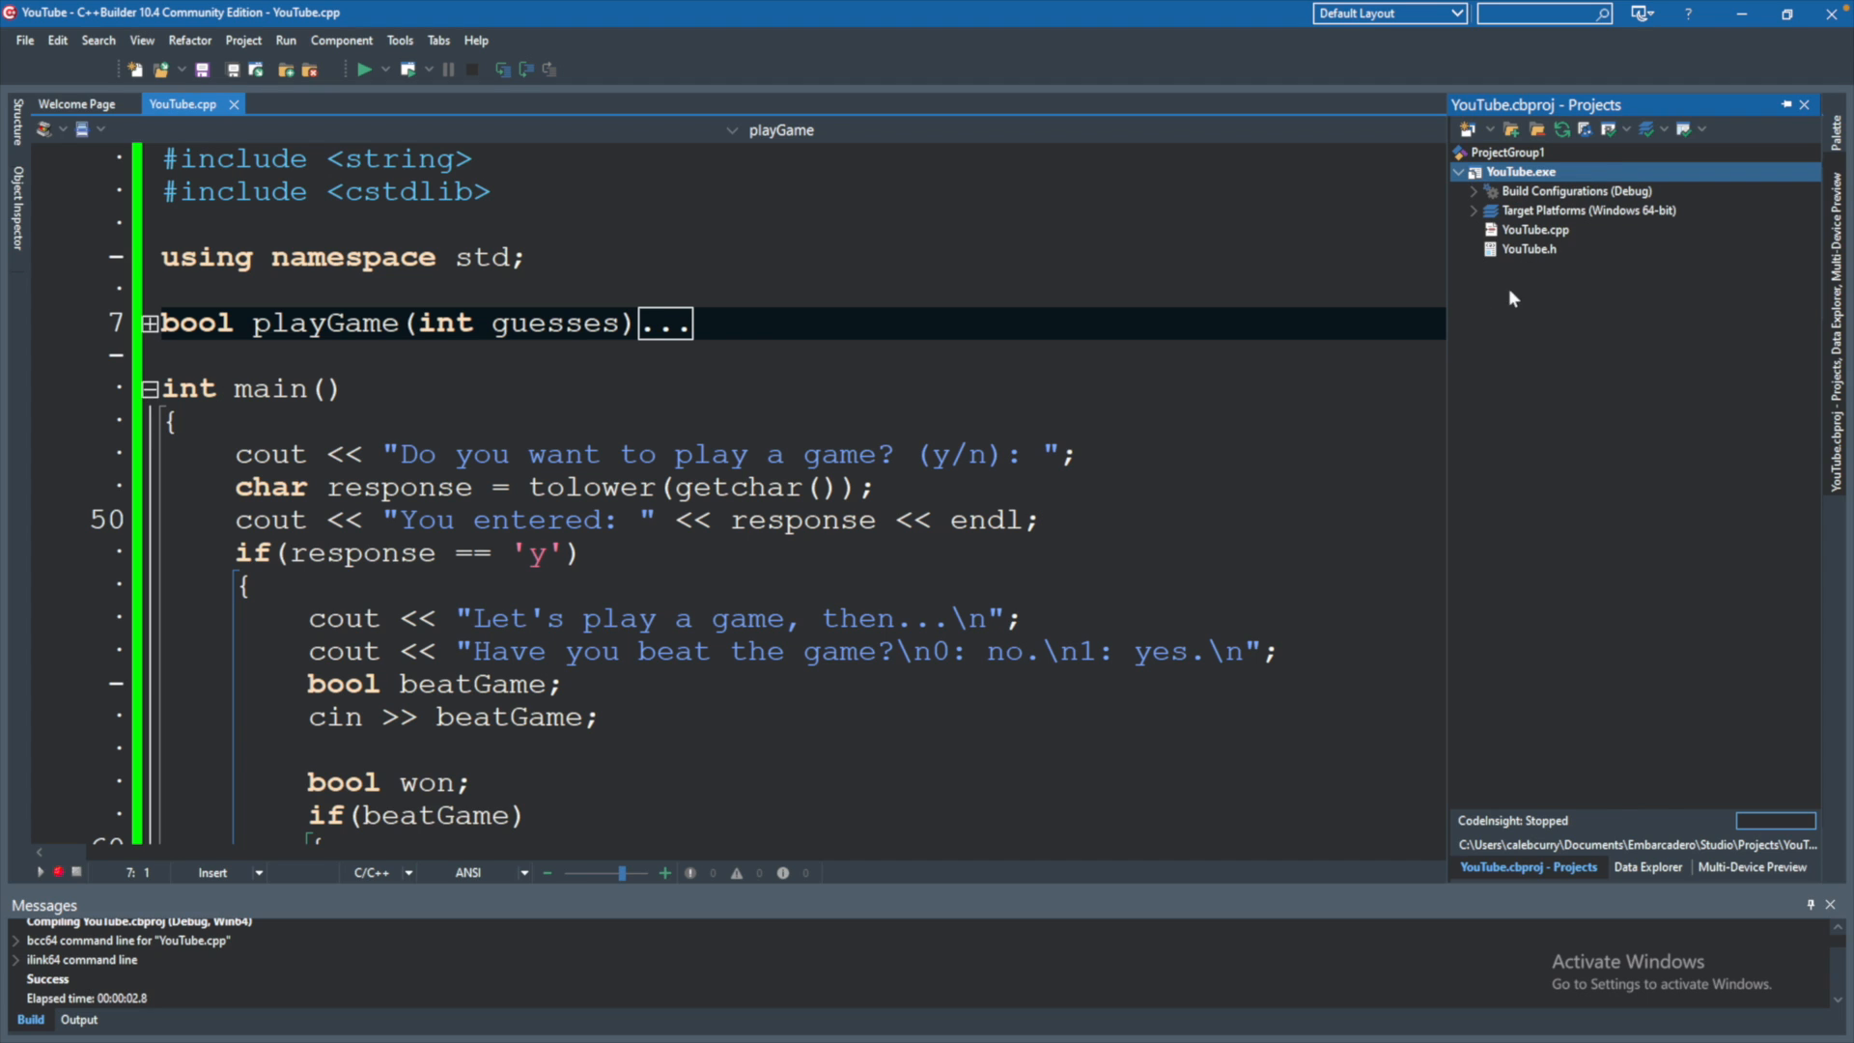
{"action": "mouse_move", "coordinate": [1524, 176]}
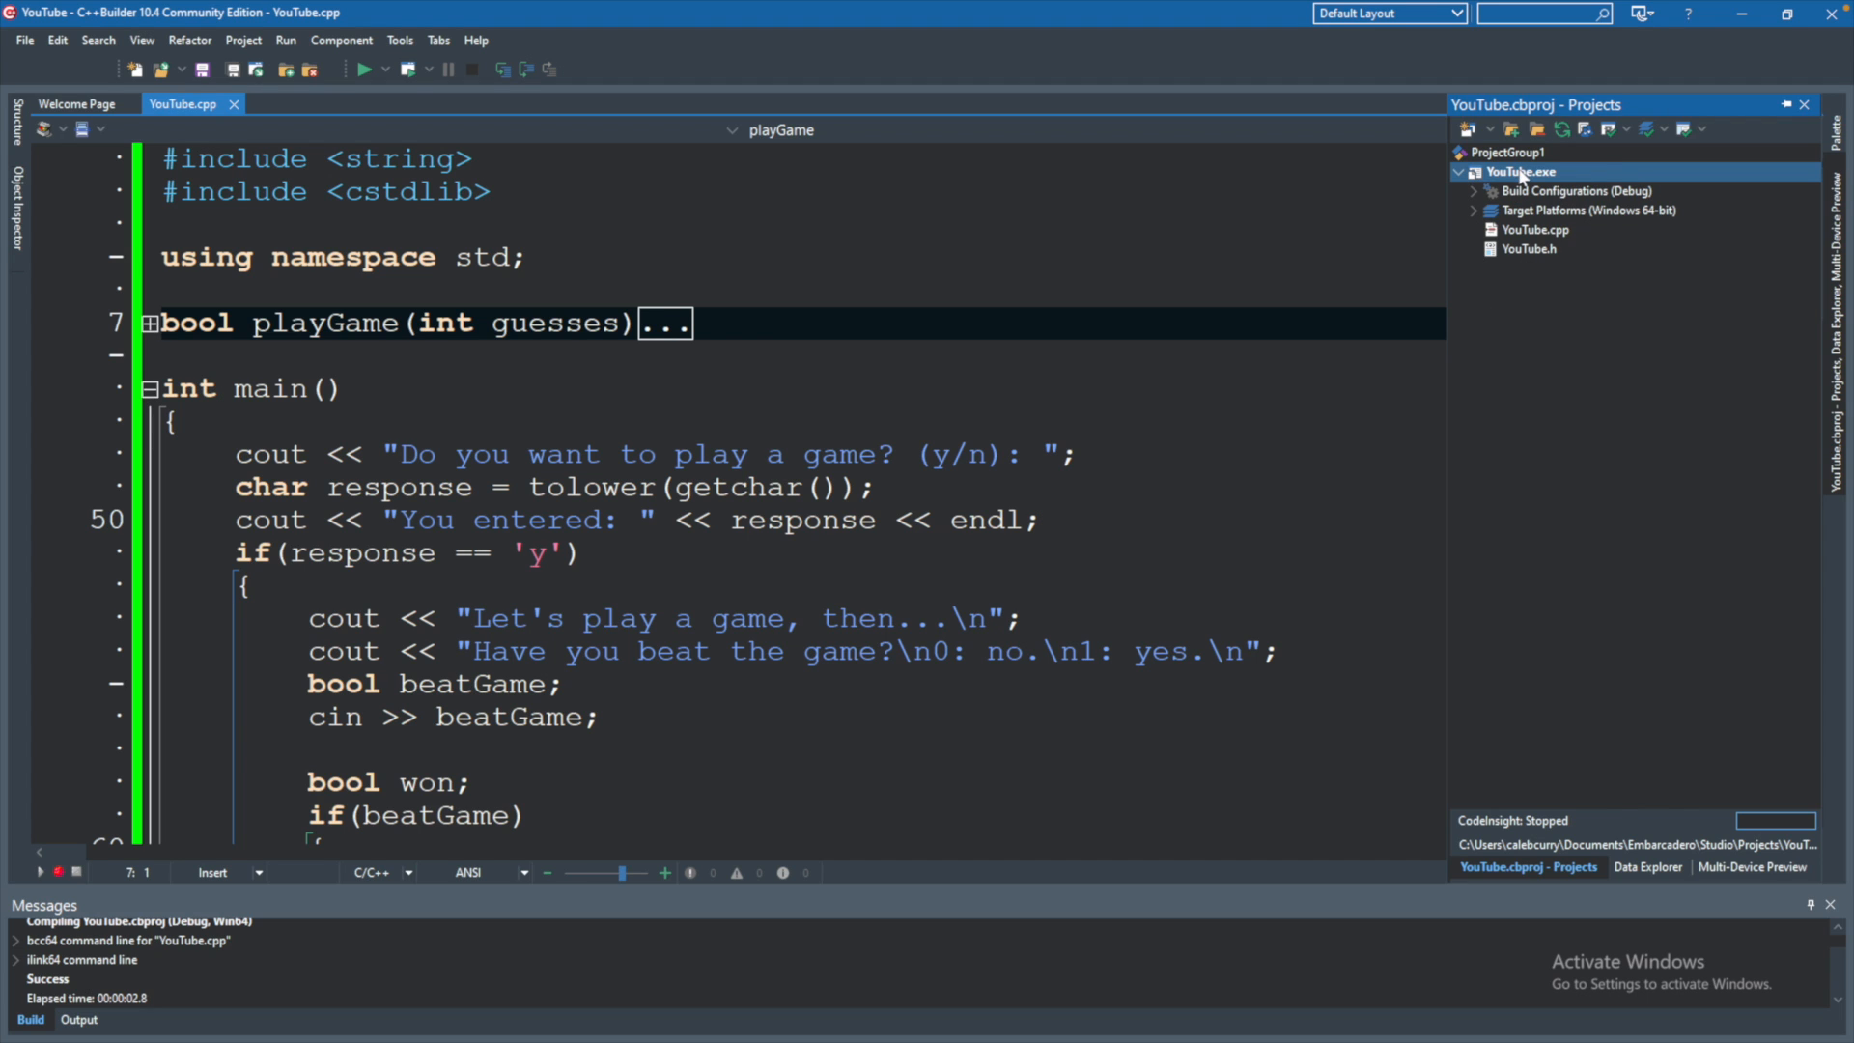
{"action": "right_click", "coordinate": [1520, 172]}
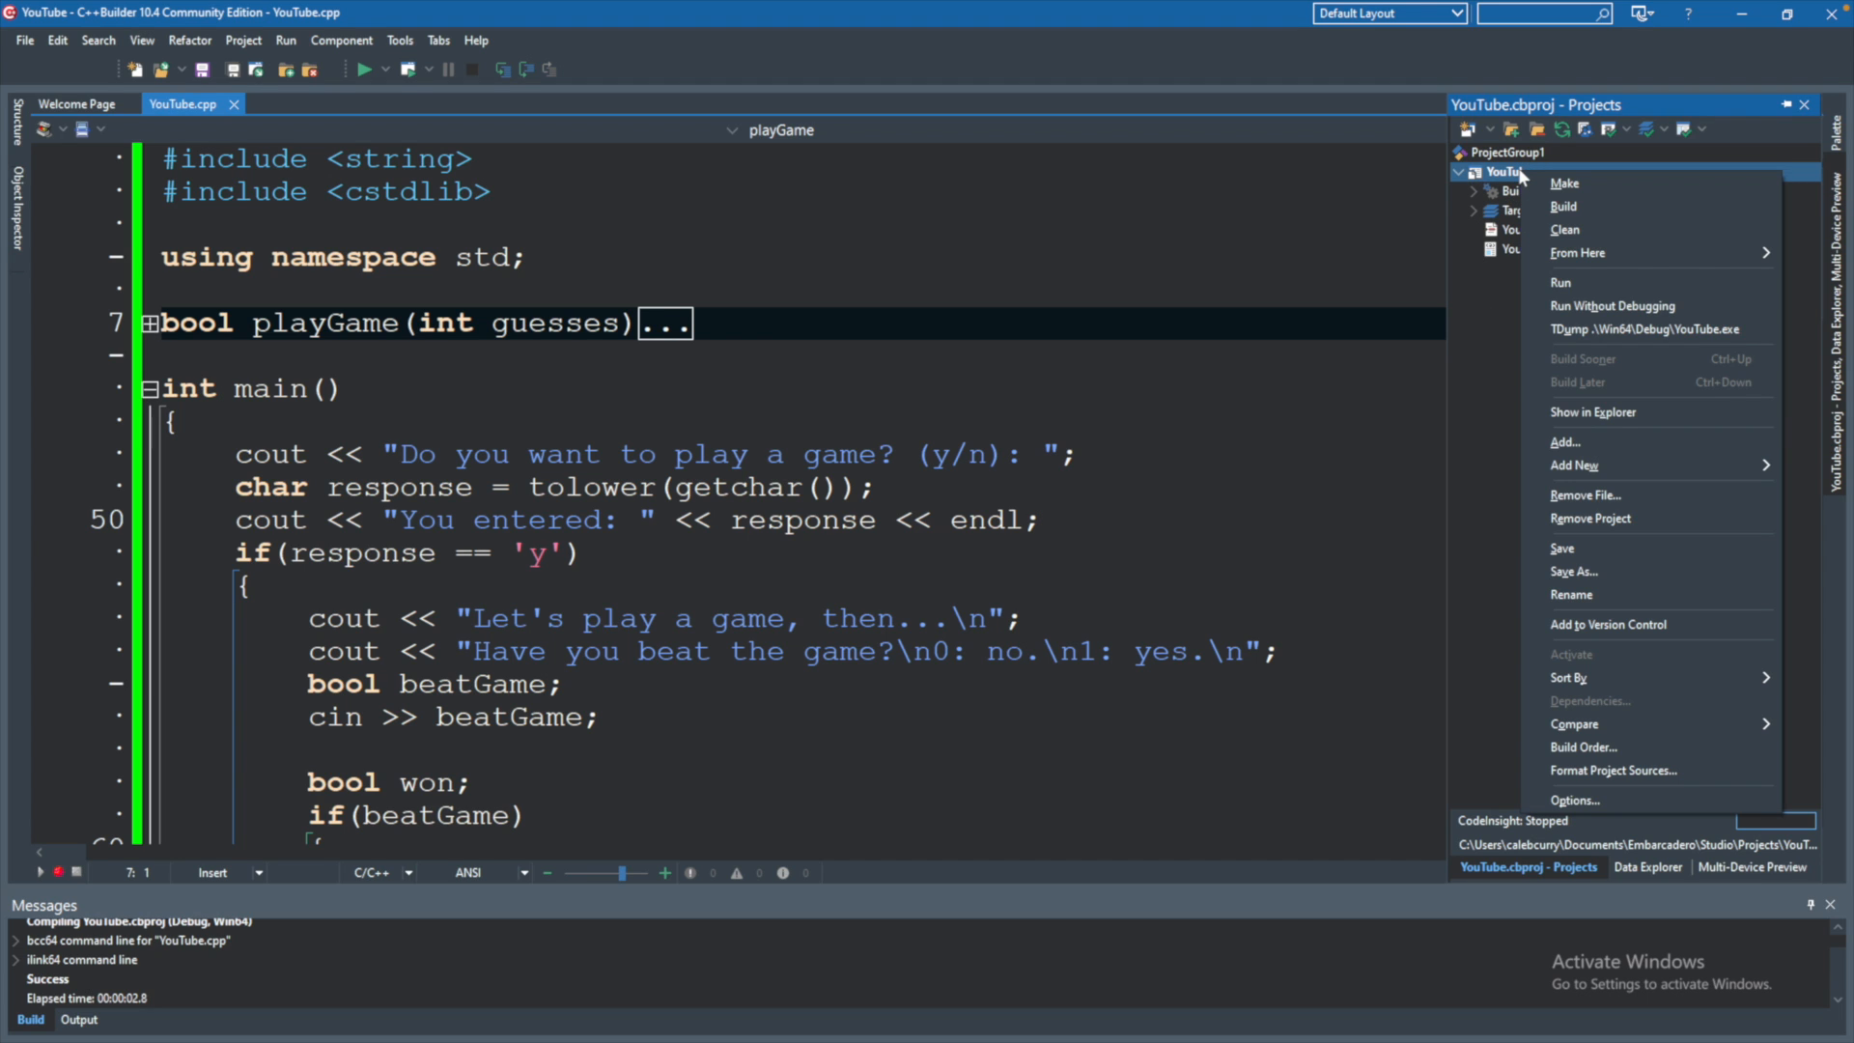
{"action": "mouse_move", "coordinate": [1636, 481]}
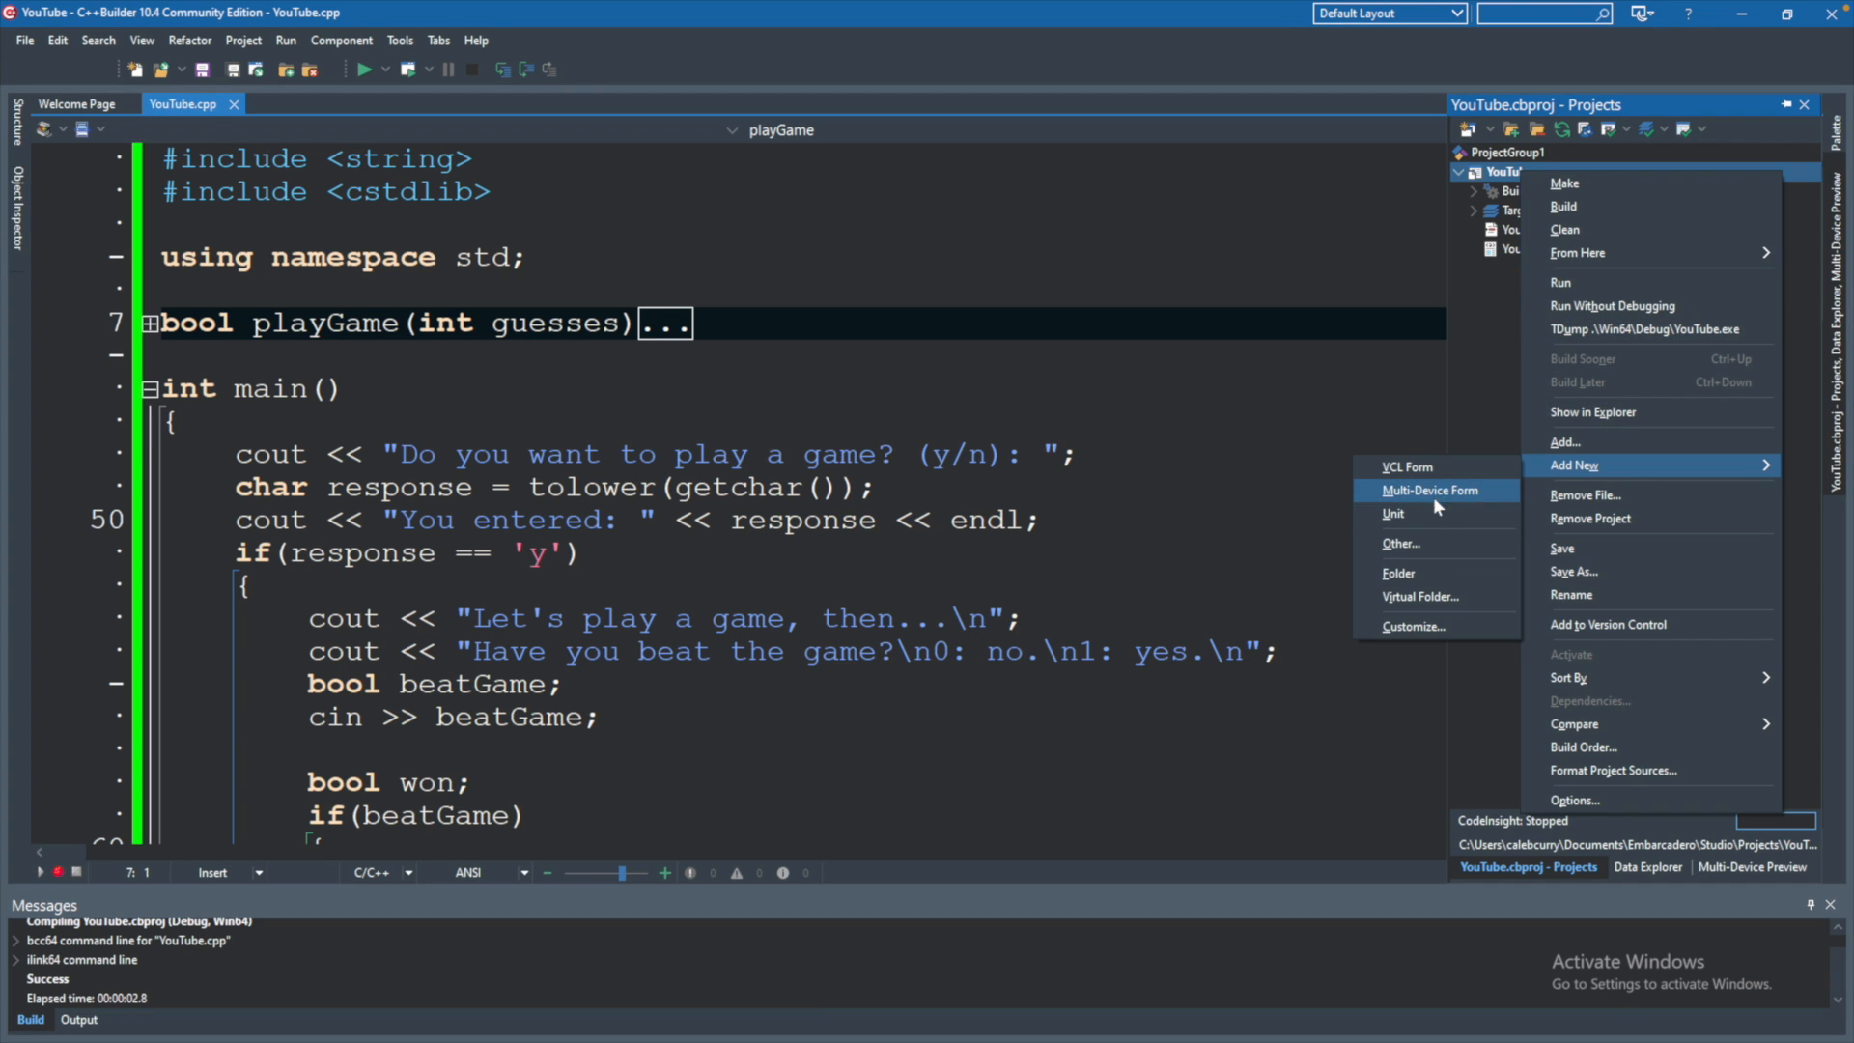
{"action": "mouse_move", "coordinate": [1435, 544]}
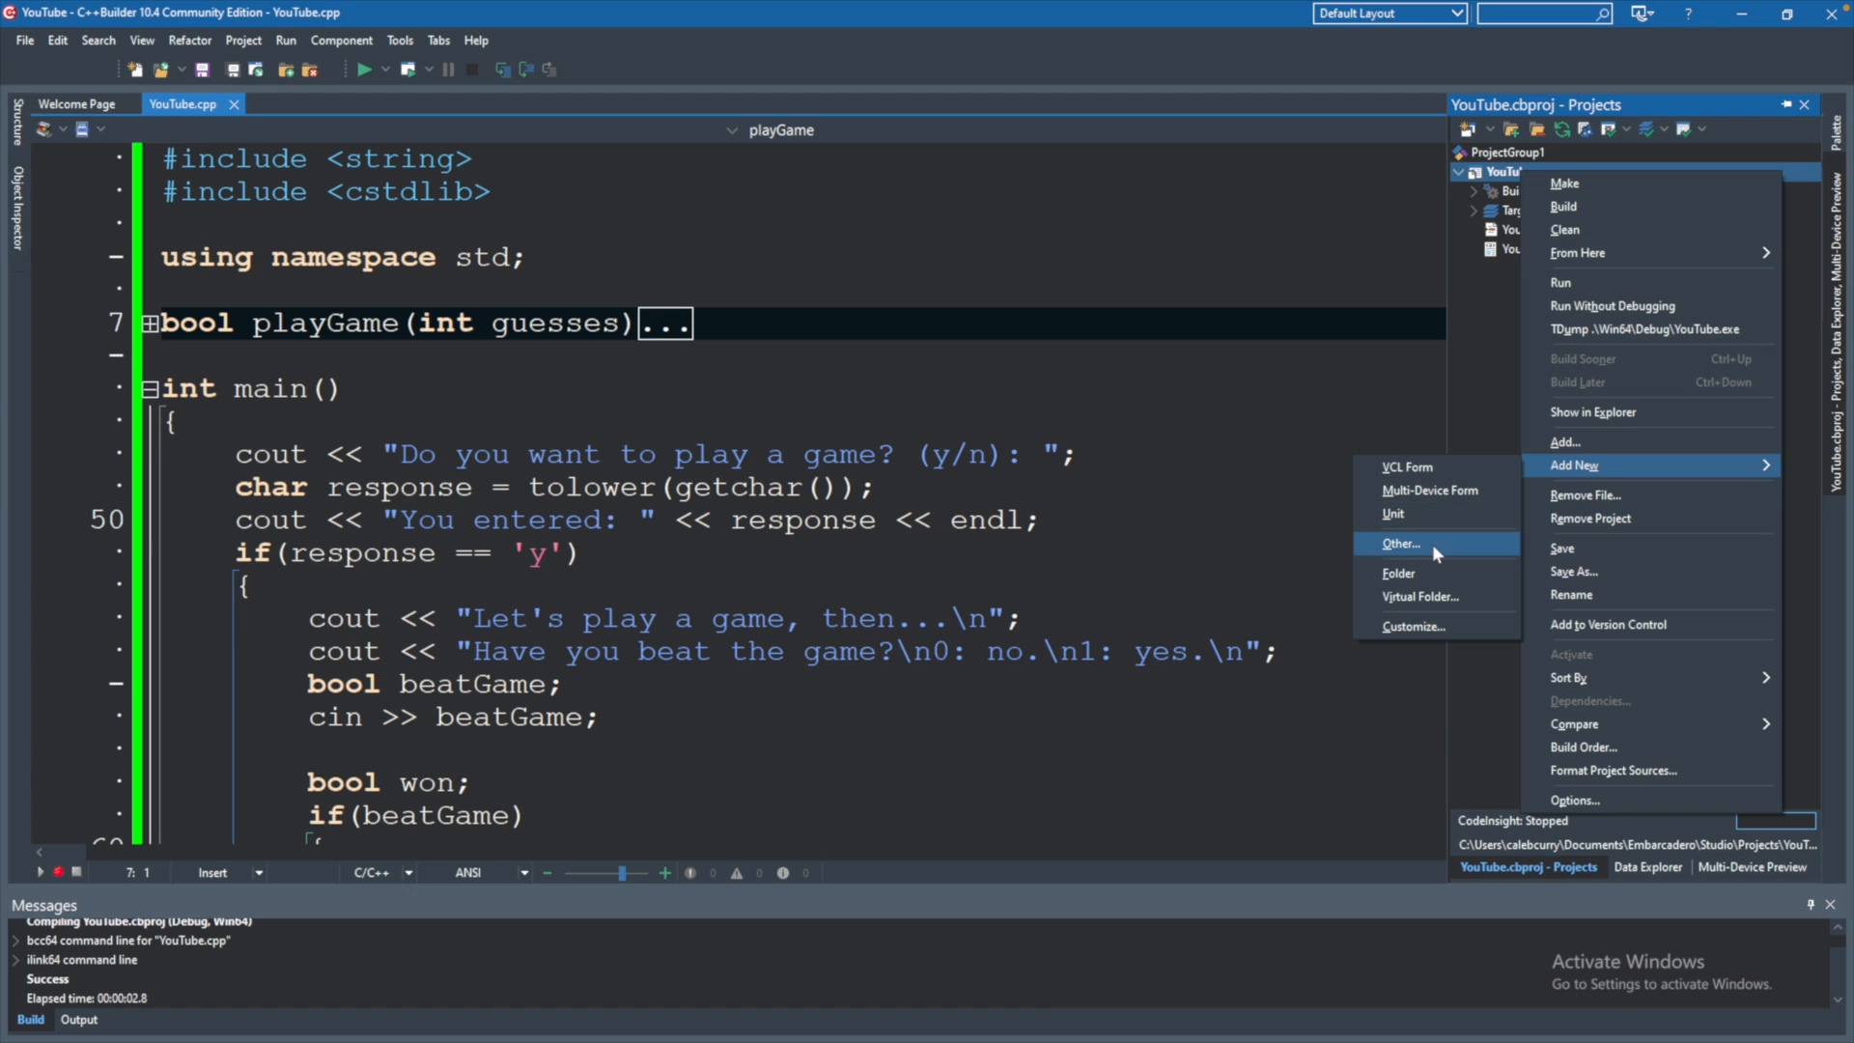
From New Items > Individual Files, create a Unit (C++ source and header pair).
{"action": "left_click", "coordinate": [1400, 543]}
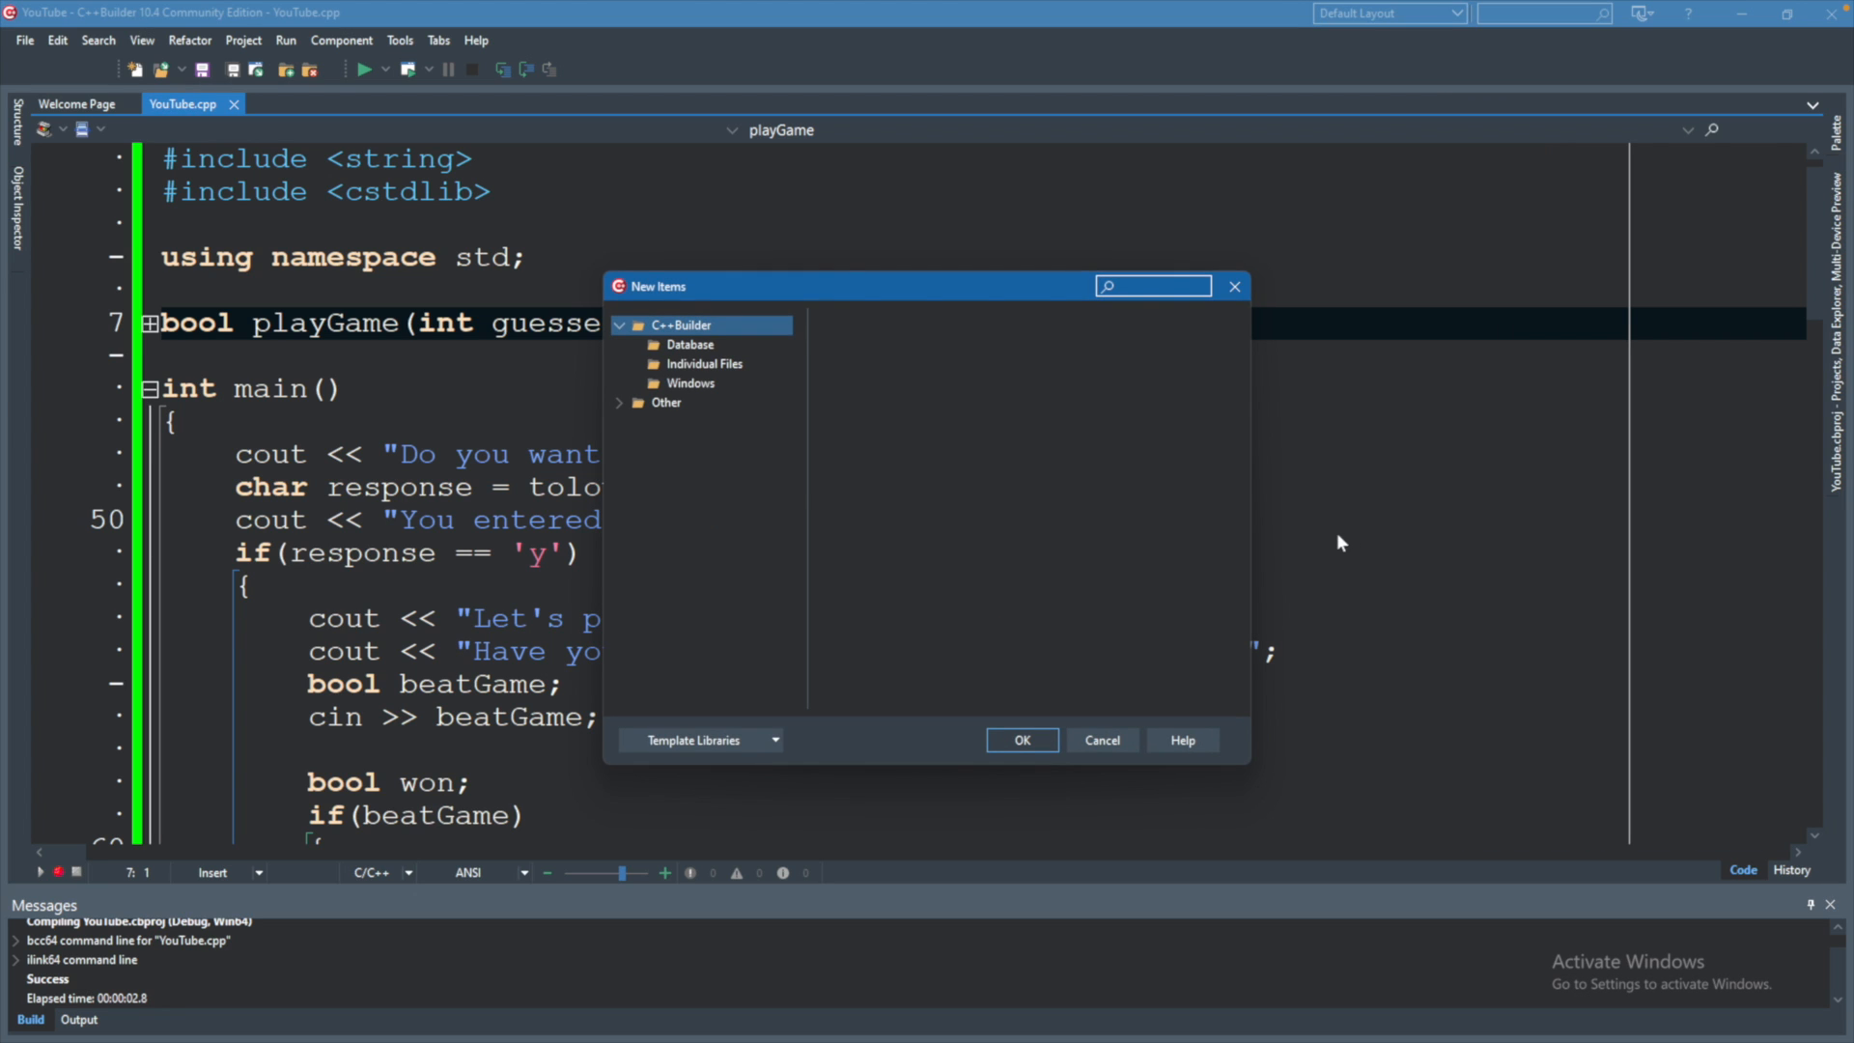
{"action": "mouse_move", "coordinate": [680, 423]}
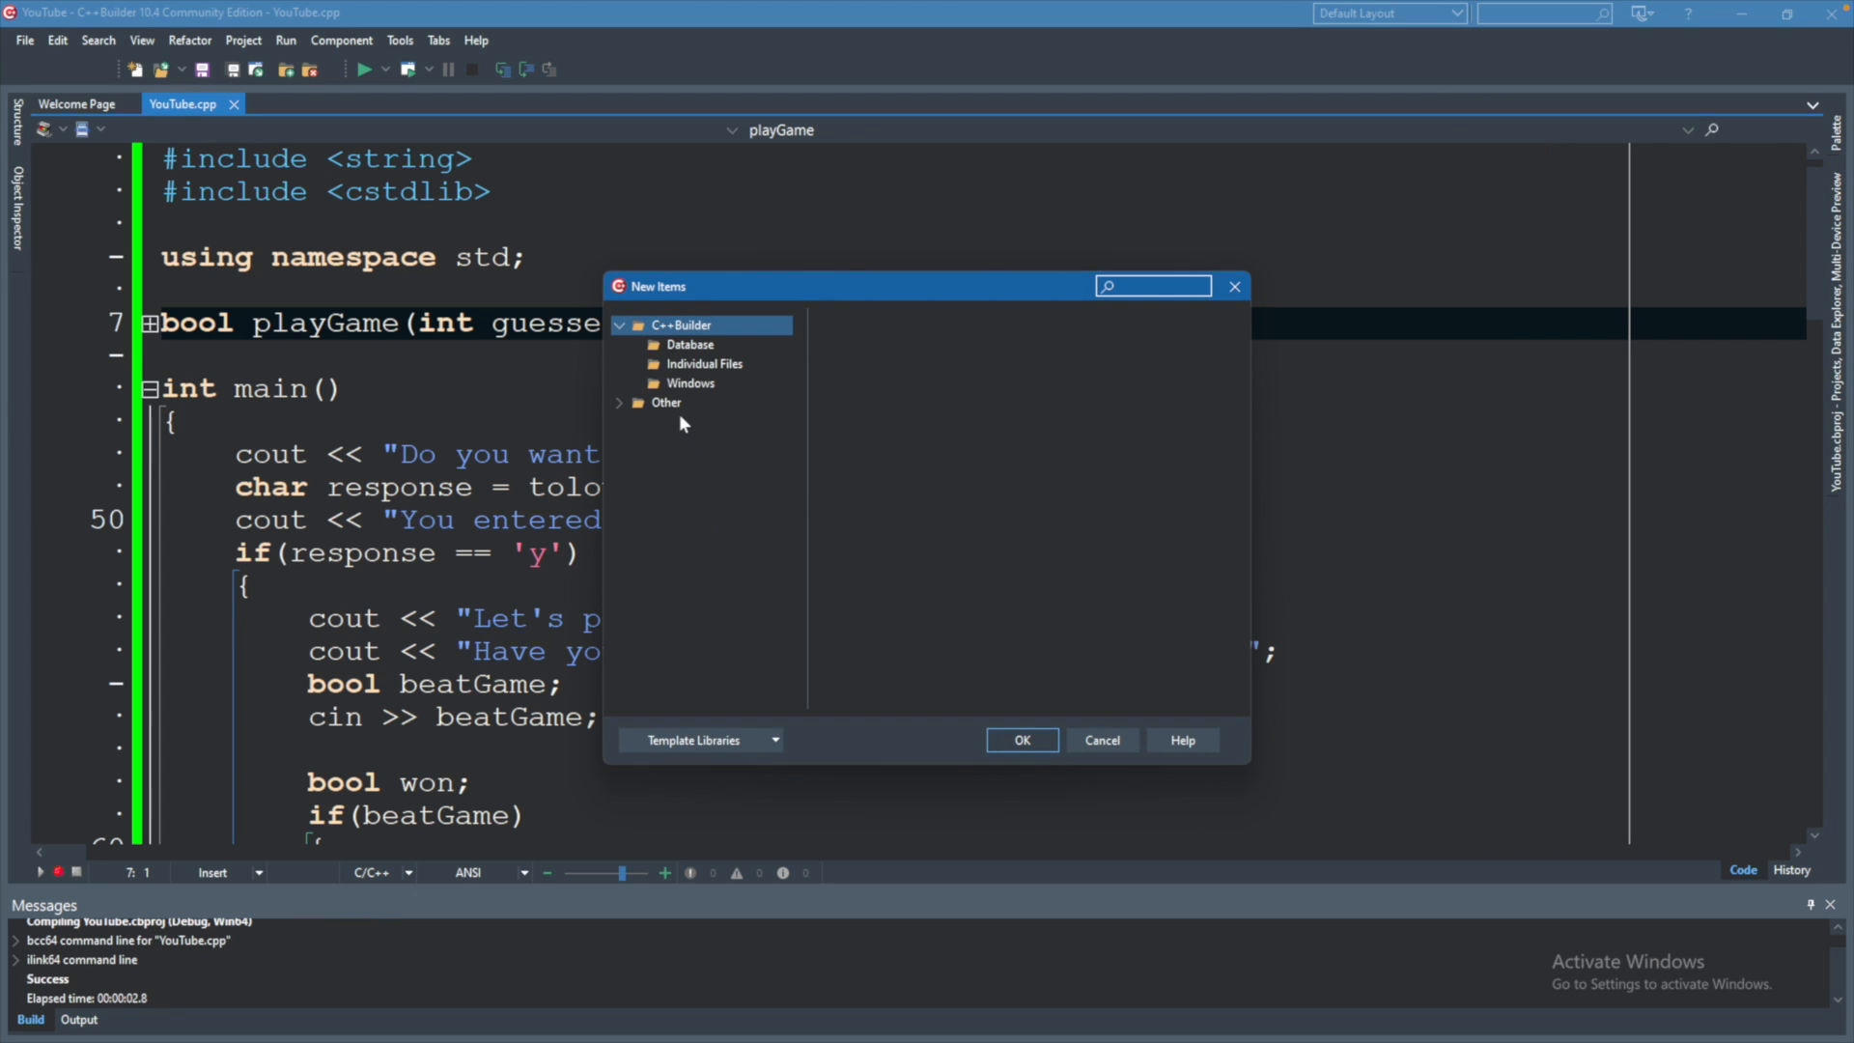
{"action": "left_click", "coordinate": [703, 363]}
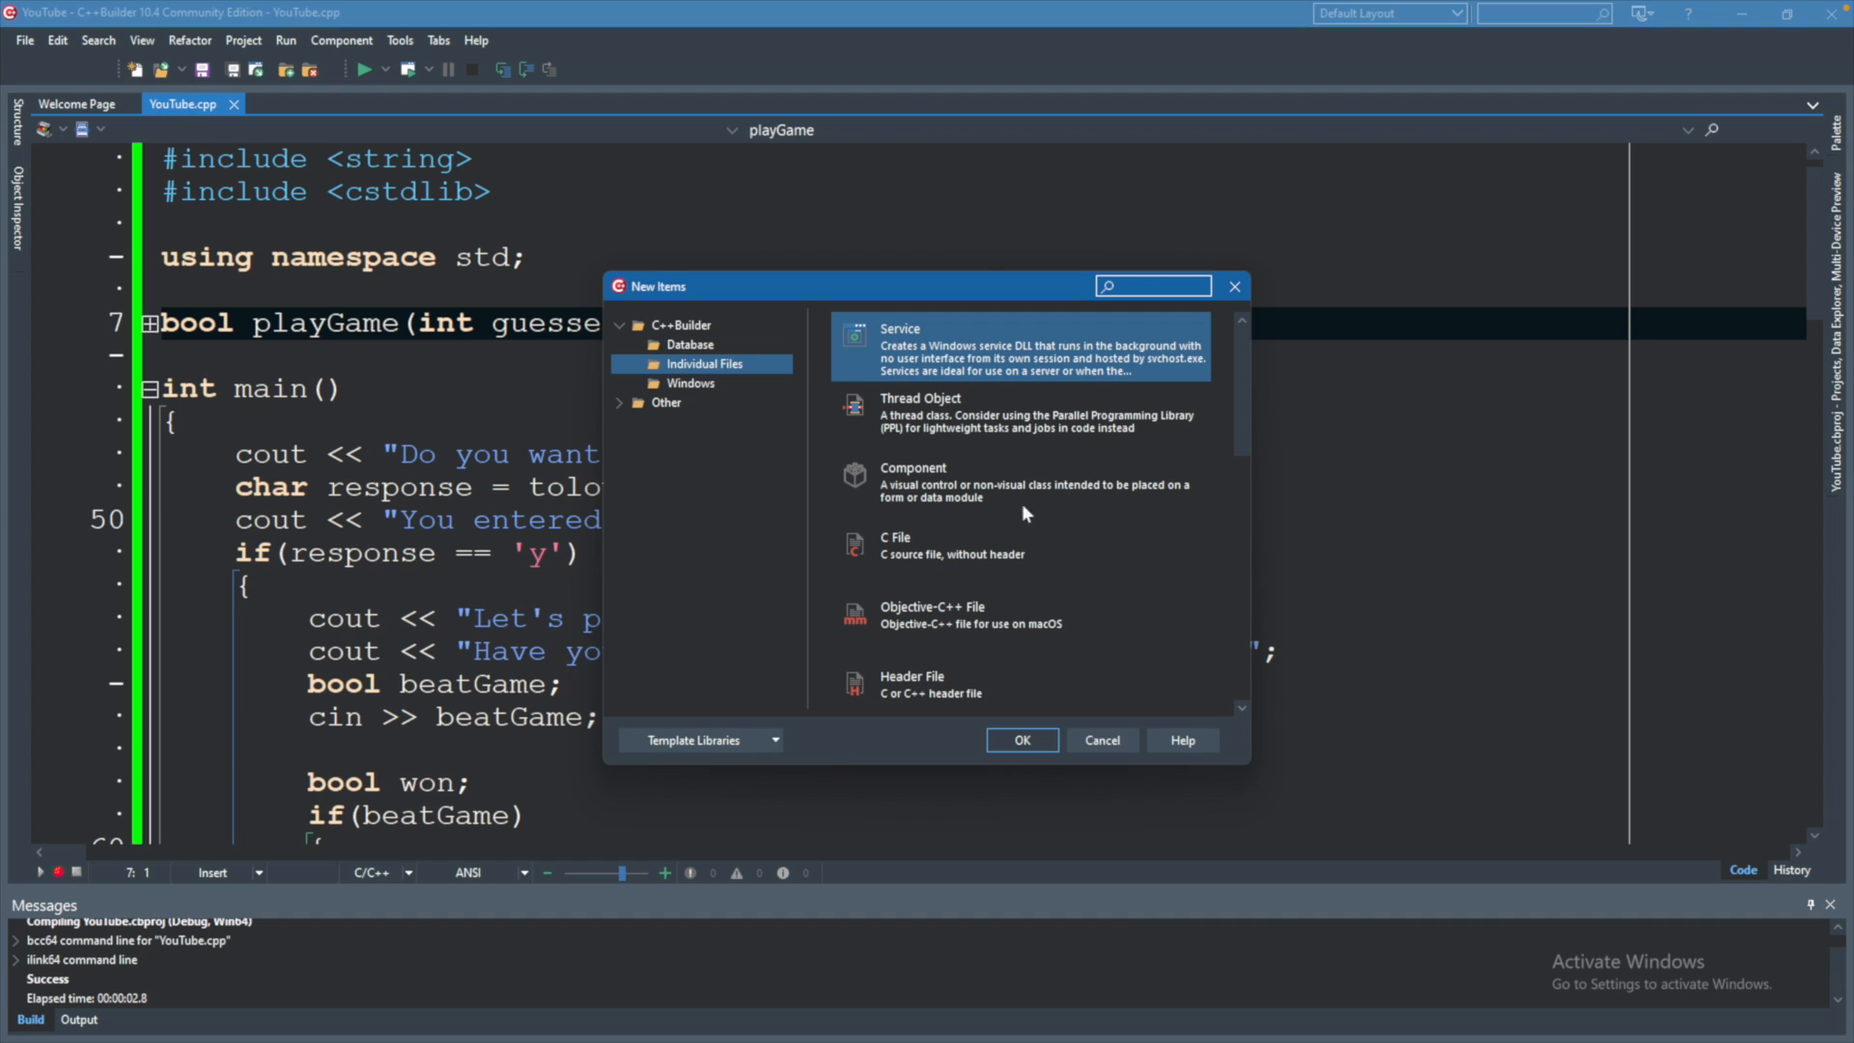
{"action": "scroll", "scroll_direction": "down", "scroll_amount": 3}
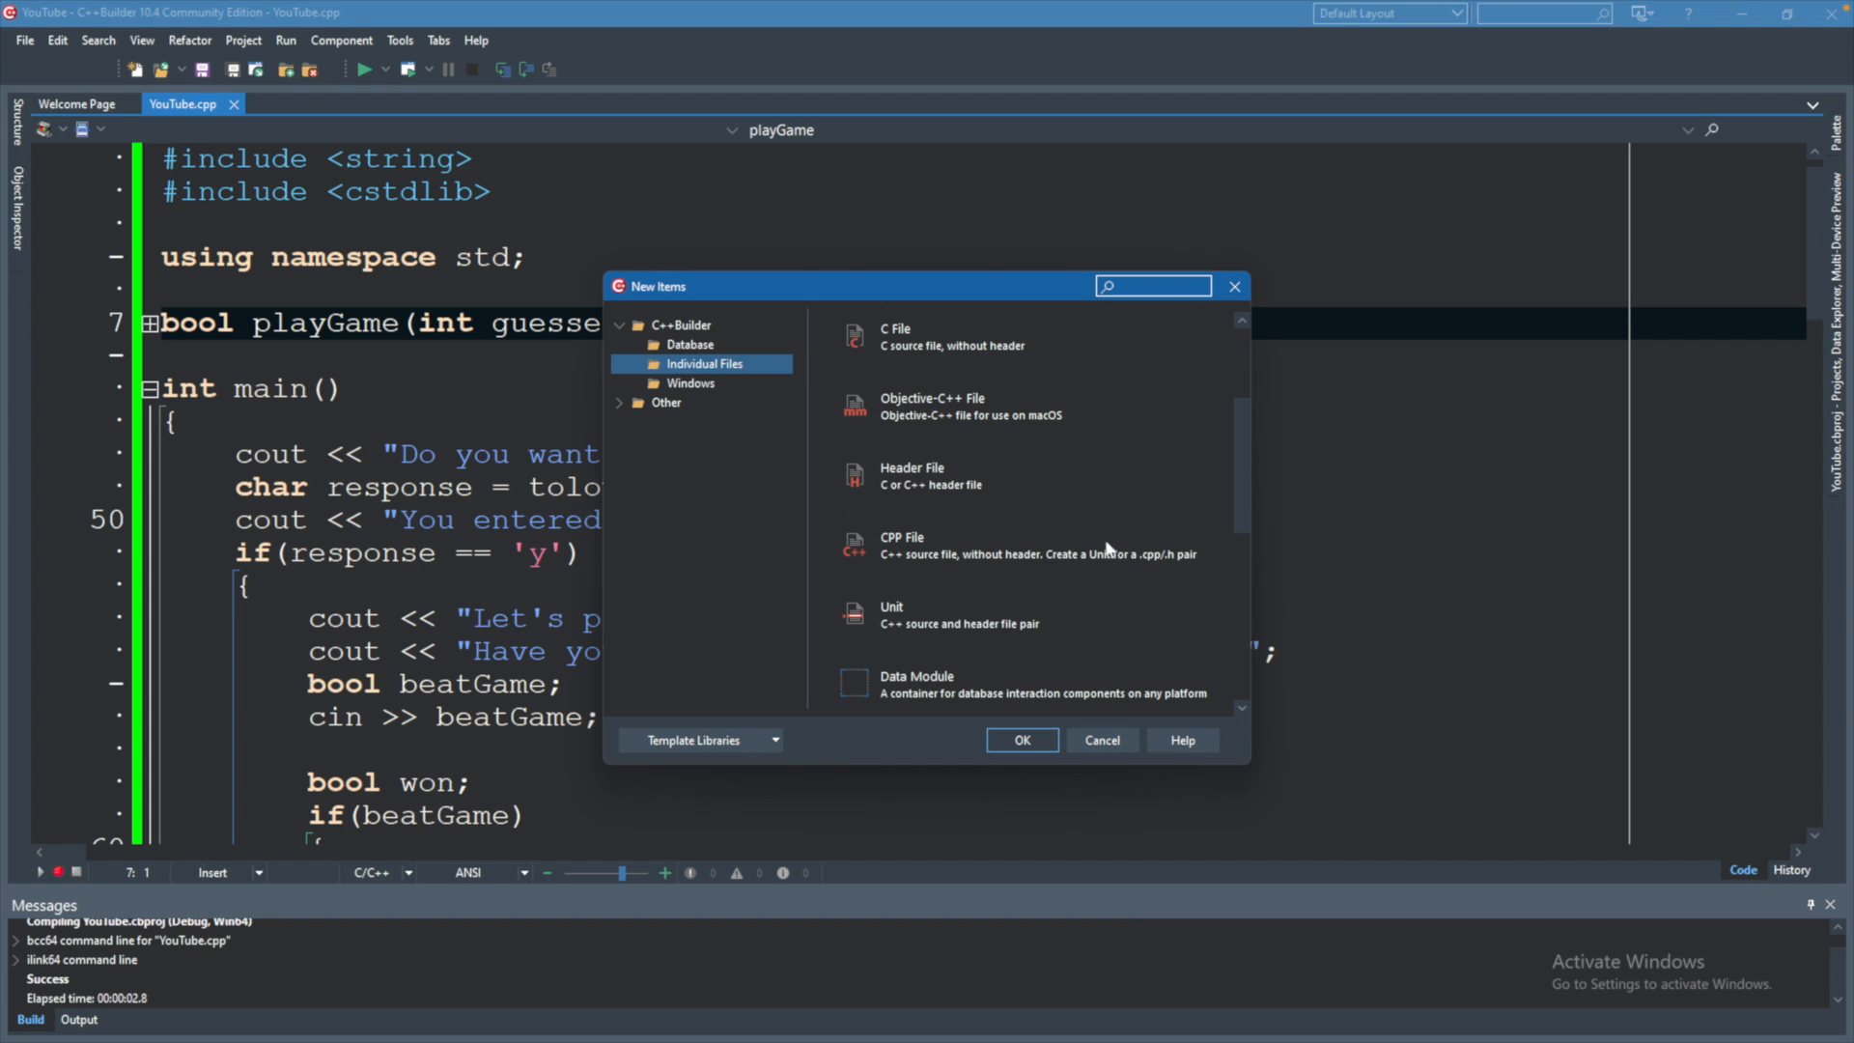
{"action": "mouse_move", "coordinate": [914, 560]}
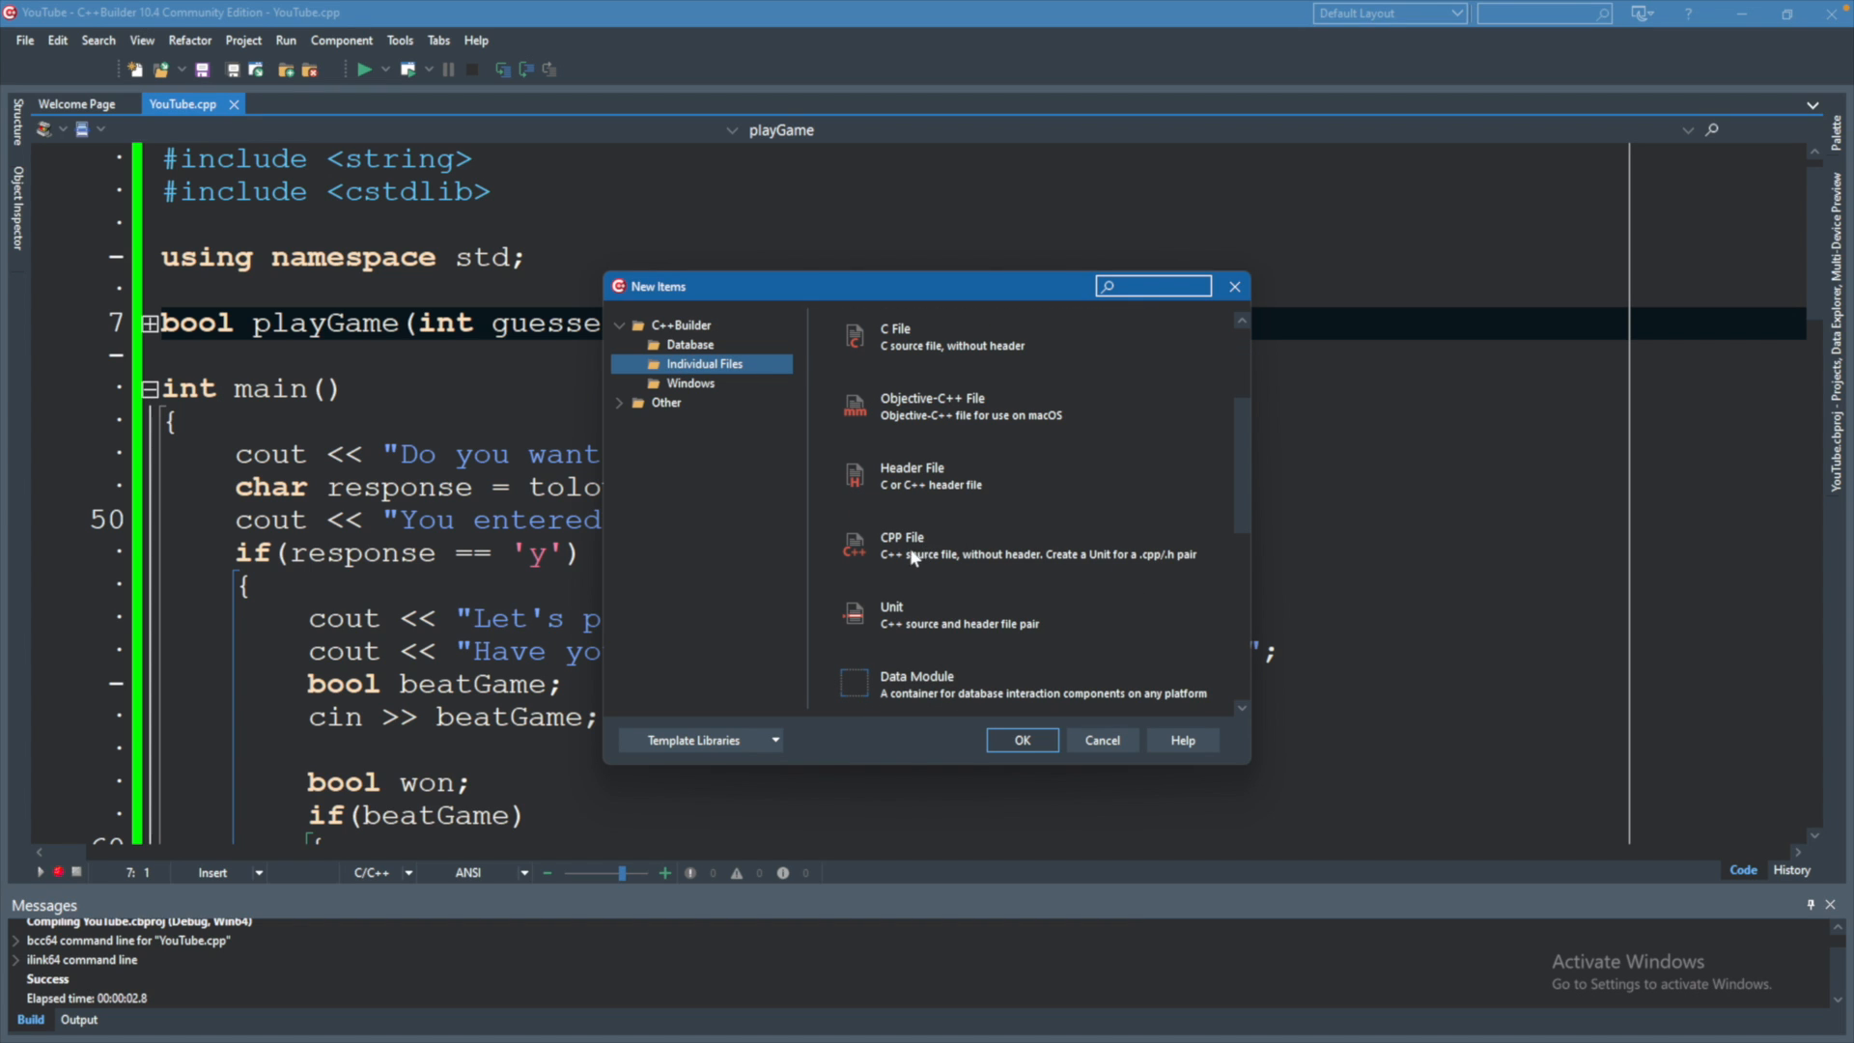
{"action": "mouse_move", "coordinate": [1249, 475]}
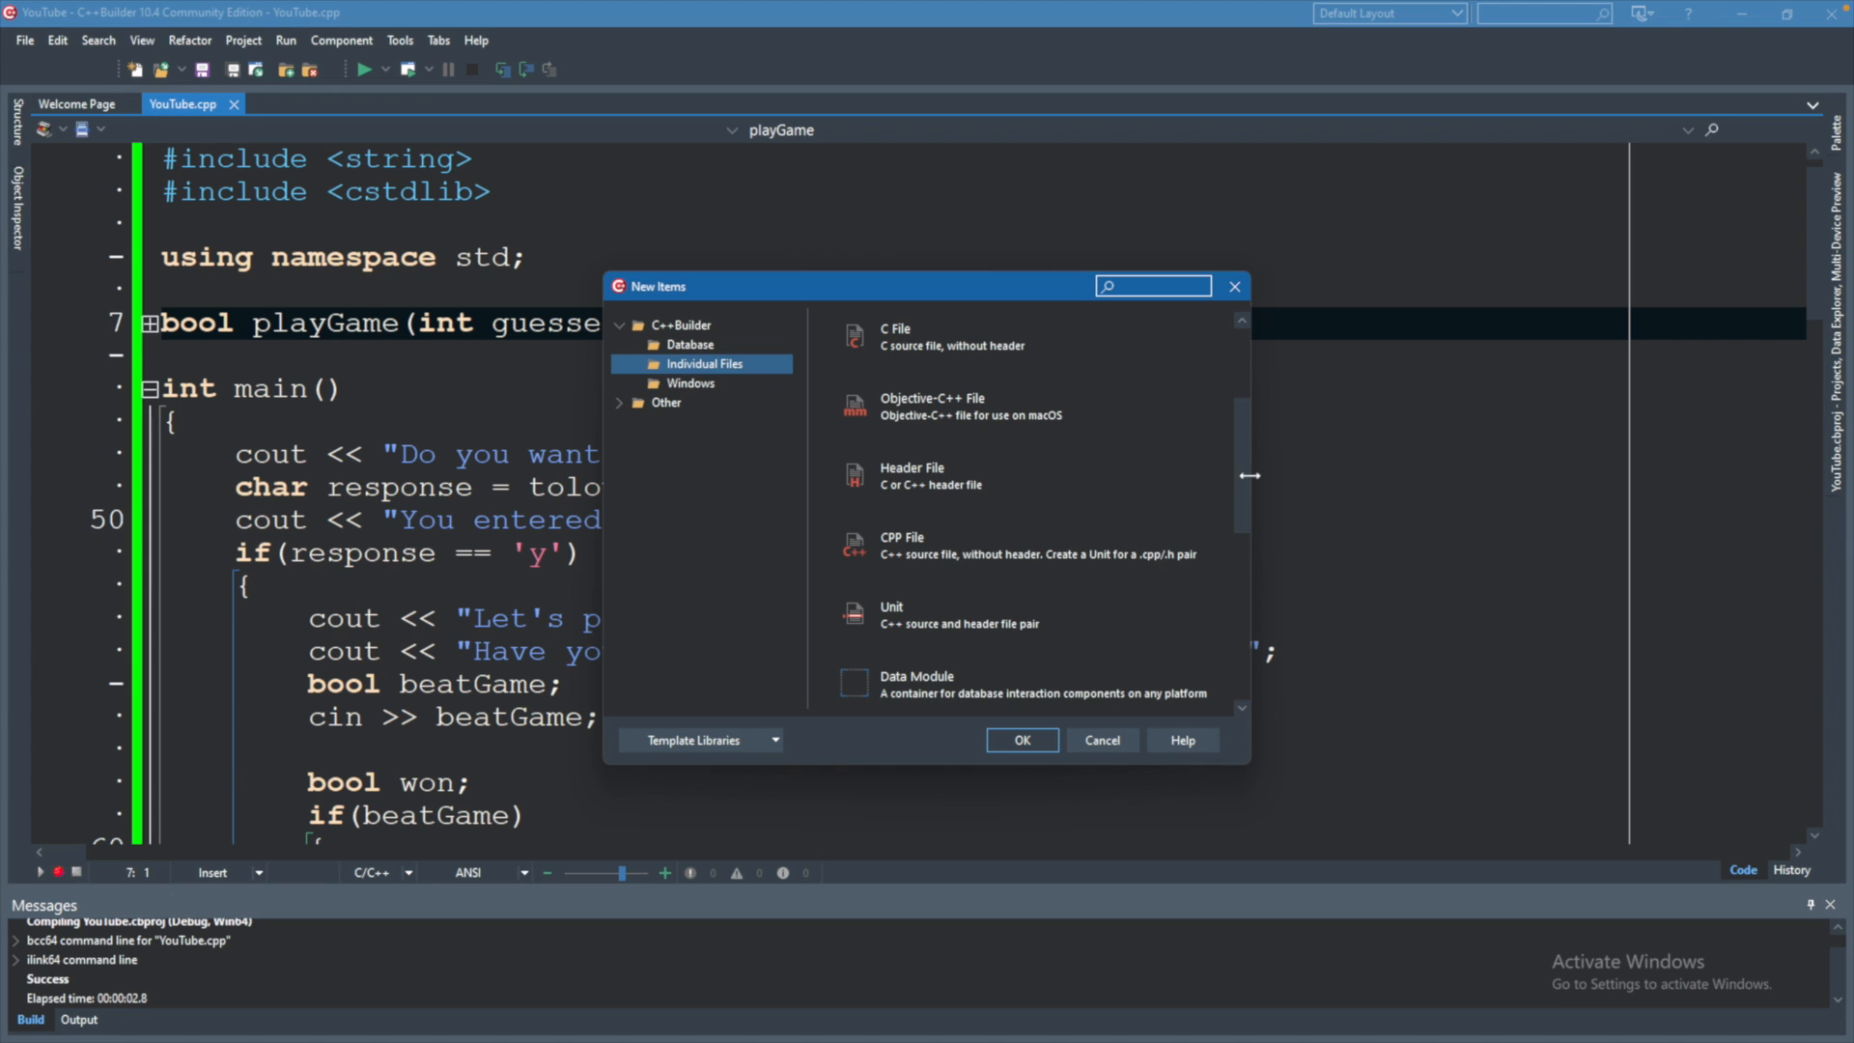
{"action": "scroll", "scroll_direction": "down", "scroll_amount": 3}
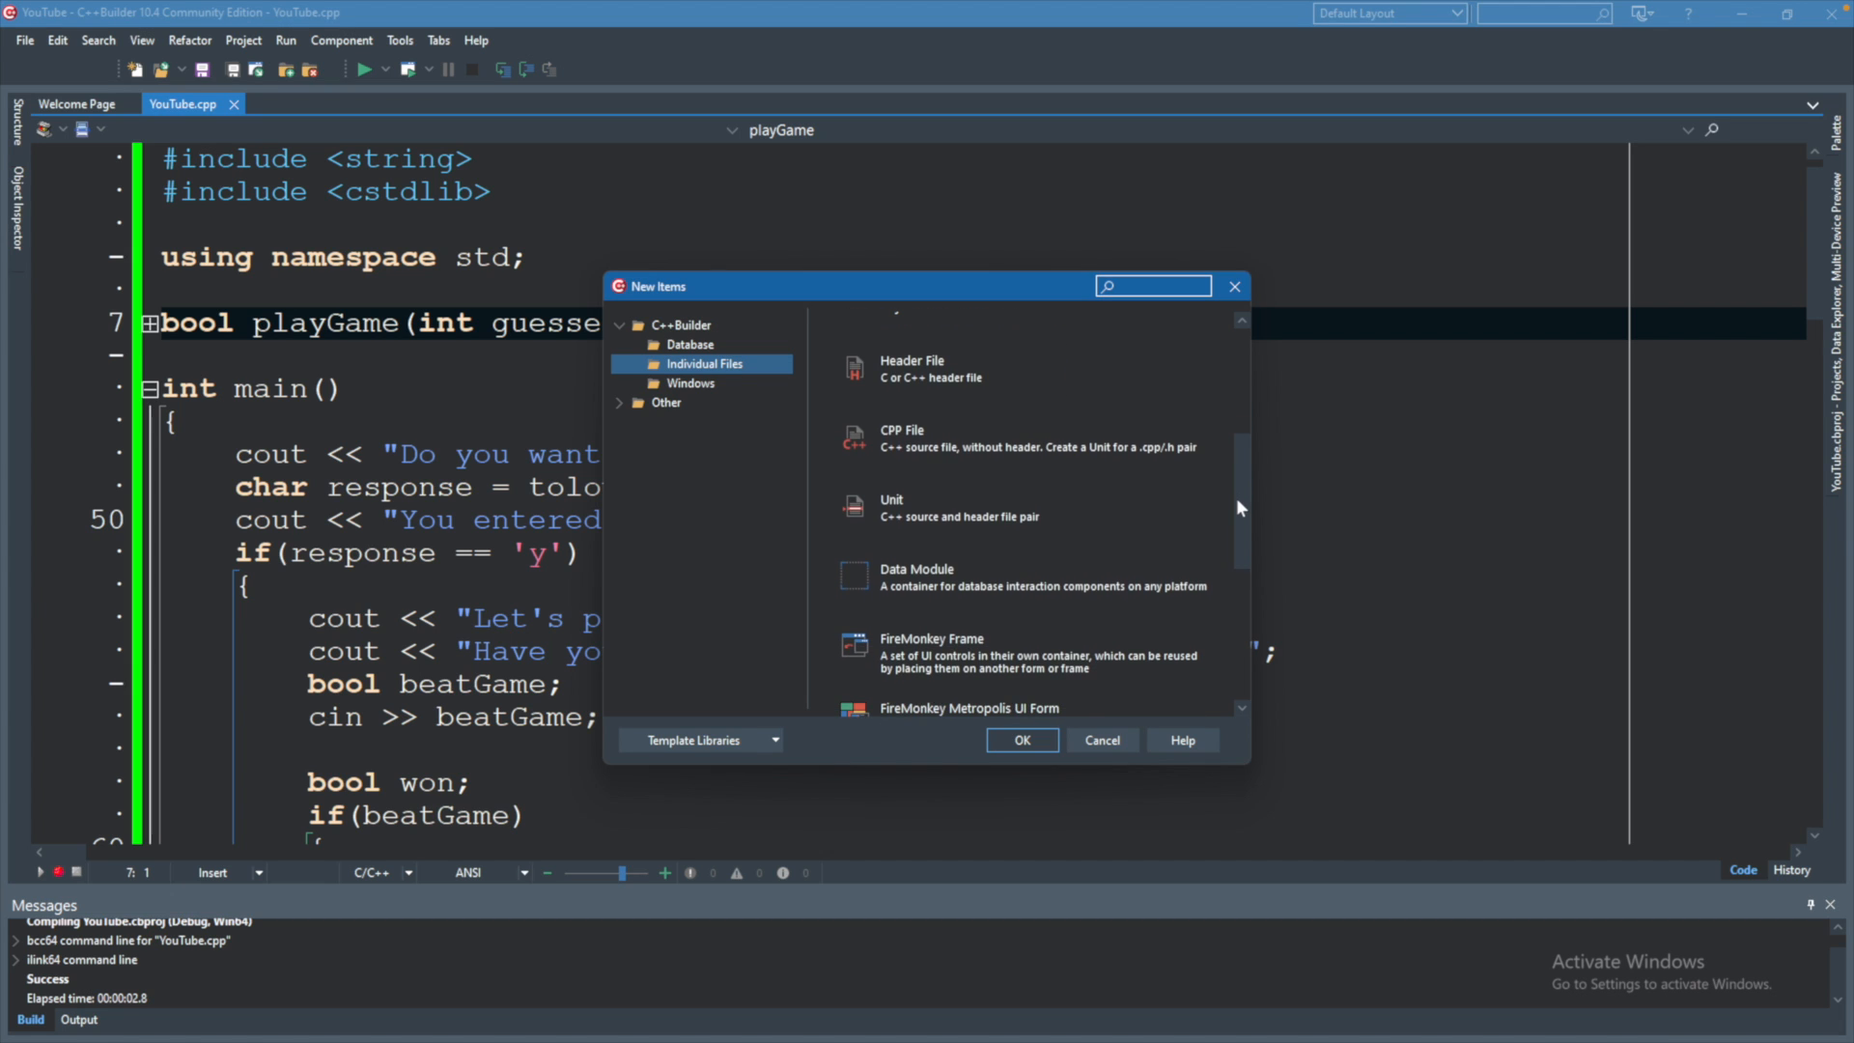
{"action": "mouse_move", "coordinate": [914, 460]}
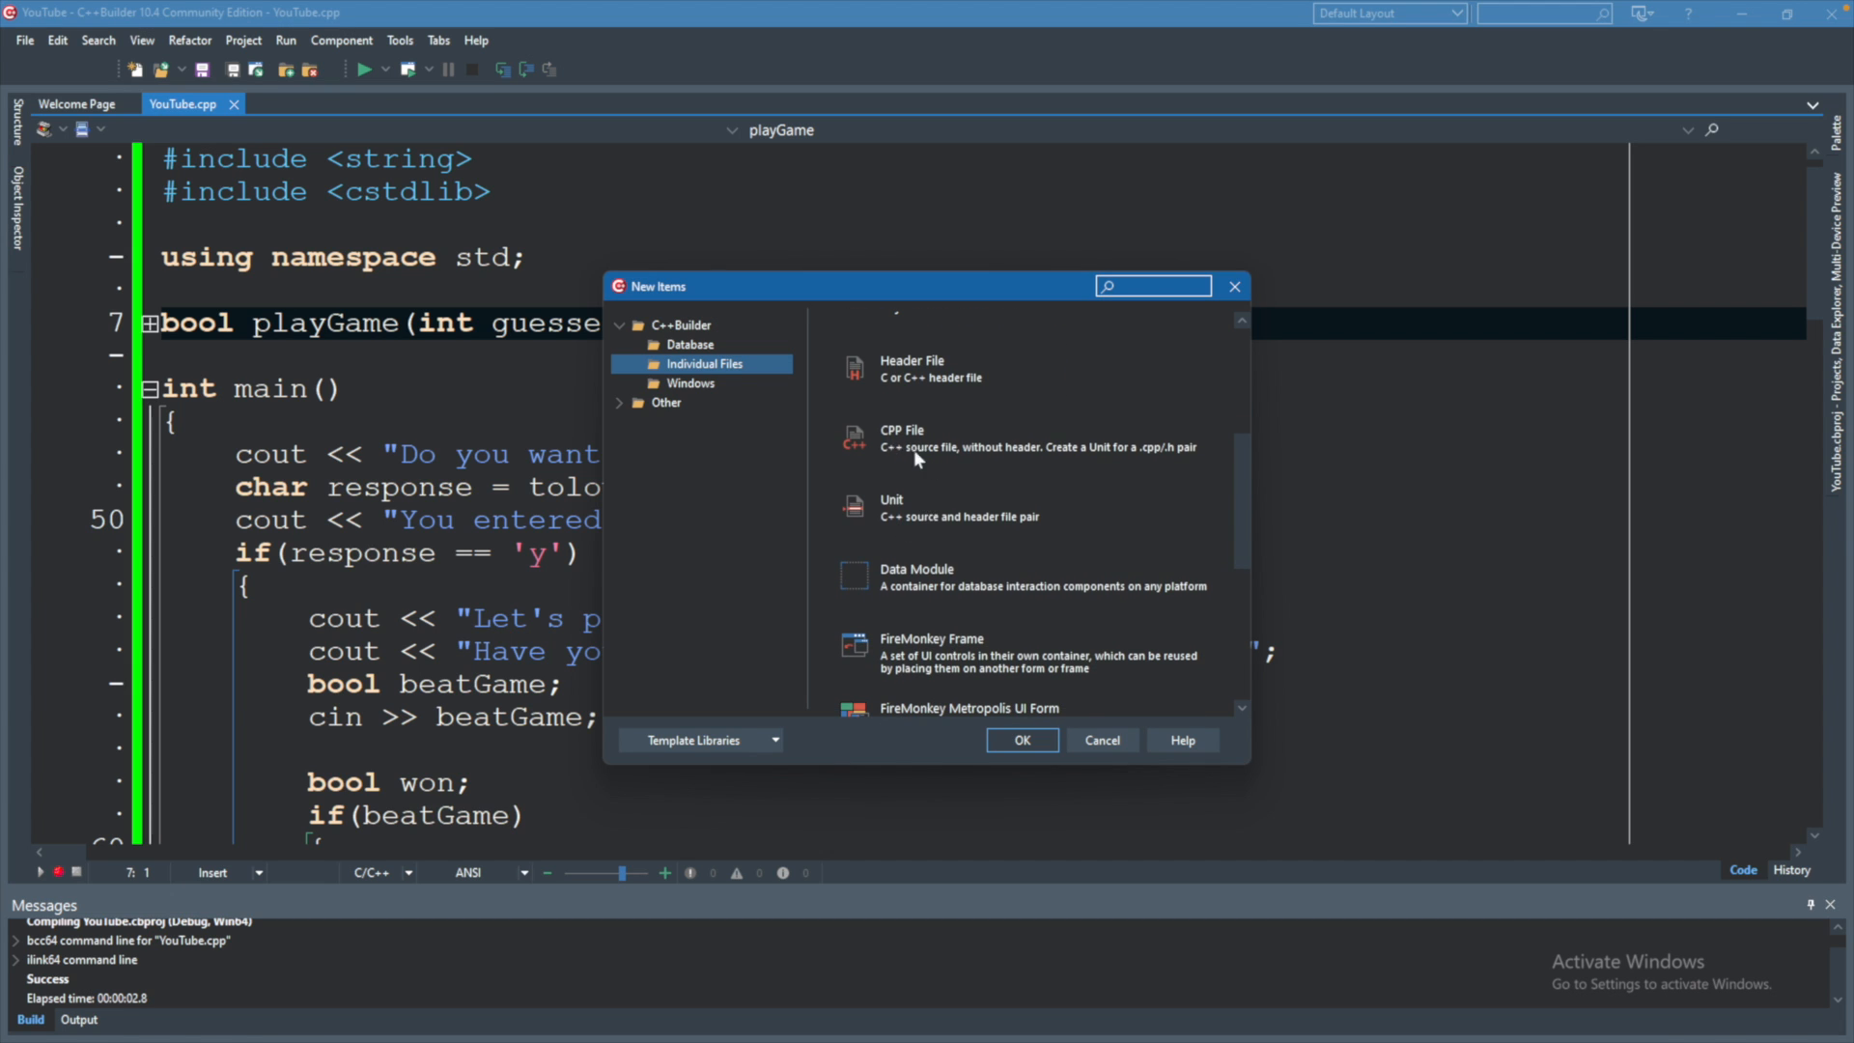
{"action": "mouse_move", "coordinate": [958, 379]}
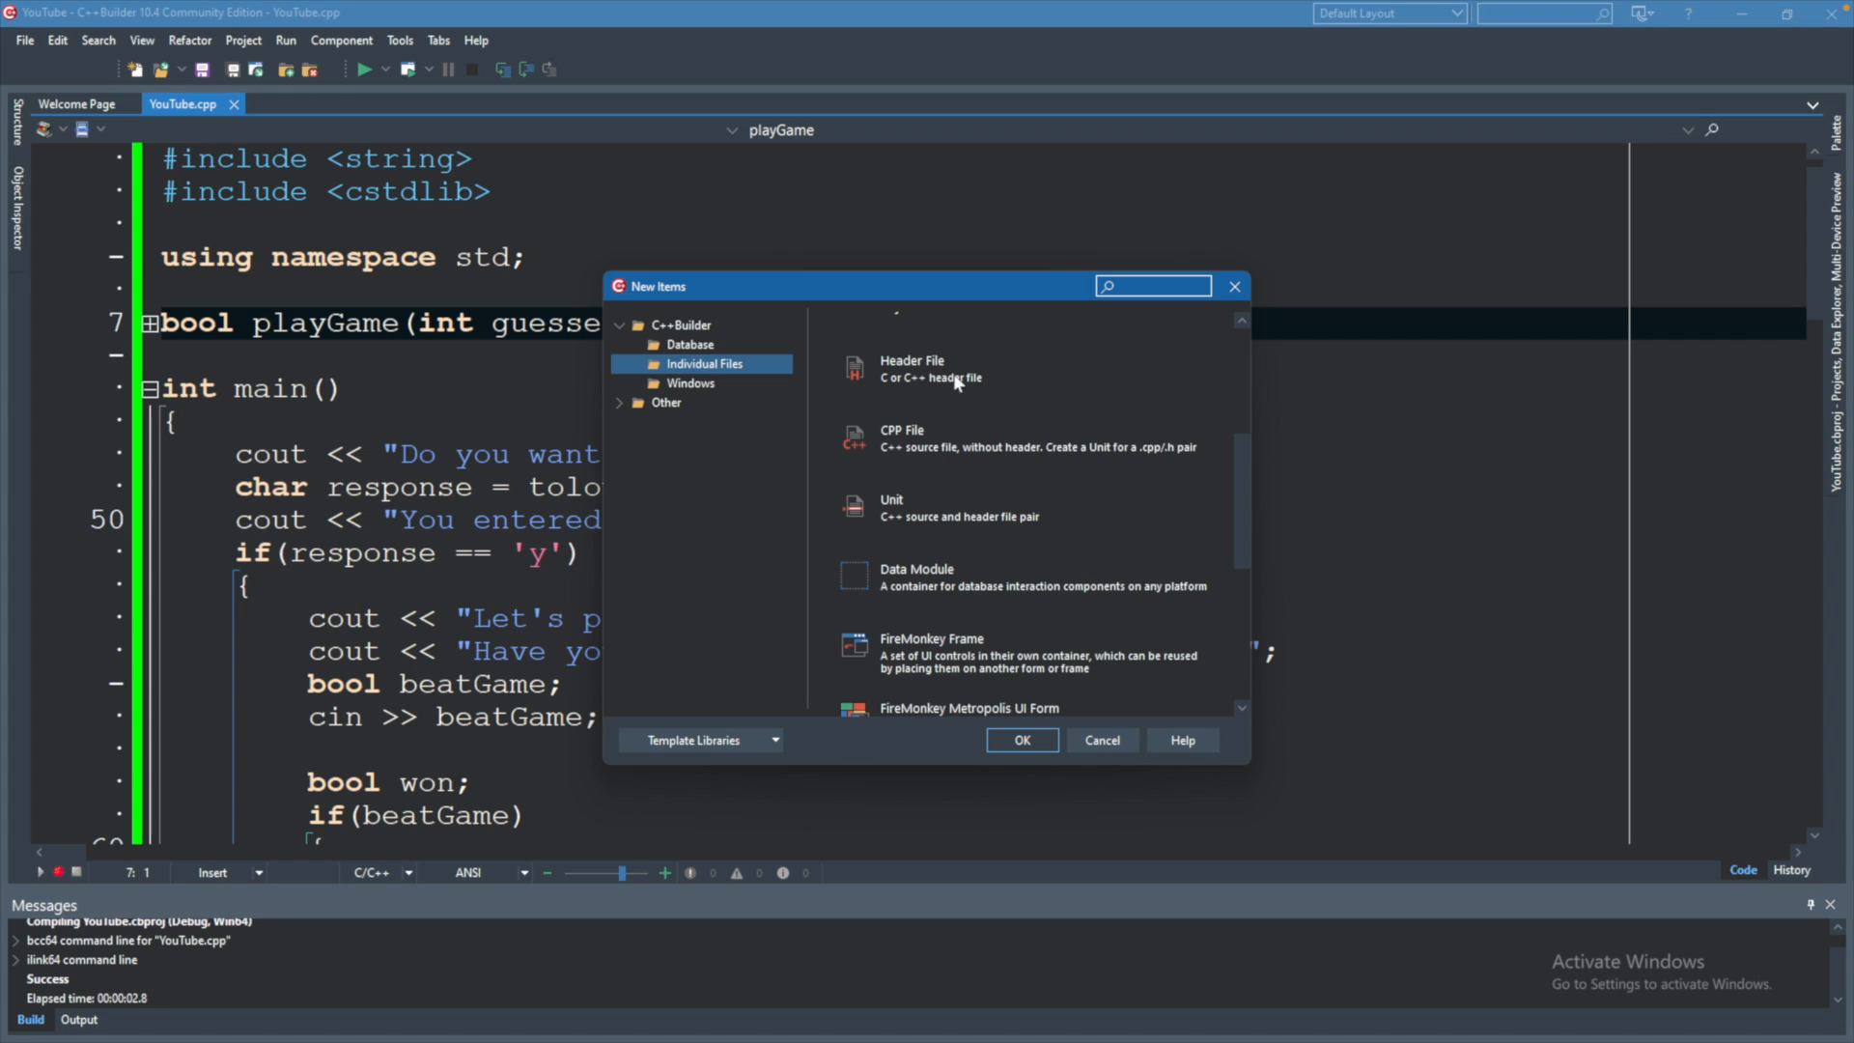
{"action": "mouse_move", "coordinate": [898, 328]}
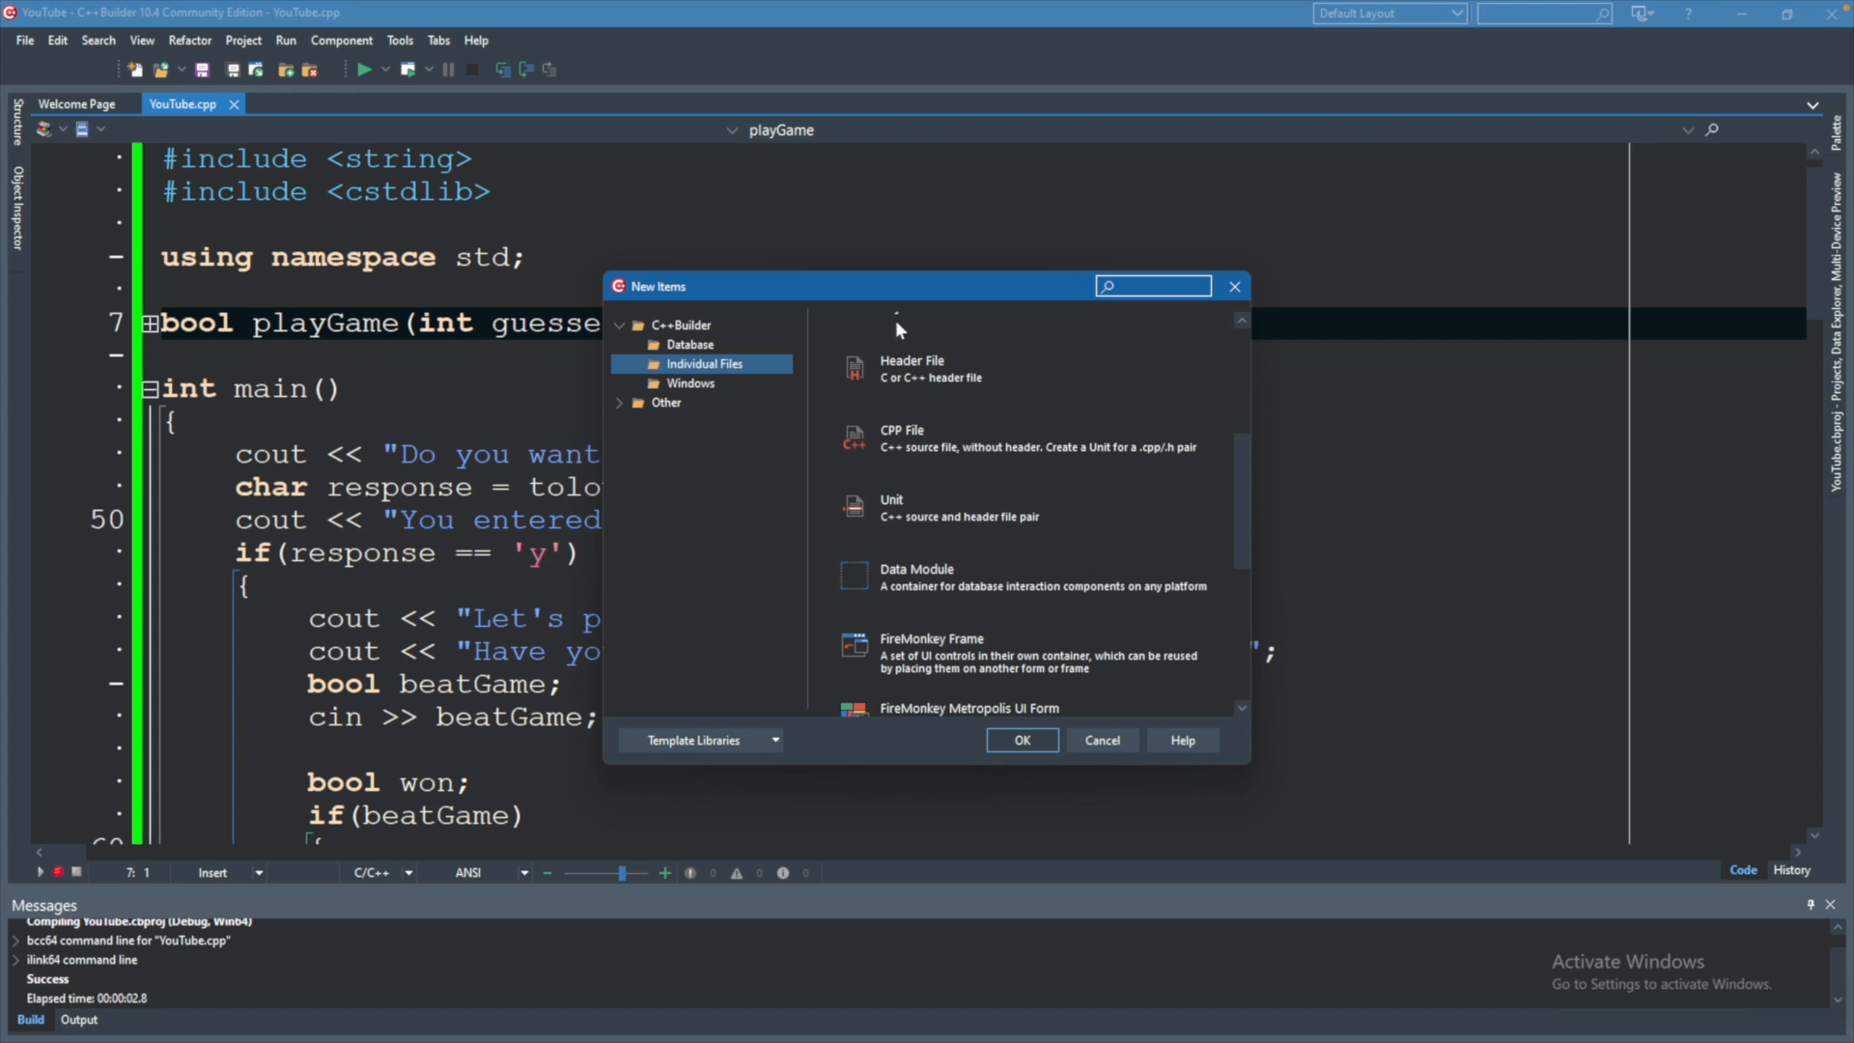
{"action": "mouse_move", "coordinate": [844, 450]}
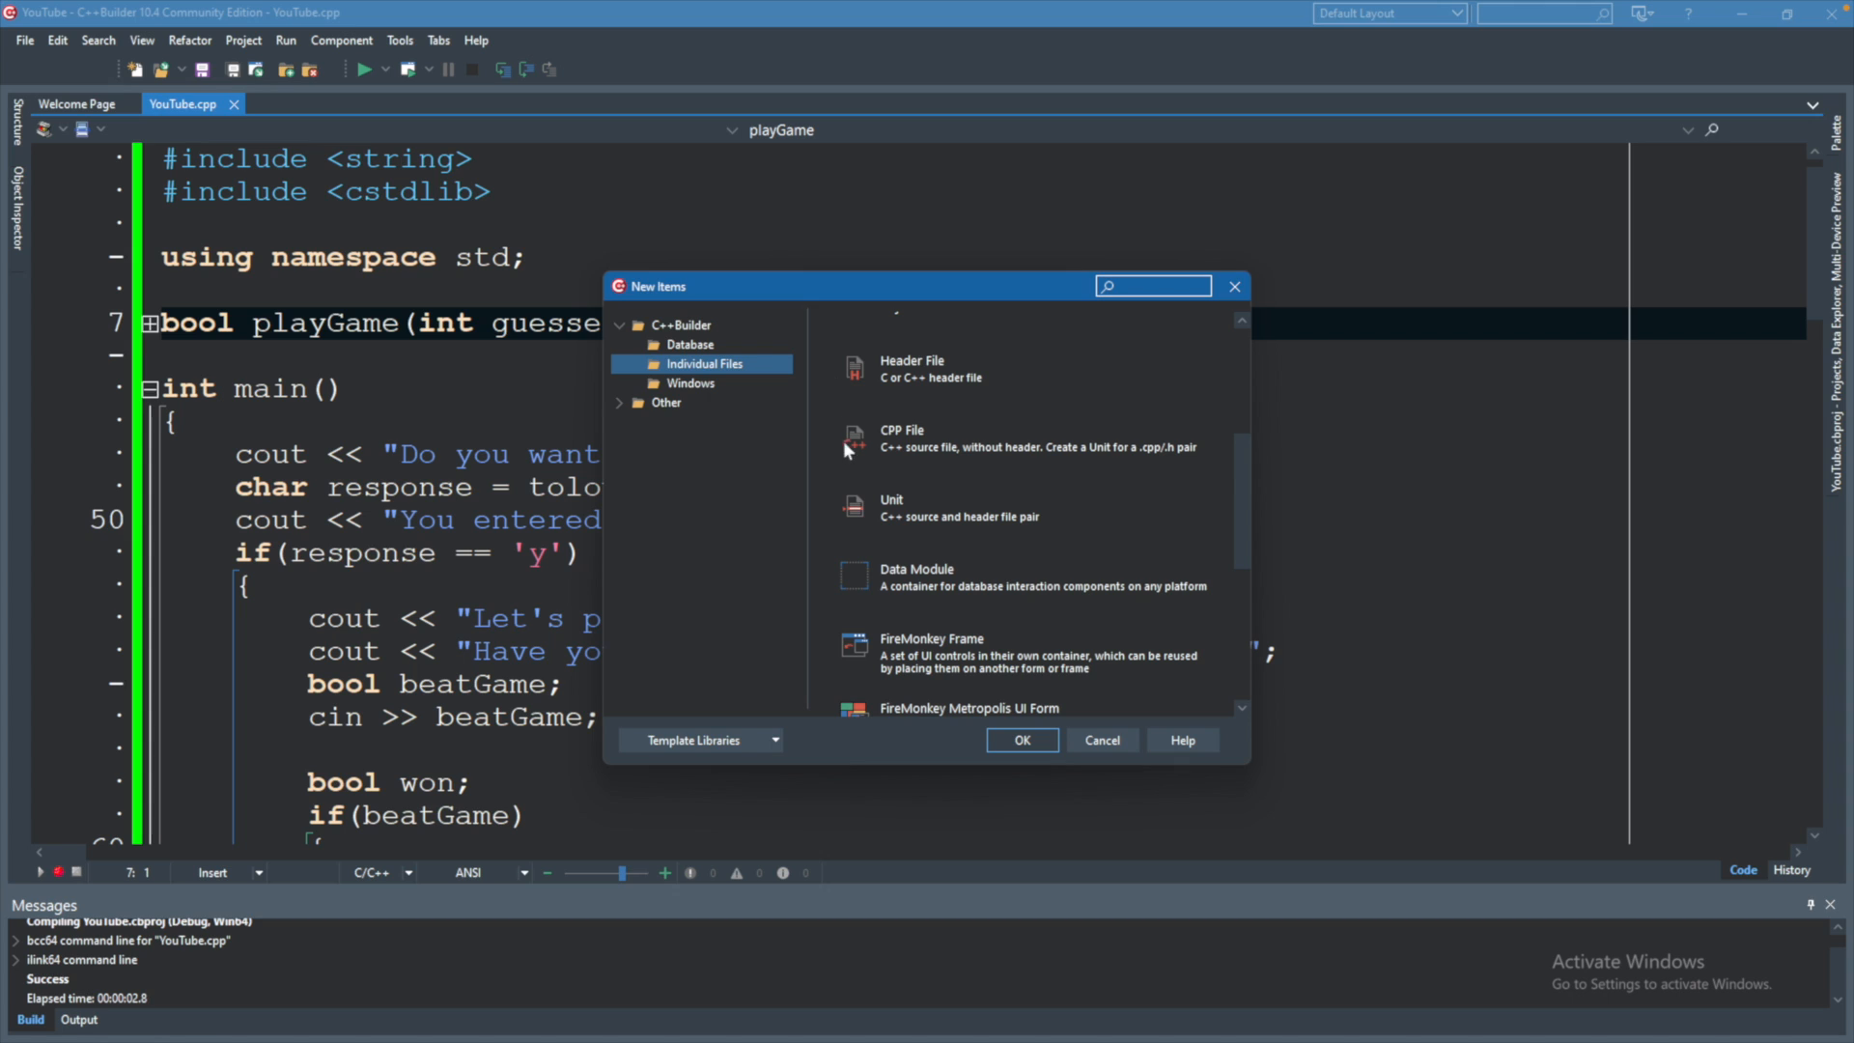
{"action": "mouse_move", "coordinate": [941, 475]}
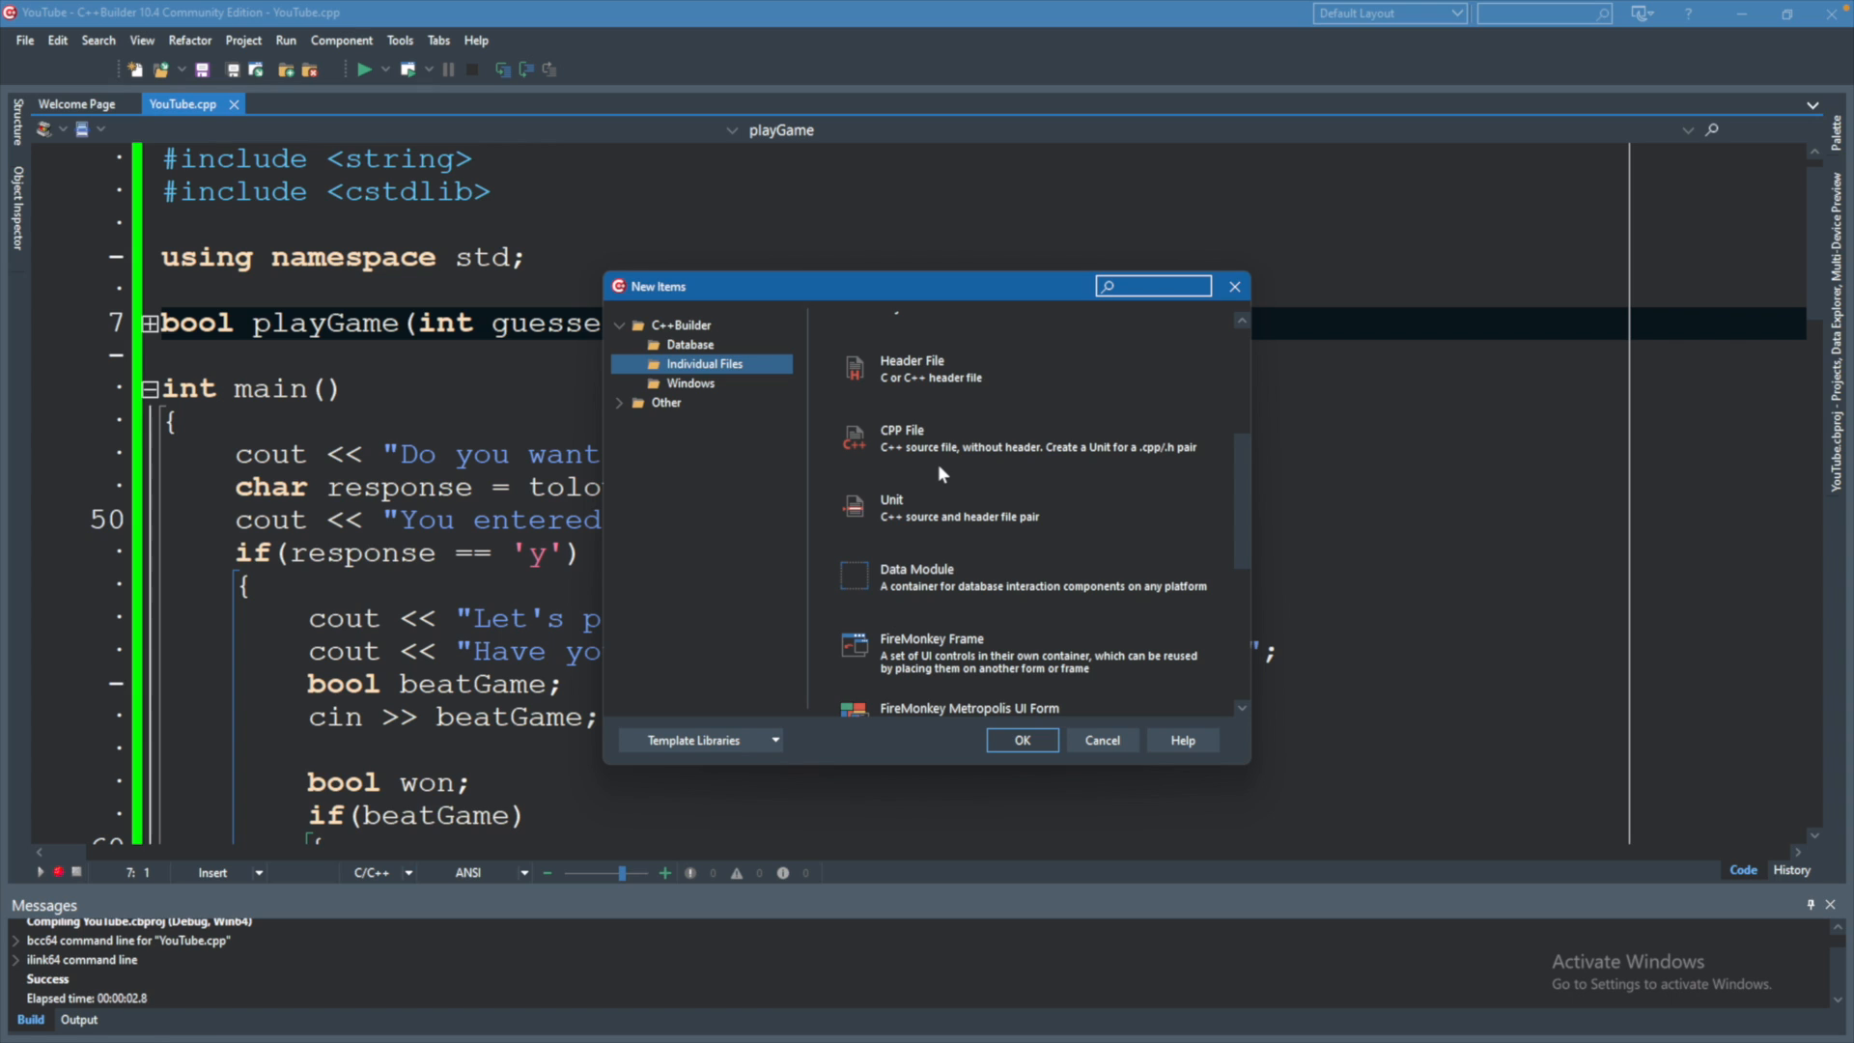
{"action": "mouse_move", "coordinate": [929, 350]}
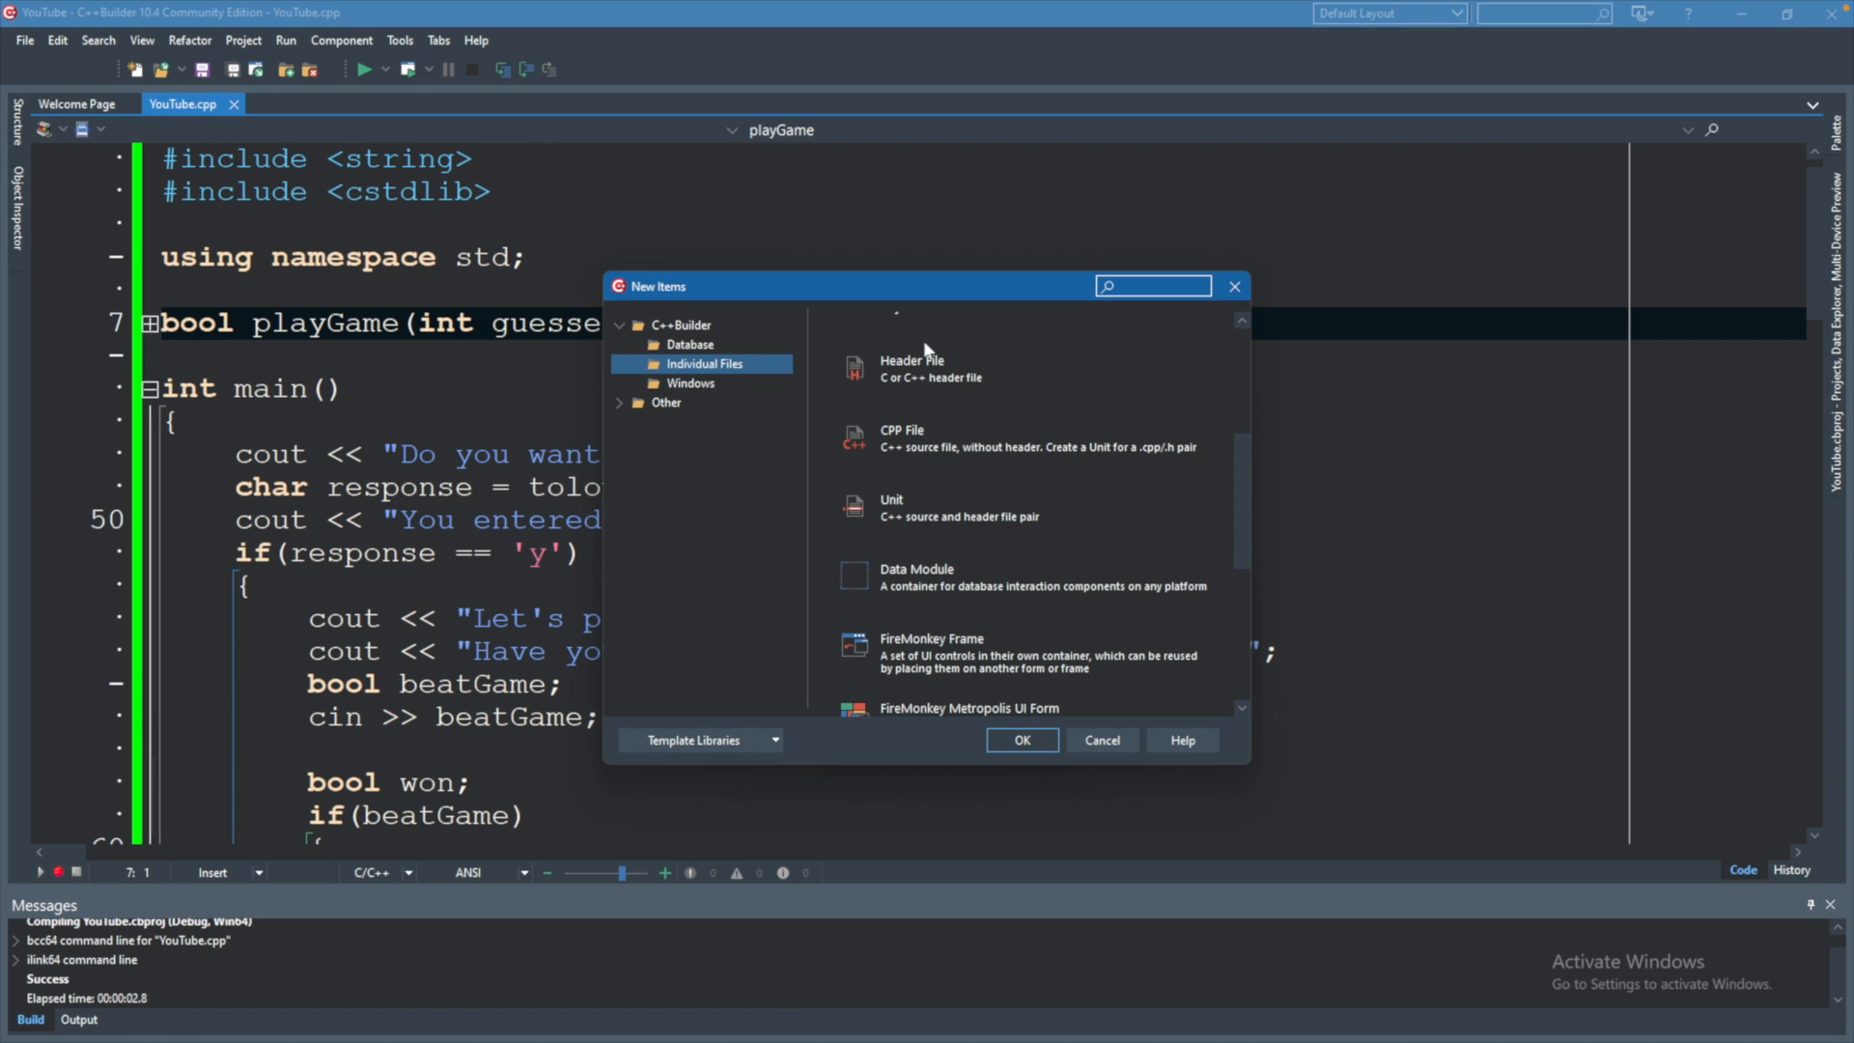
{"action": "mouse_move", "coordinate": [1001, 391]}
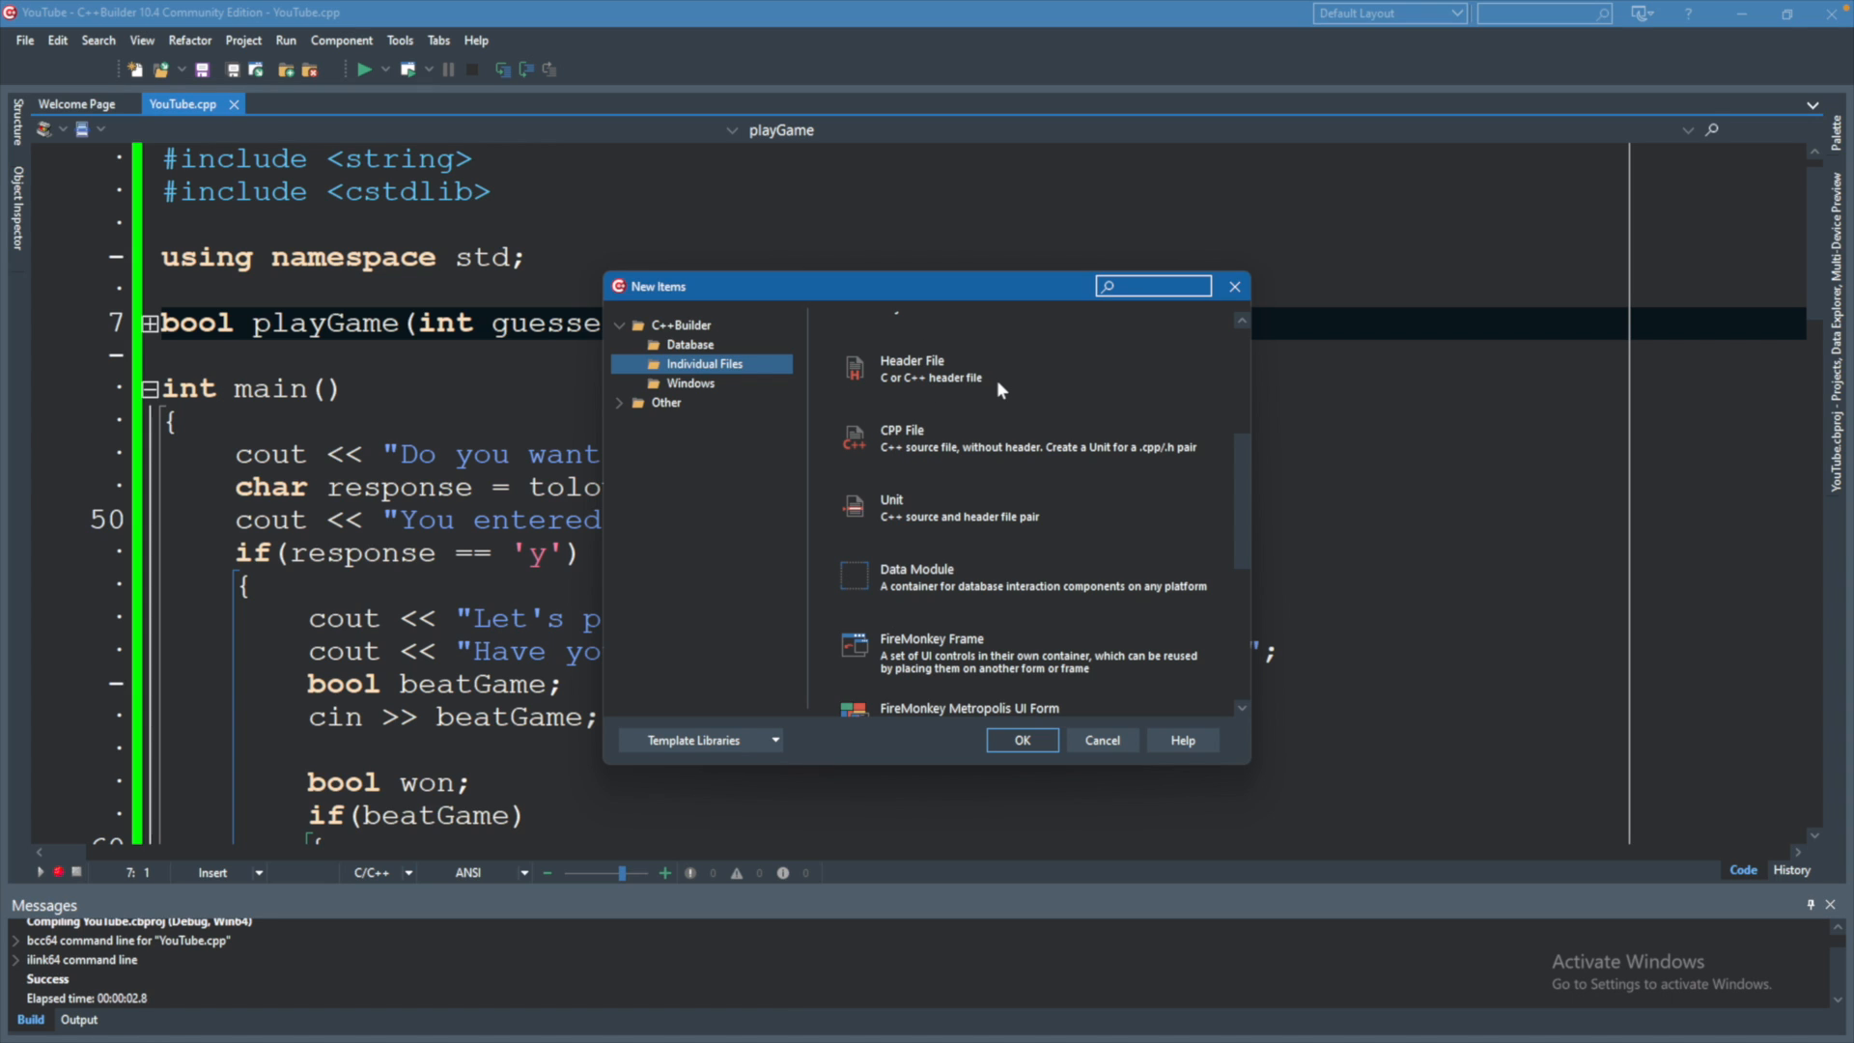
{"action": "mouse_move", "coordinate": [867, 351]}
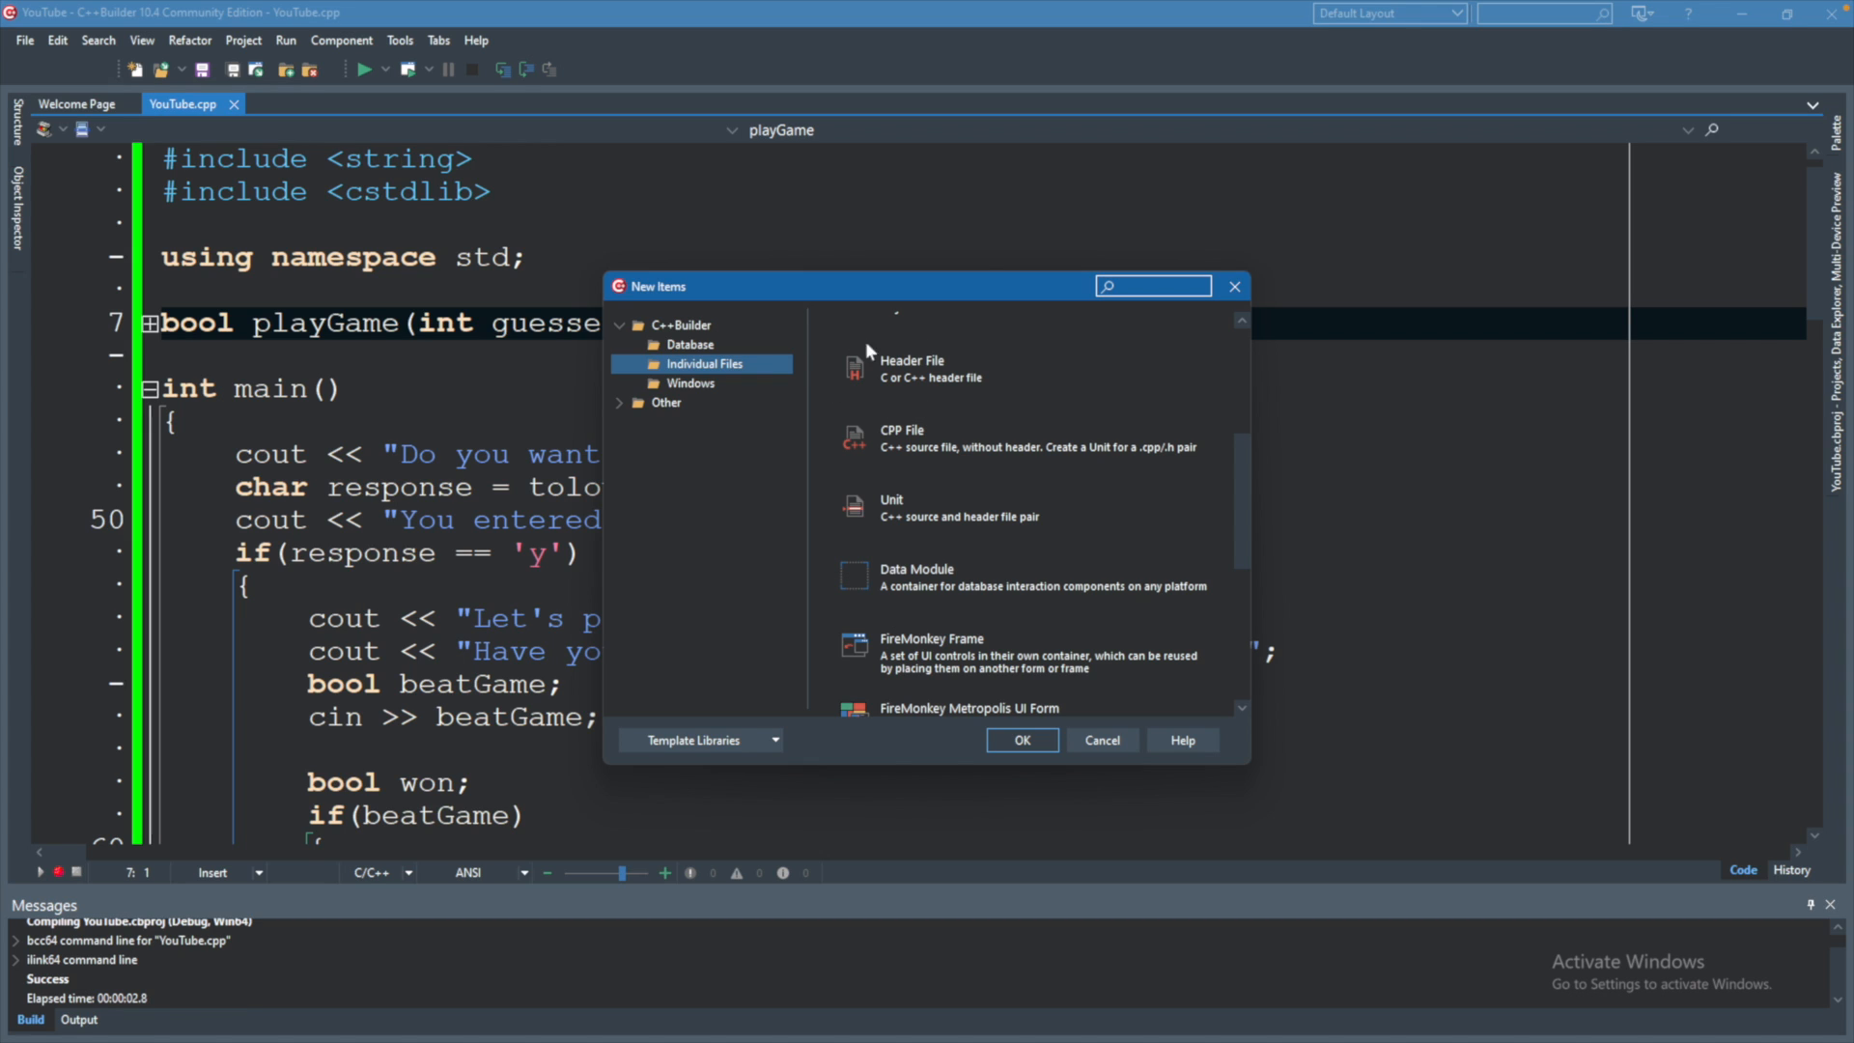
{"action": "mouse_move", "coordinate": [931, 408]}
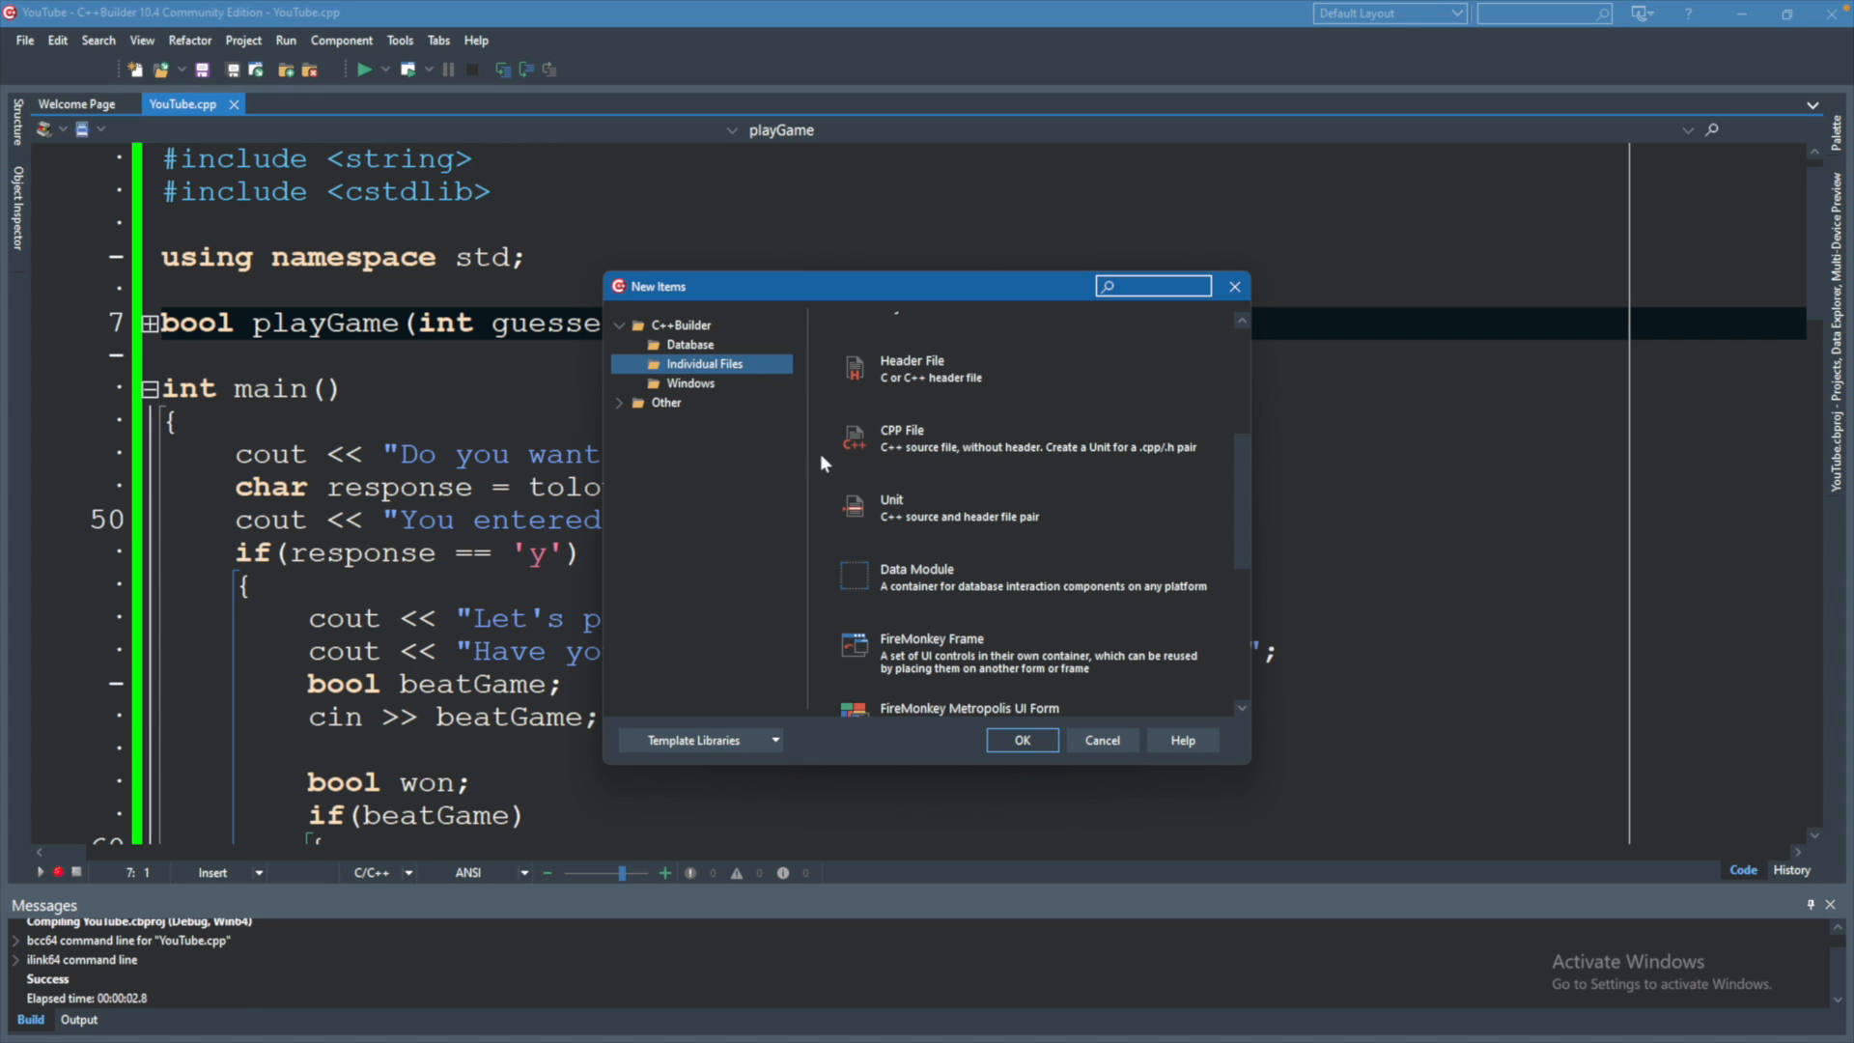
{"action": "mouse_move", "coordinate": [962, 369]}
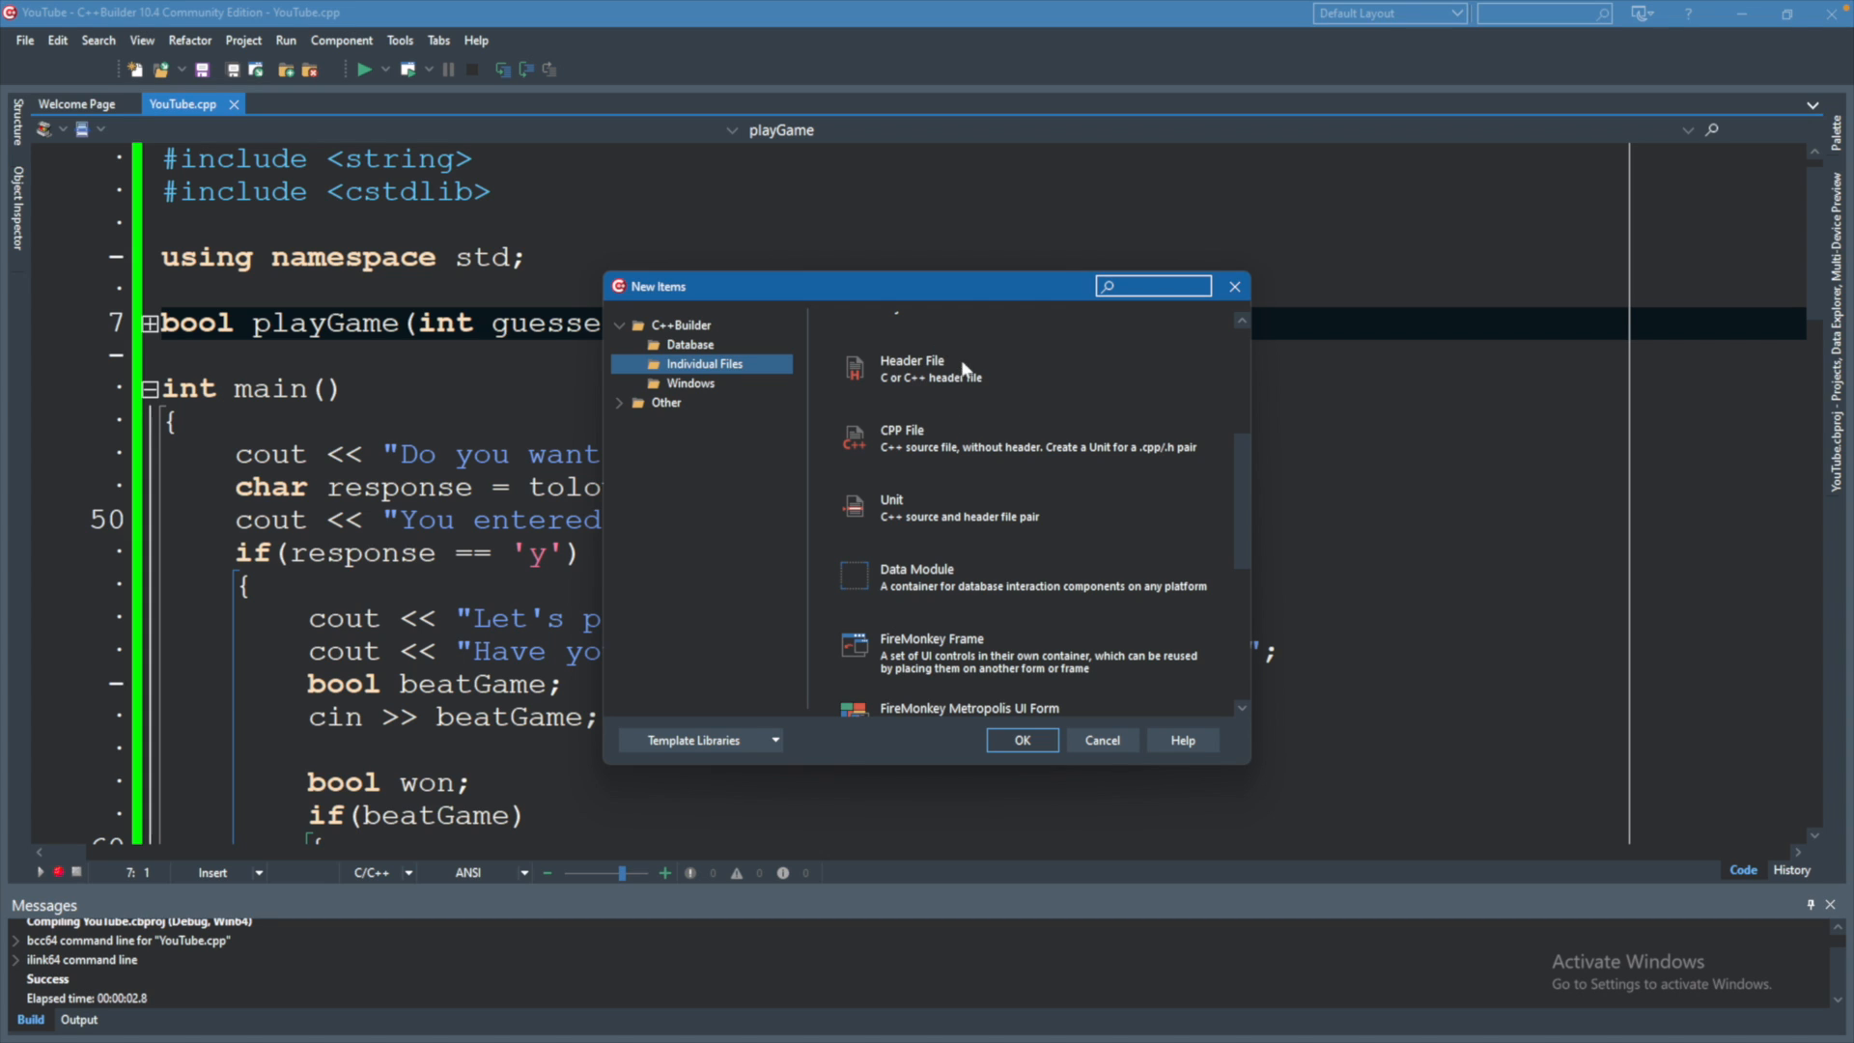
{"action": "mouse_move", "coordinate": [987, 359]}
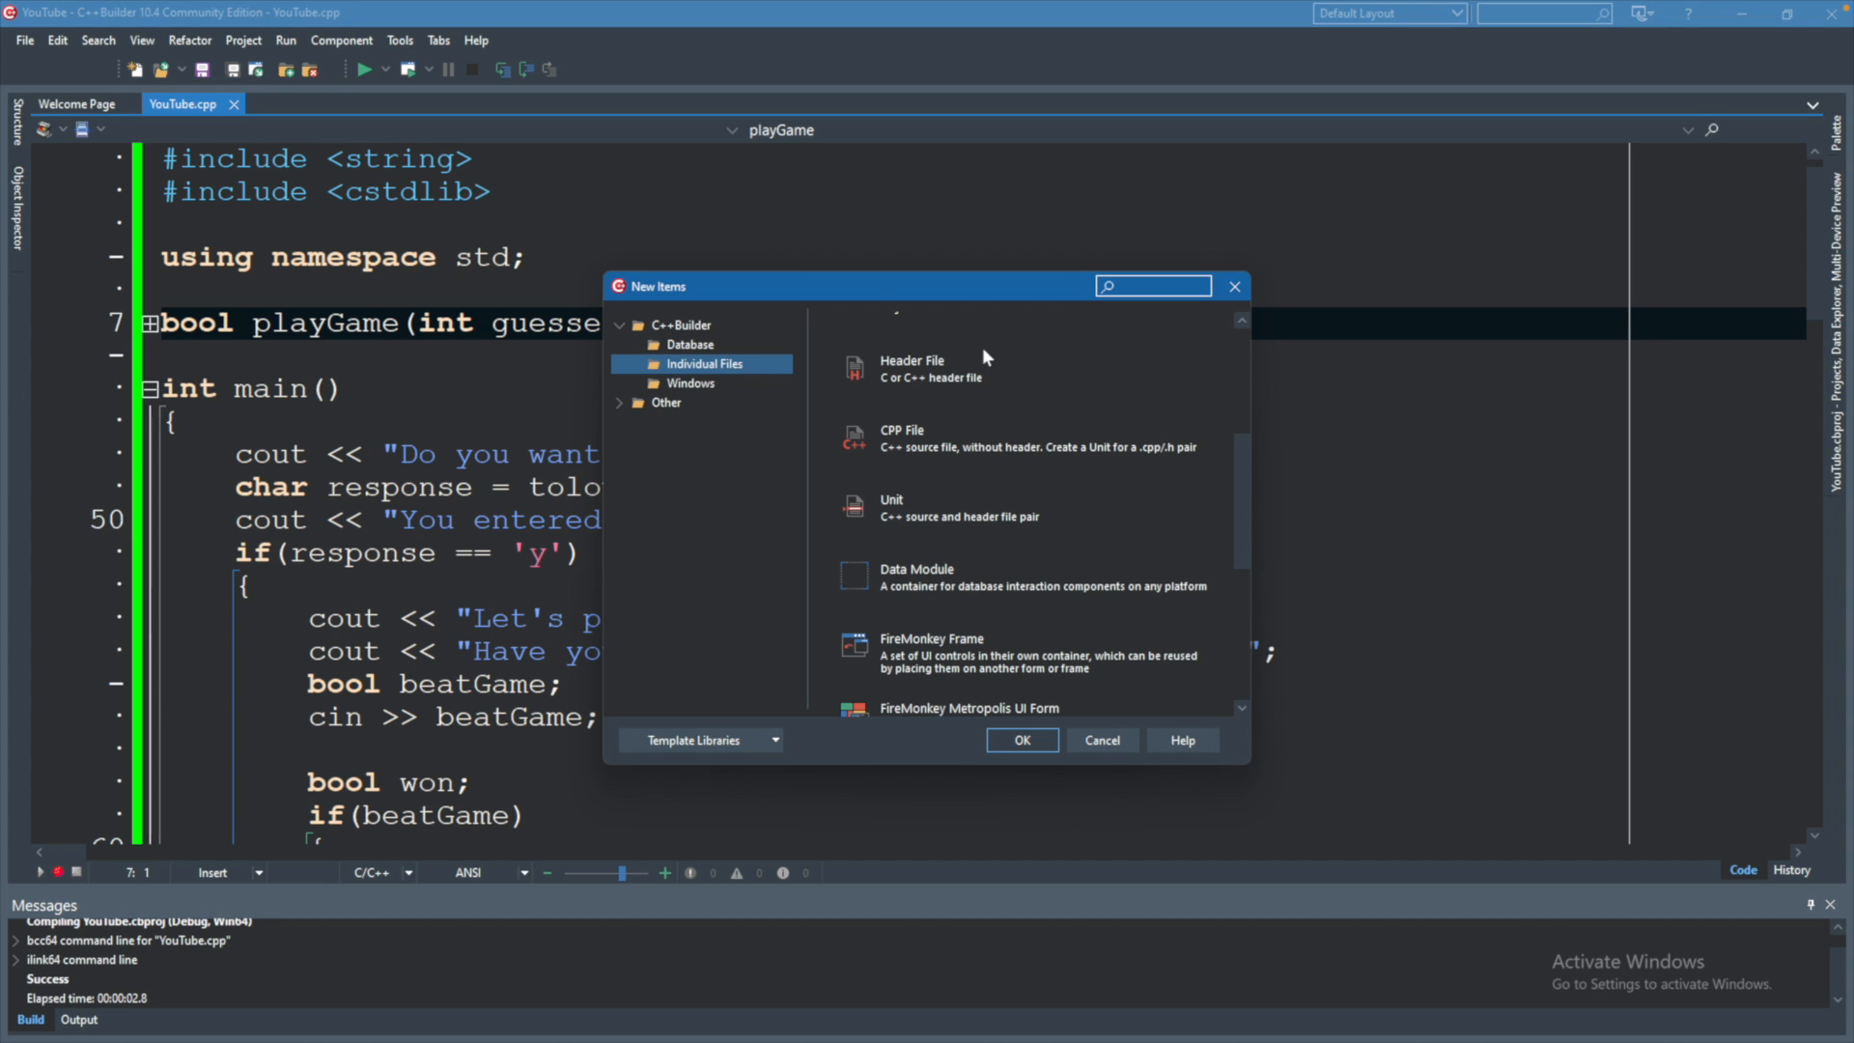
{"action": "mouse_move", "coordinate": [987, 367]}
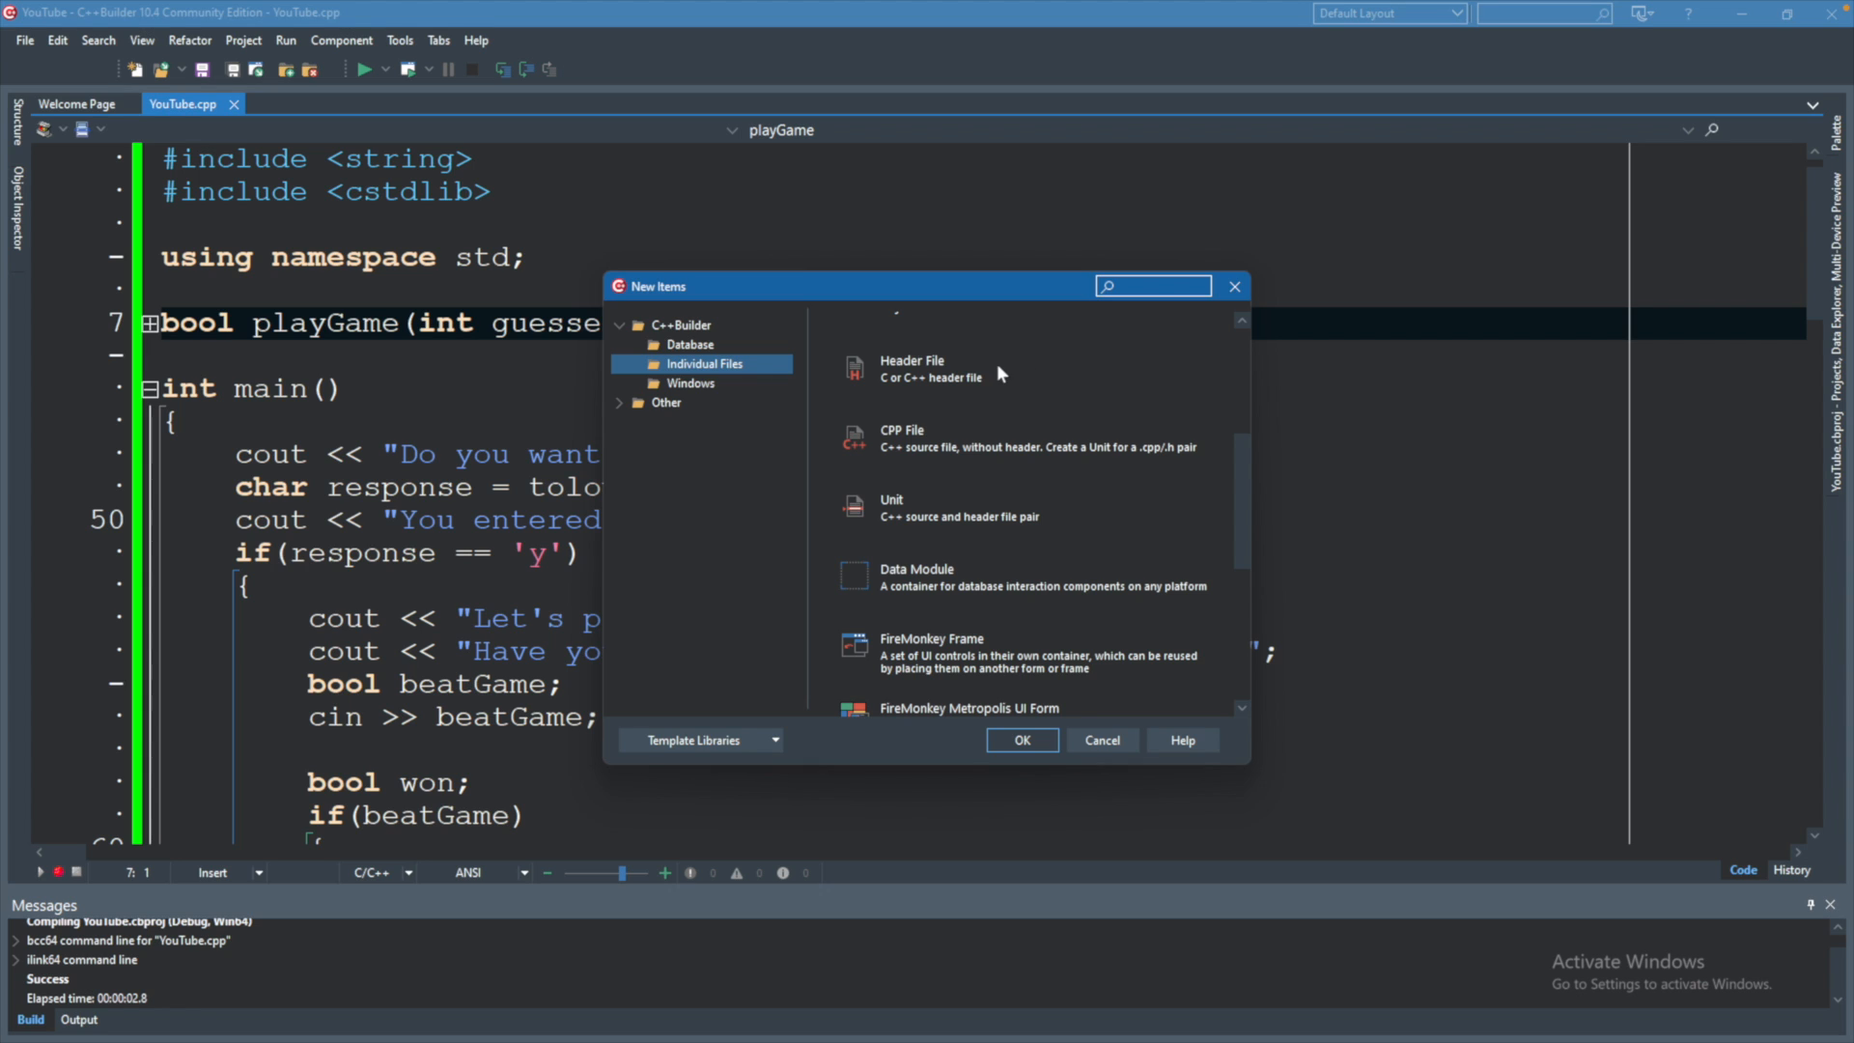
{"action": "mouse_move", "coordinate": [947, 450]}
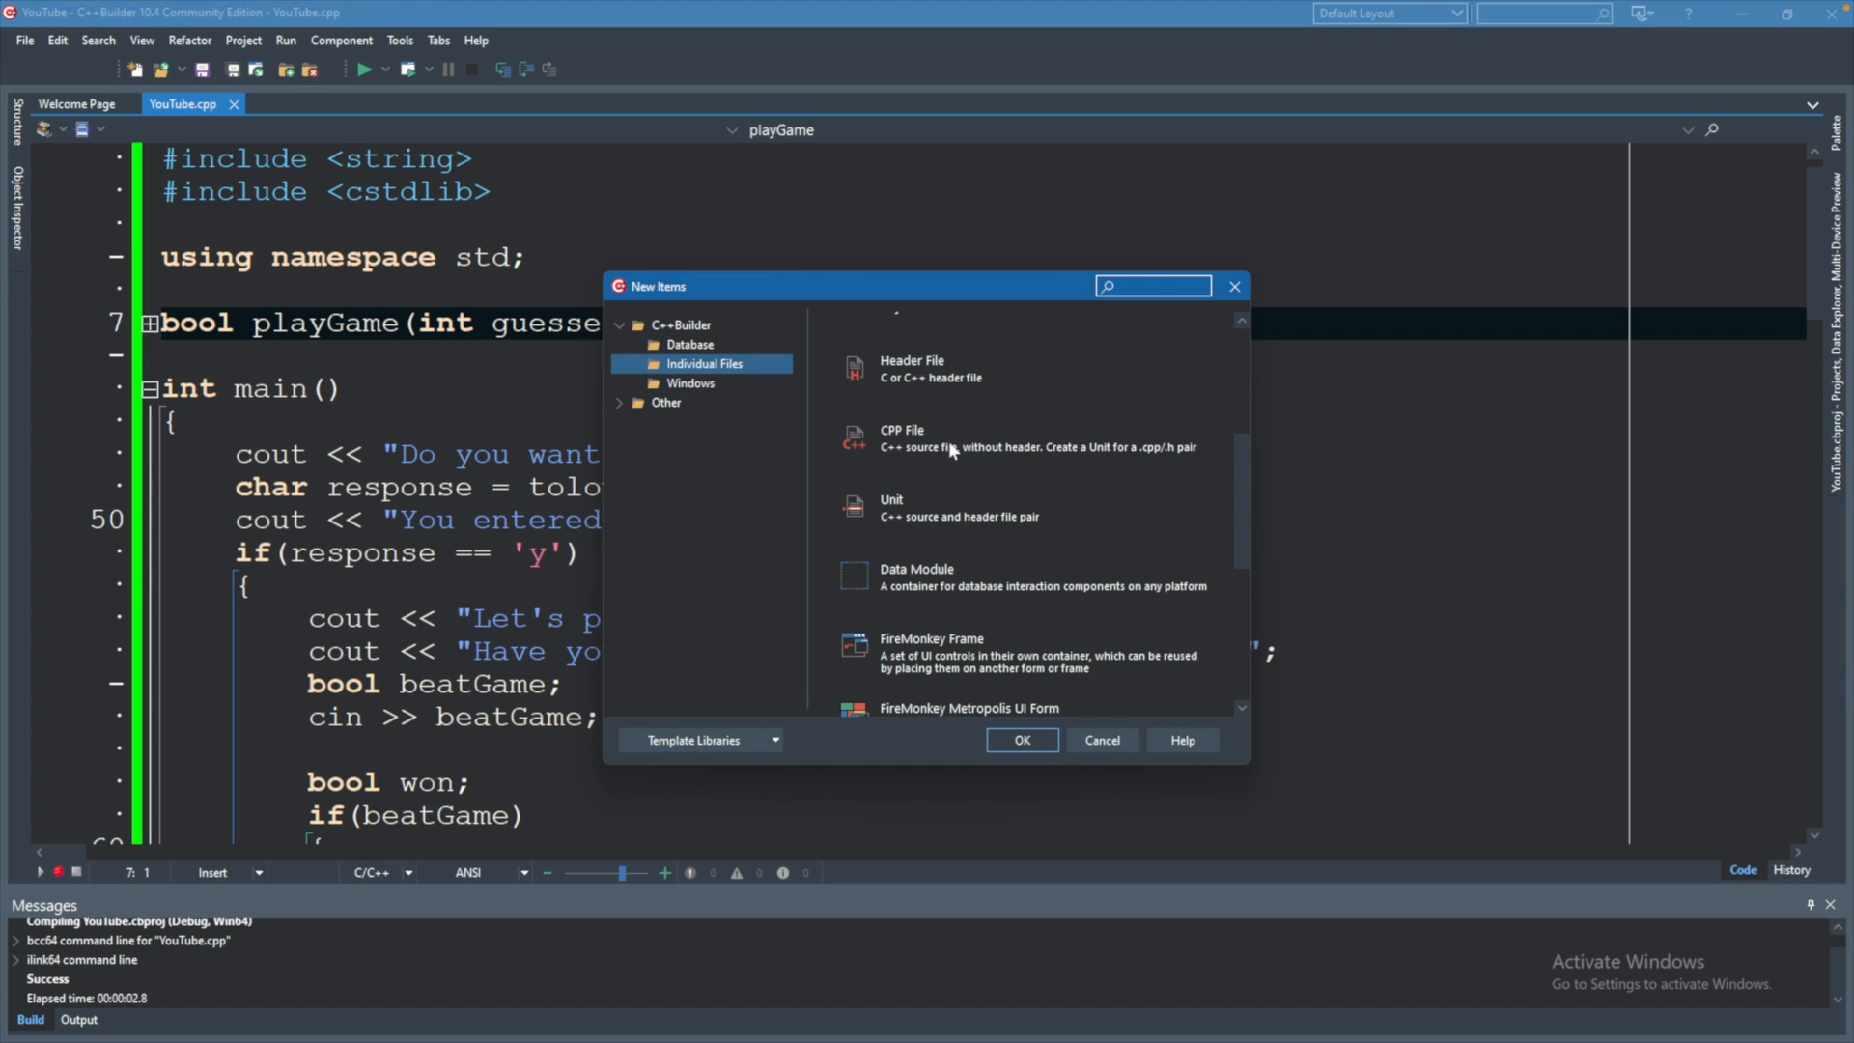
{"action": "left_click", "coordinate": [958, 508]}
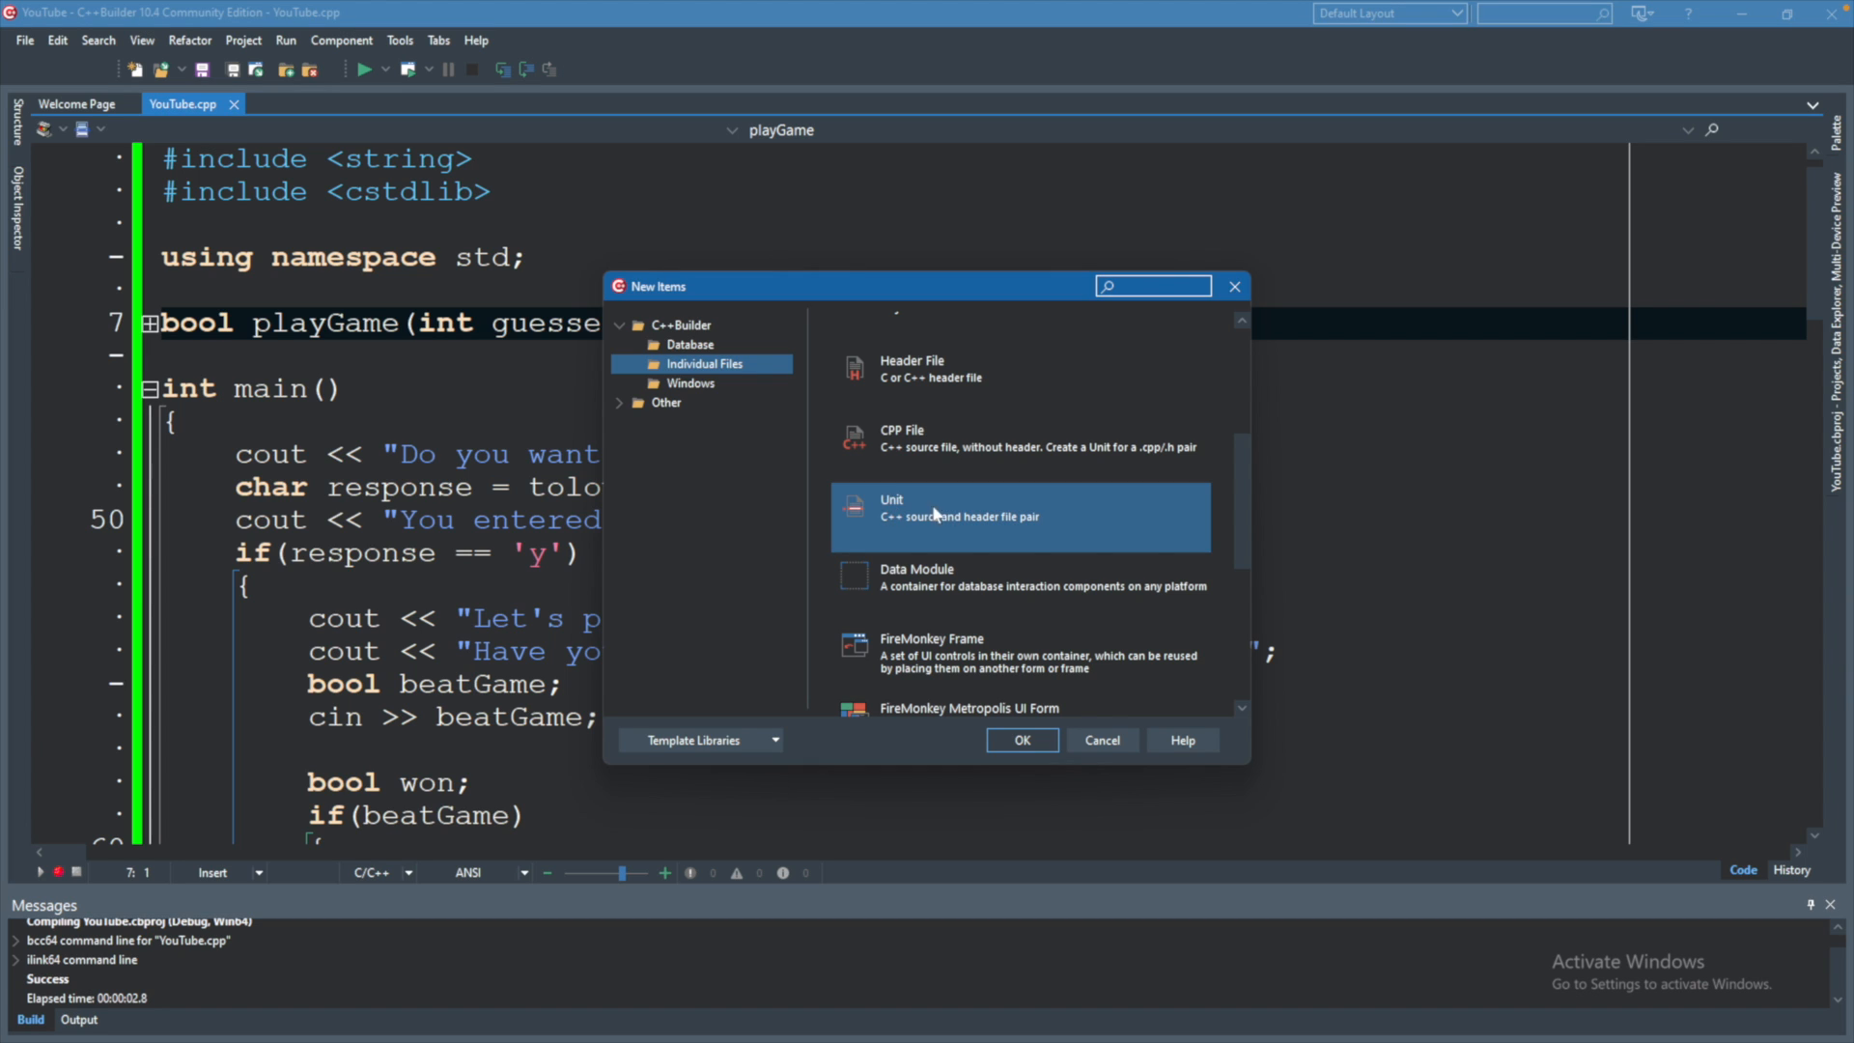
{"action": "left_click", "coordinate": [1099, 740]}
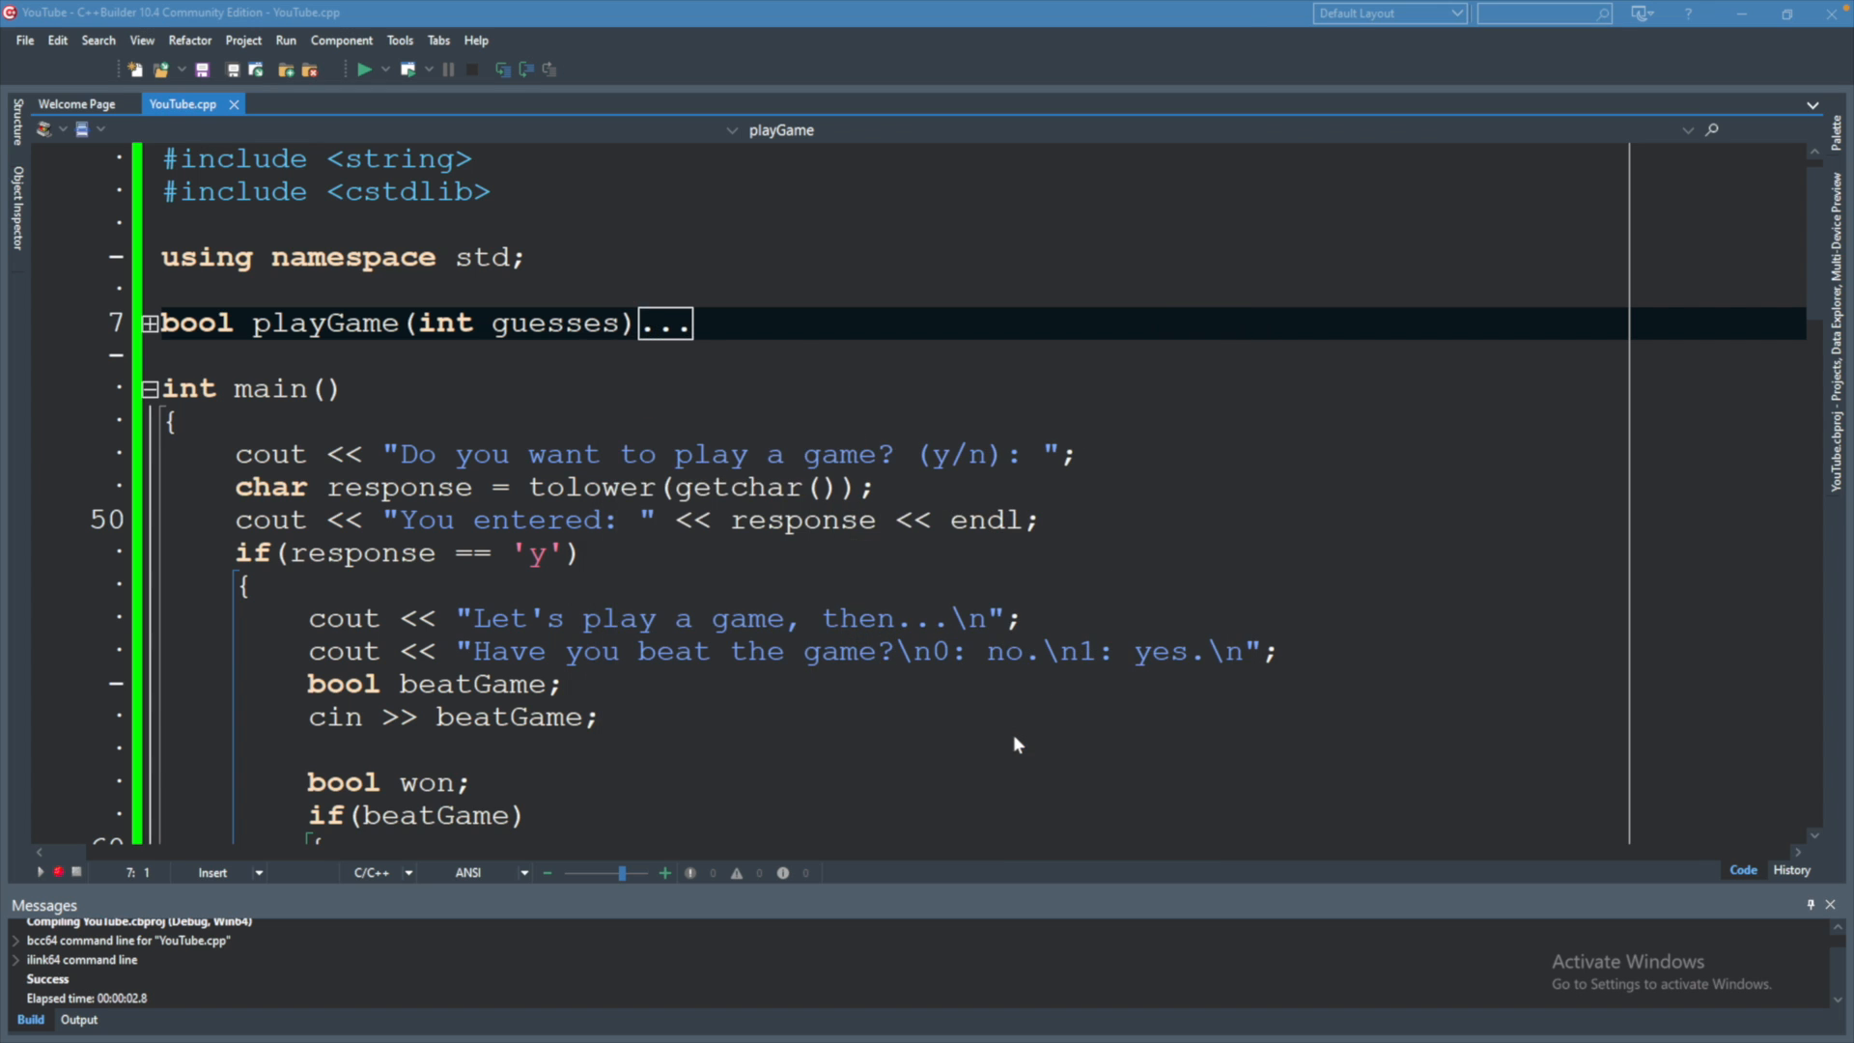
Save the new unit as game so game.cpp opens in the editor.
{"action": "left_click", "coordinate": [284, 104]}
{"action": "type", "text": "game"}
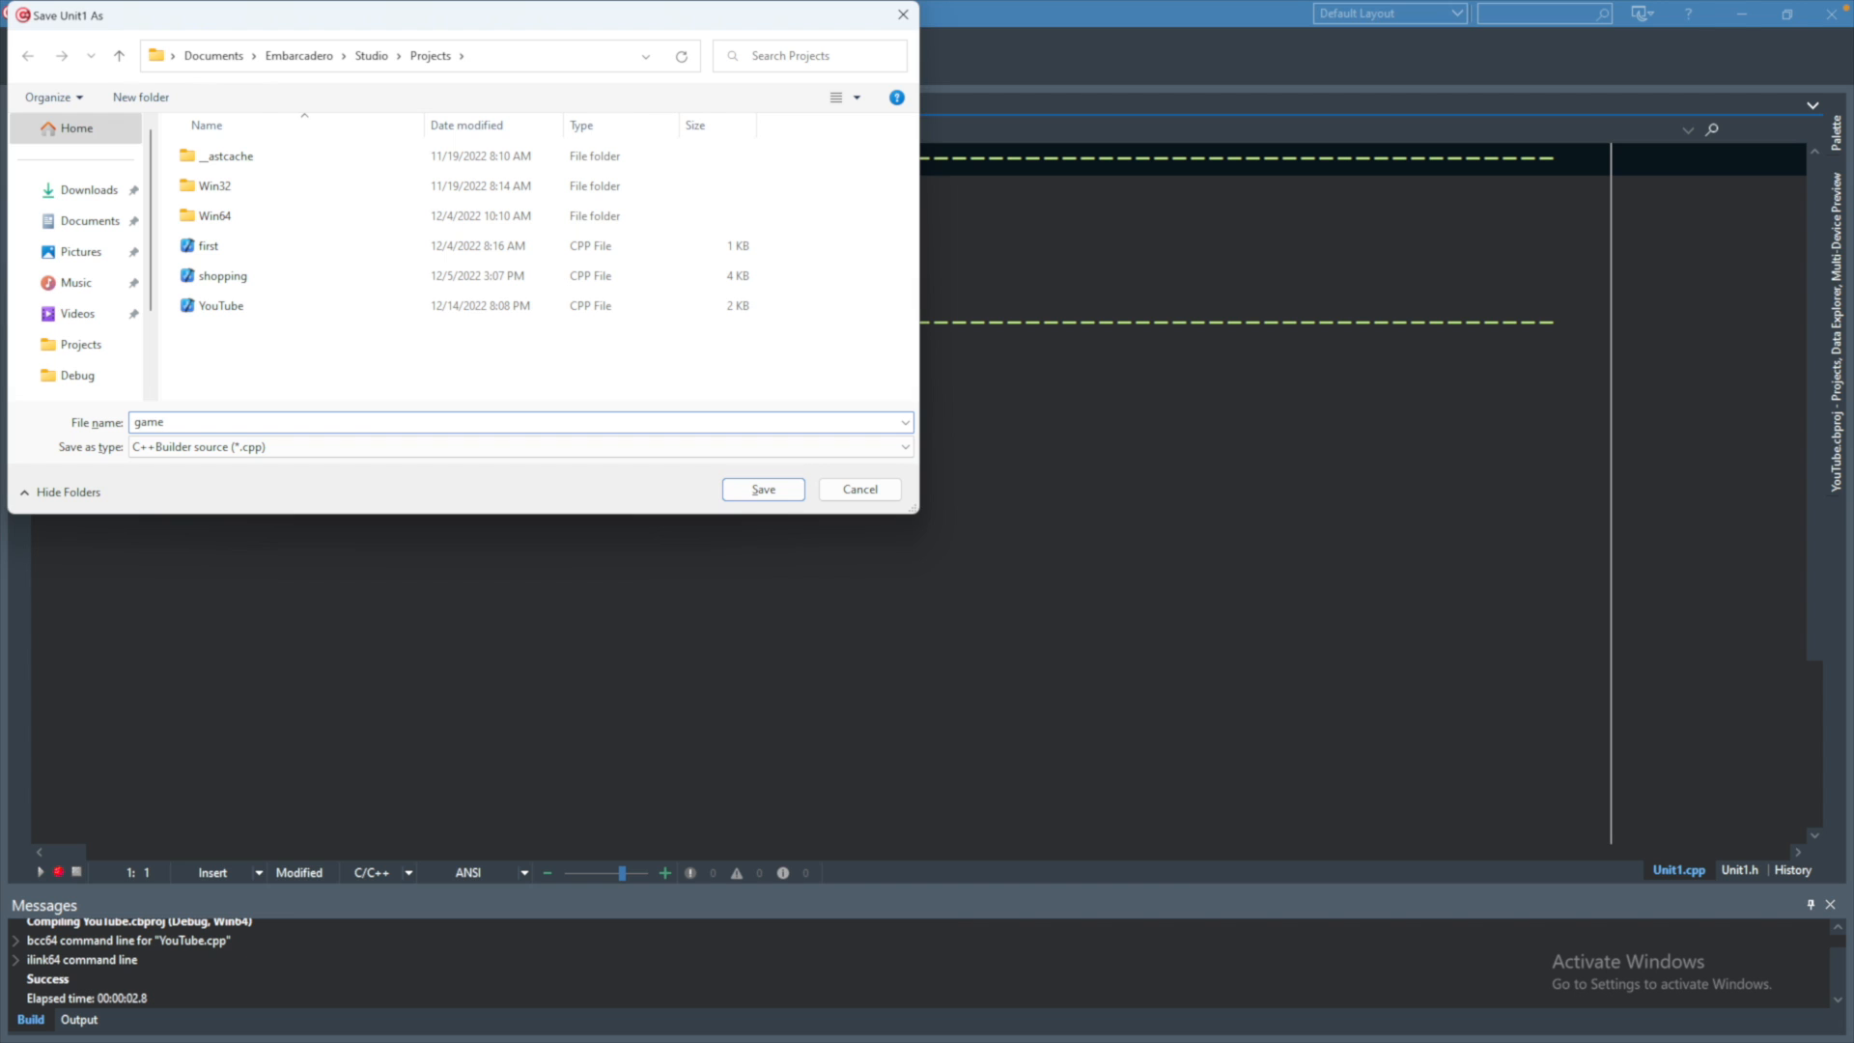
{"action": "left_click", "coordinate": [761, 489]}
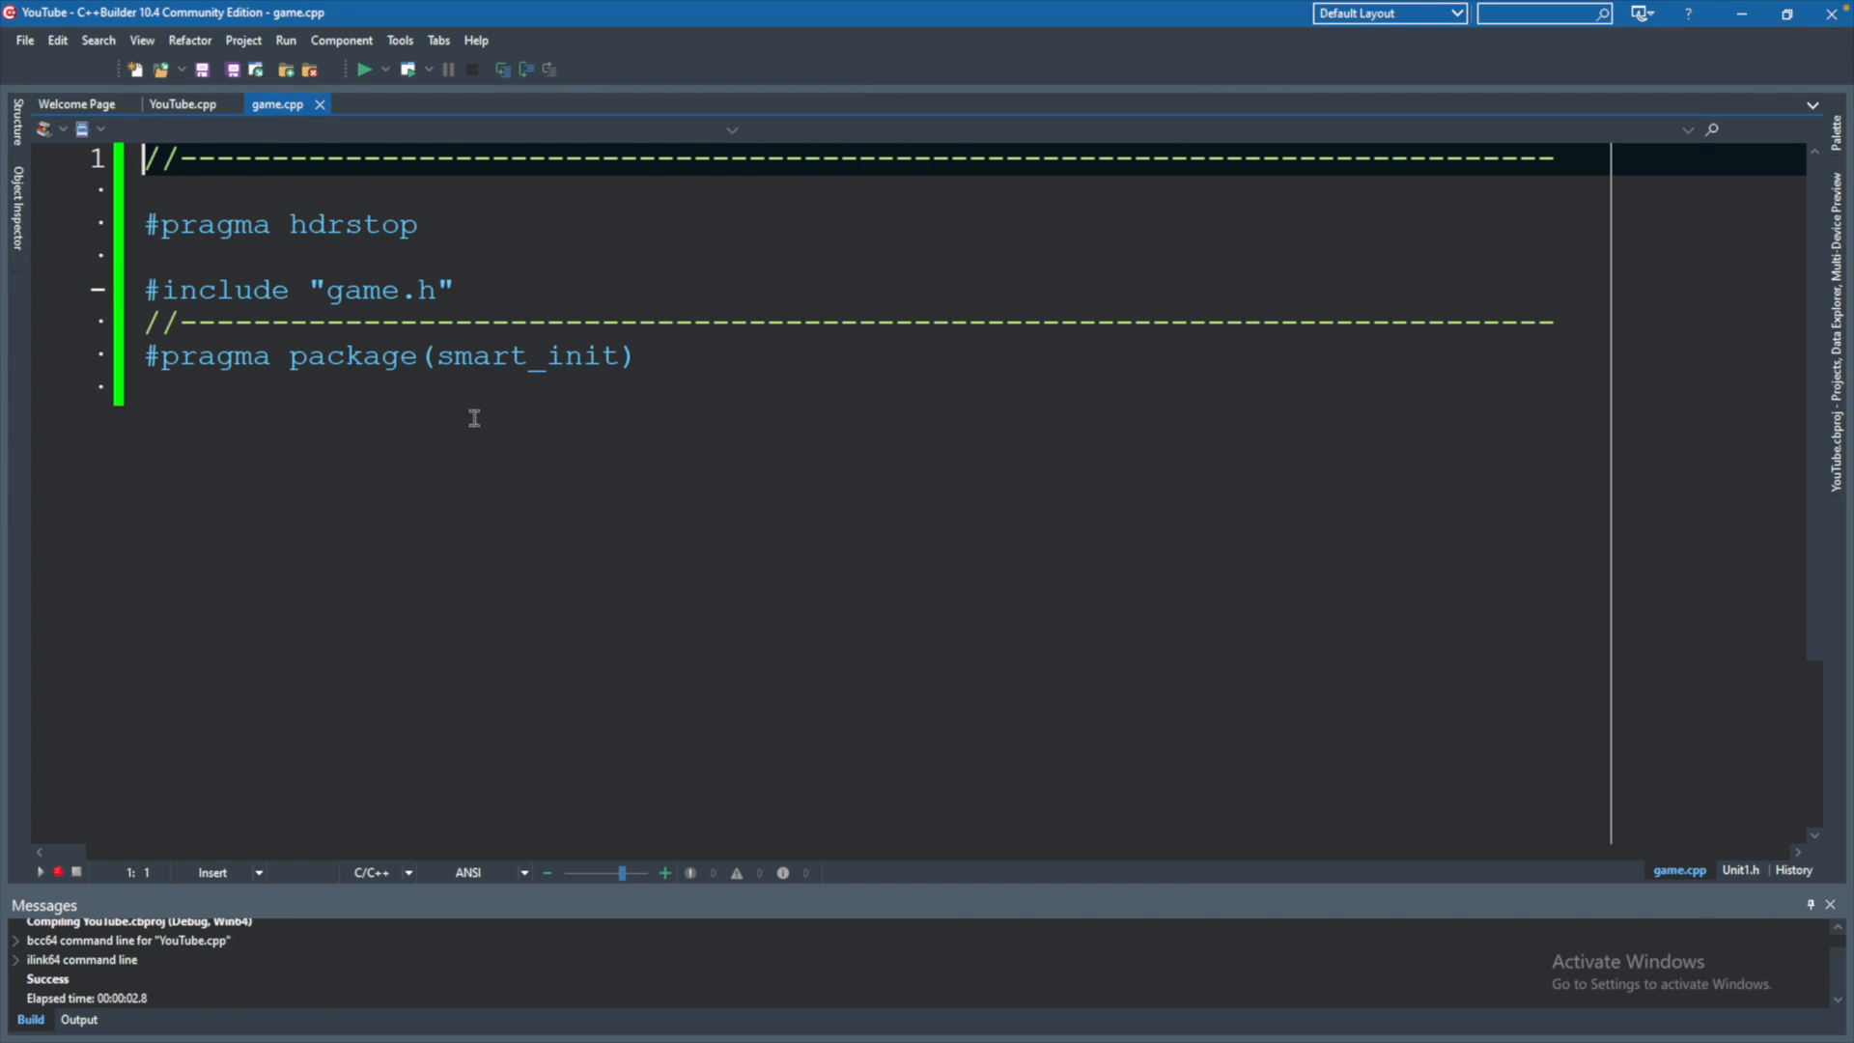
{"action": "mouse_move", "coordinate": [691, 221]}
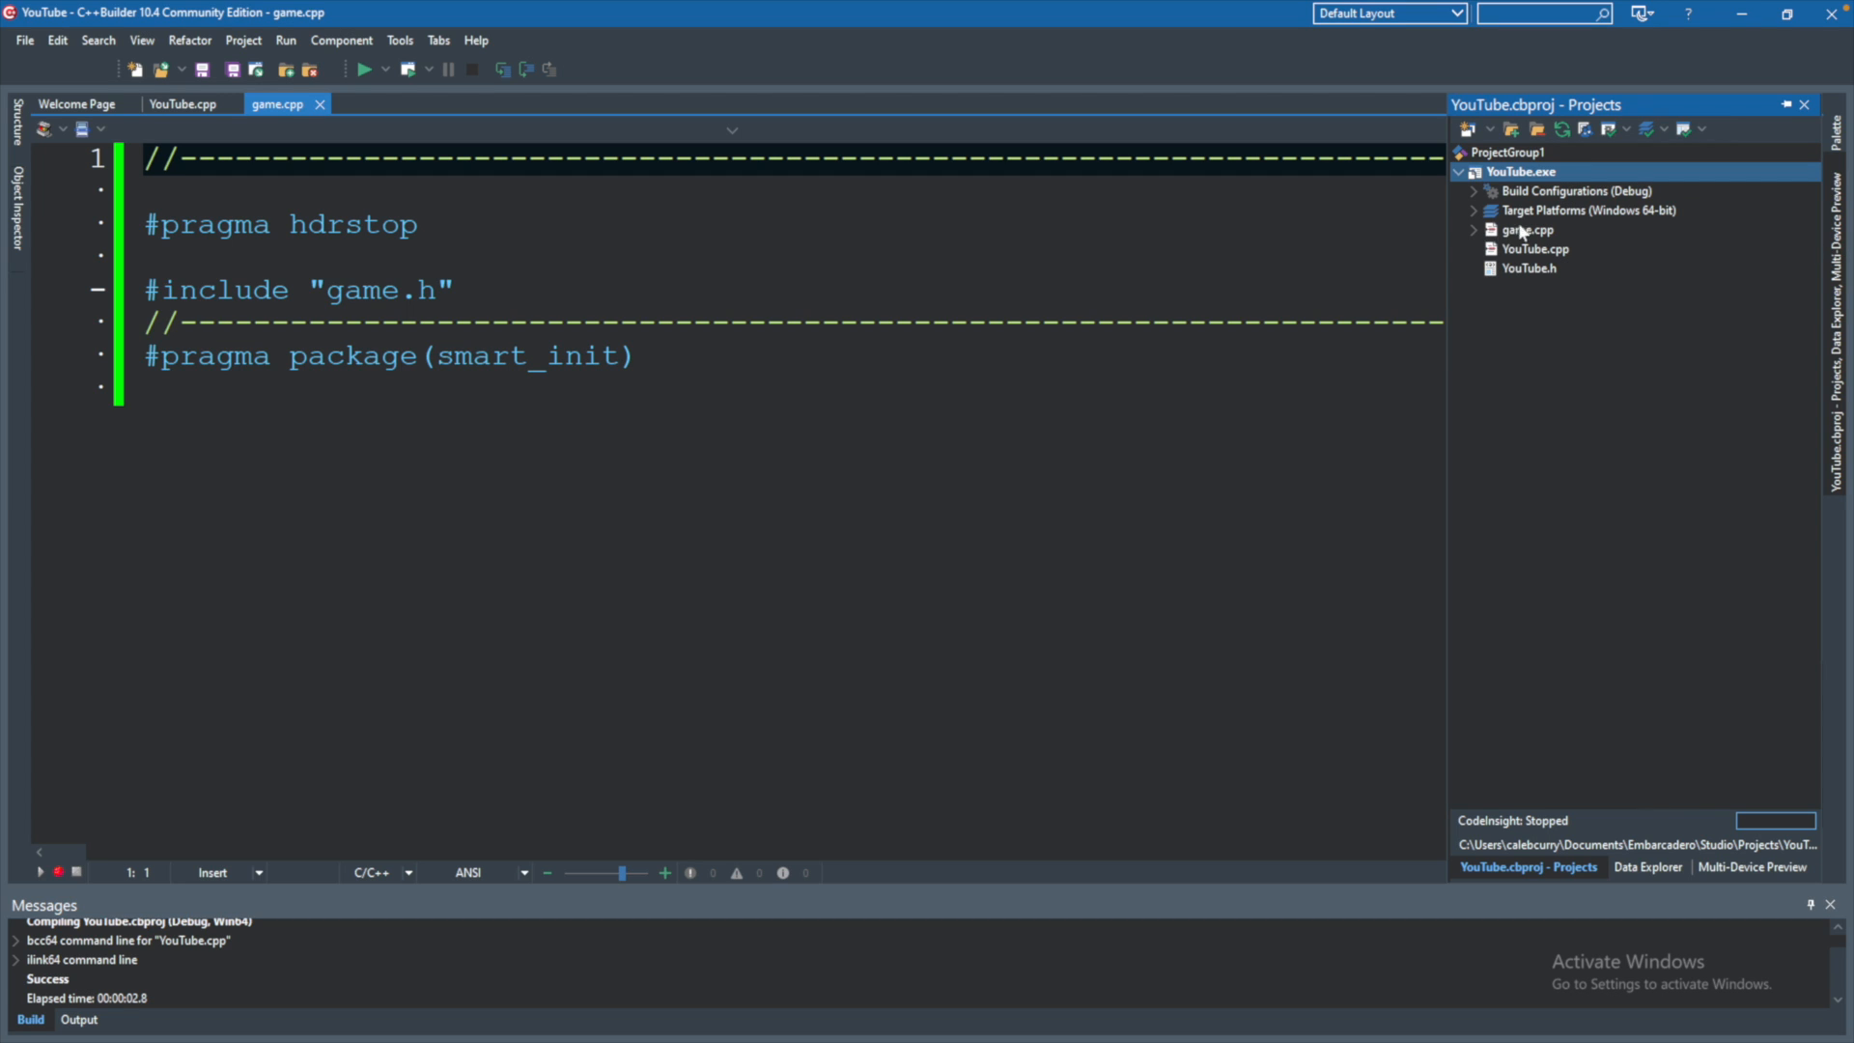
Open game.h from under game.cpp and trim it to its bare include guard.
{"action": "left_click", "coordinate": [1474, 230]}
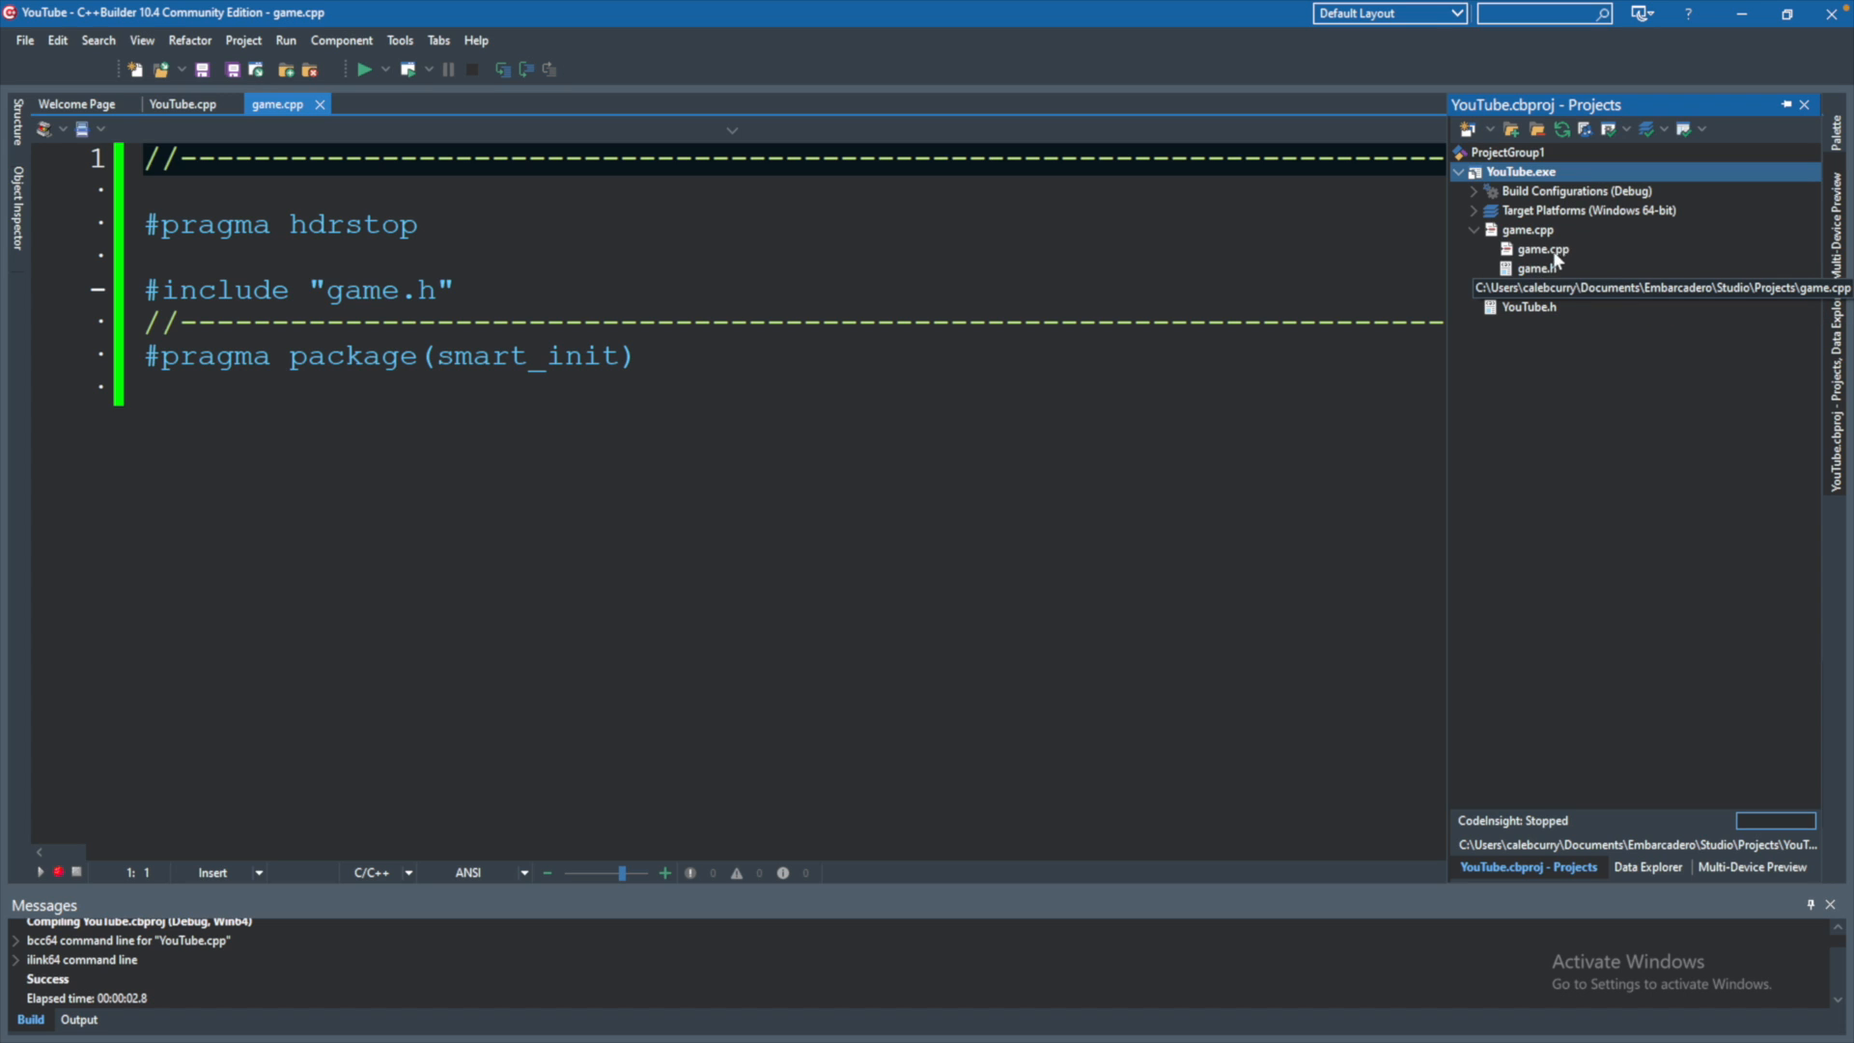
{"action": "mouse_move", "coordinate": [1537, 268]}
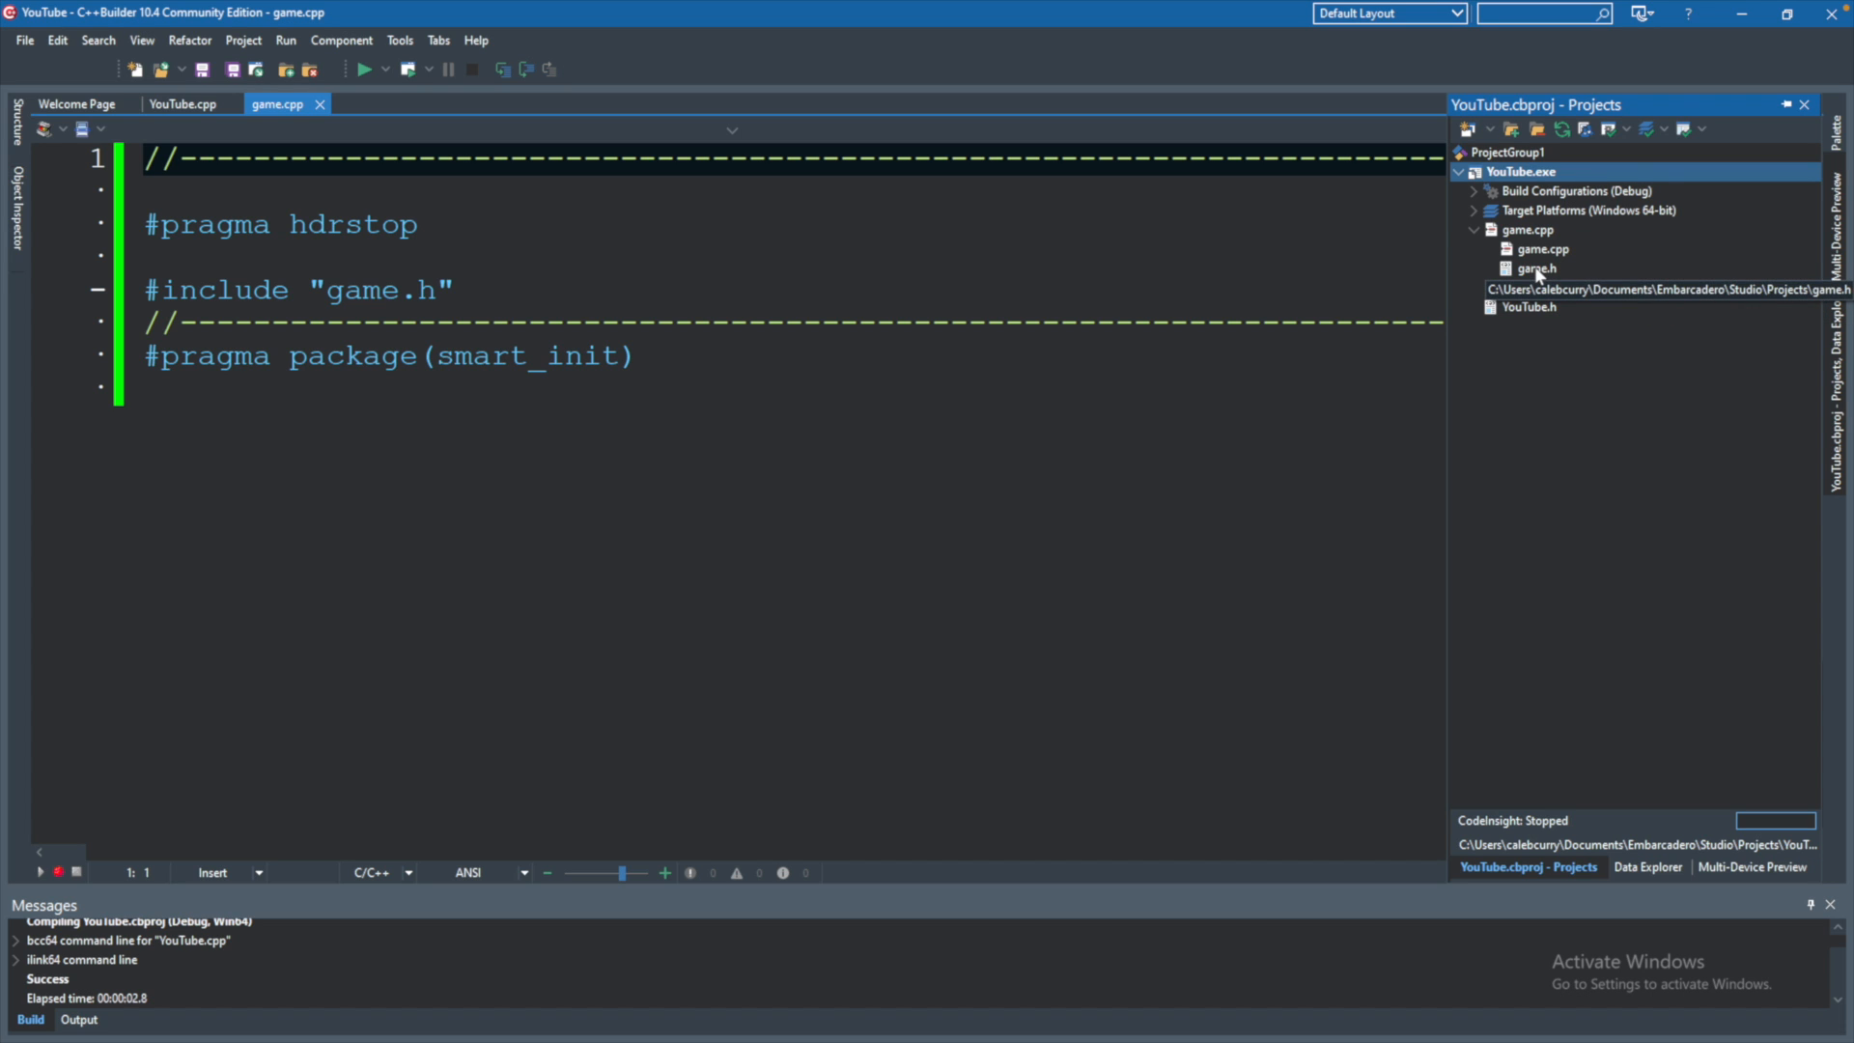
{"action": "left_click", "coordinate": [1541, 249]}
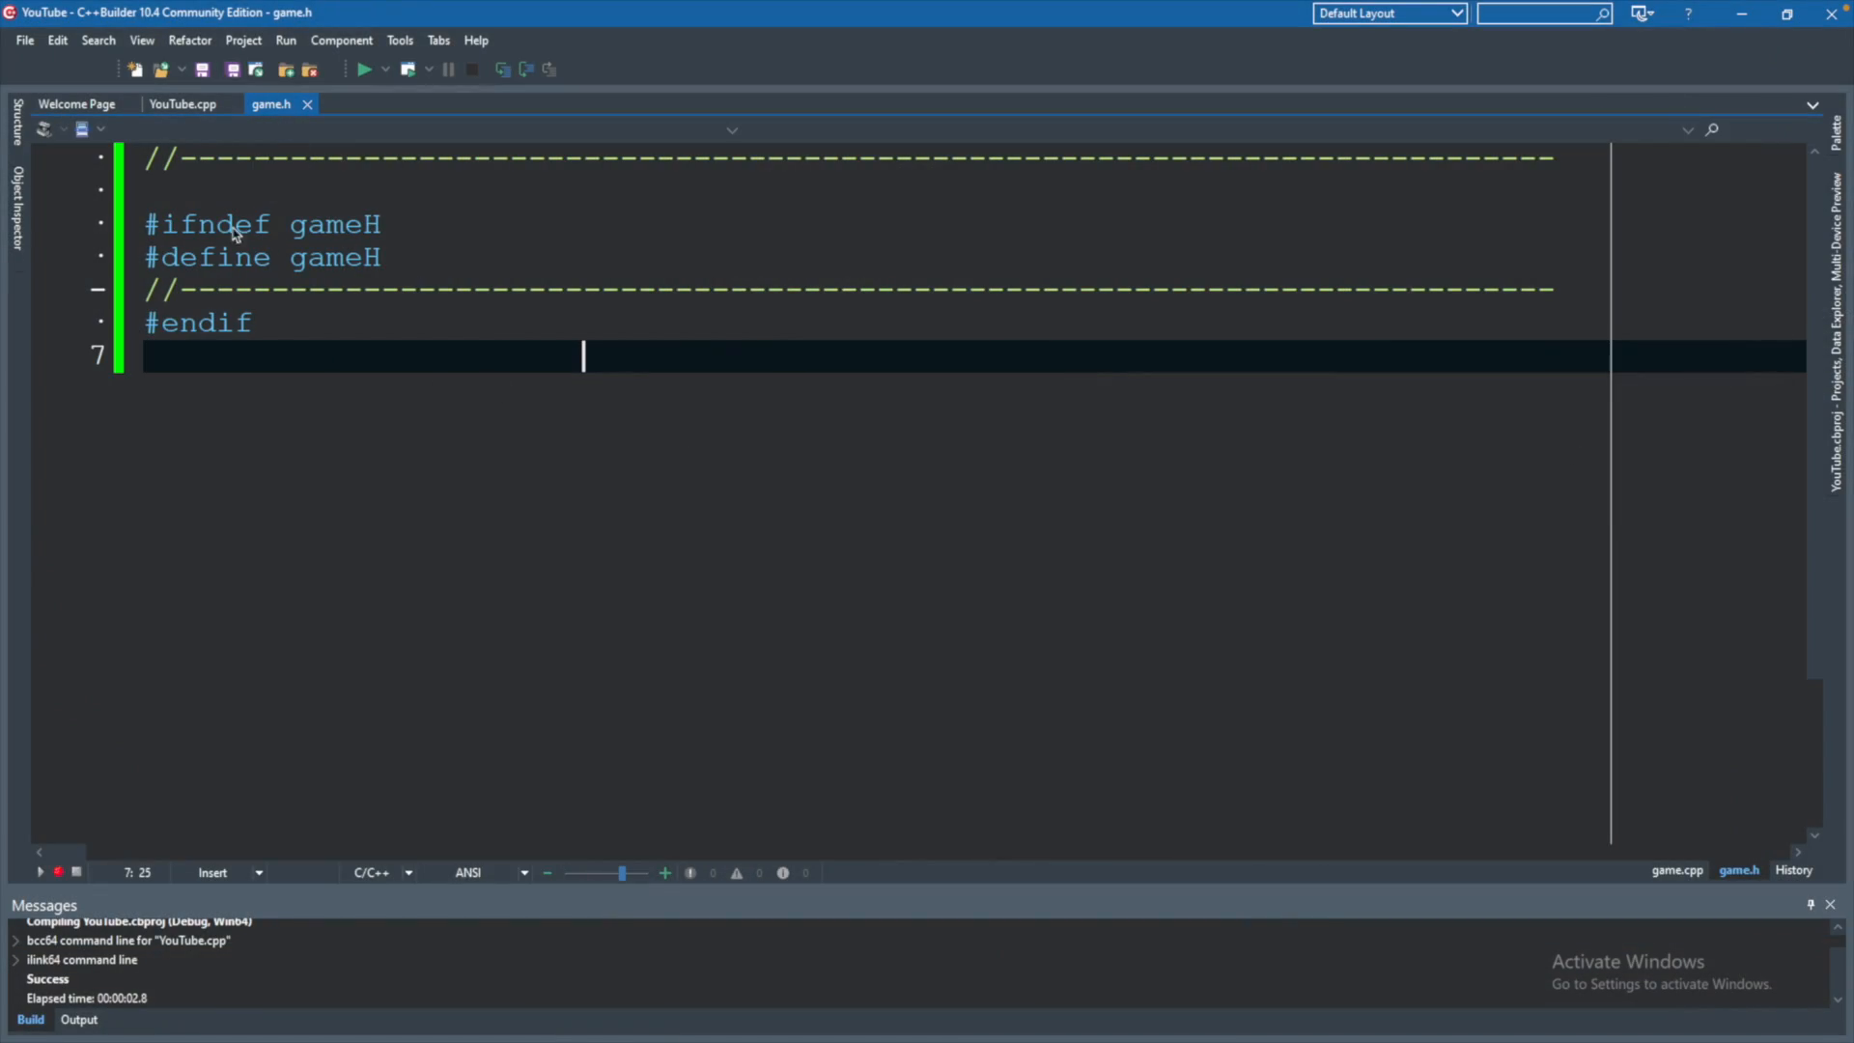
{"action": "mouse_move", "coordinate": [1503, 179]}
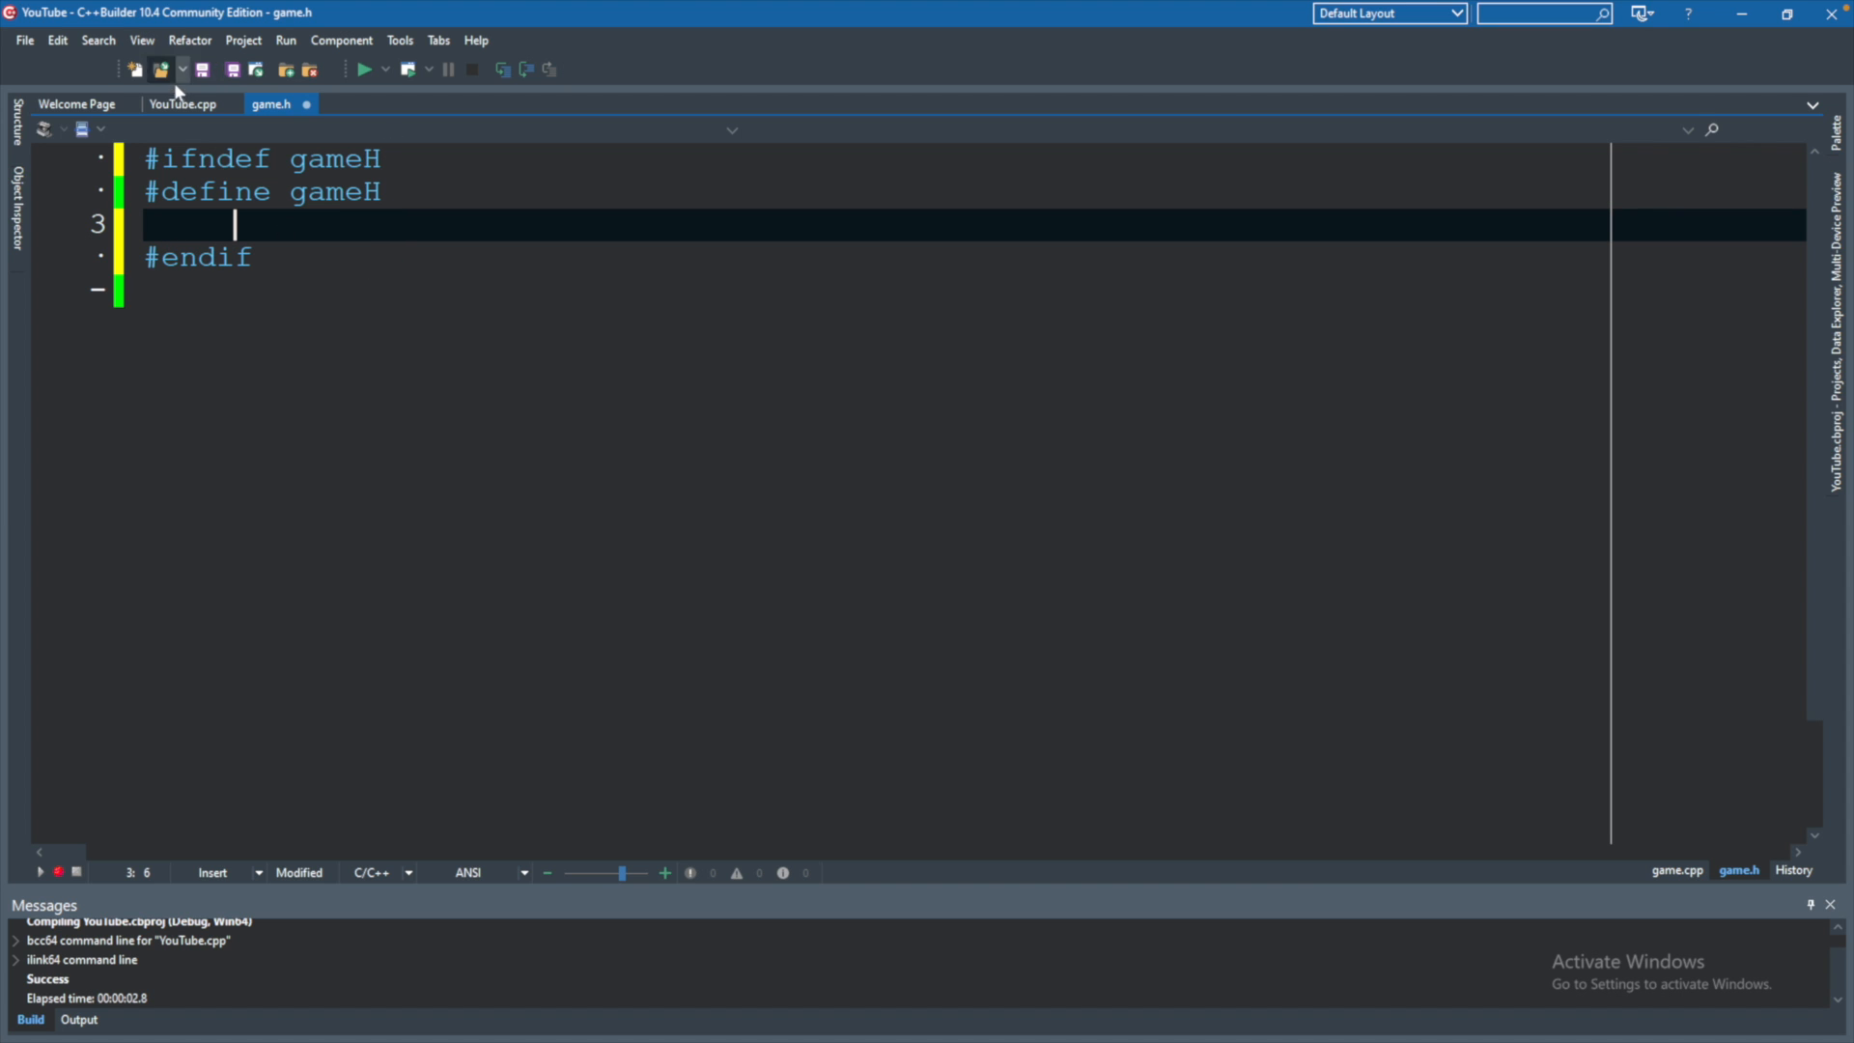
{"action": "left_click", "coordinate": [182, 102]}
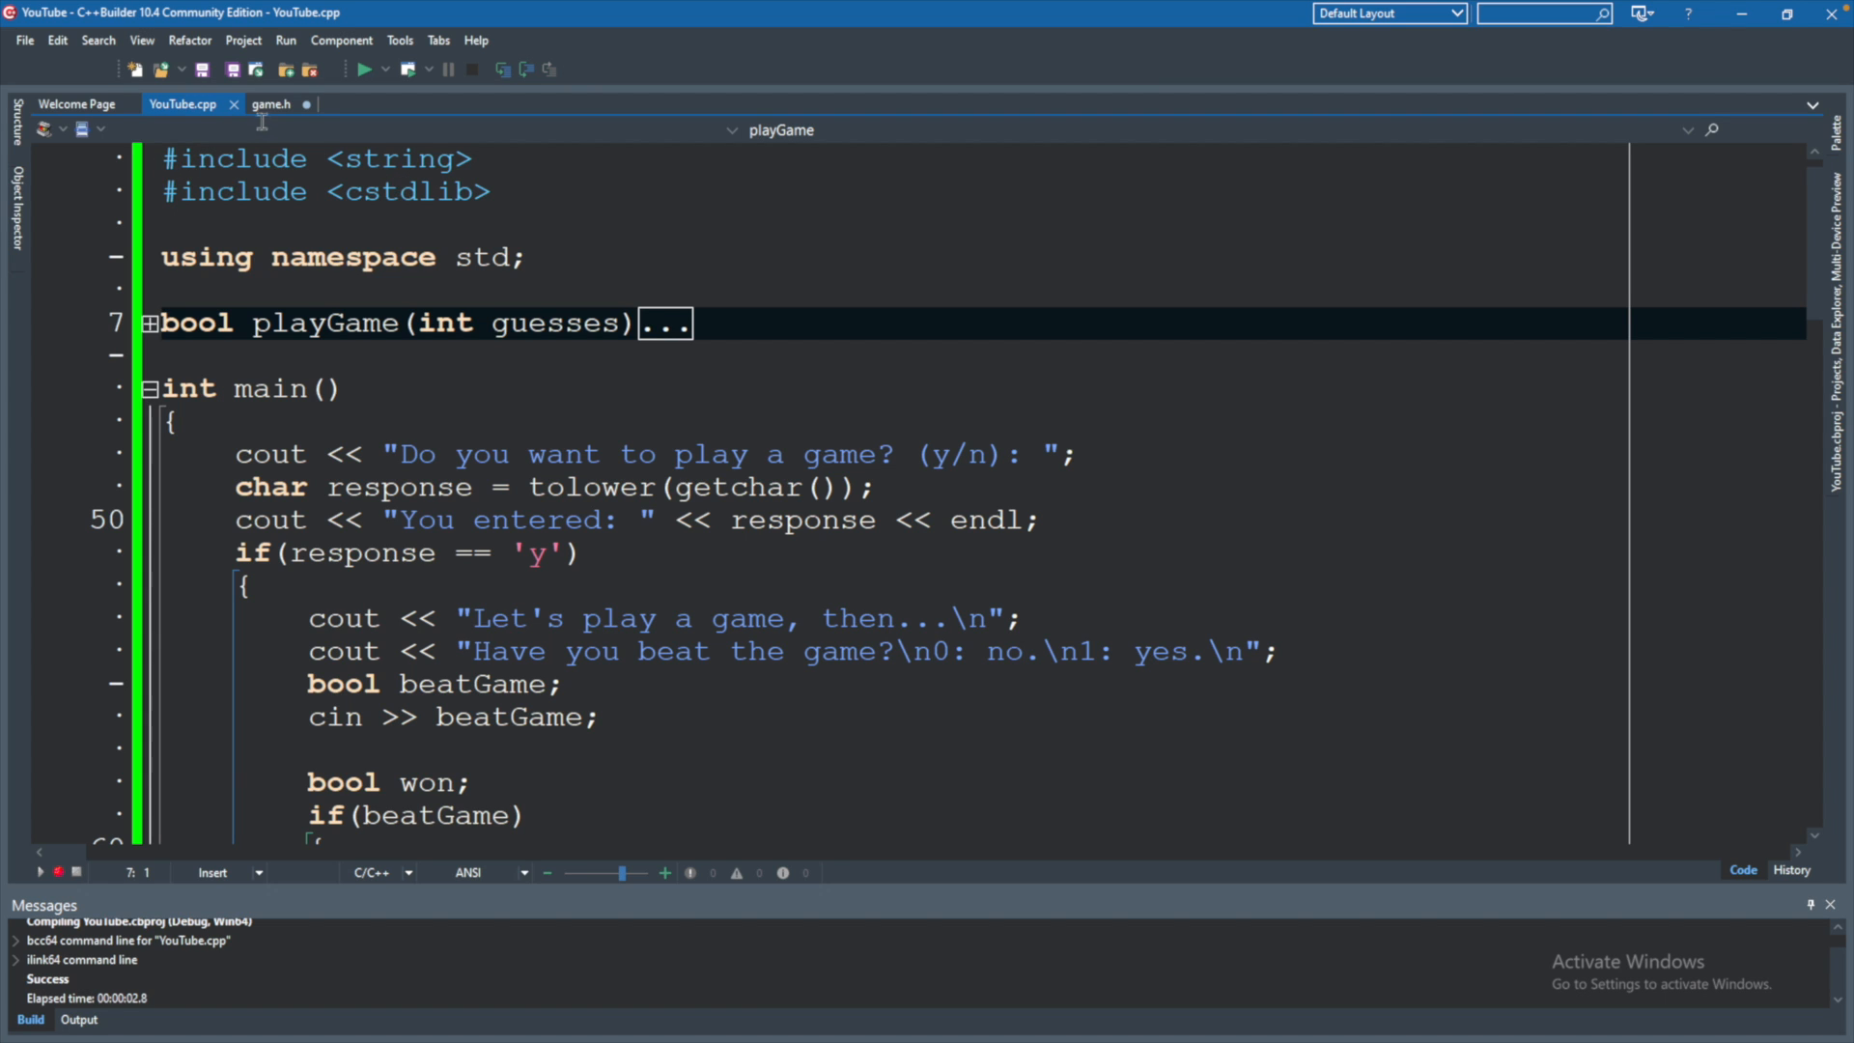
{"action": "left_click", "coordinate": [270, 105]}
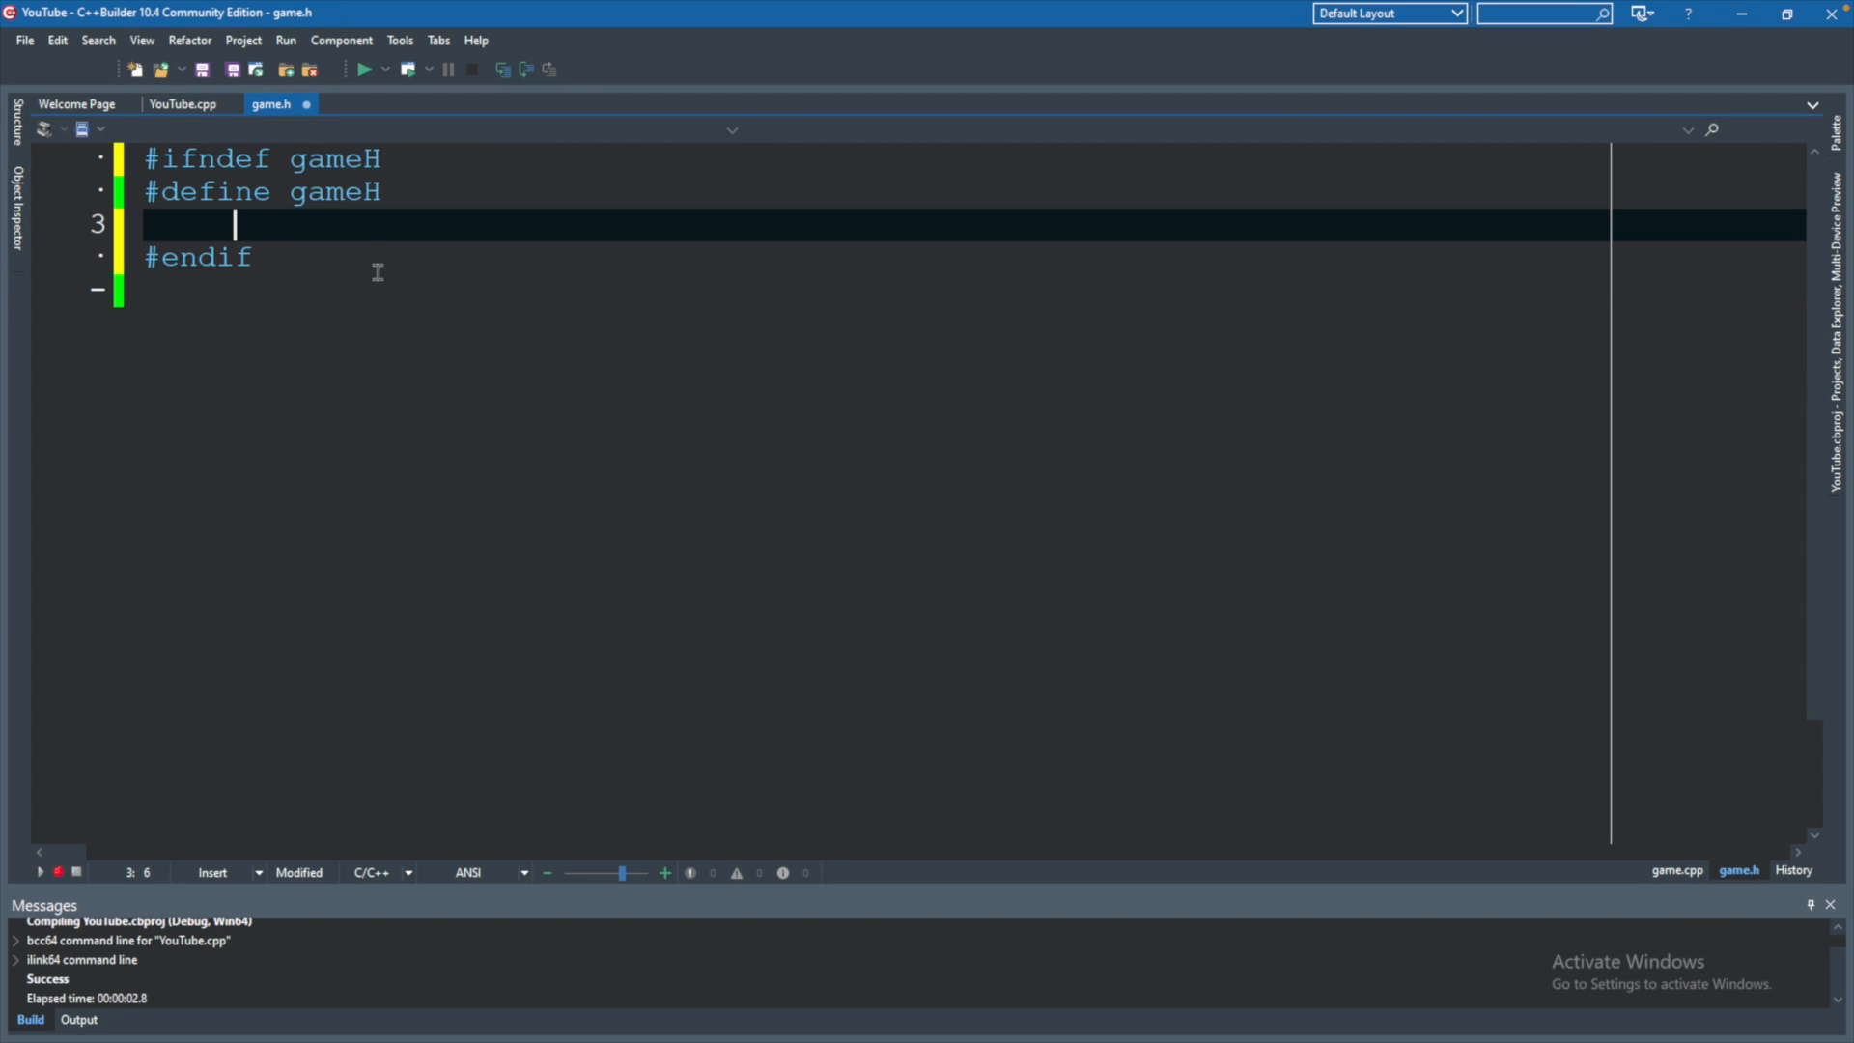
{"action": "mouse_move", "coordinate": [452, 224]}
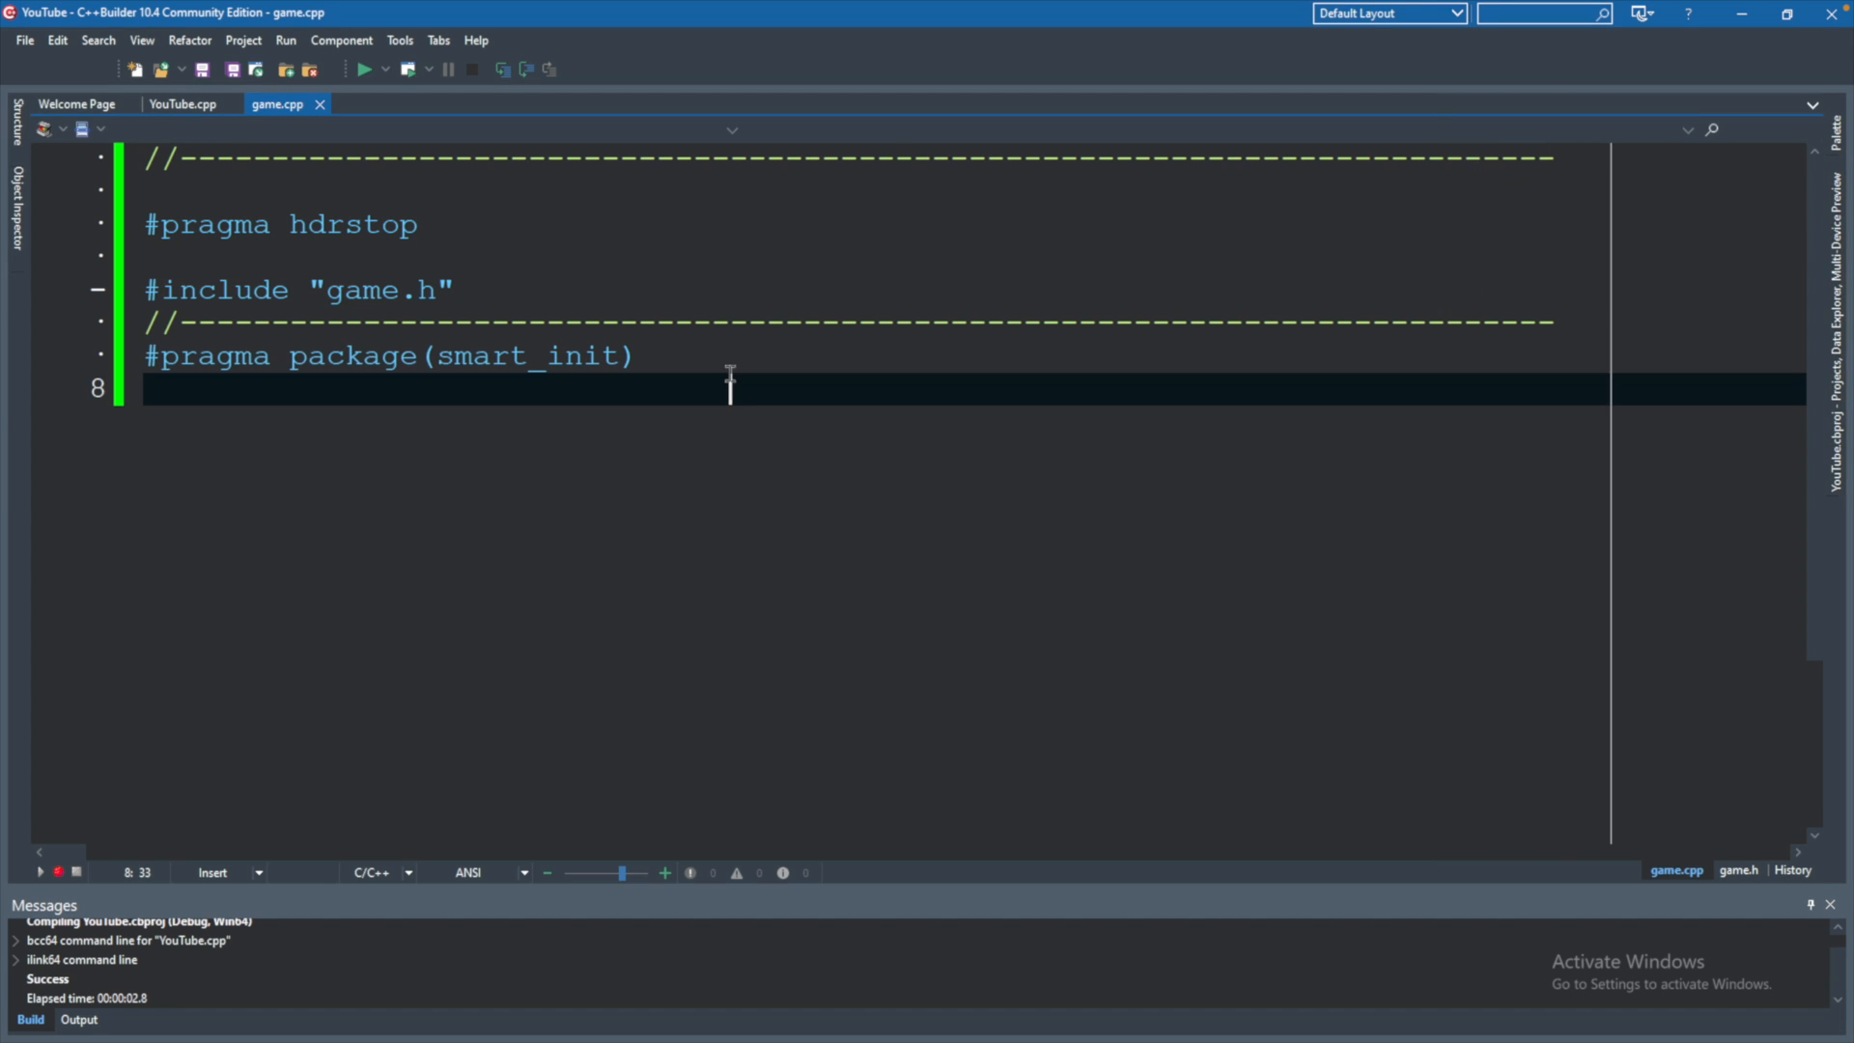
{"action": "mouse_move", "coordinate": [405, 429]}
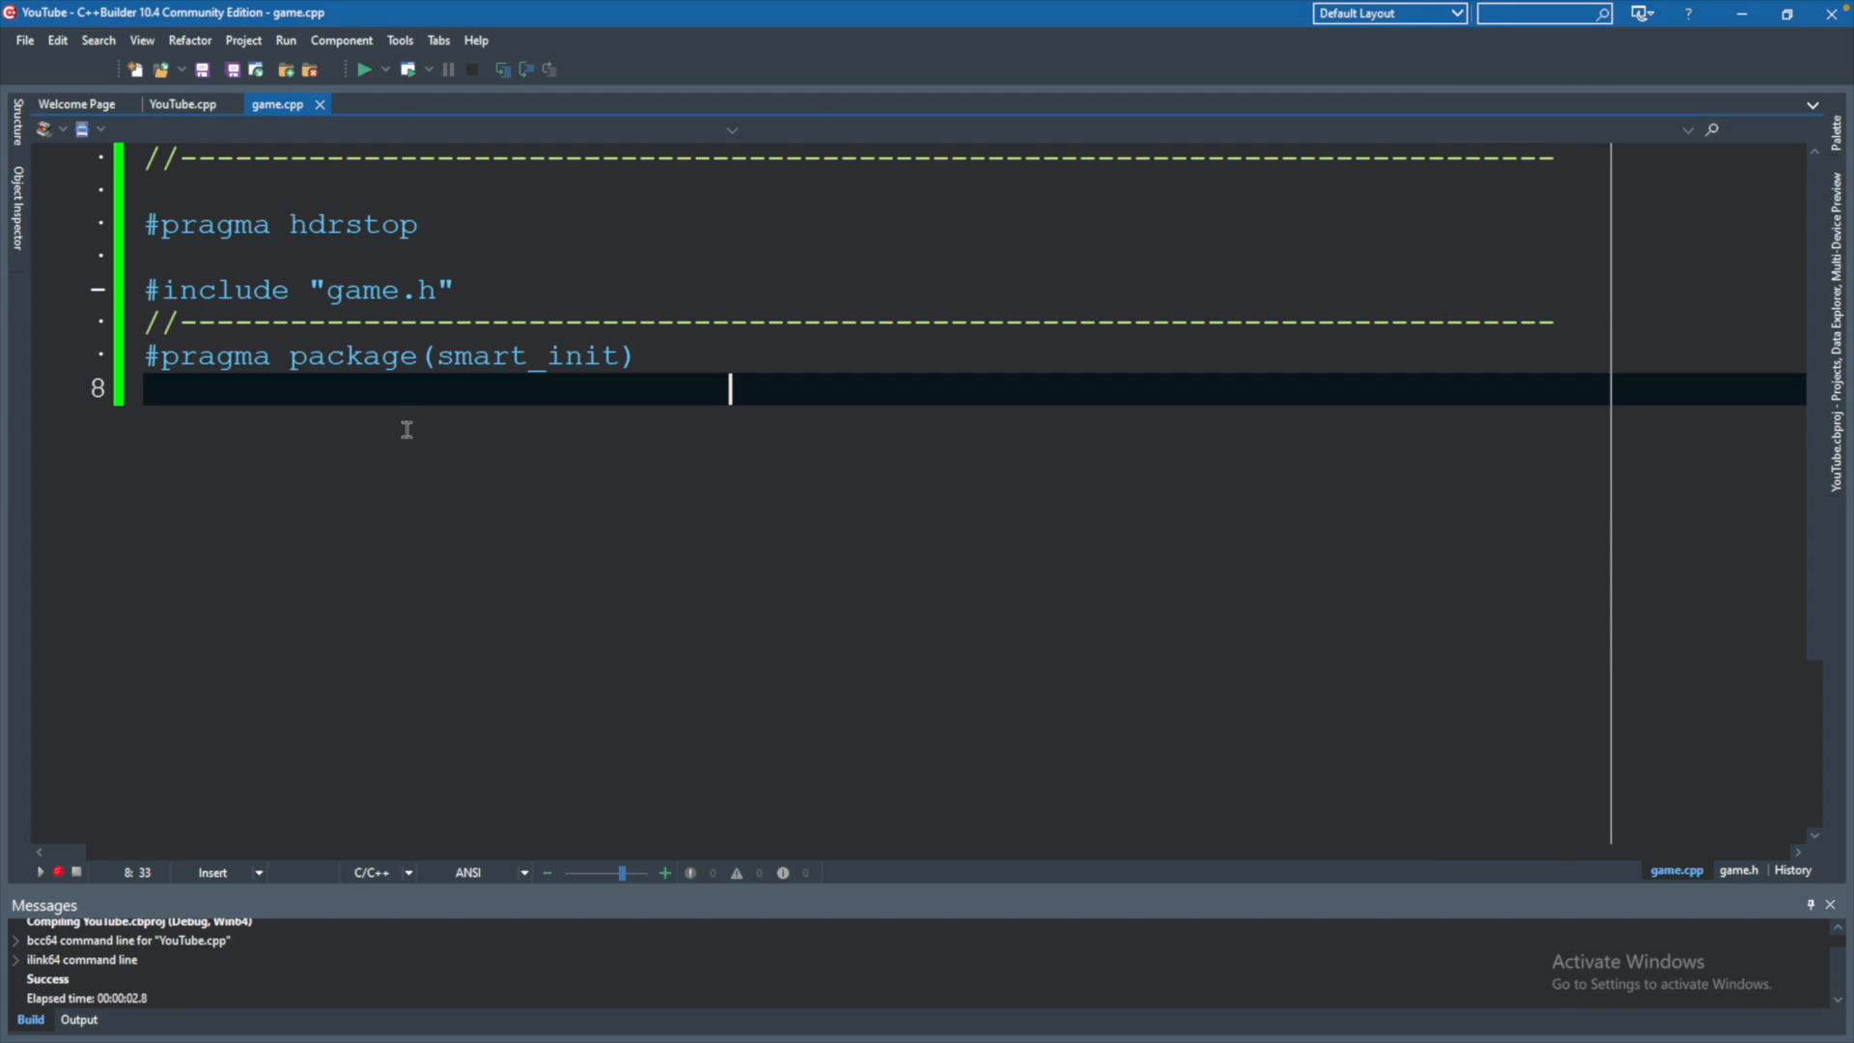
Replace all of game.cpp with the single line #include "game.h".
{"action": "key", "text": "ctrl+a"}
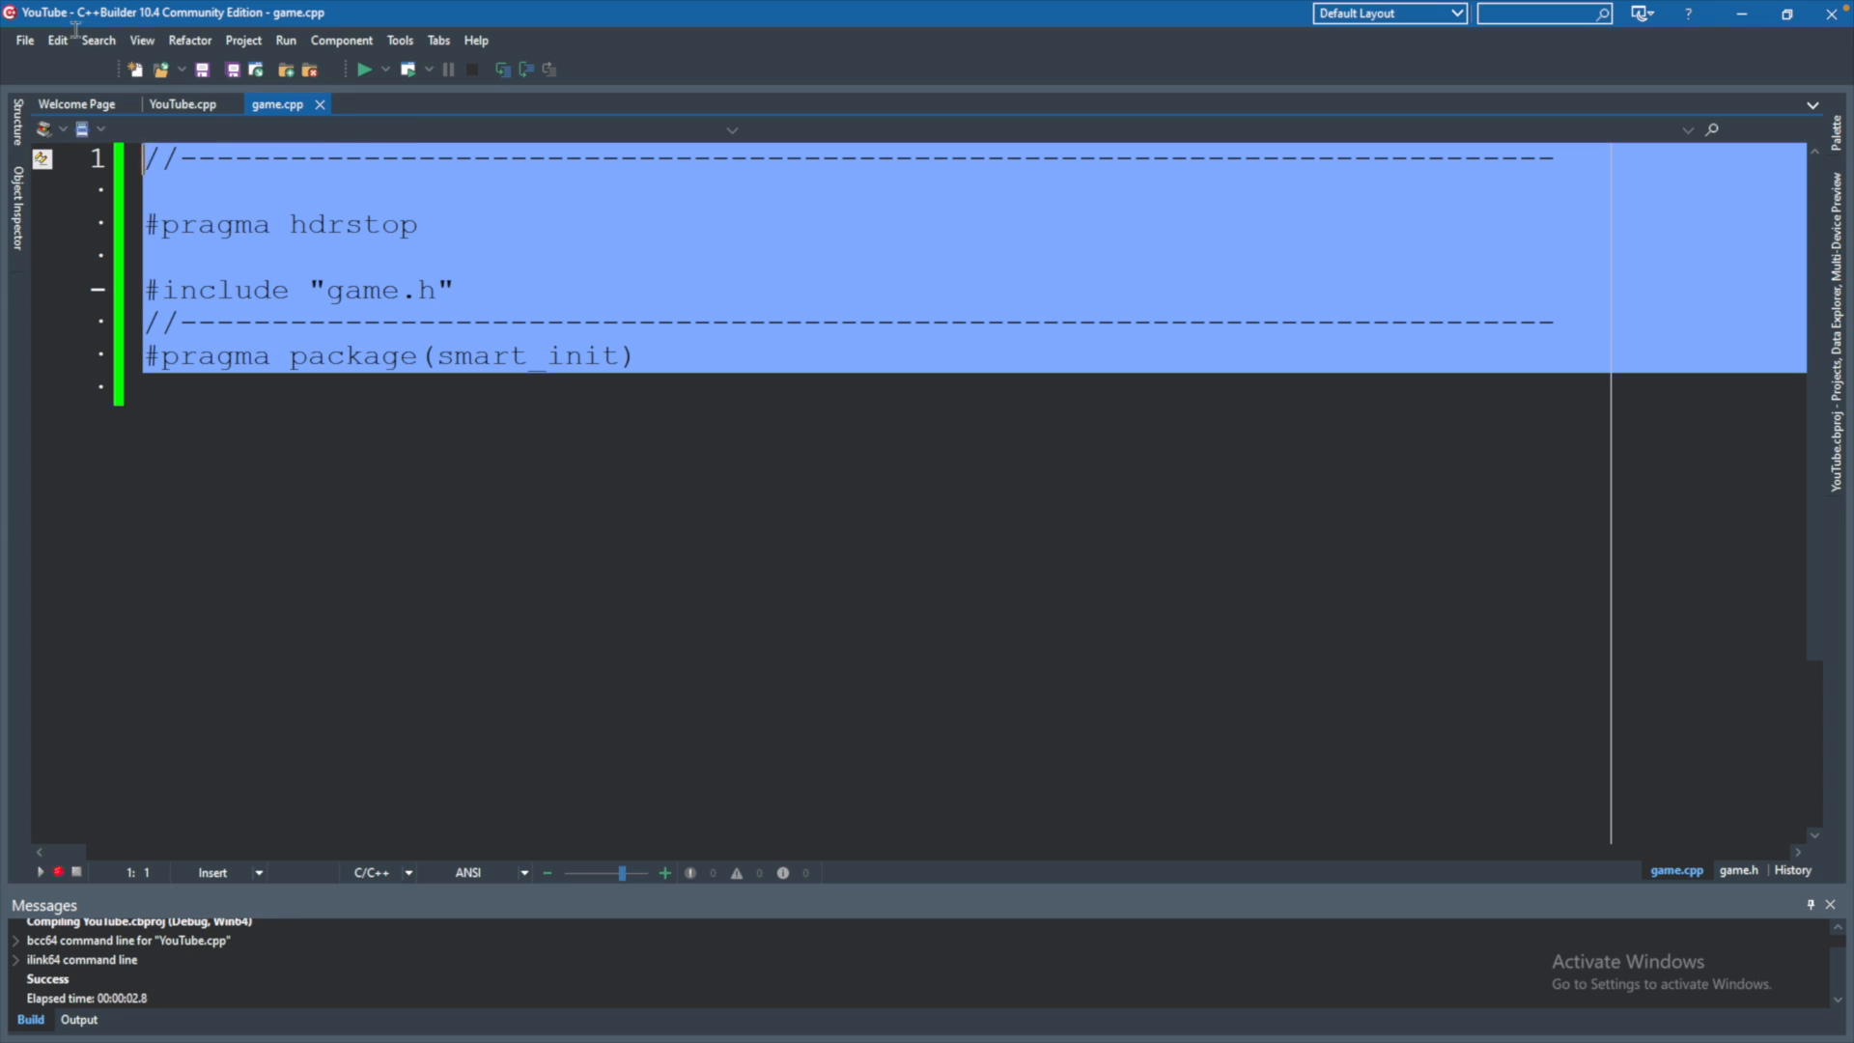
{"action": "key", "text": "Delete"}
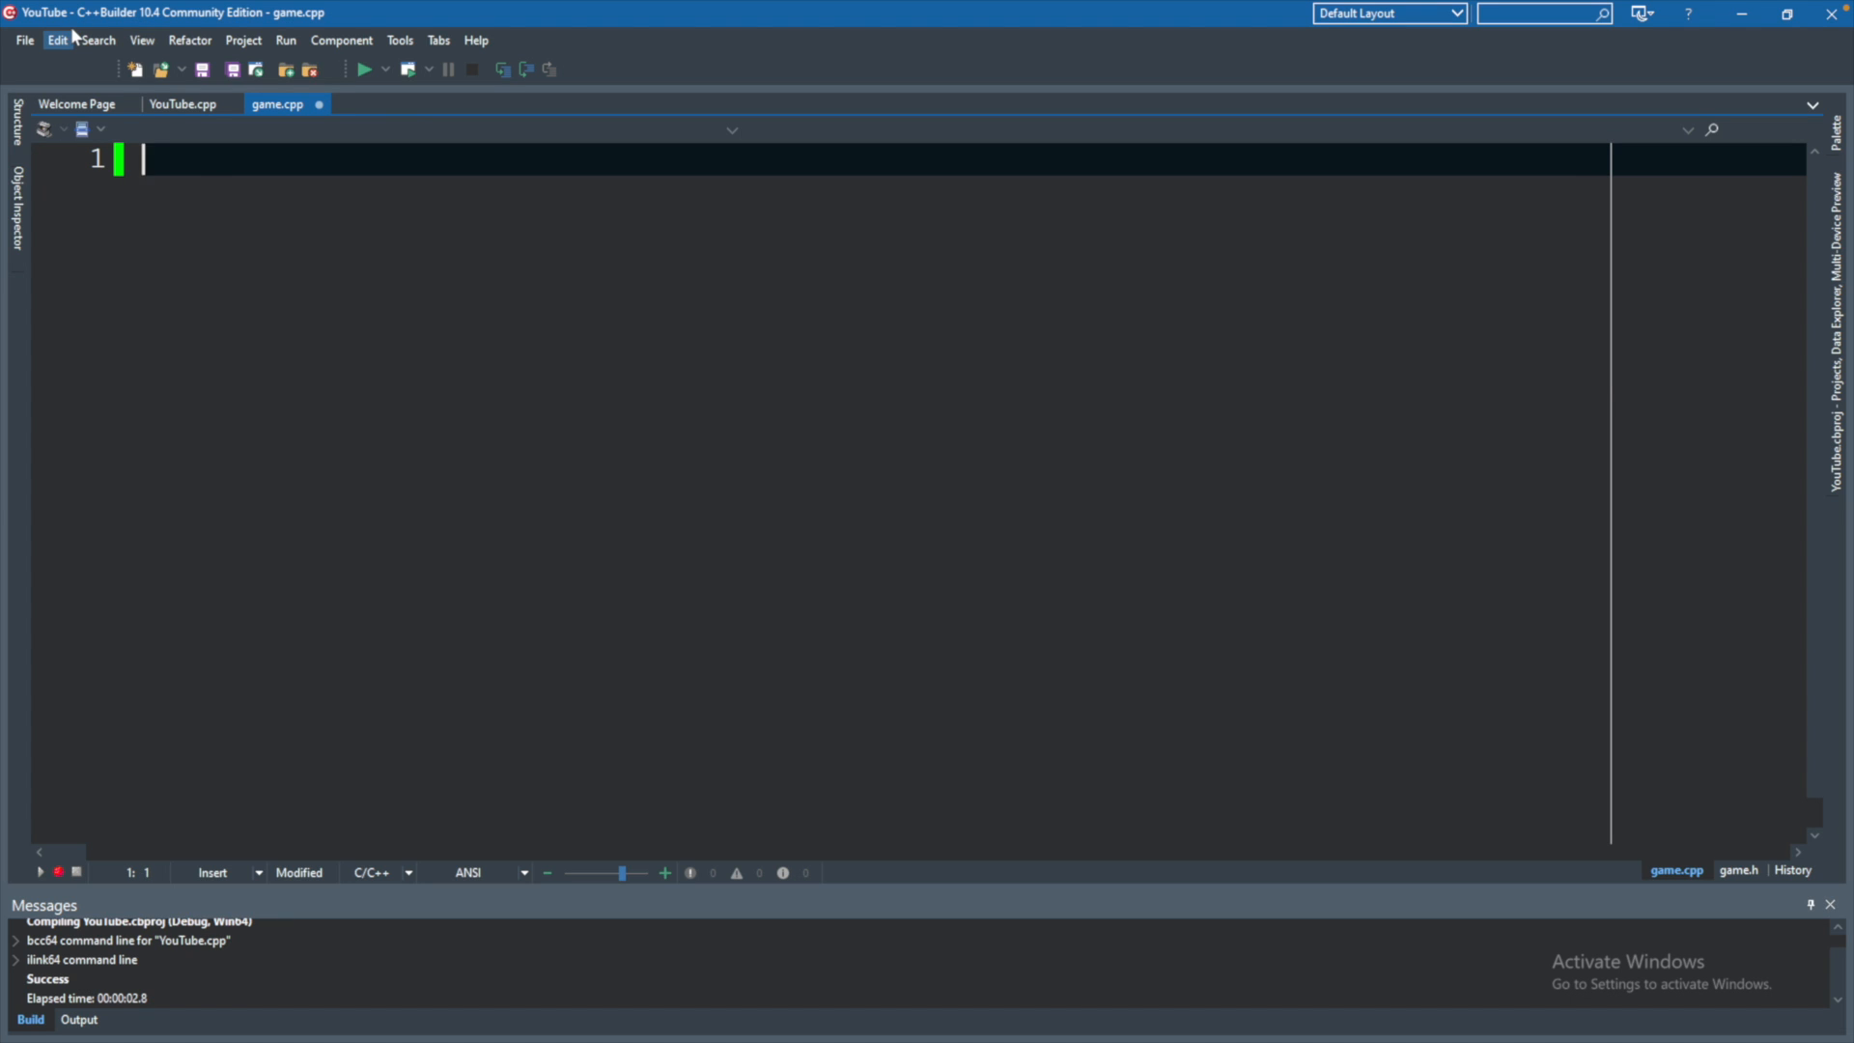
{"action": "type", "text": "#include \""}
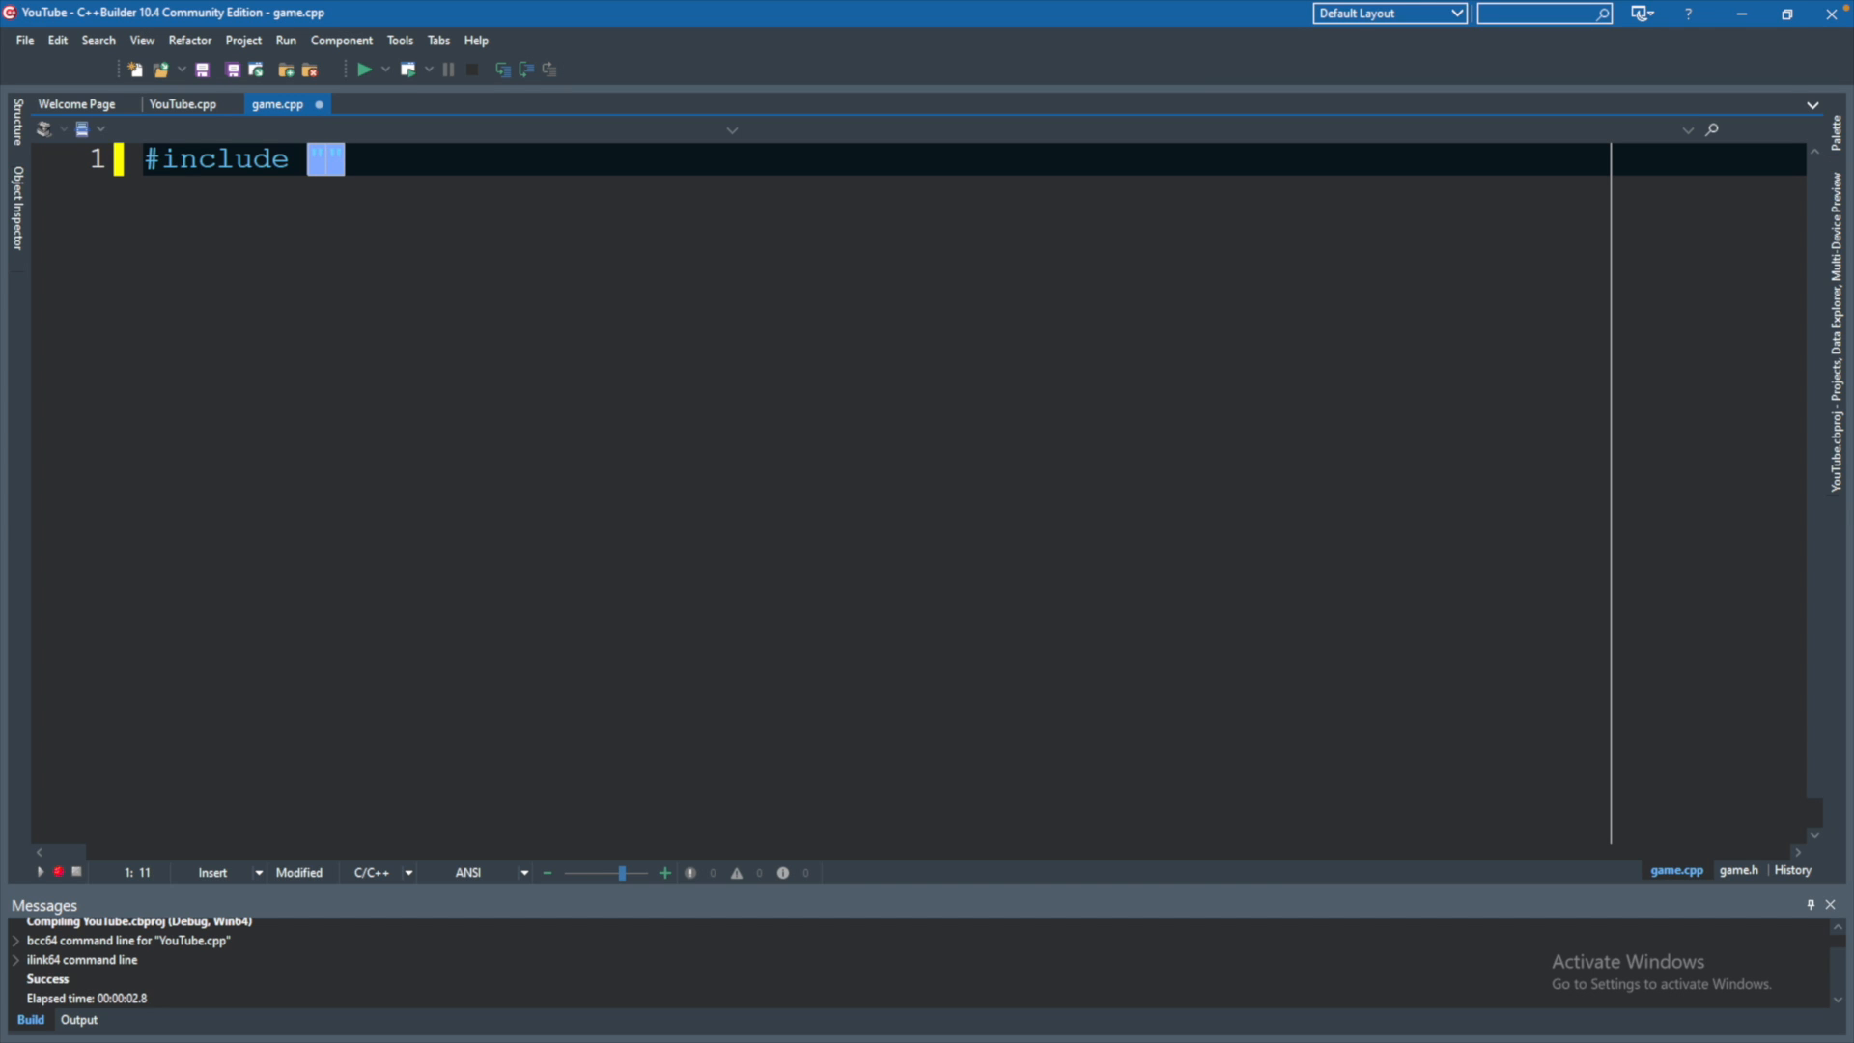
{"action": "type", "text": "game.h"}
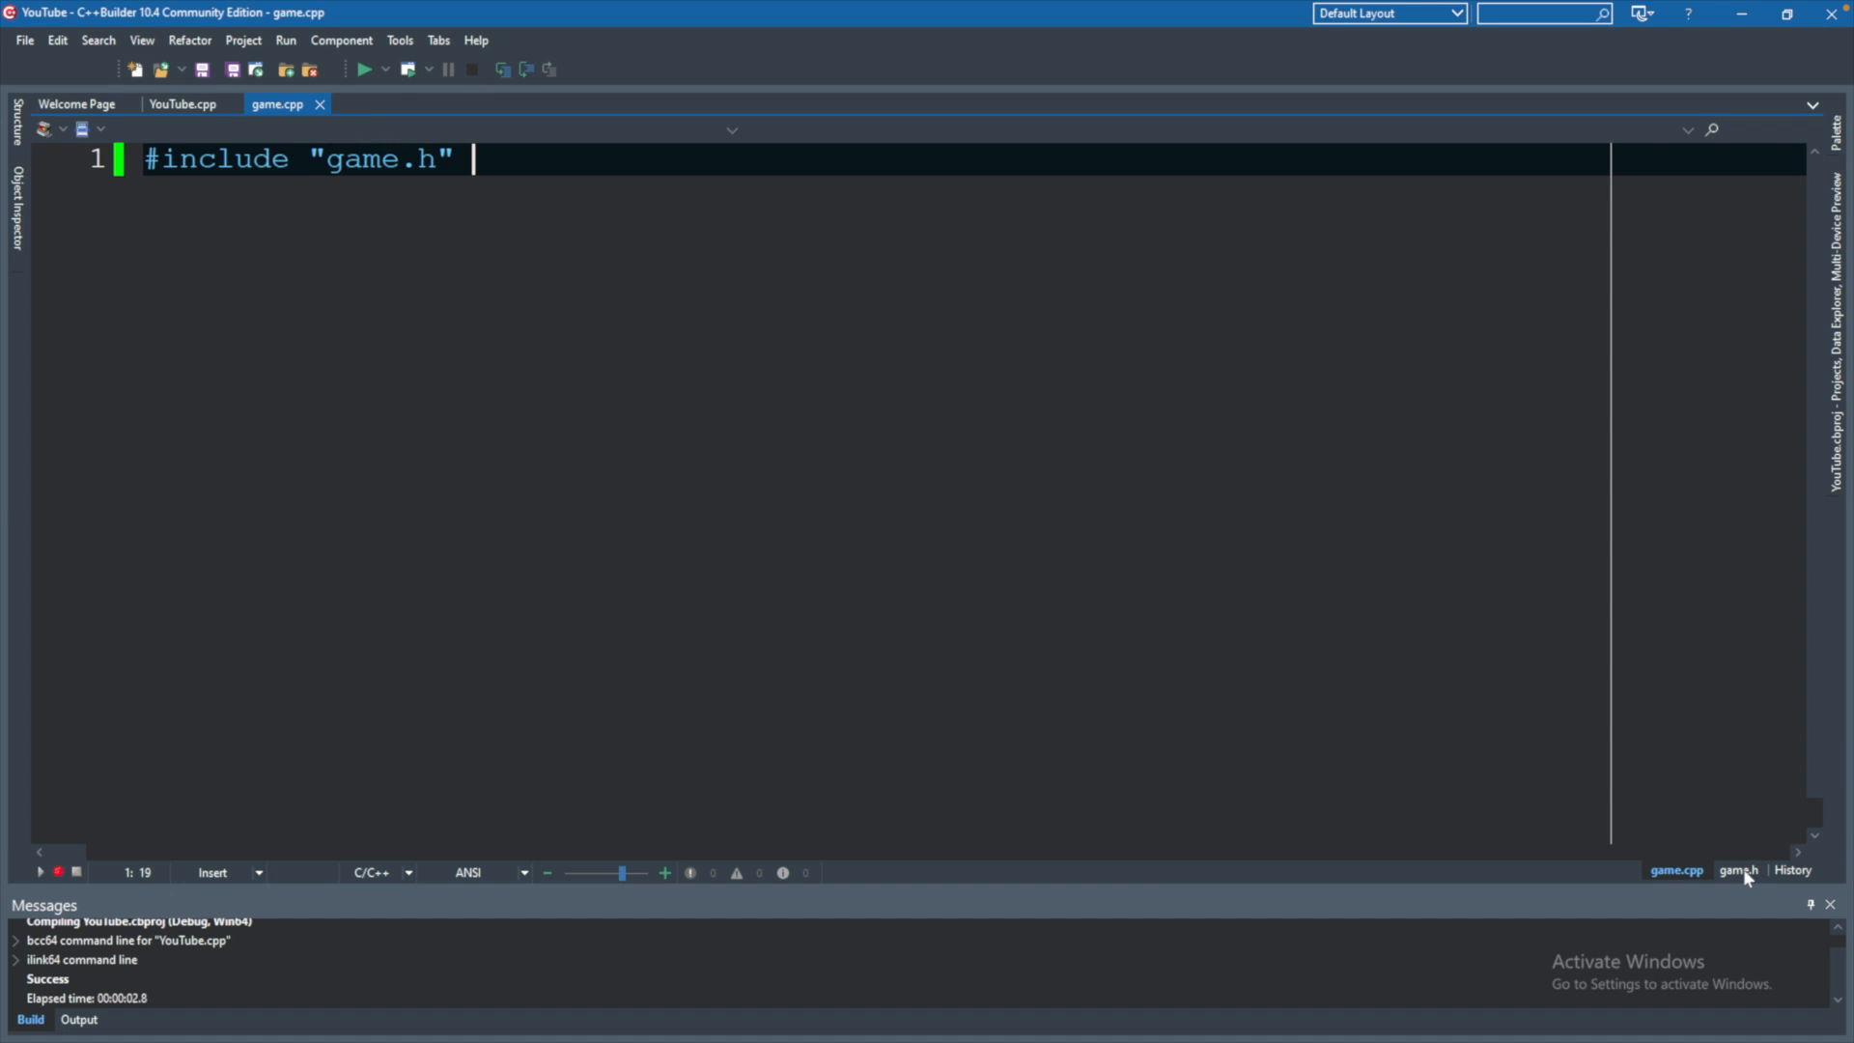
{"action": "left_click", "coordinate": [1739, 872]}
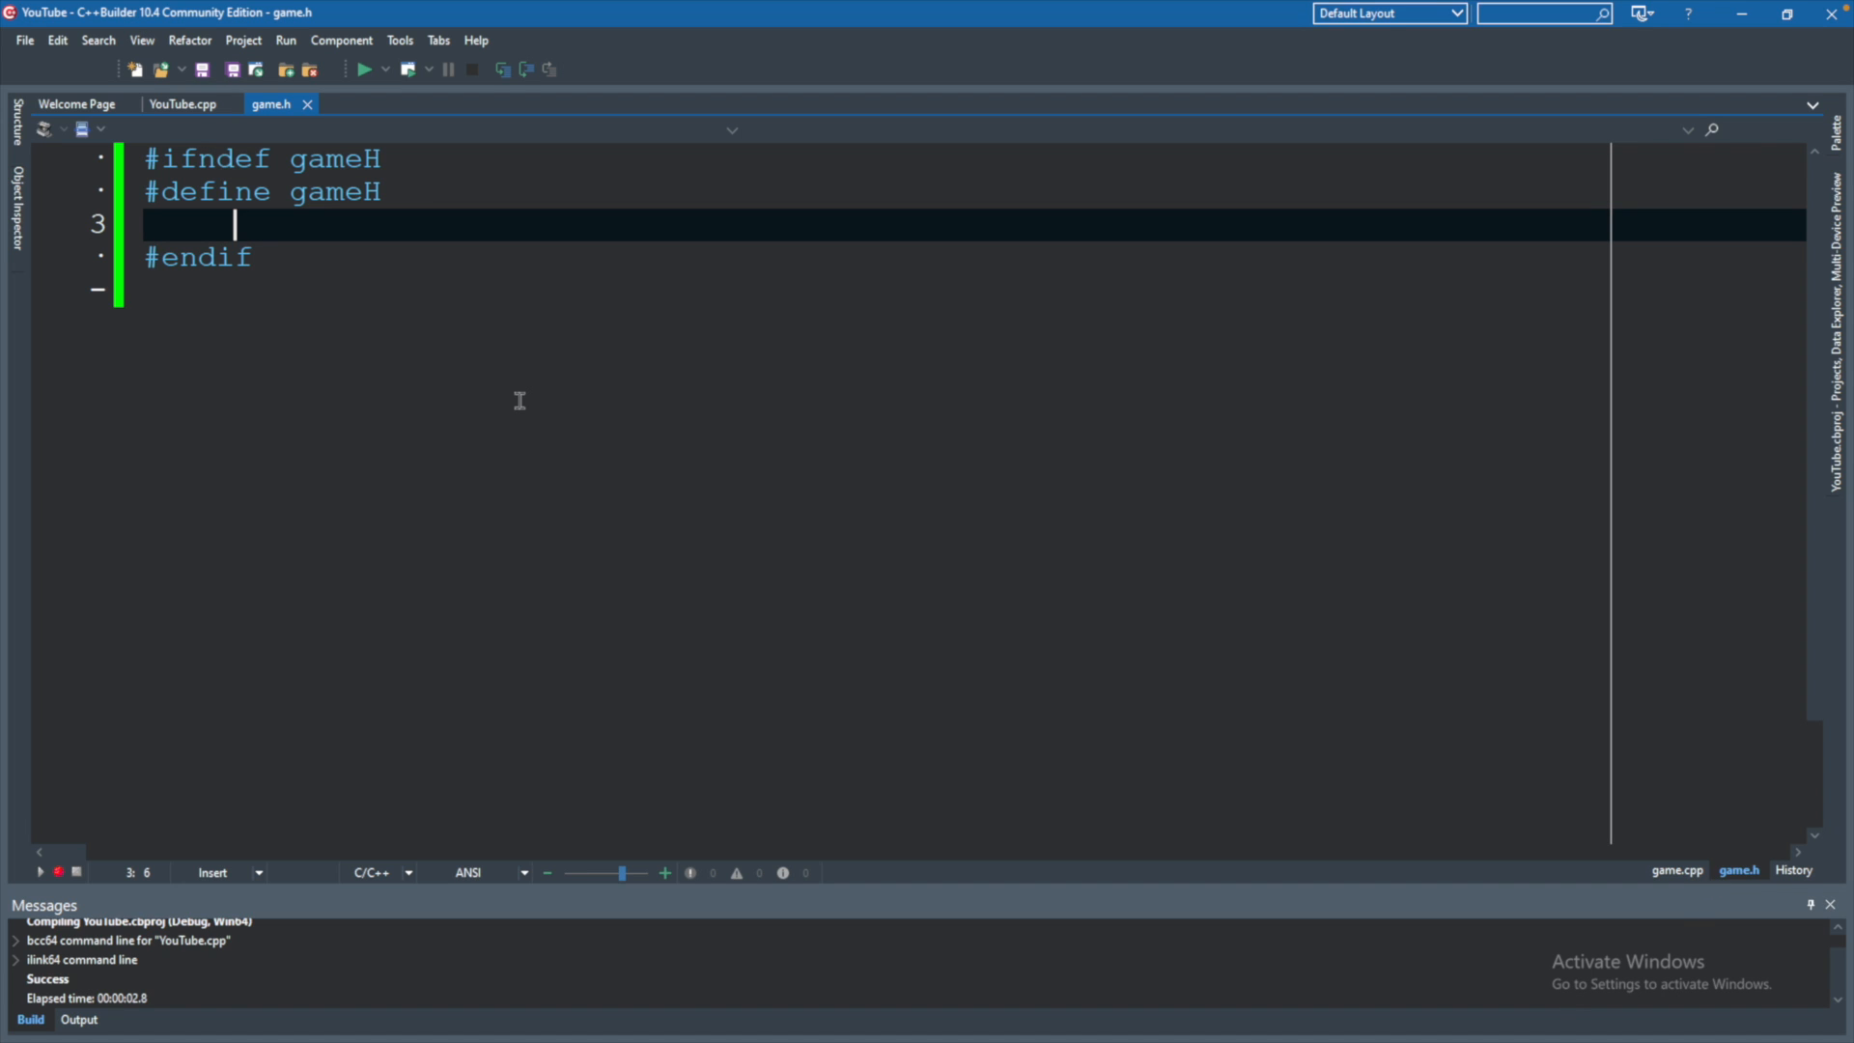
{"action": "mouse_move", "coordinate": [245, 224]}
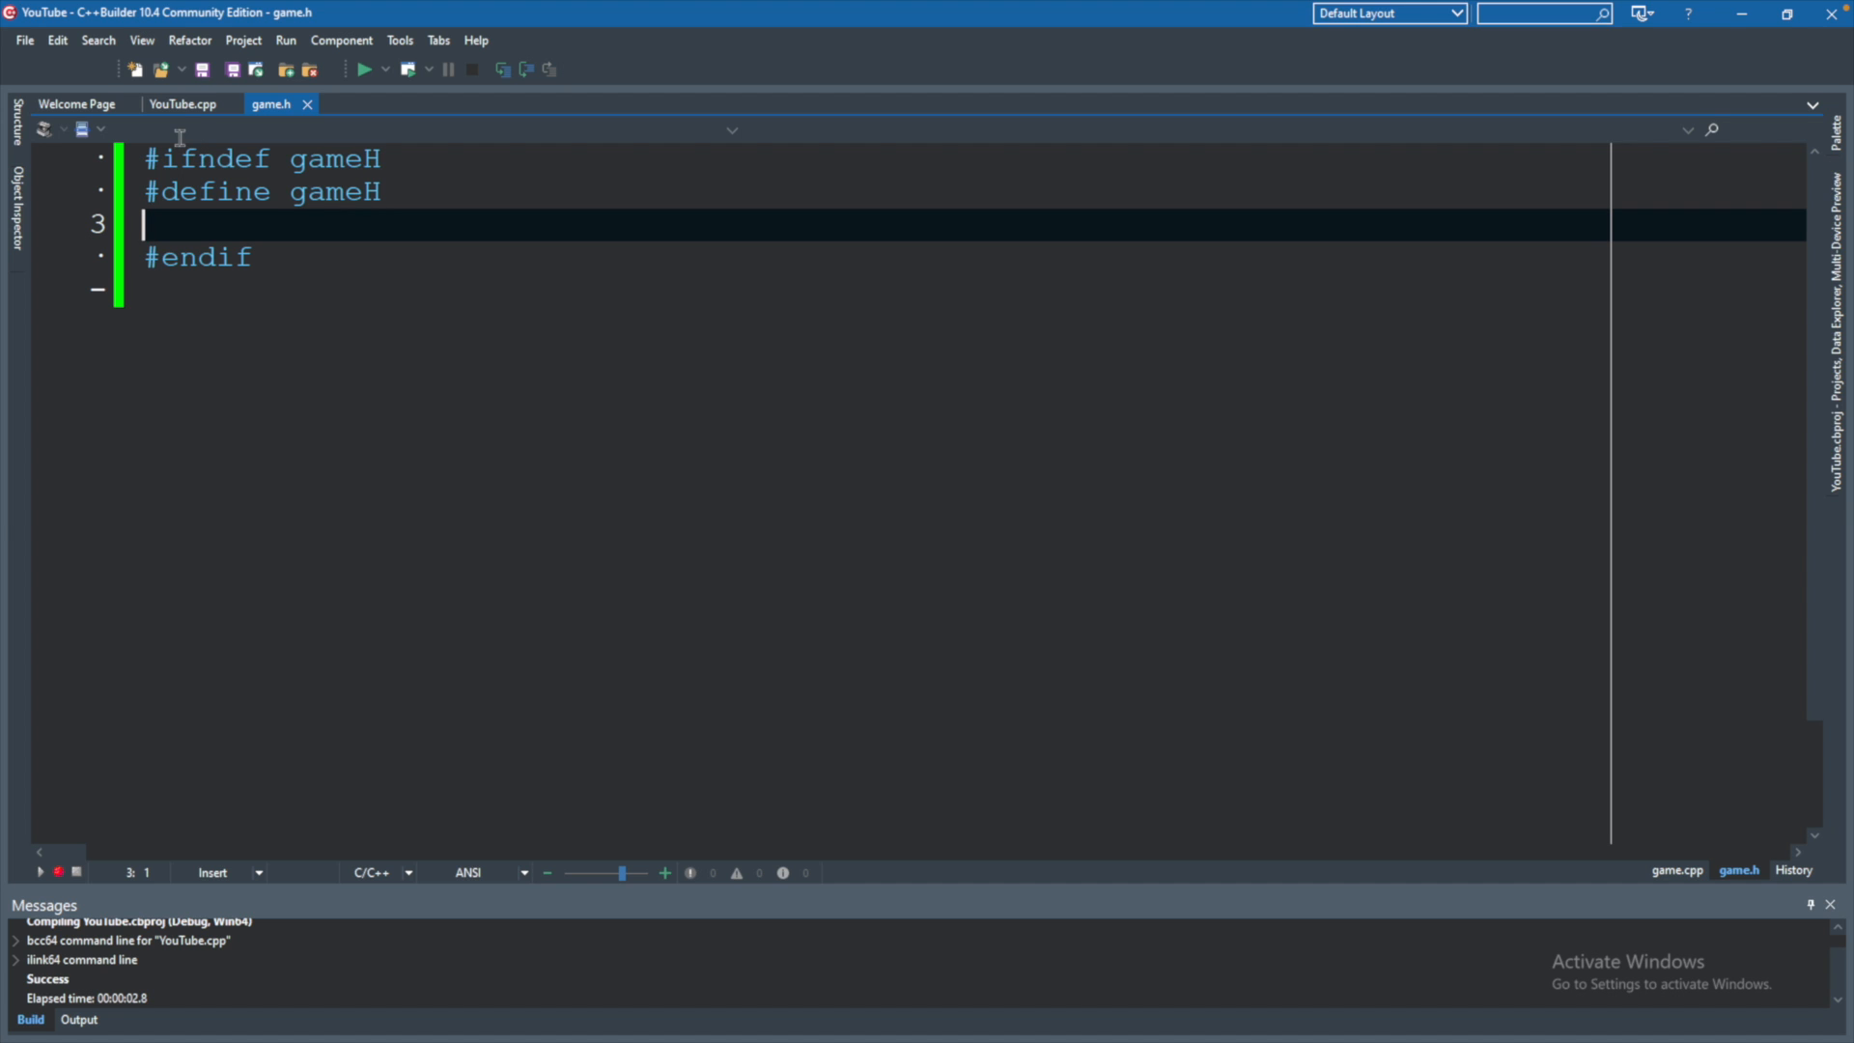
Declare bool playGame(int guesses); inside game.h's include guard.
{"action": "left_click", "coordinate": [184, 104]}
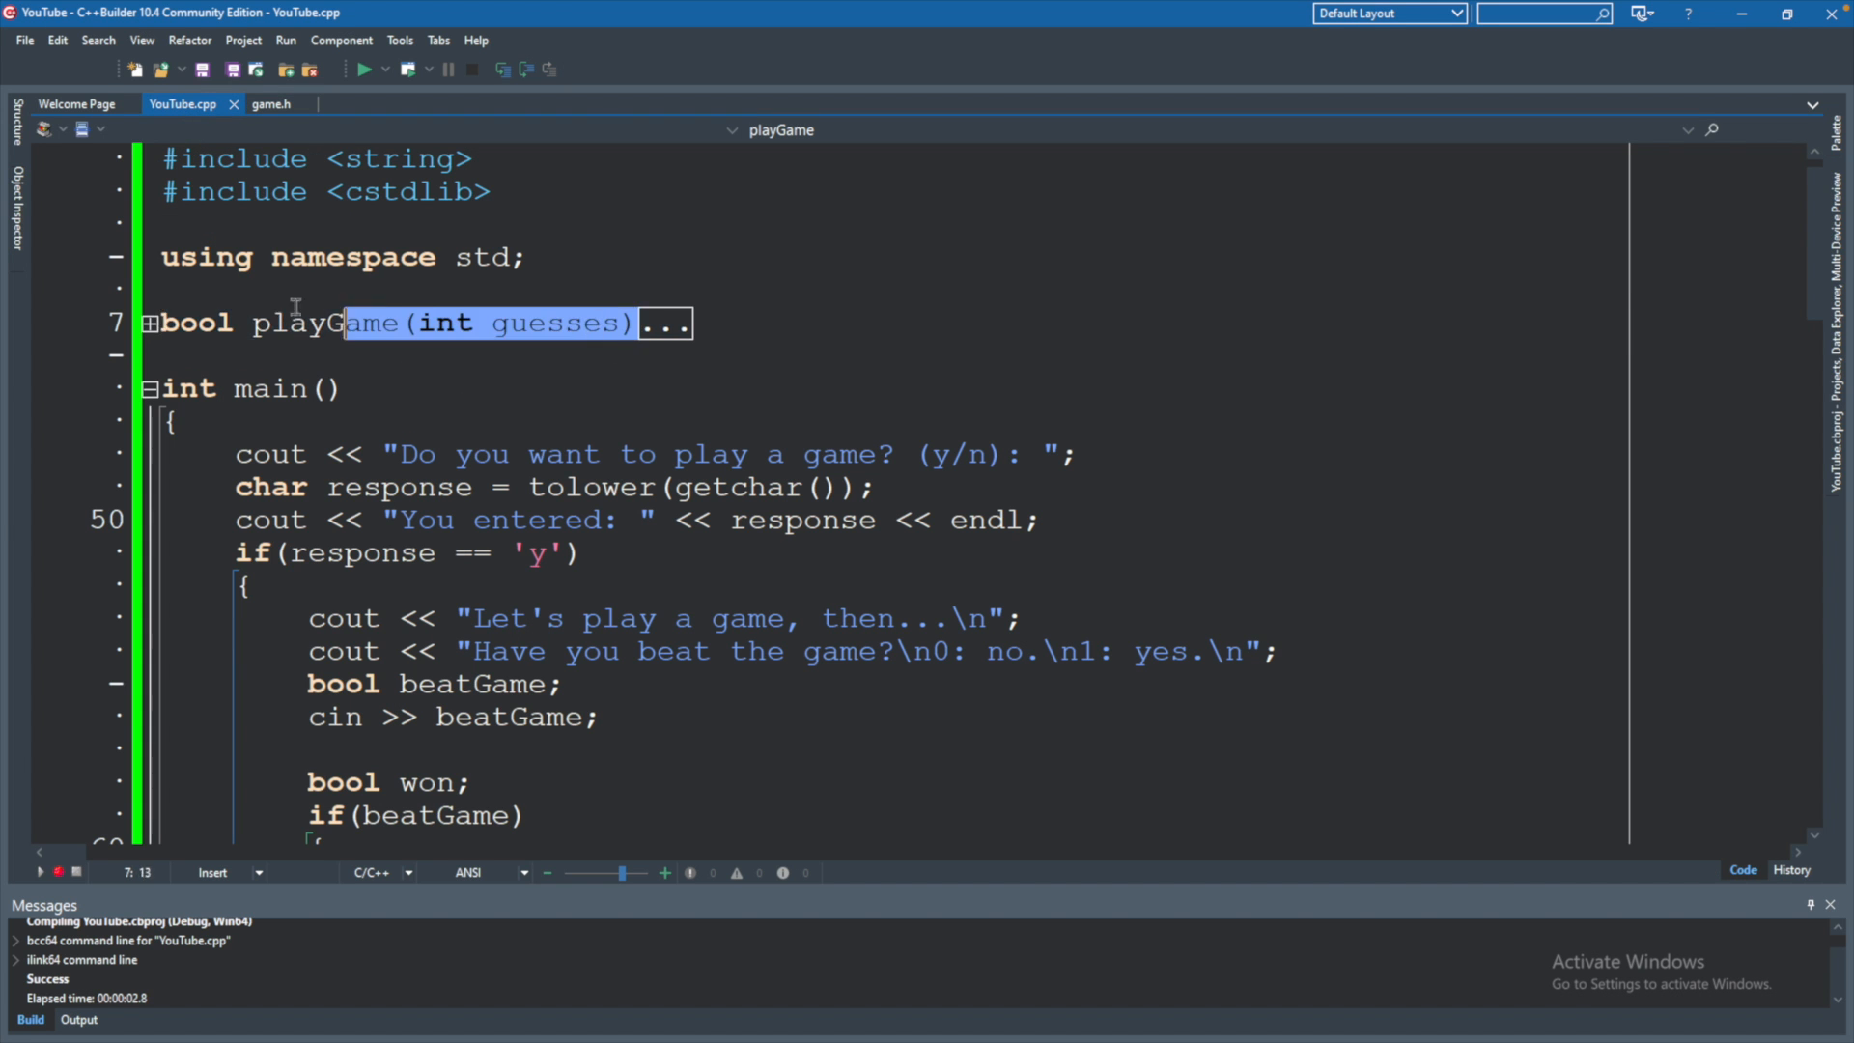
{"action": "left_click", "coordinate": [151, 322]}
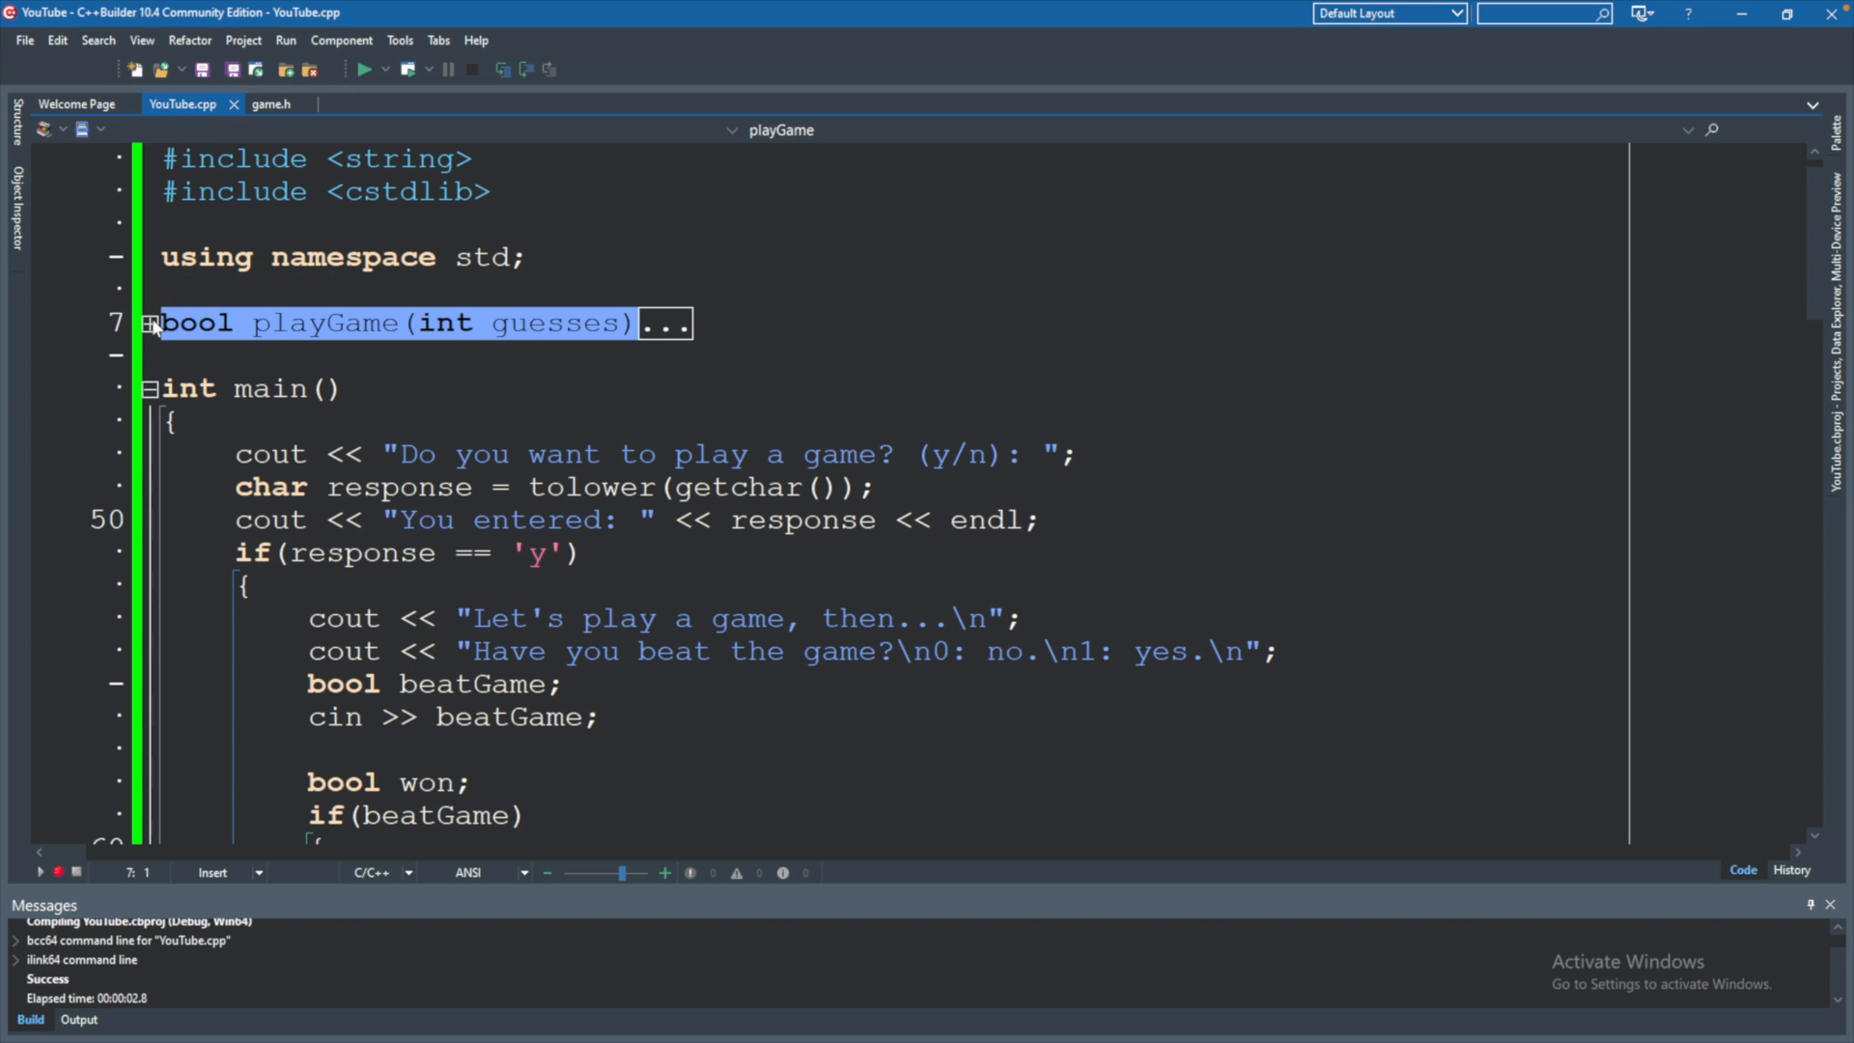
{"action": "left_click", "coordinate": [271, 102]}
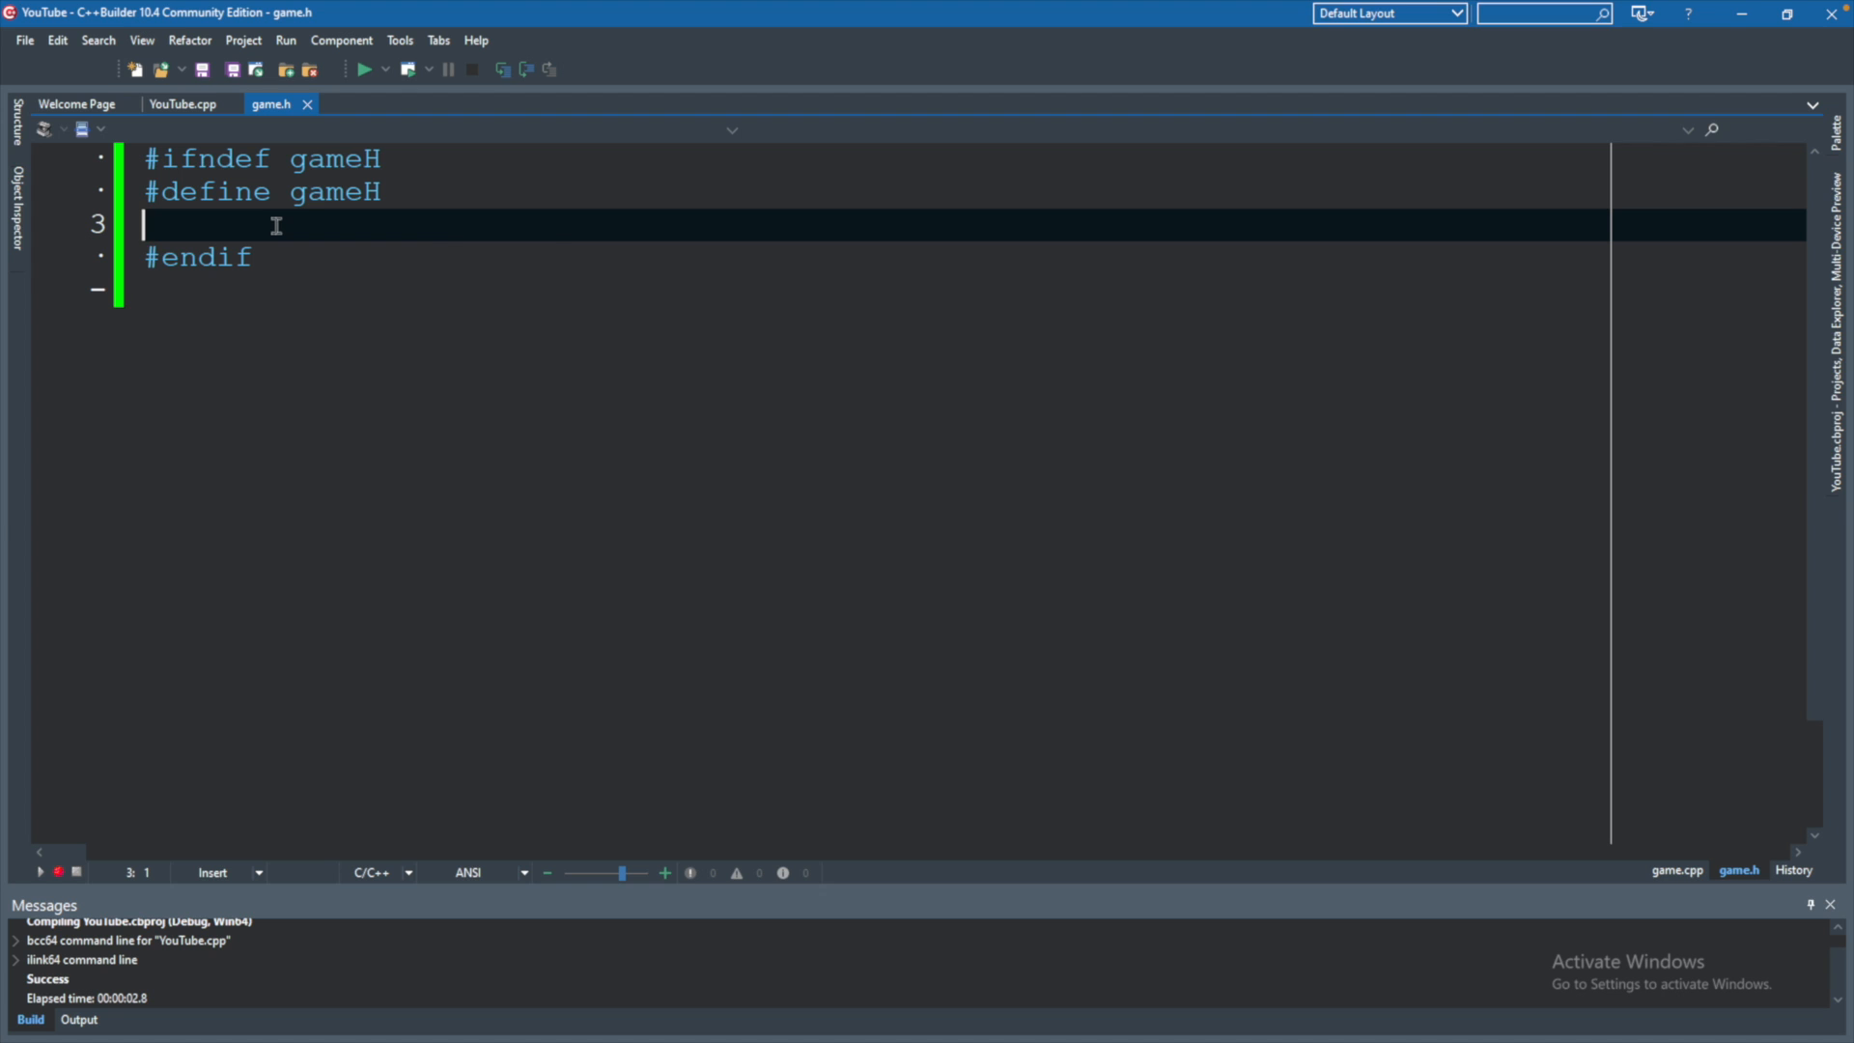
{"action": "type", "text": "bool playGame(int guesses);"}
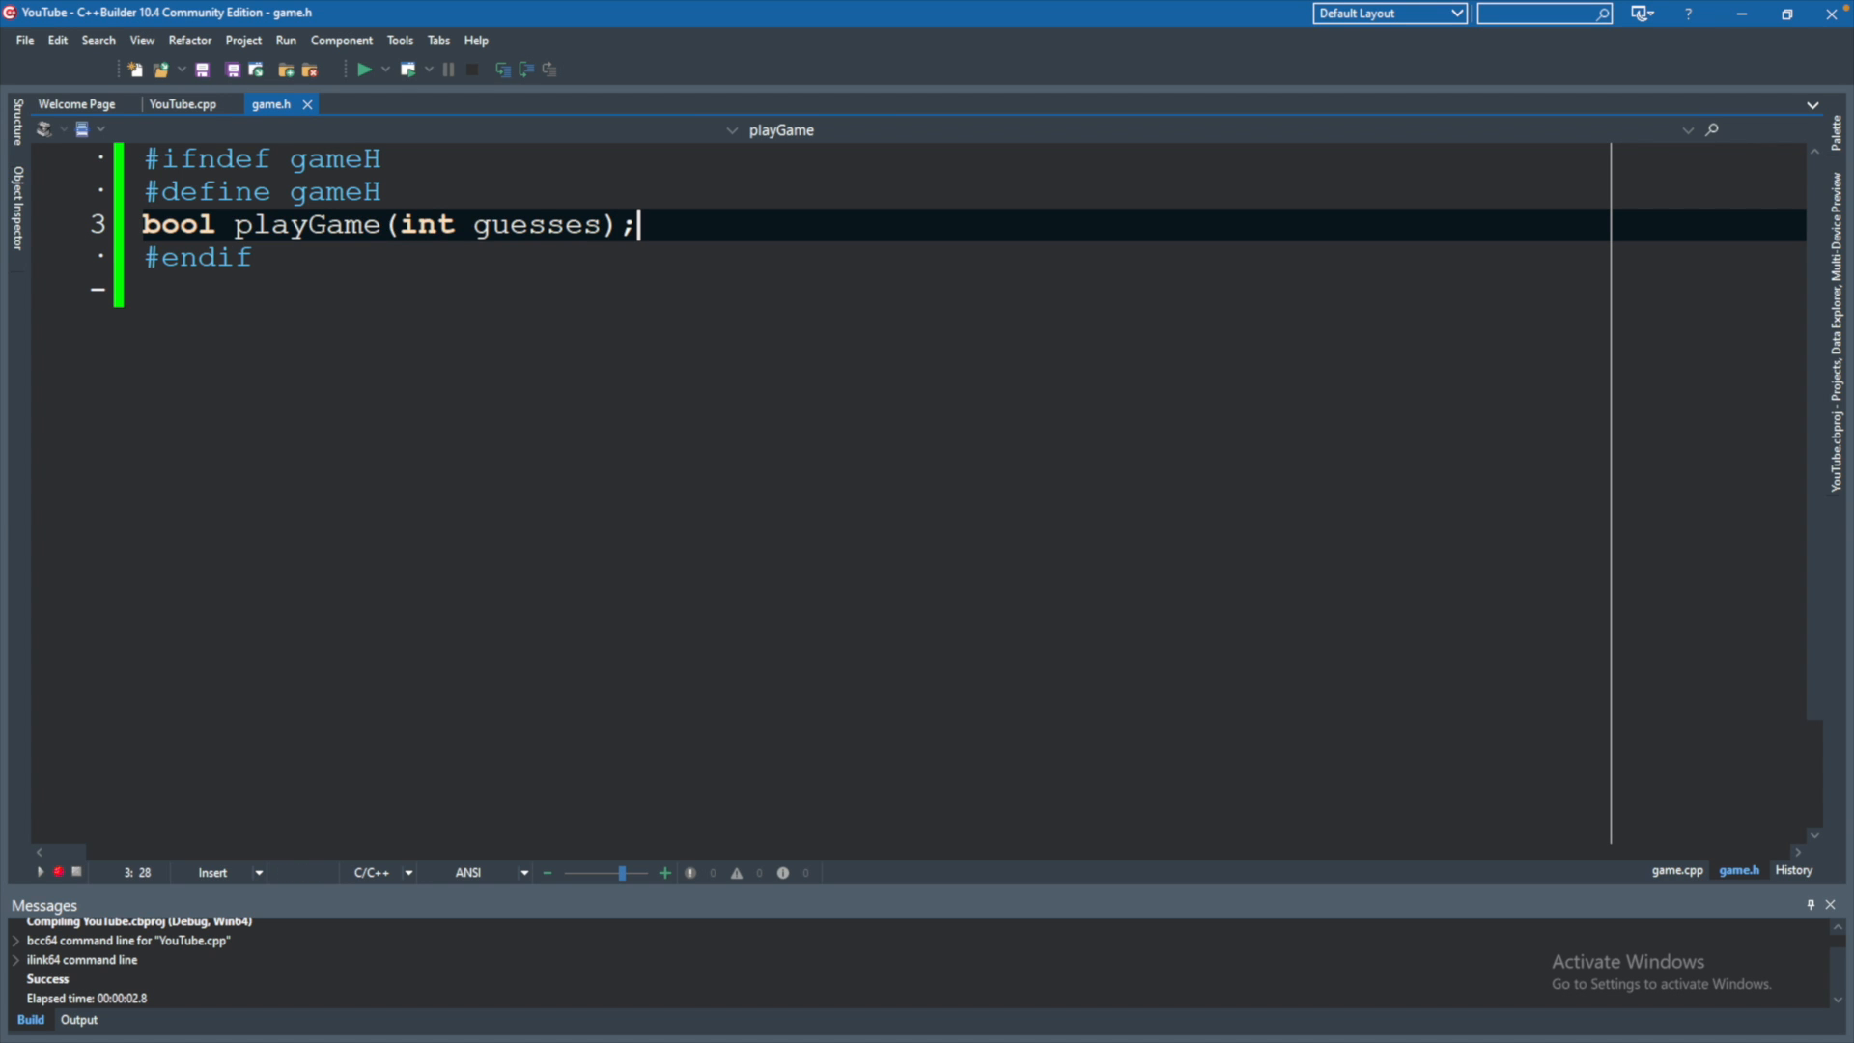
Select the collapsed playGame definition in YouTube.cpp for cutting.
{"action": "left_click", "coordinate": [181, 104]}
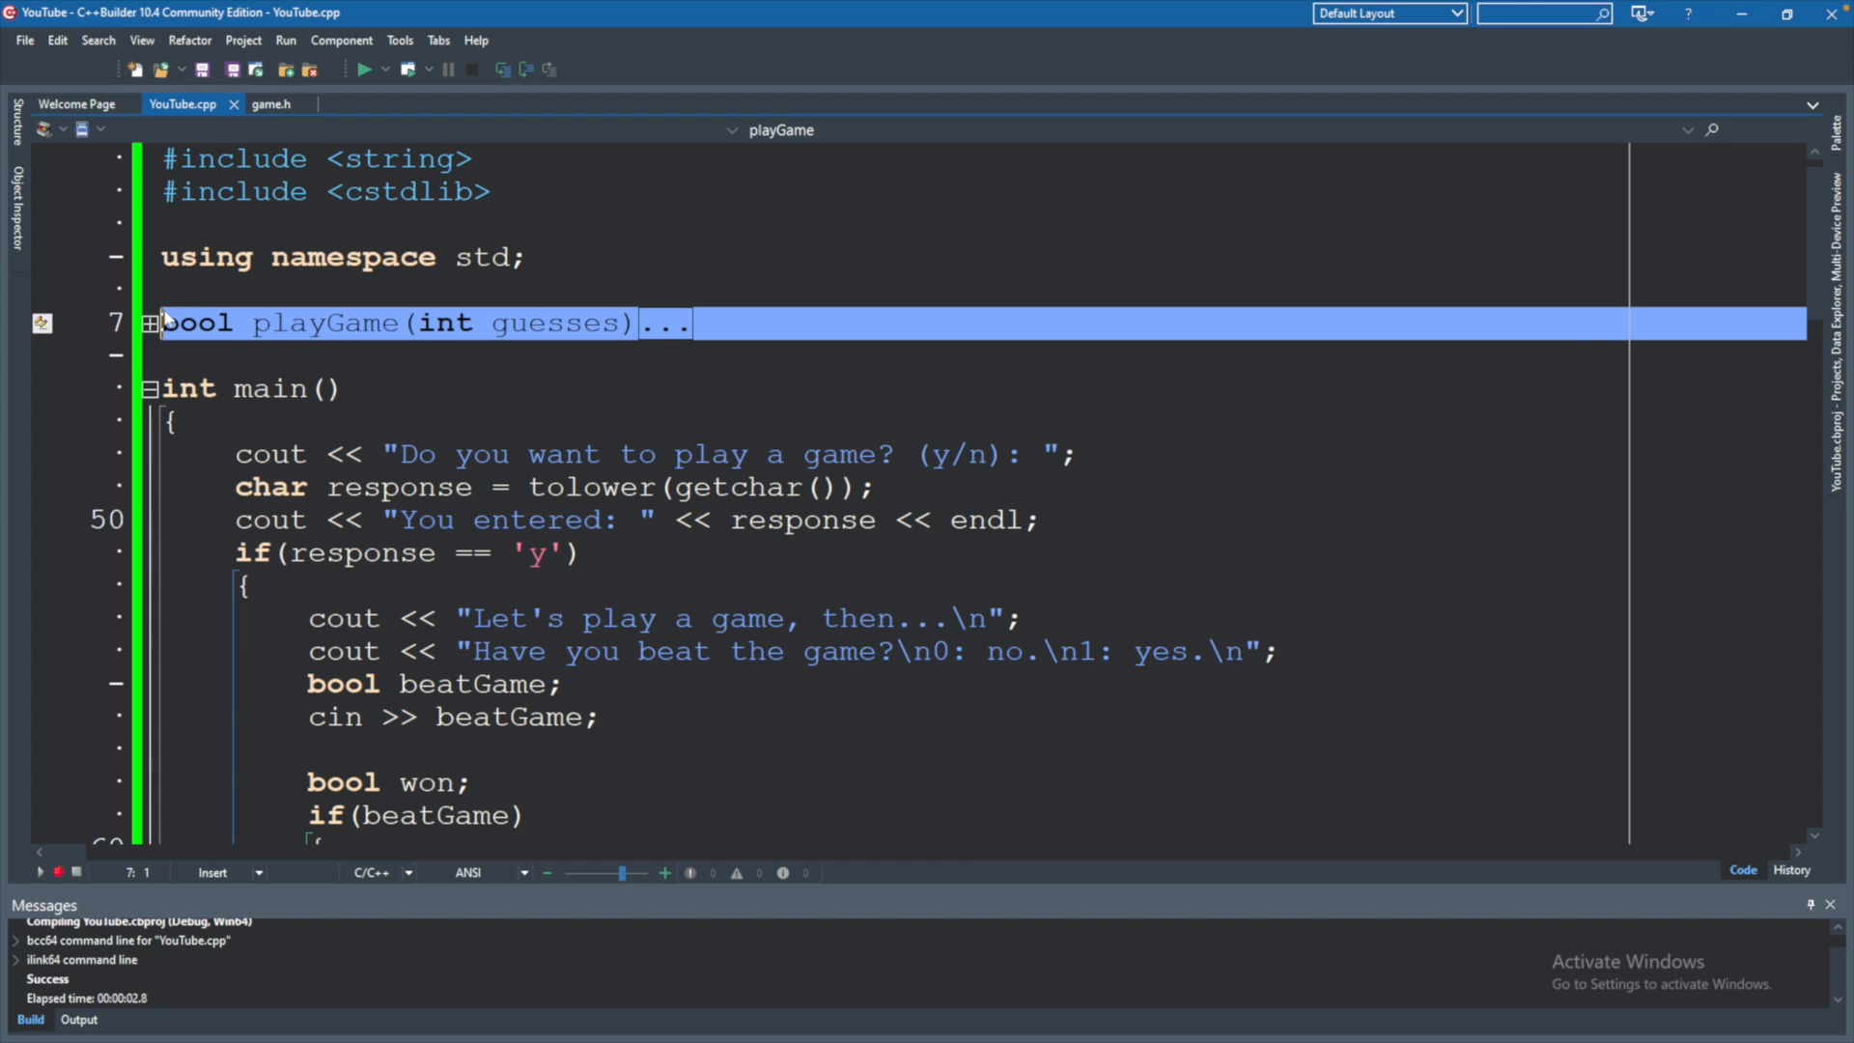
{"action": "left_click", "coordinate": [270, 104]}
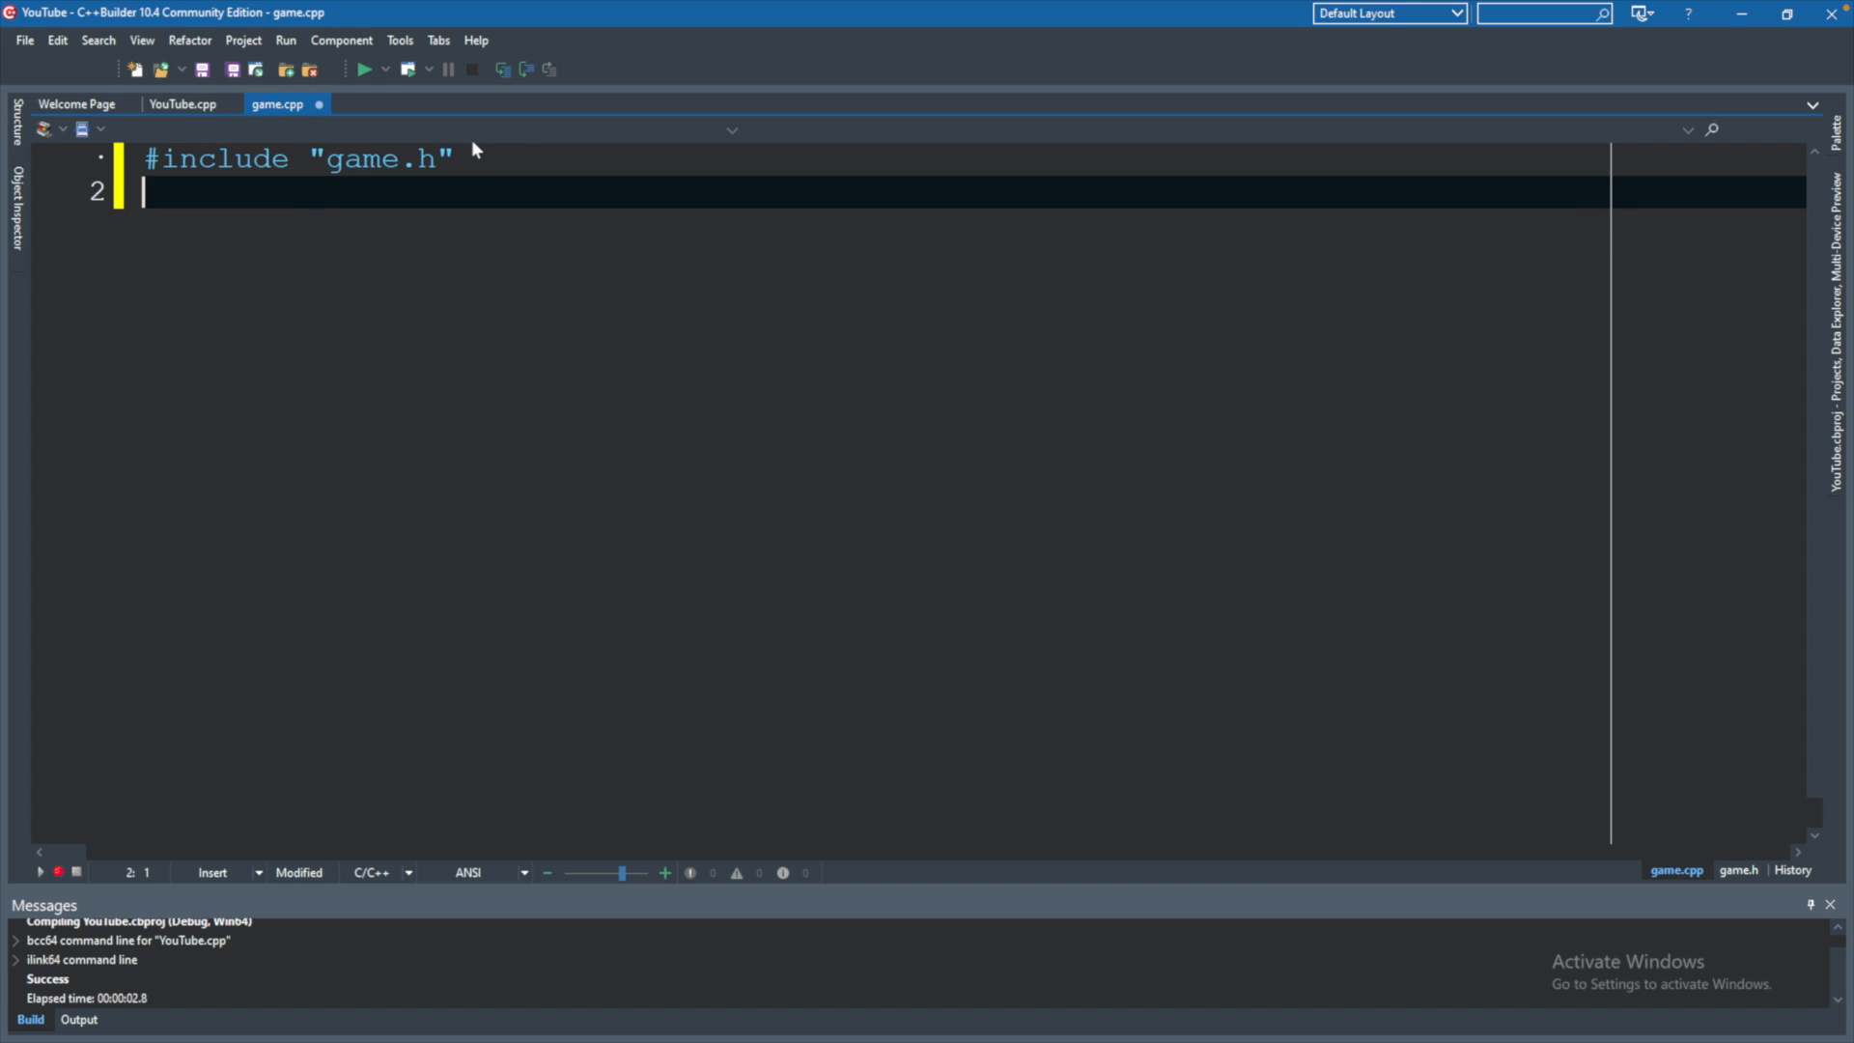
{"action": "left_click", "coordinate": [181, 105]}
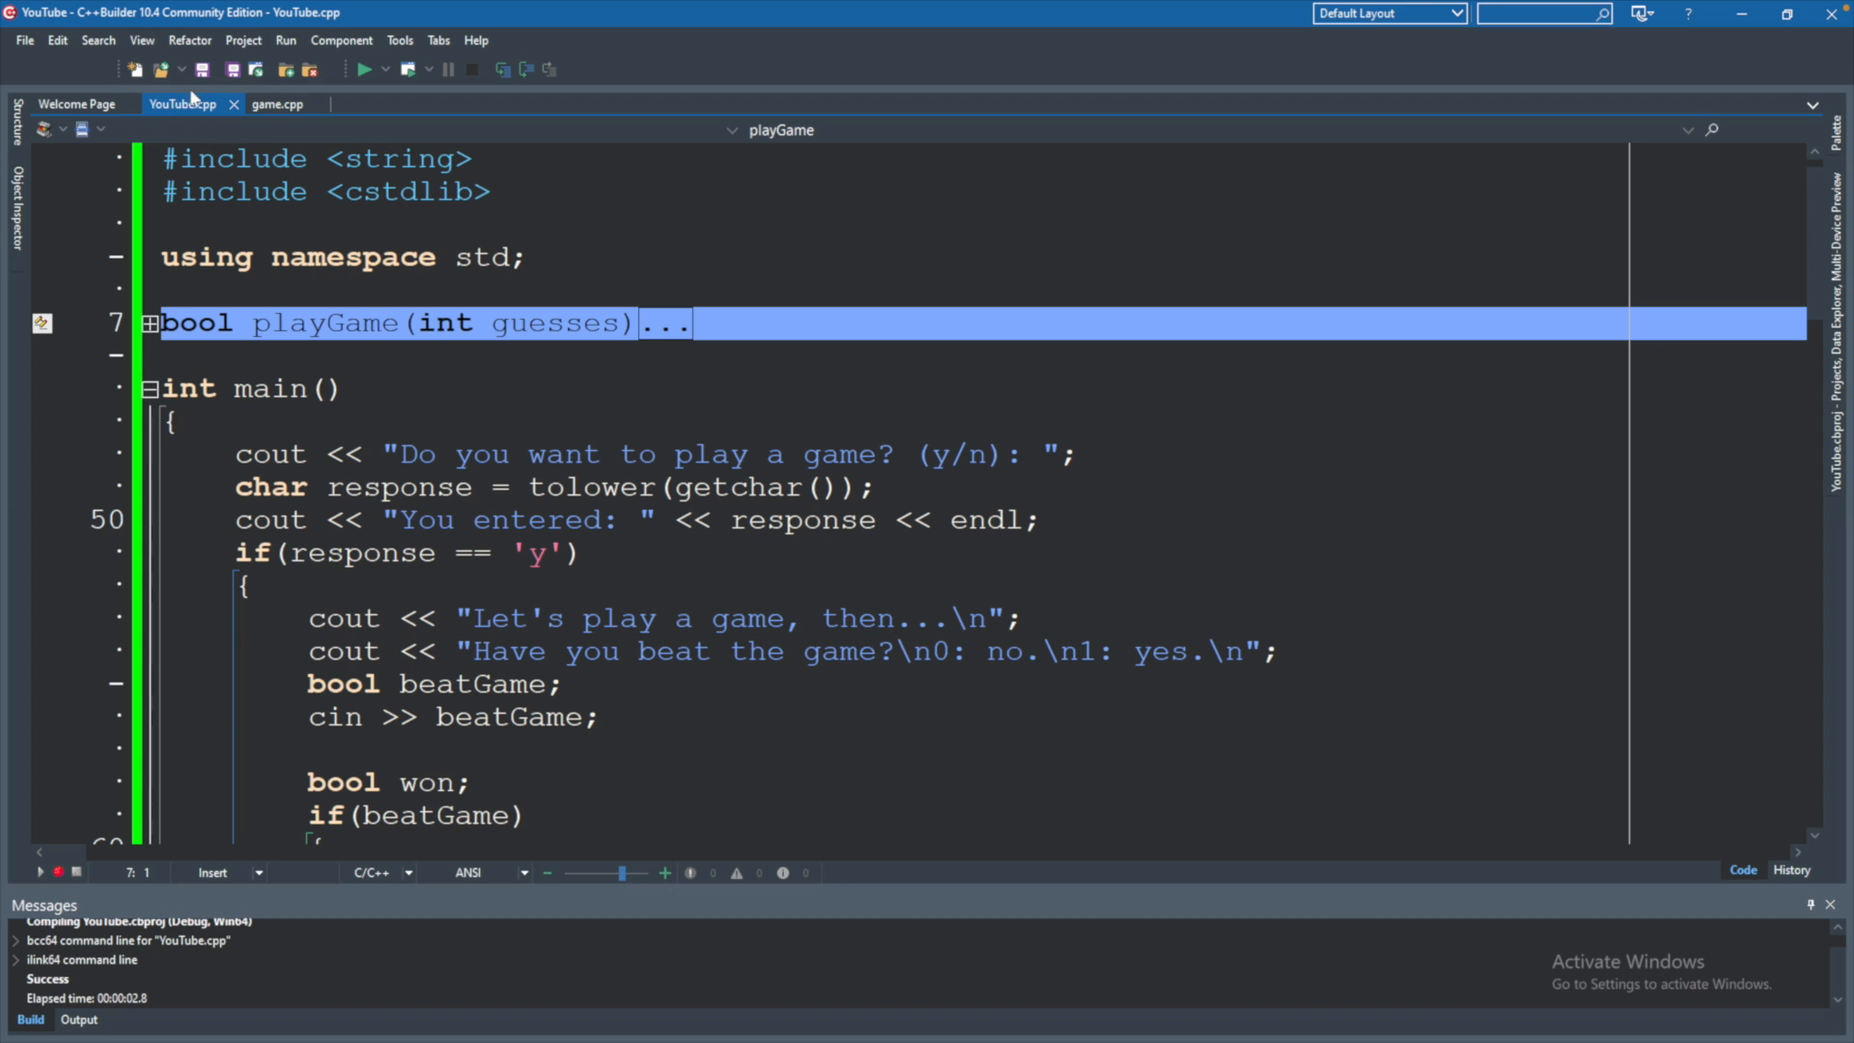
{"action": "mouse_move", "coordinate": [267, 391]}
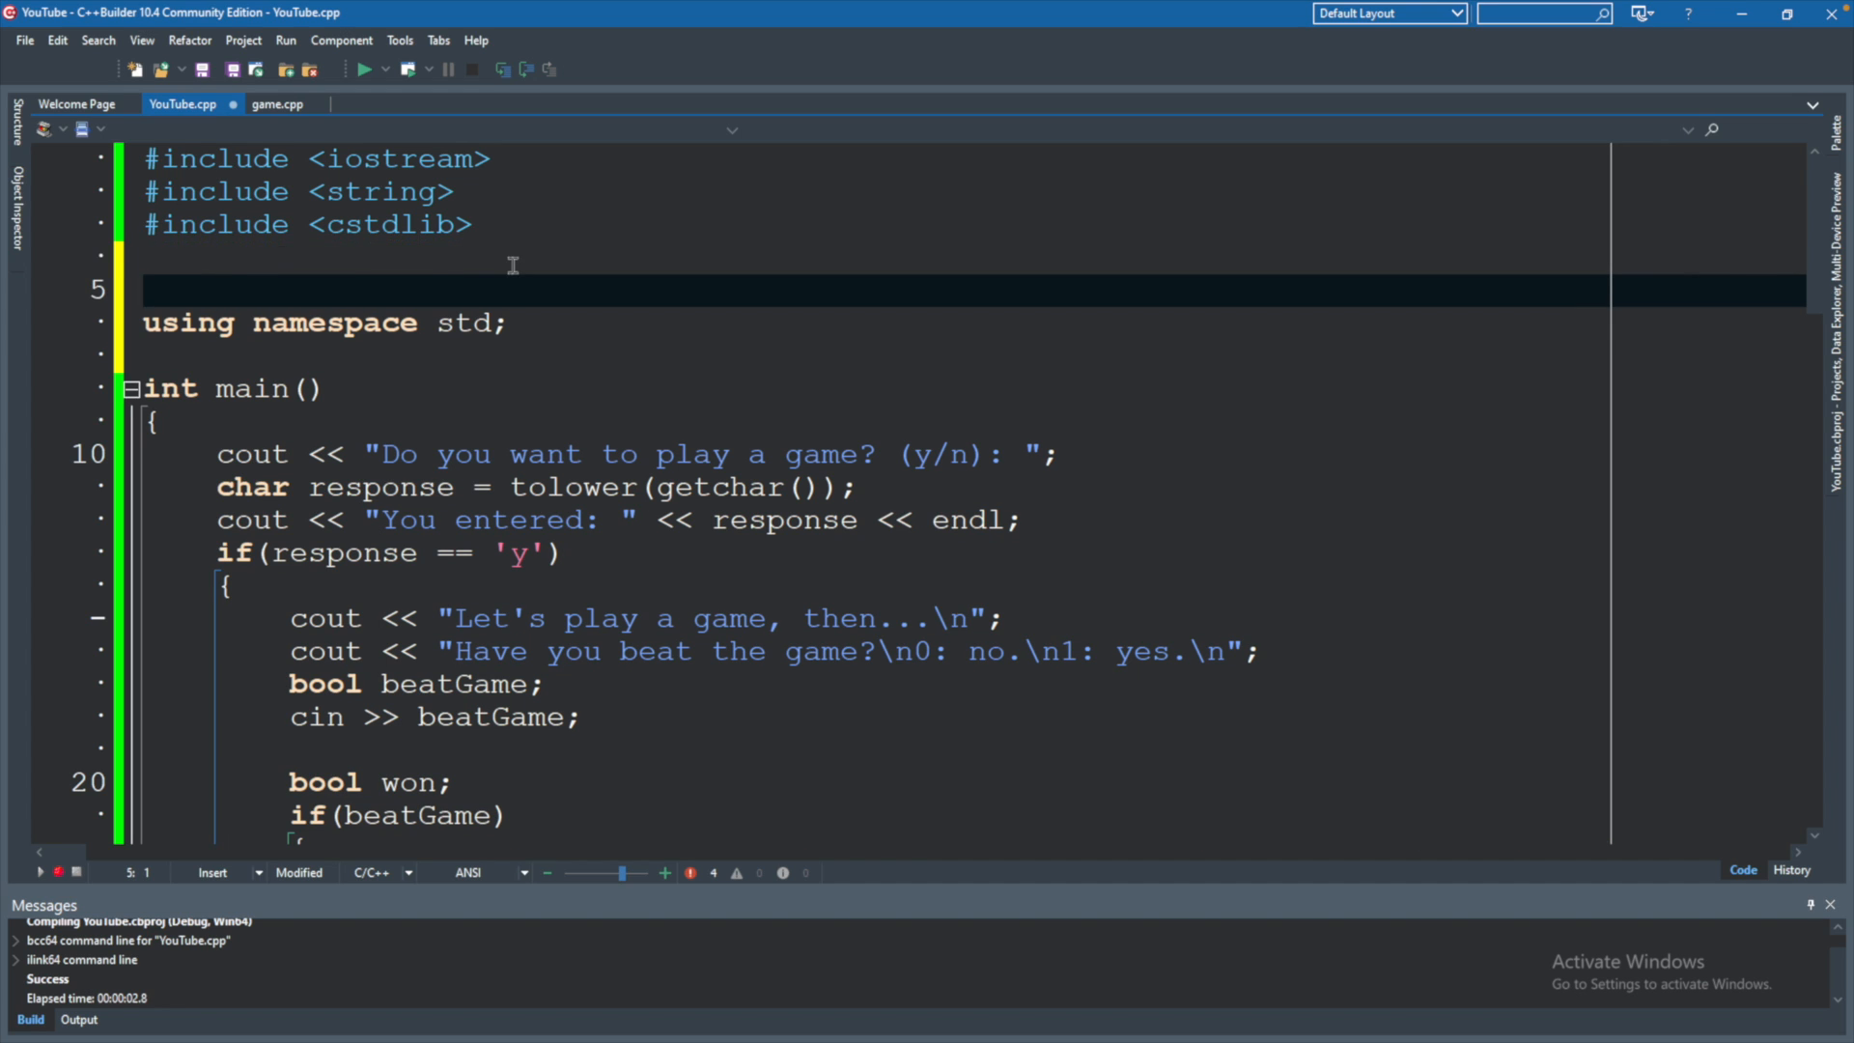
Add #include "game.h" to YouTube.cpp and paste playGame into game.cpp.
{"action": "type", "text": "#include"}
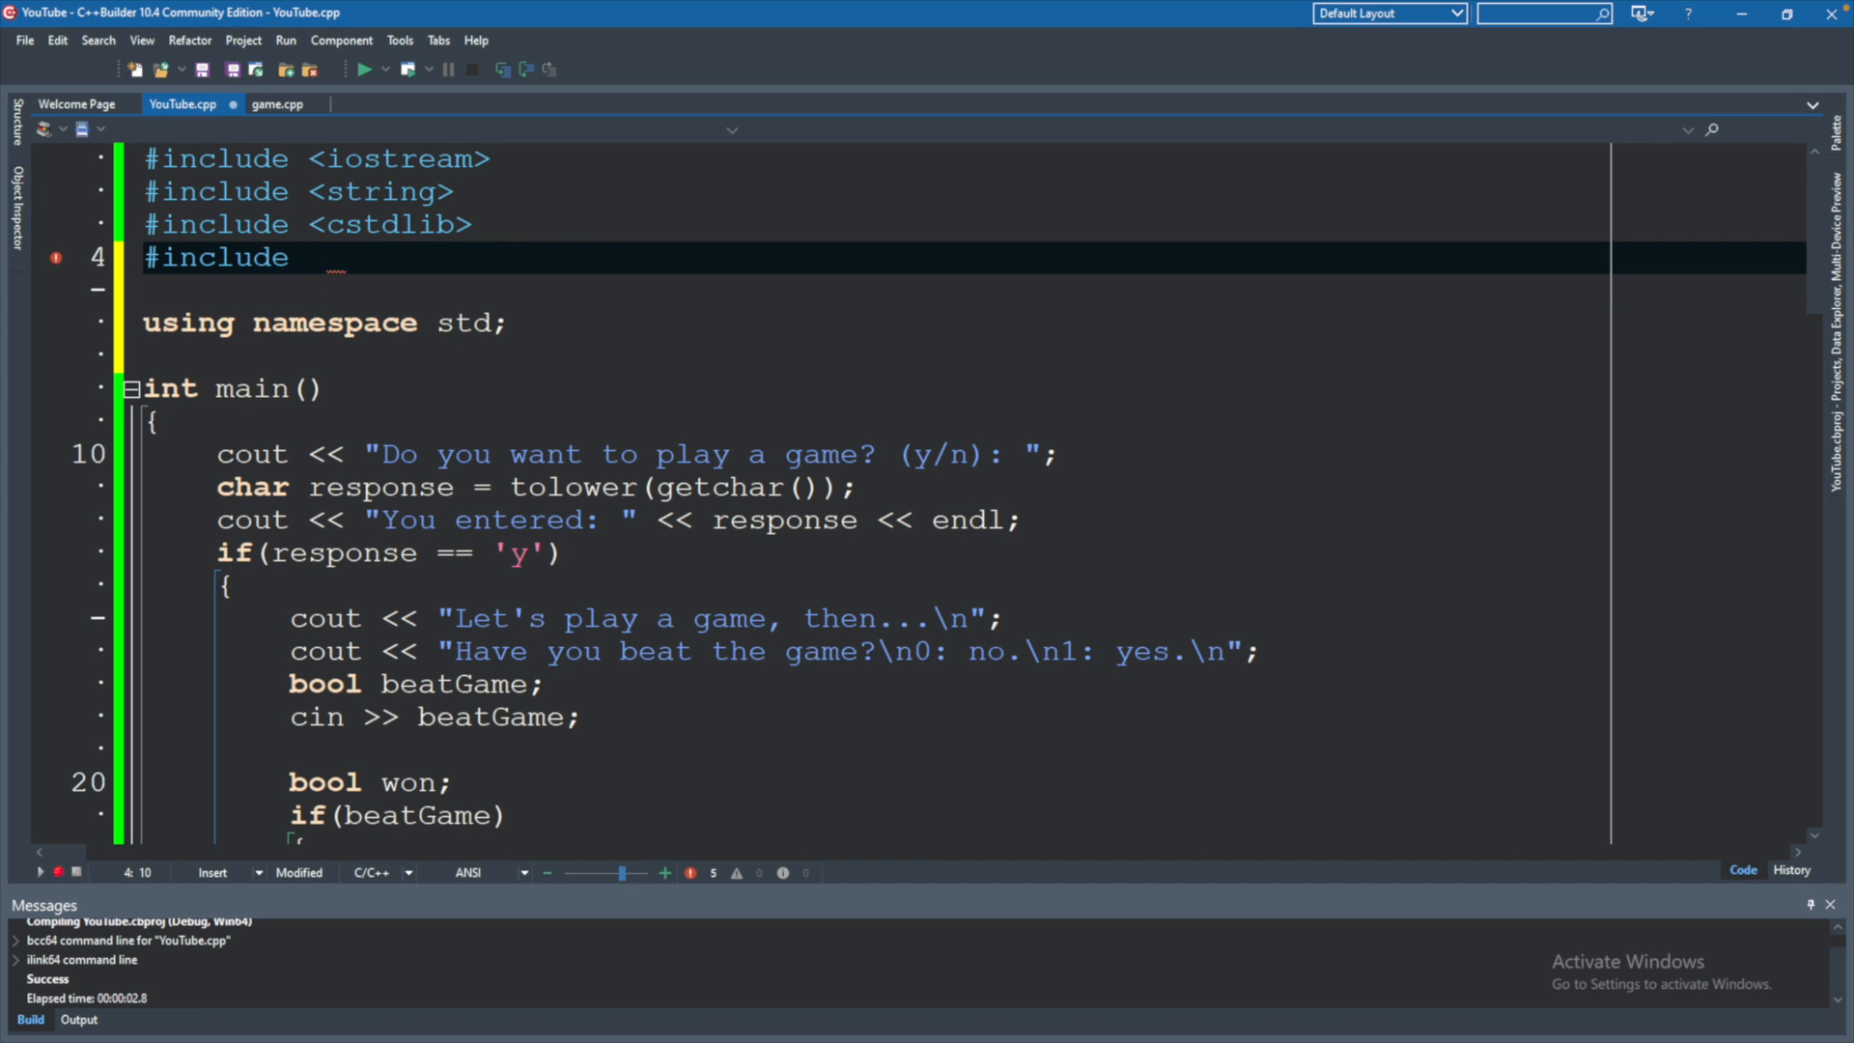
{"action": "type", "text": "\"game.h\""}
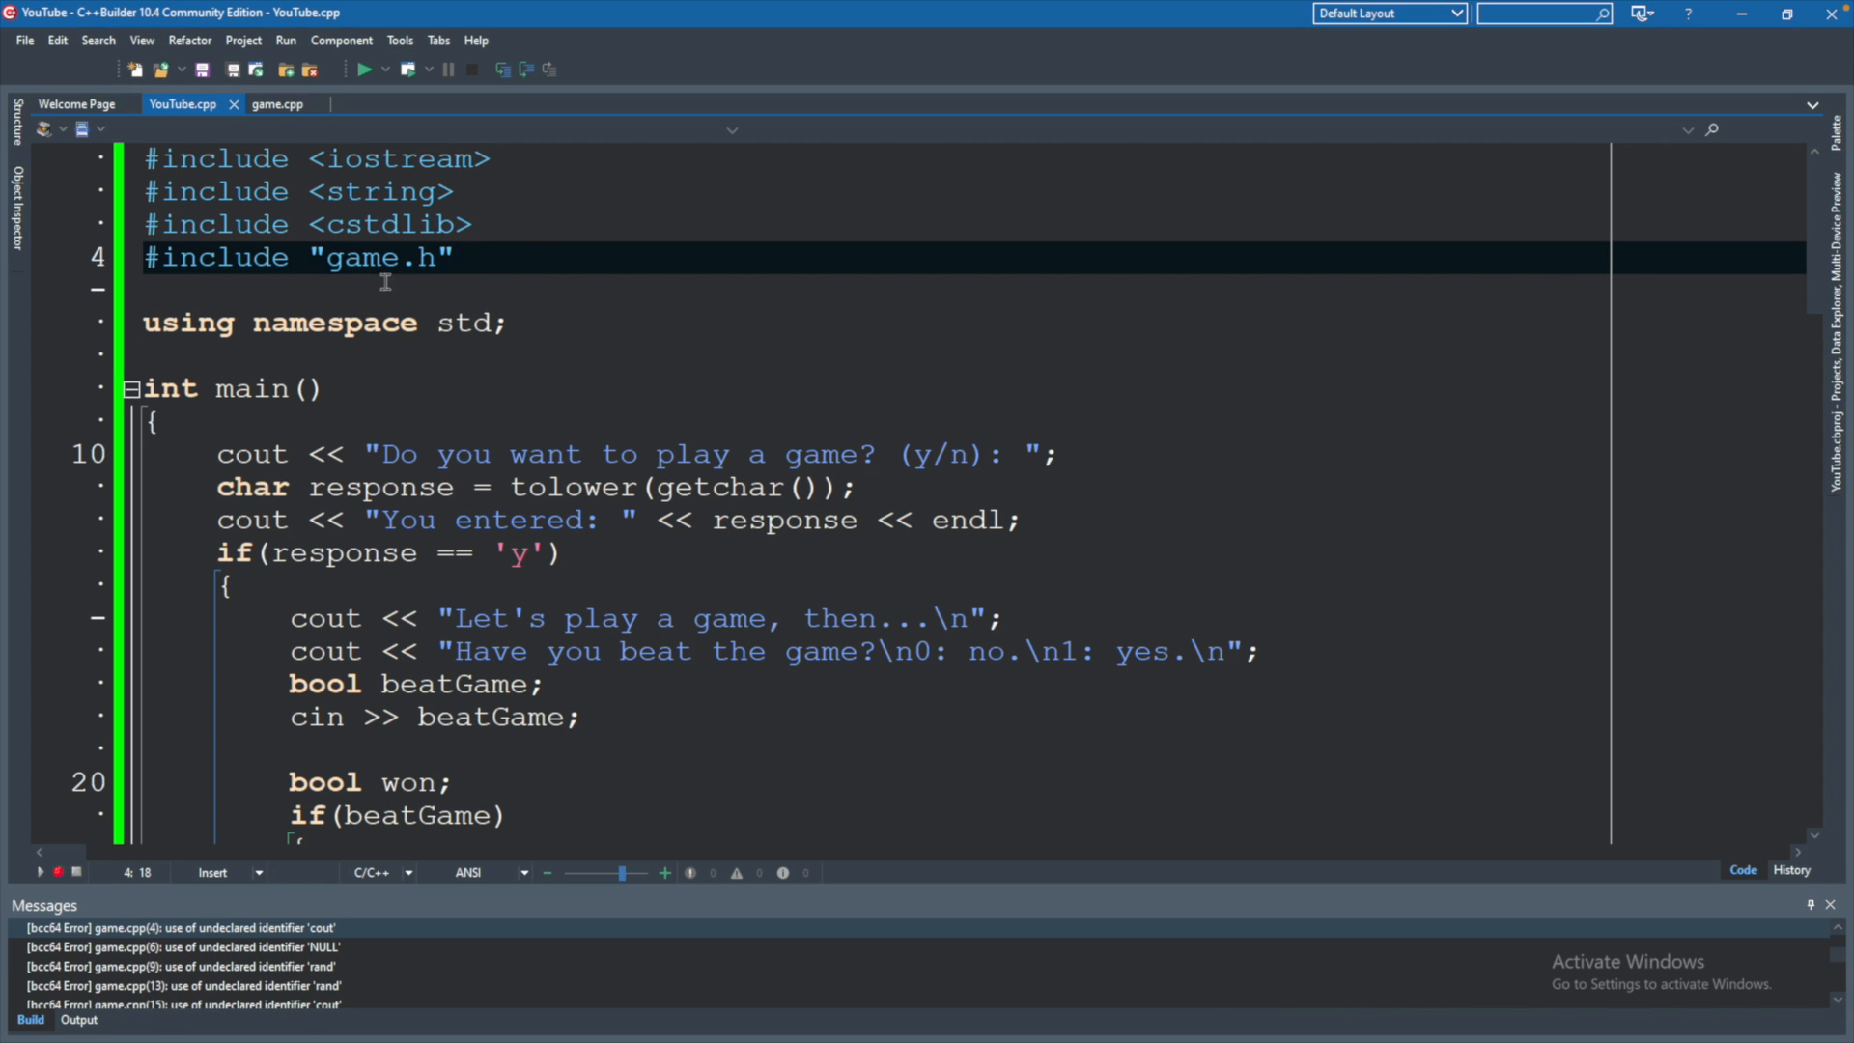
{"action": "mouse_move", "coordinate": [466, 352]}
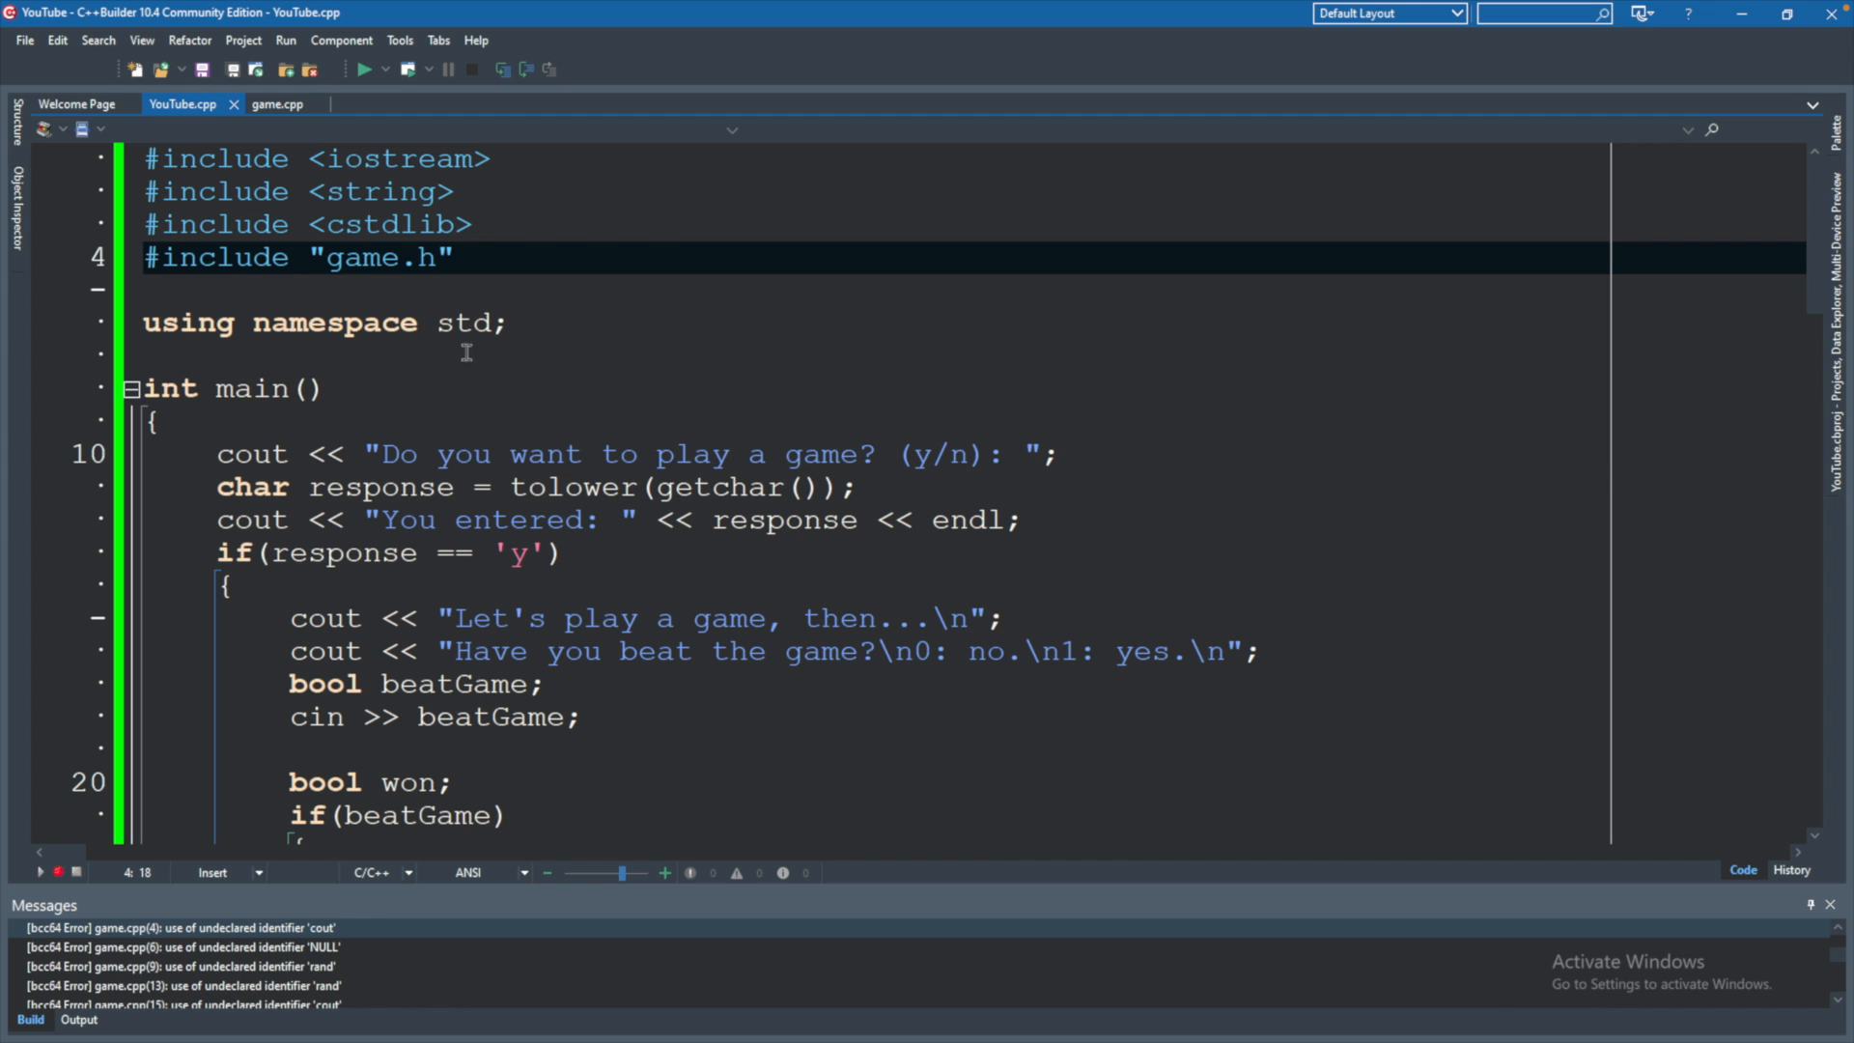
{"action": "mouse_move", "coordinate": [518, 328]}
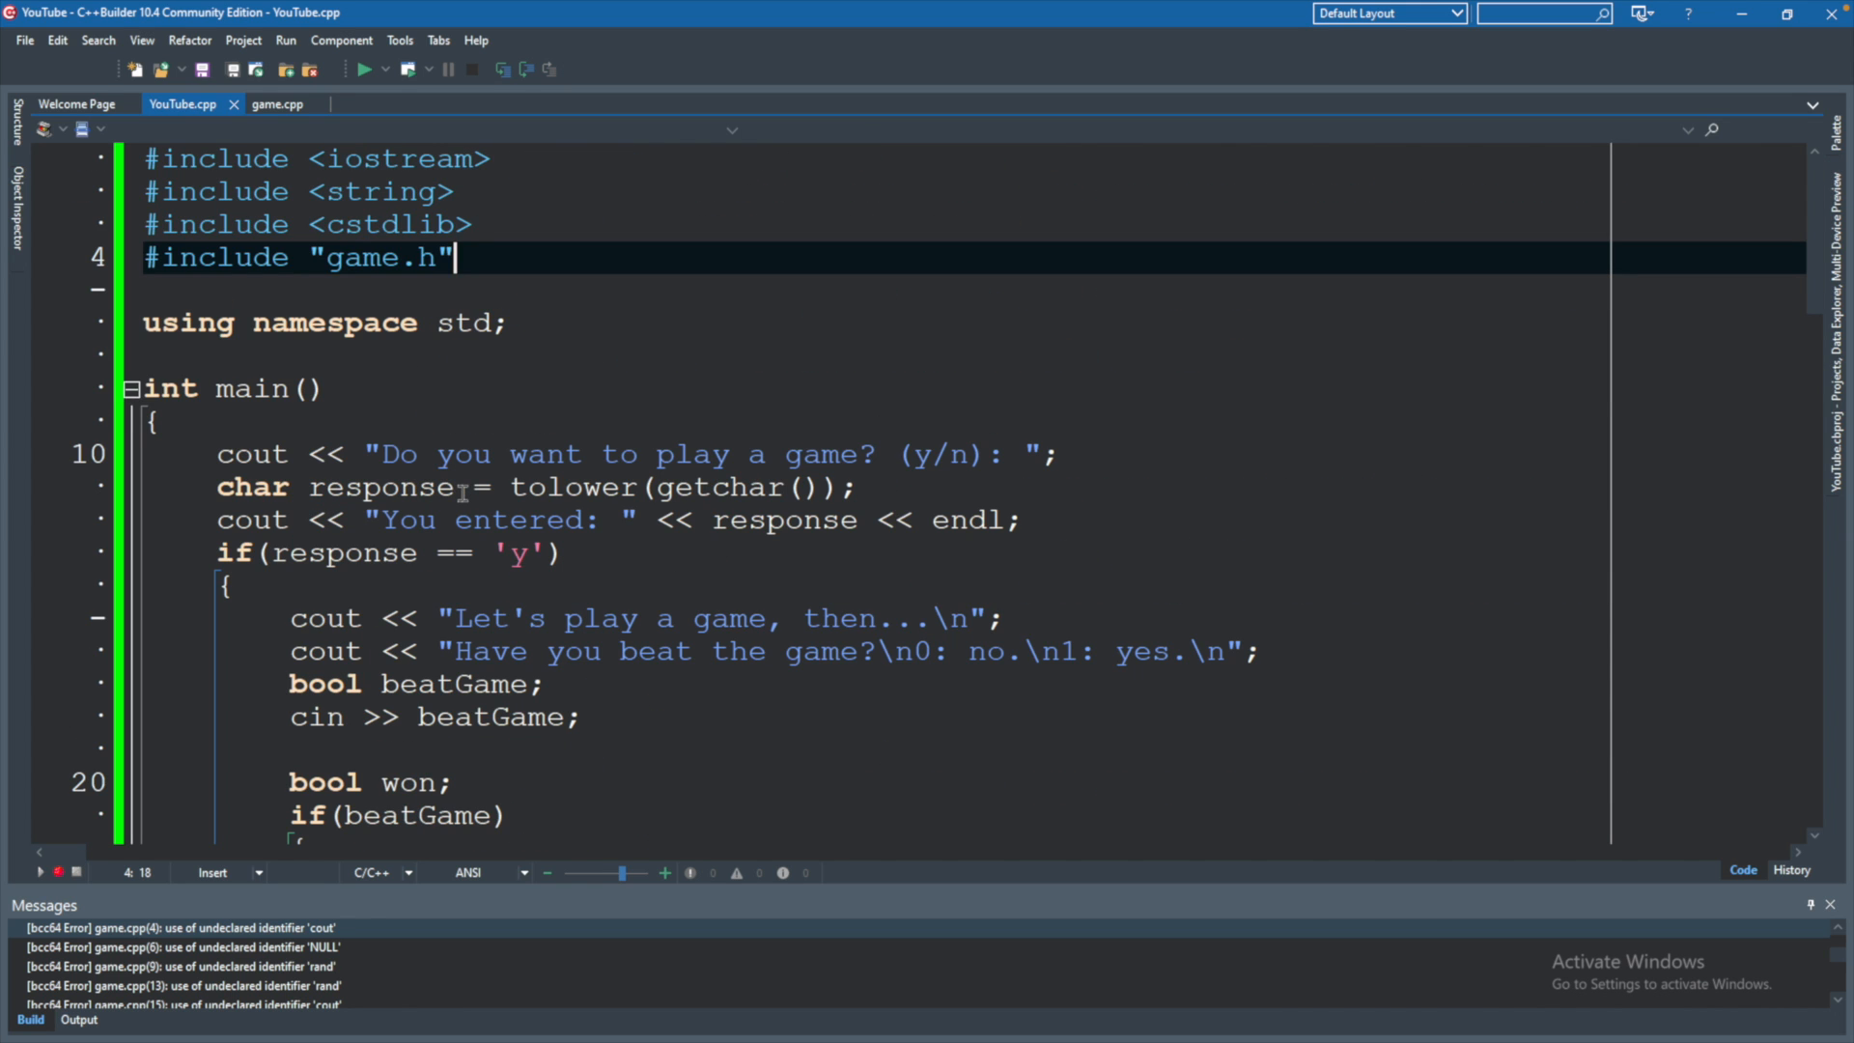
{"action": "left_click", "coordinate": [526, 322]}
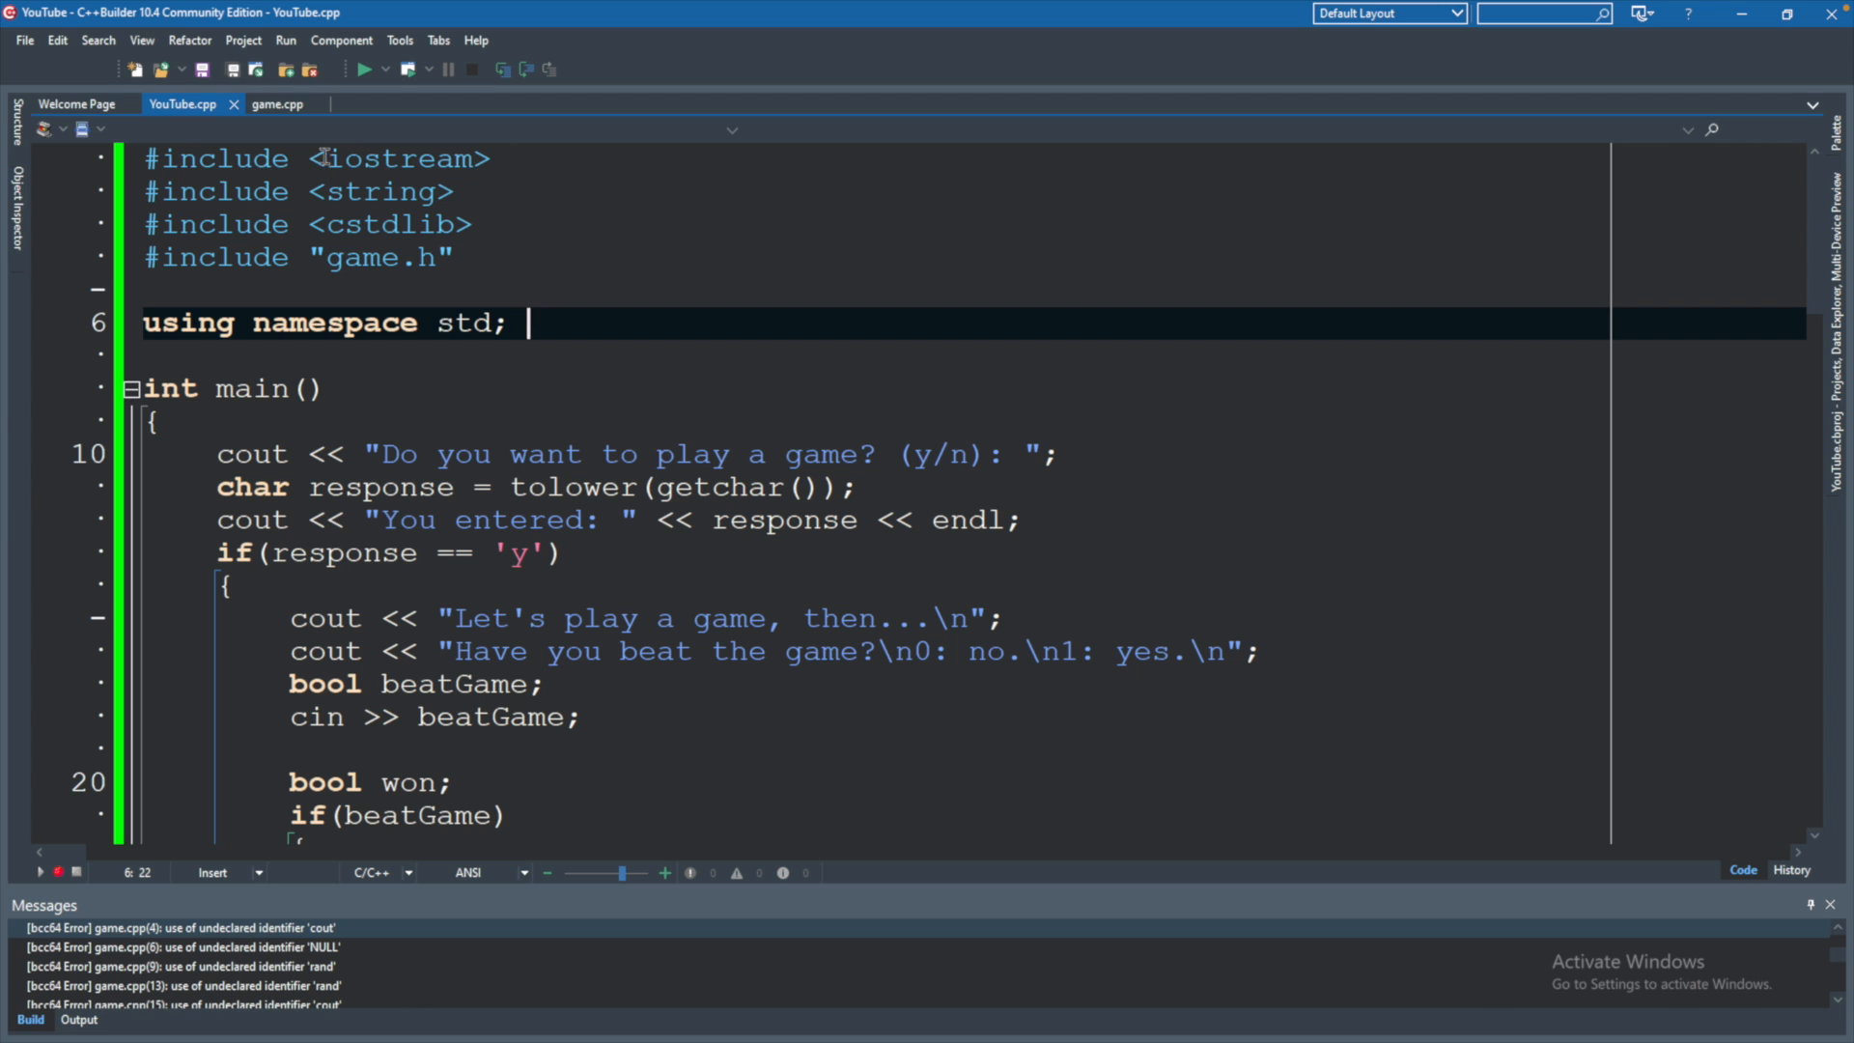
{"action": "left_click", "coordinate": [277, 104]}
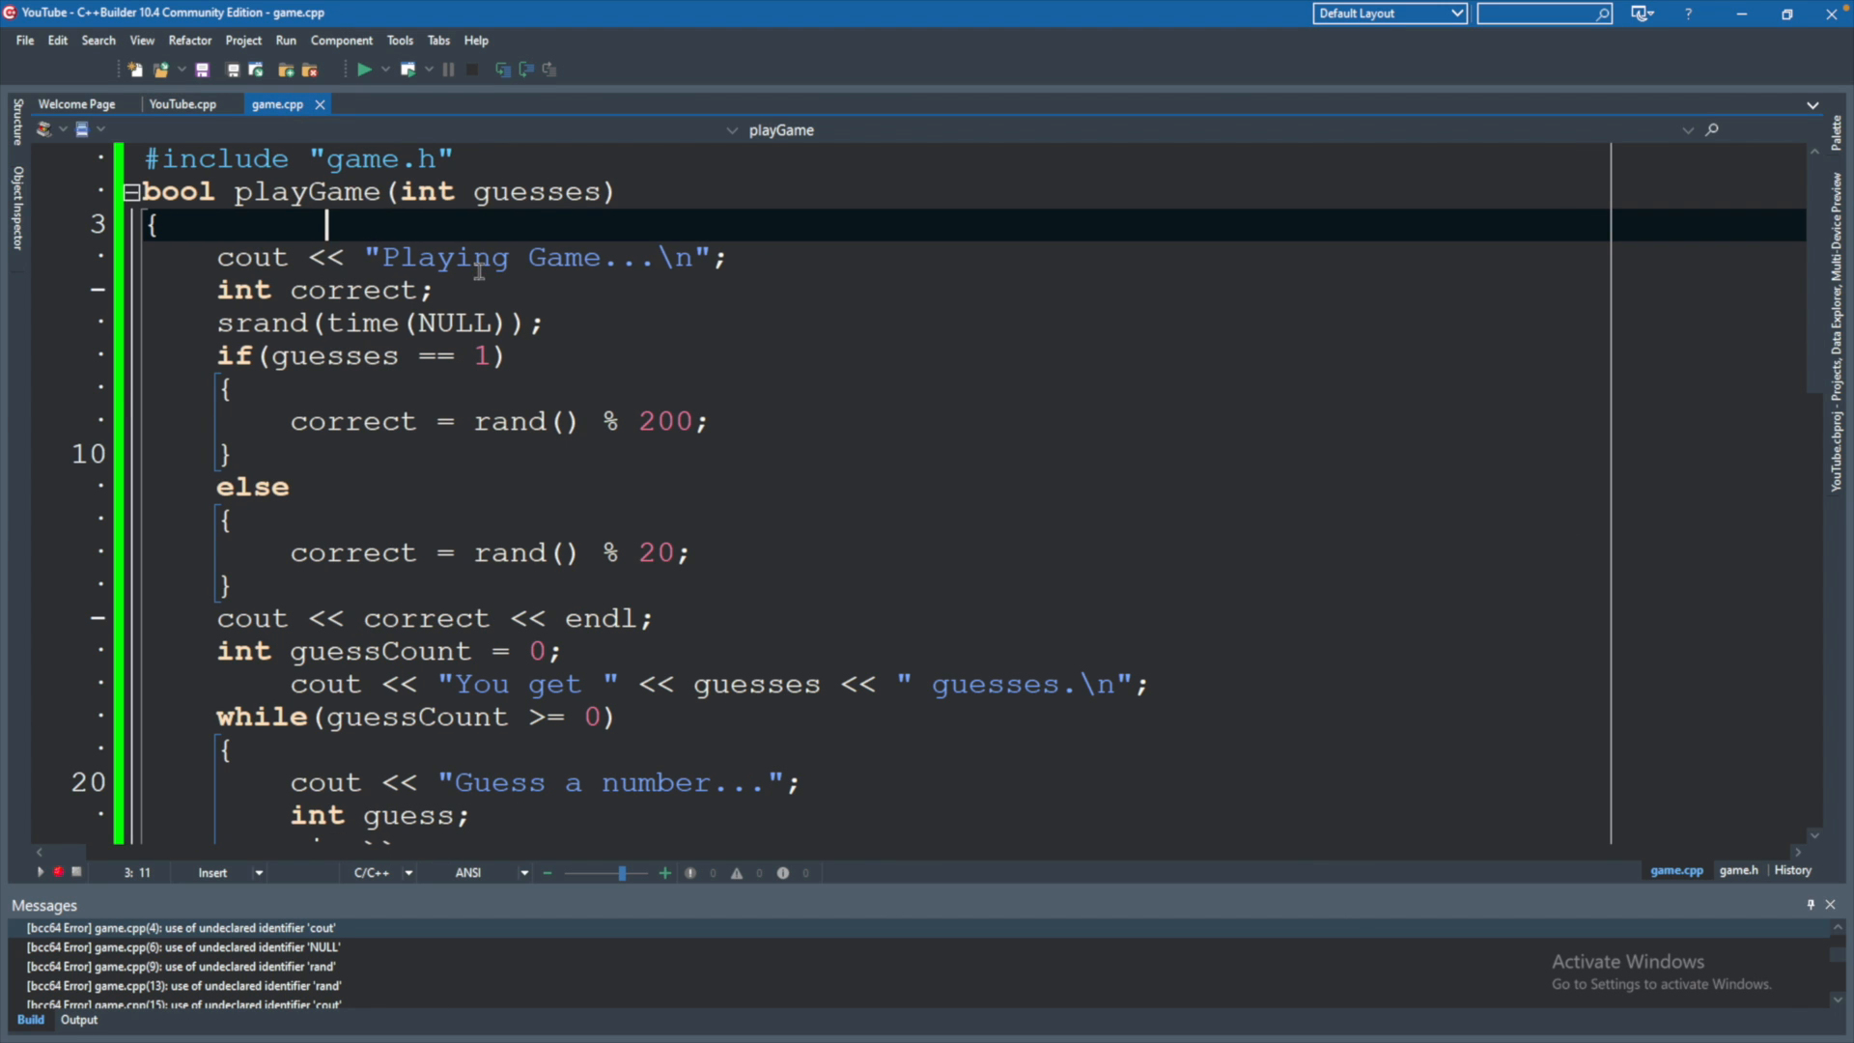
{"action": "mouse_move", "coordinate": [282, 236]}
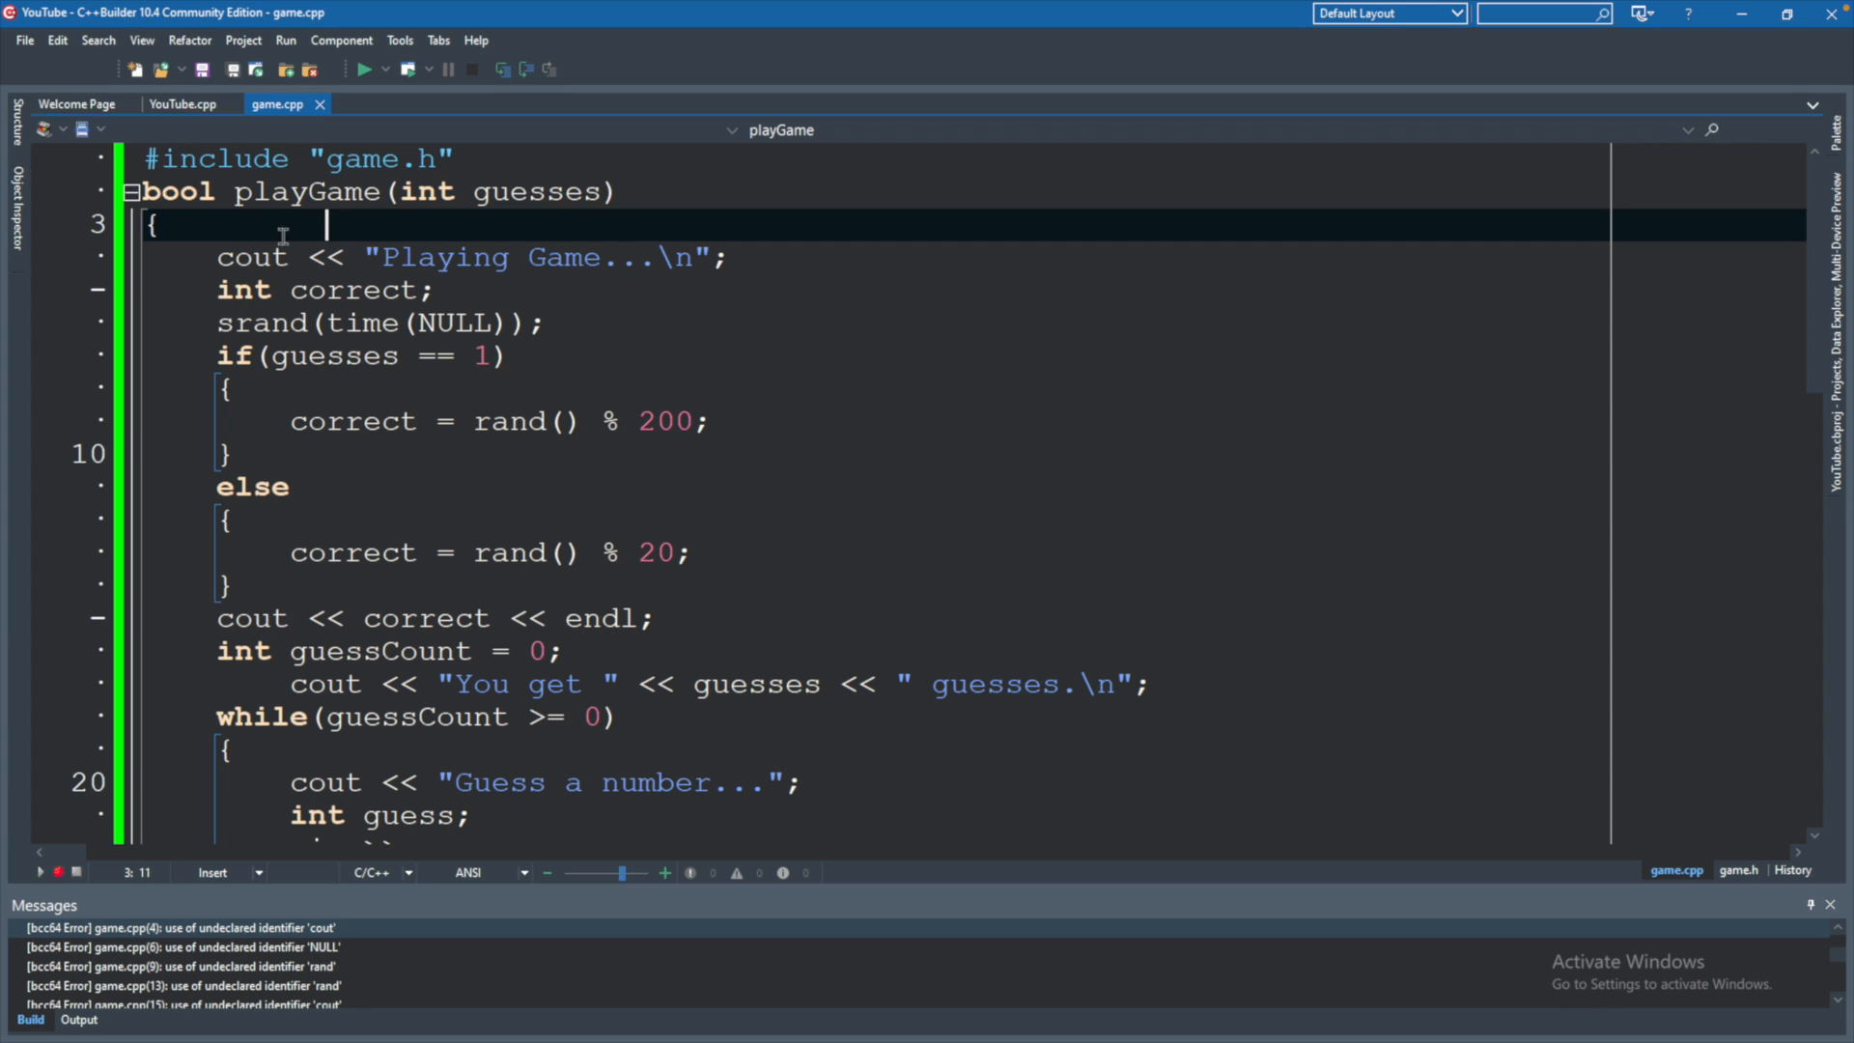
{"action": "mouse_move", "coordinate": [236, 440]}
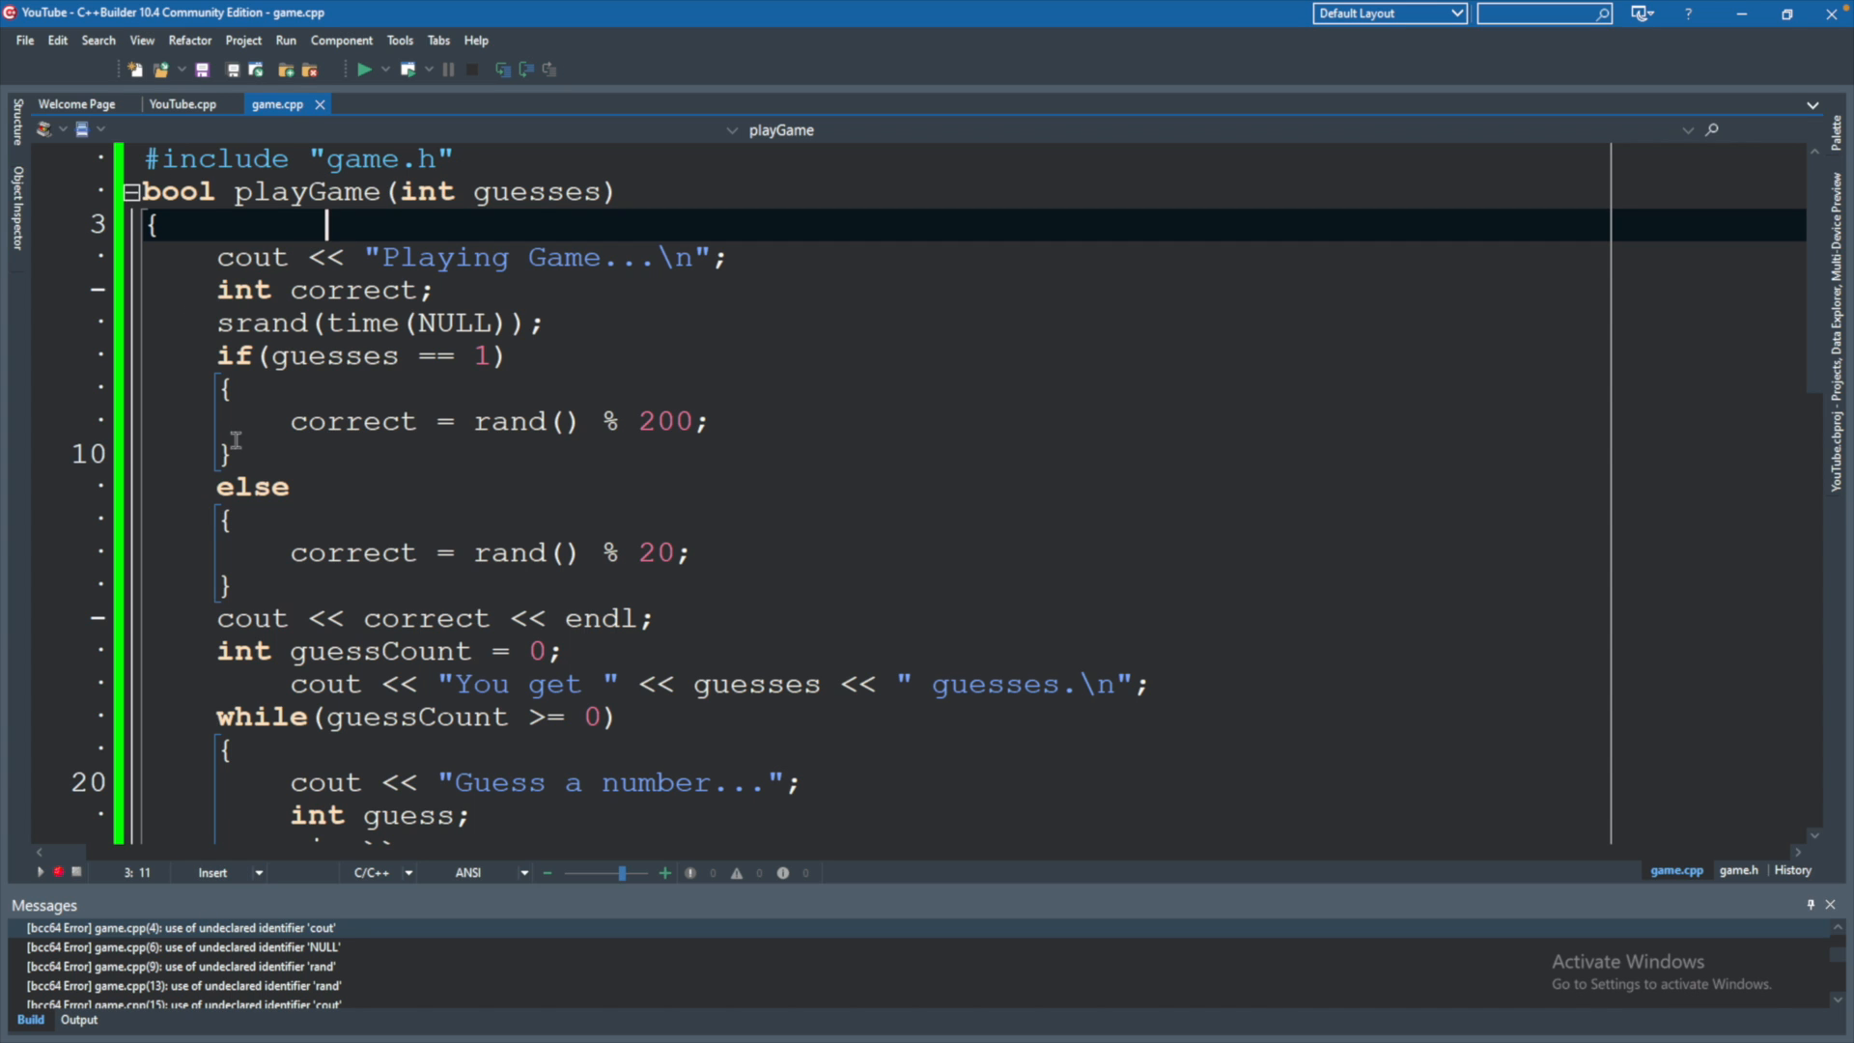
{"action": "left_click", "coordinate": [183, 105]}
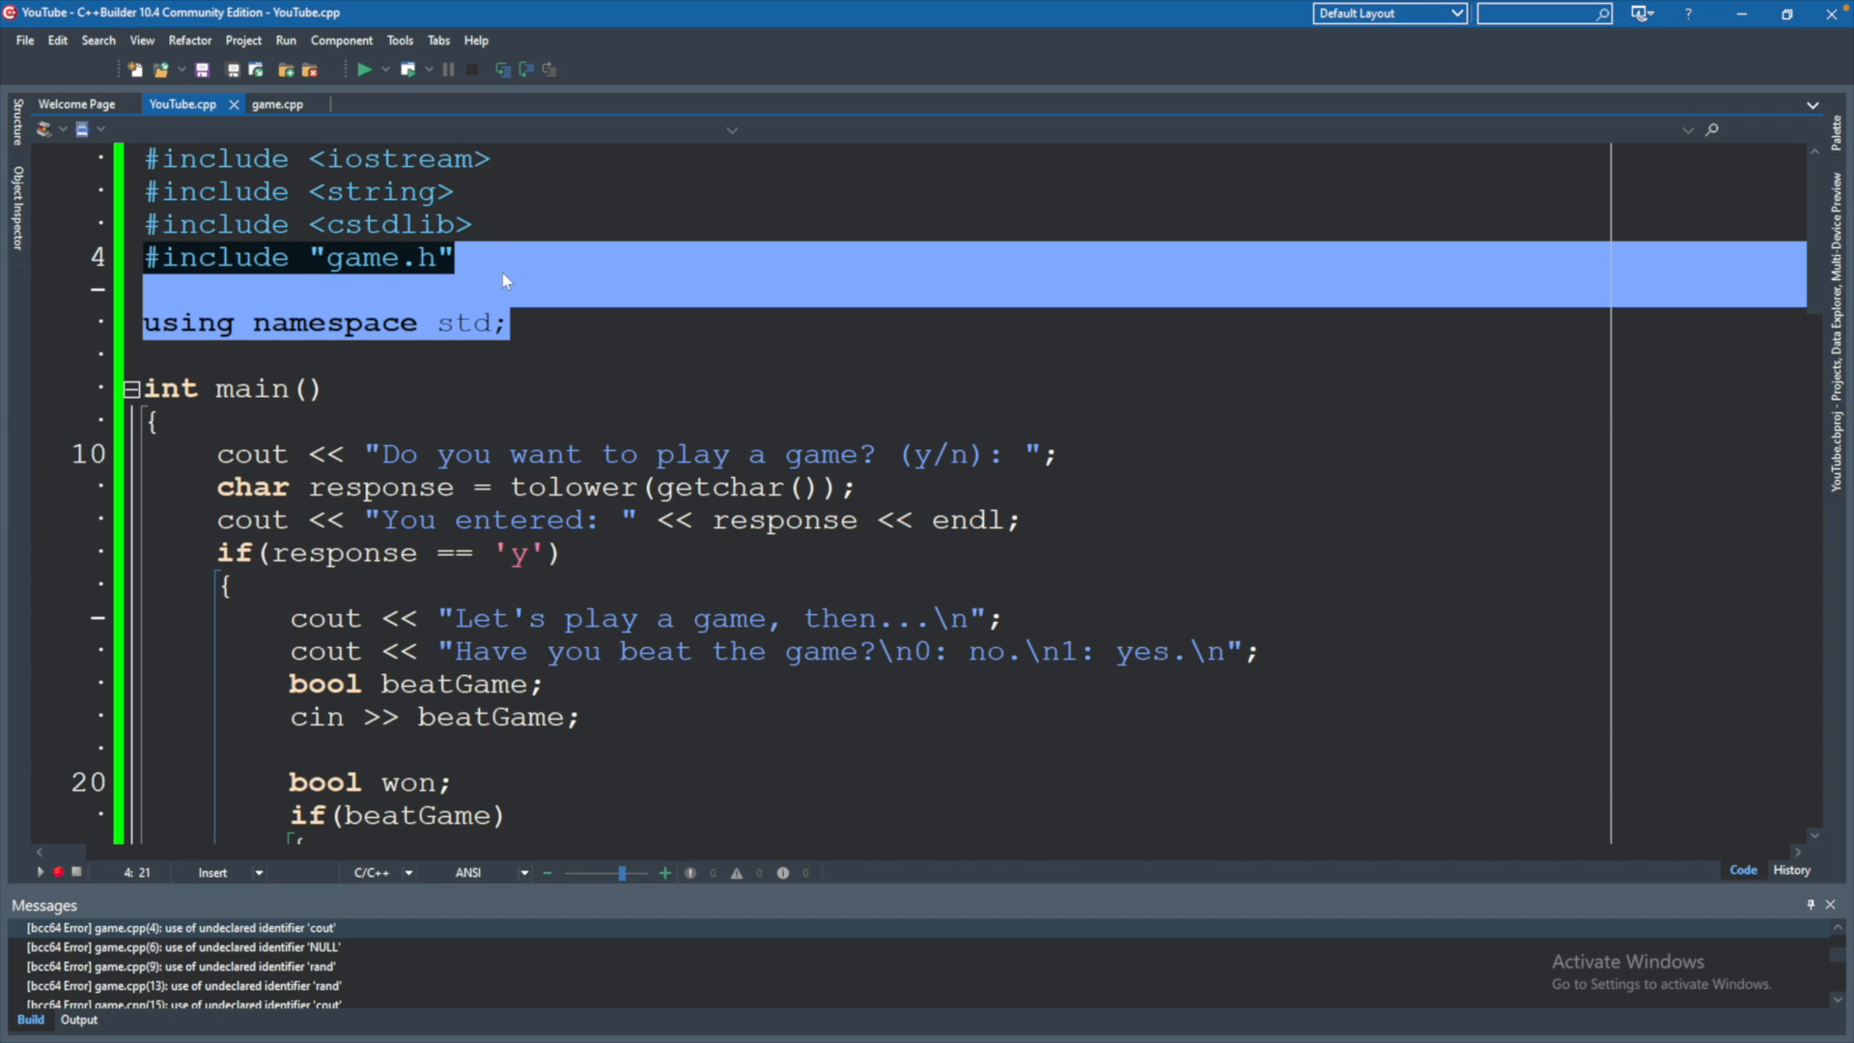
{"action": "left_click", "coordinate": [278, 104]}
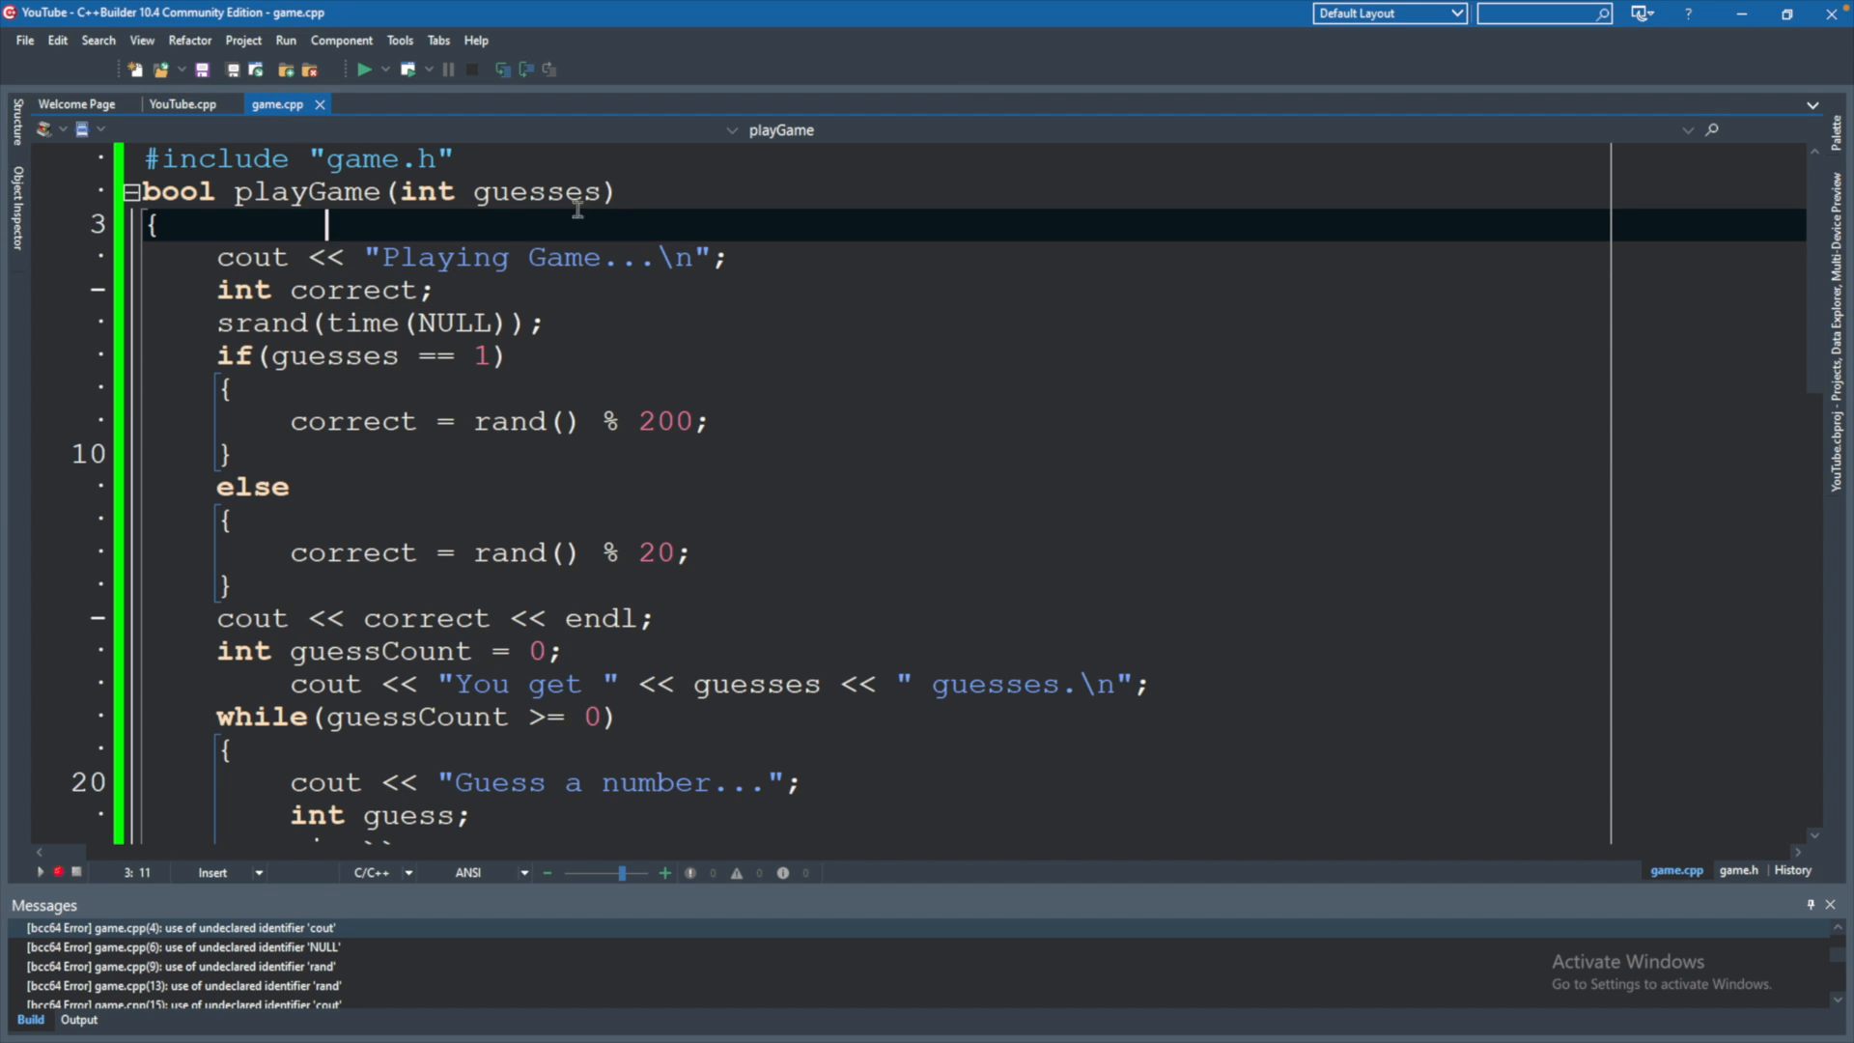
Add a using namespace std; line beneath the game.h include in game.cpp.
{"action": "key", "text": "Return"}
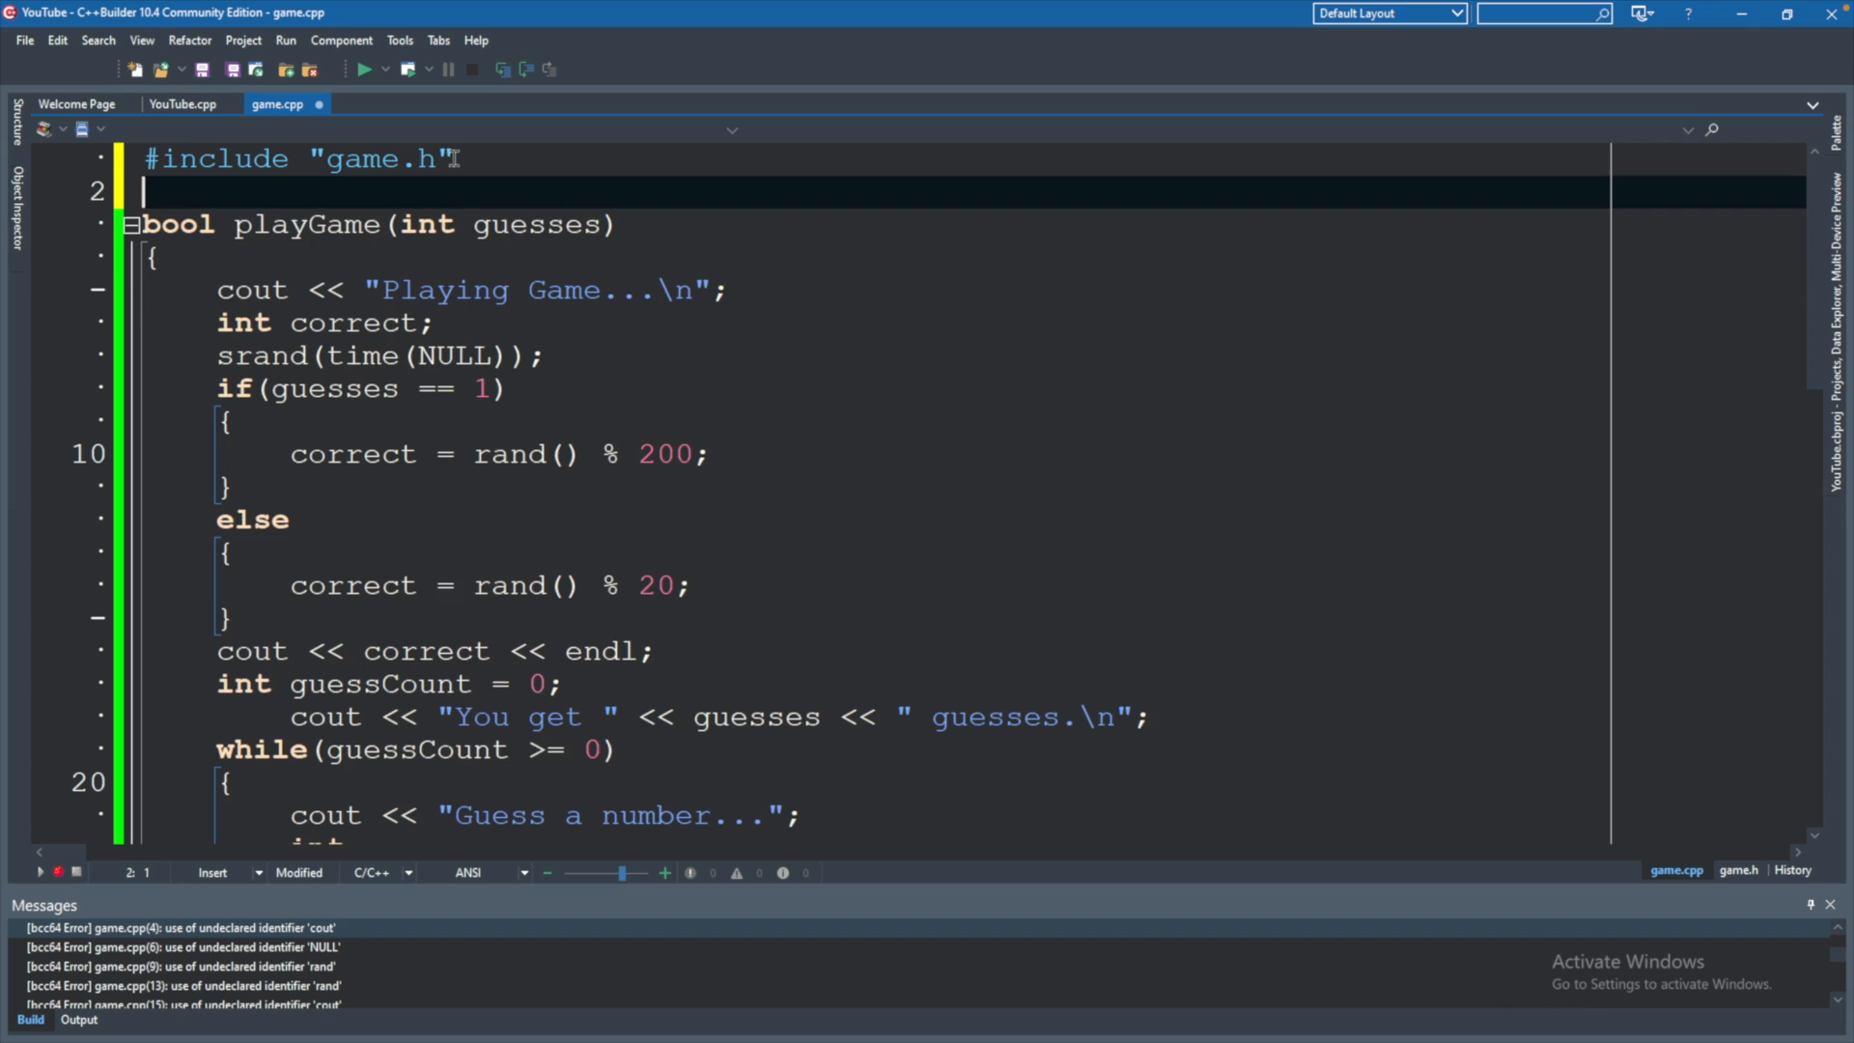
{"action": "type", "text": "using namespace std;"}
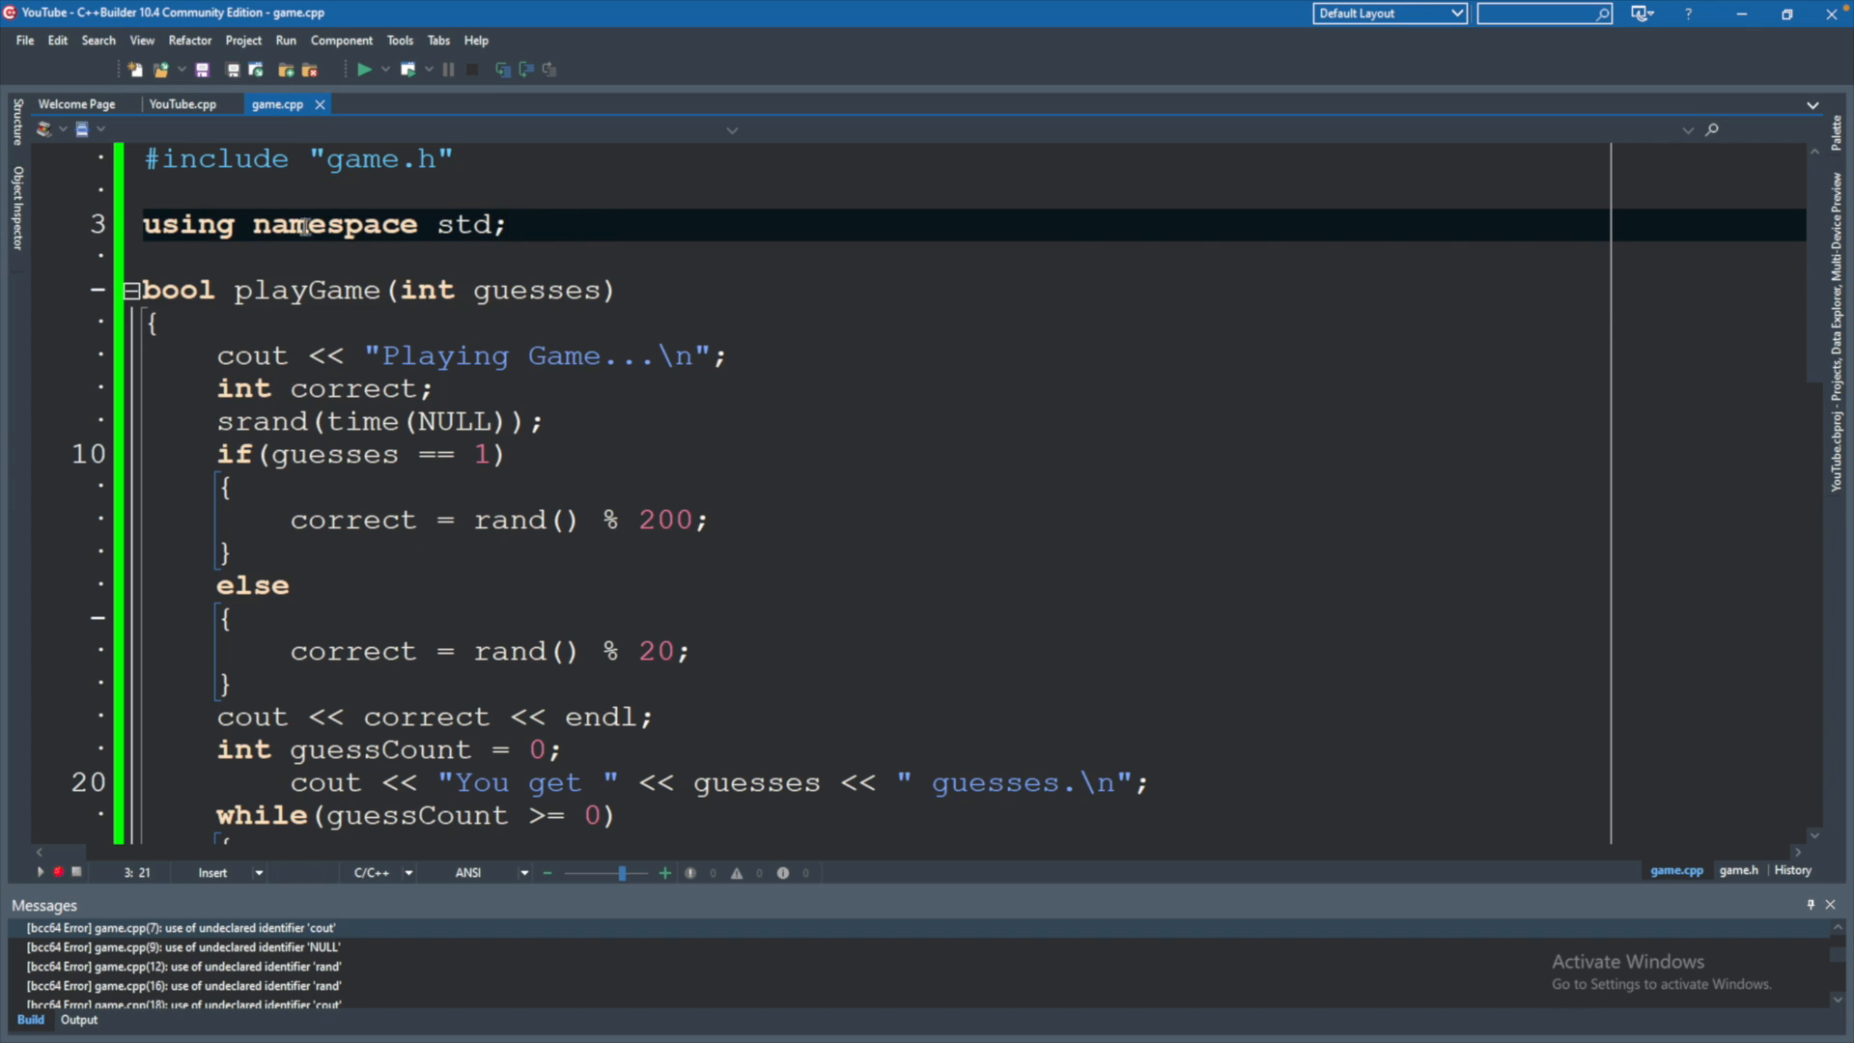
{"action": "mouse_move", "coordinate": [229, 356]}
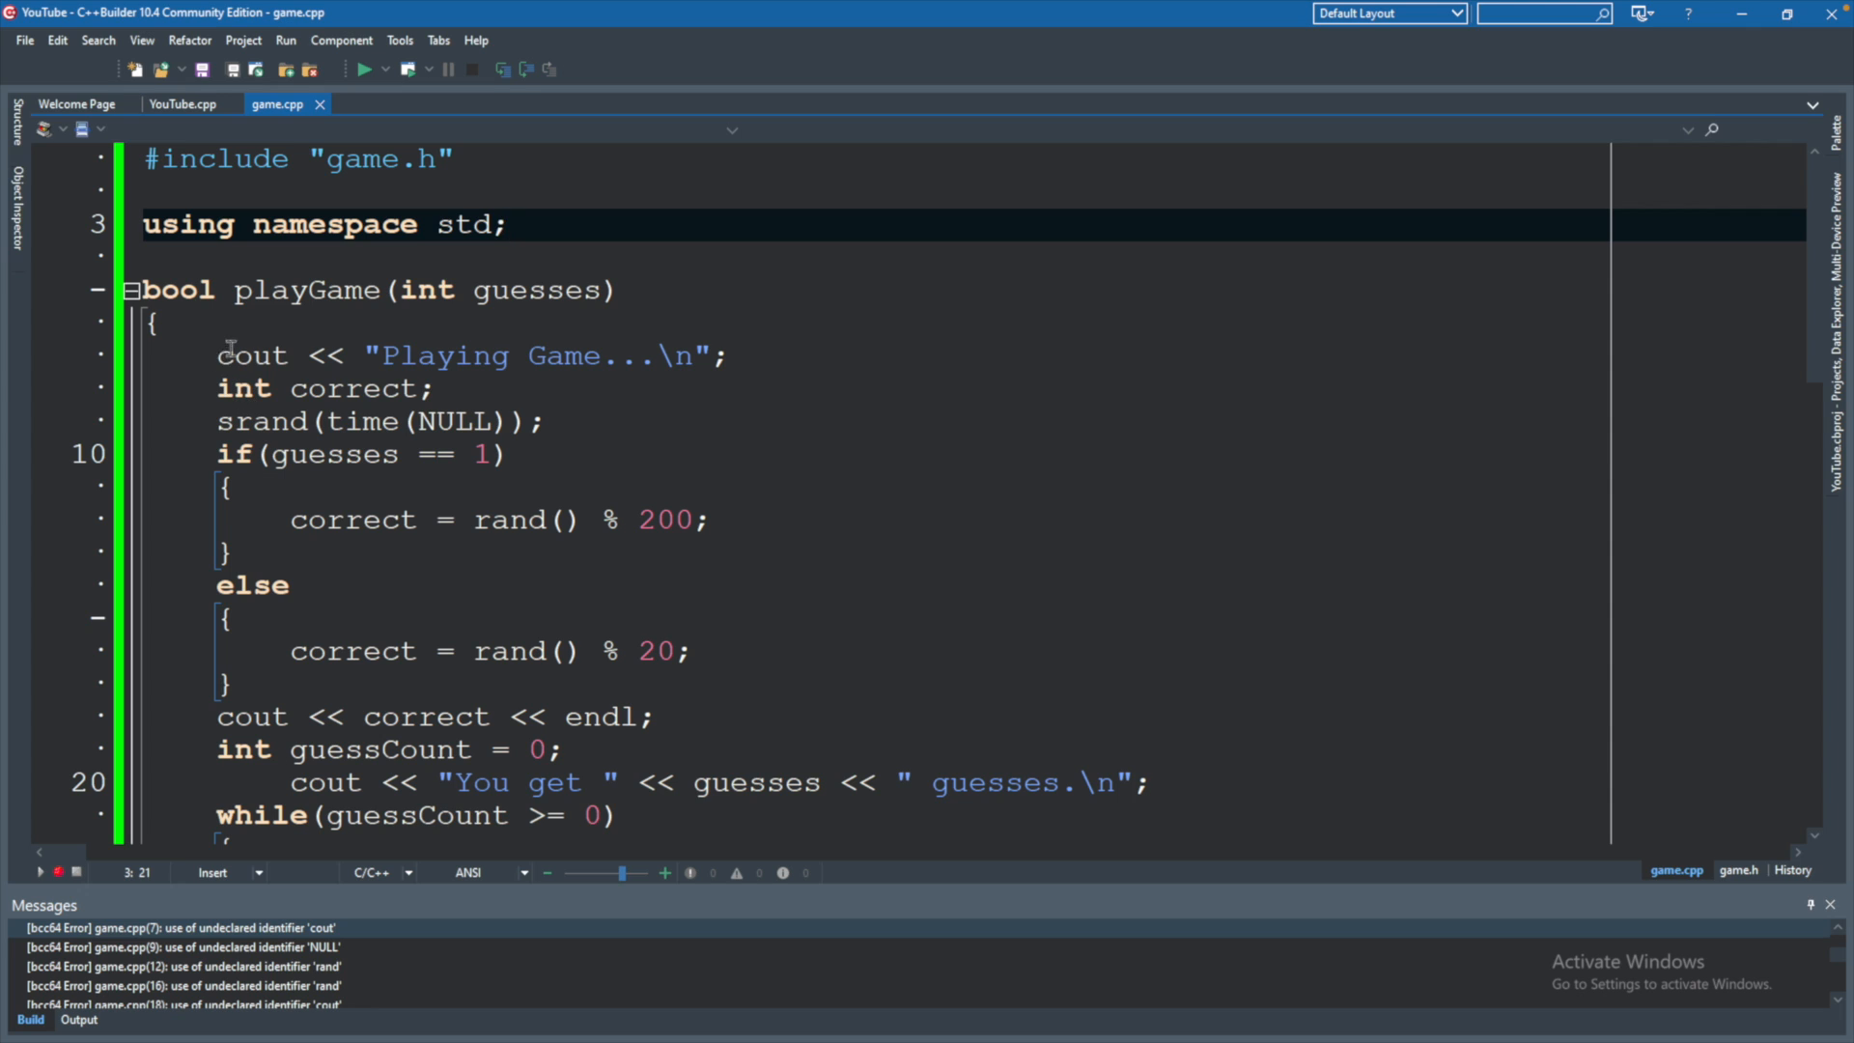
Give game.cpp its own iostream, string and cstdlib includes.
{"action": "key", "text": "Return"}
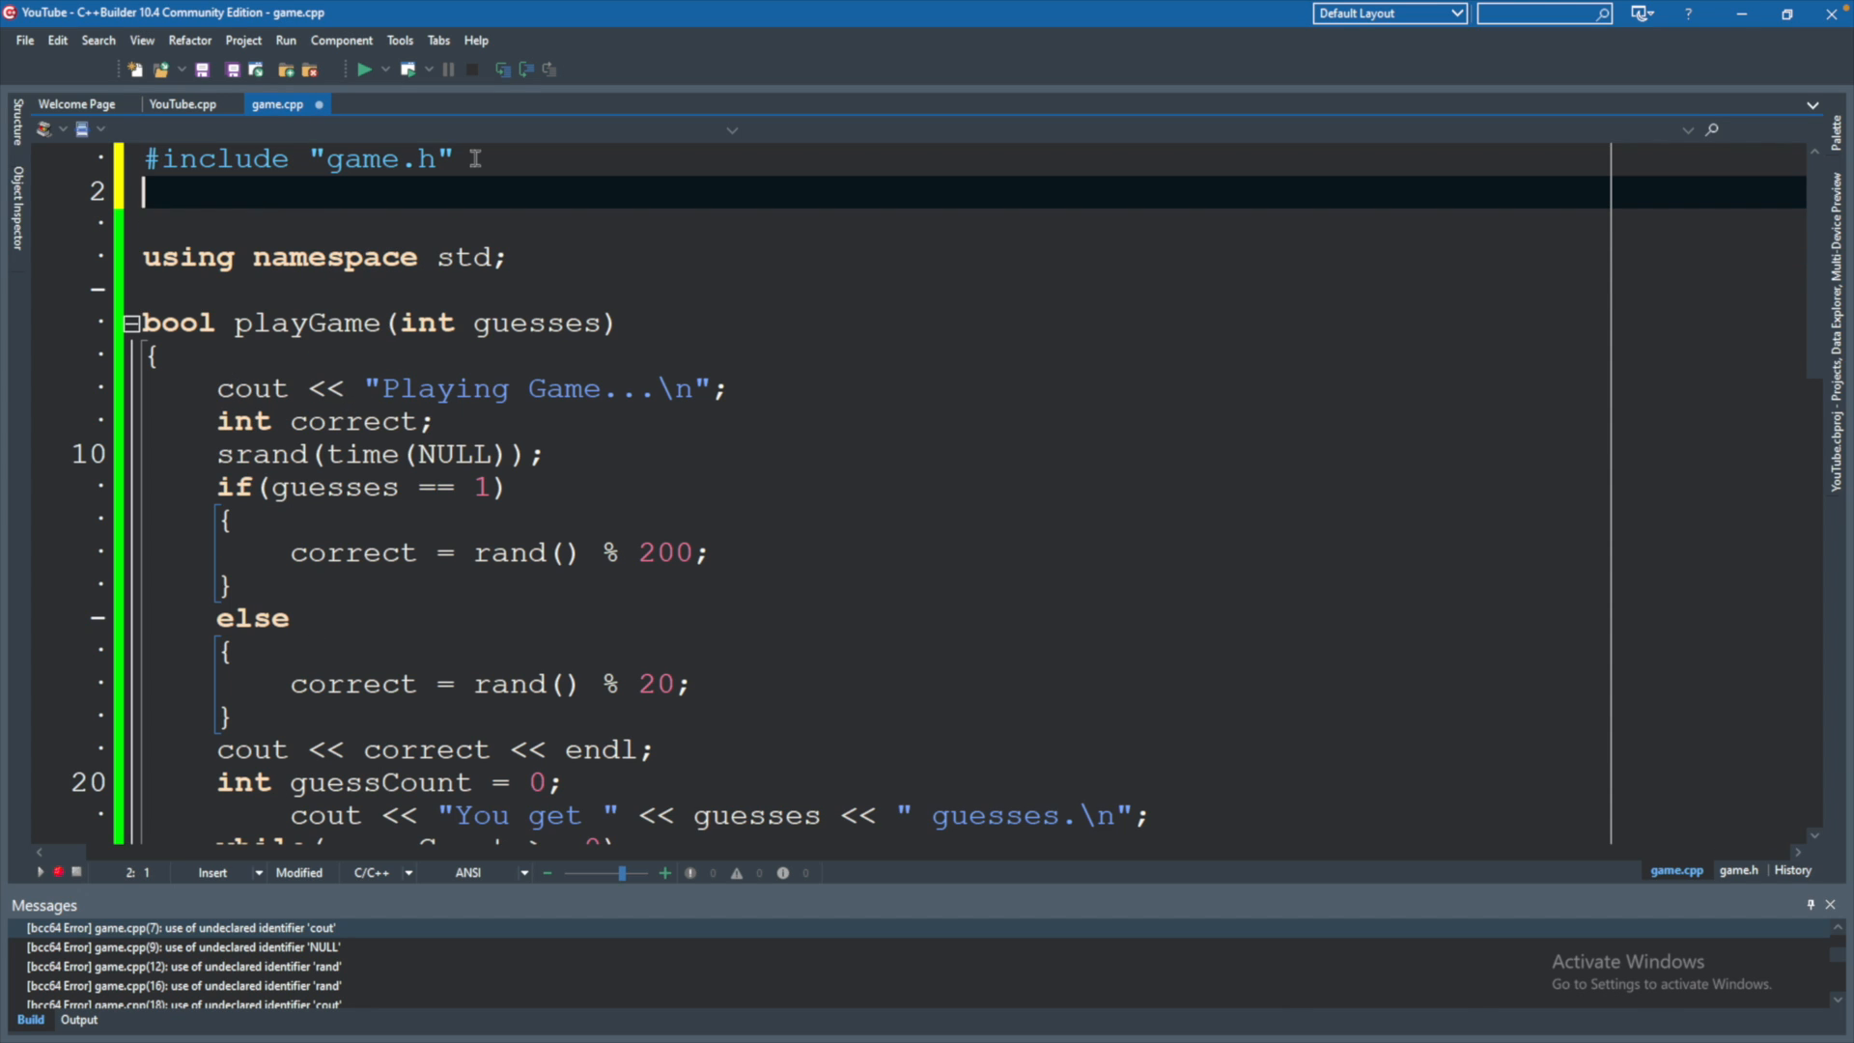
{"action": "type", "text": "#include <"}
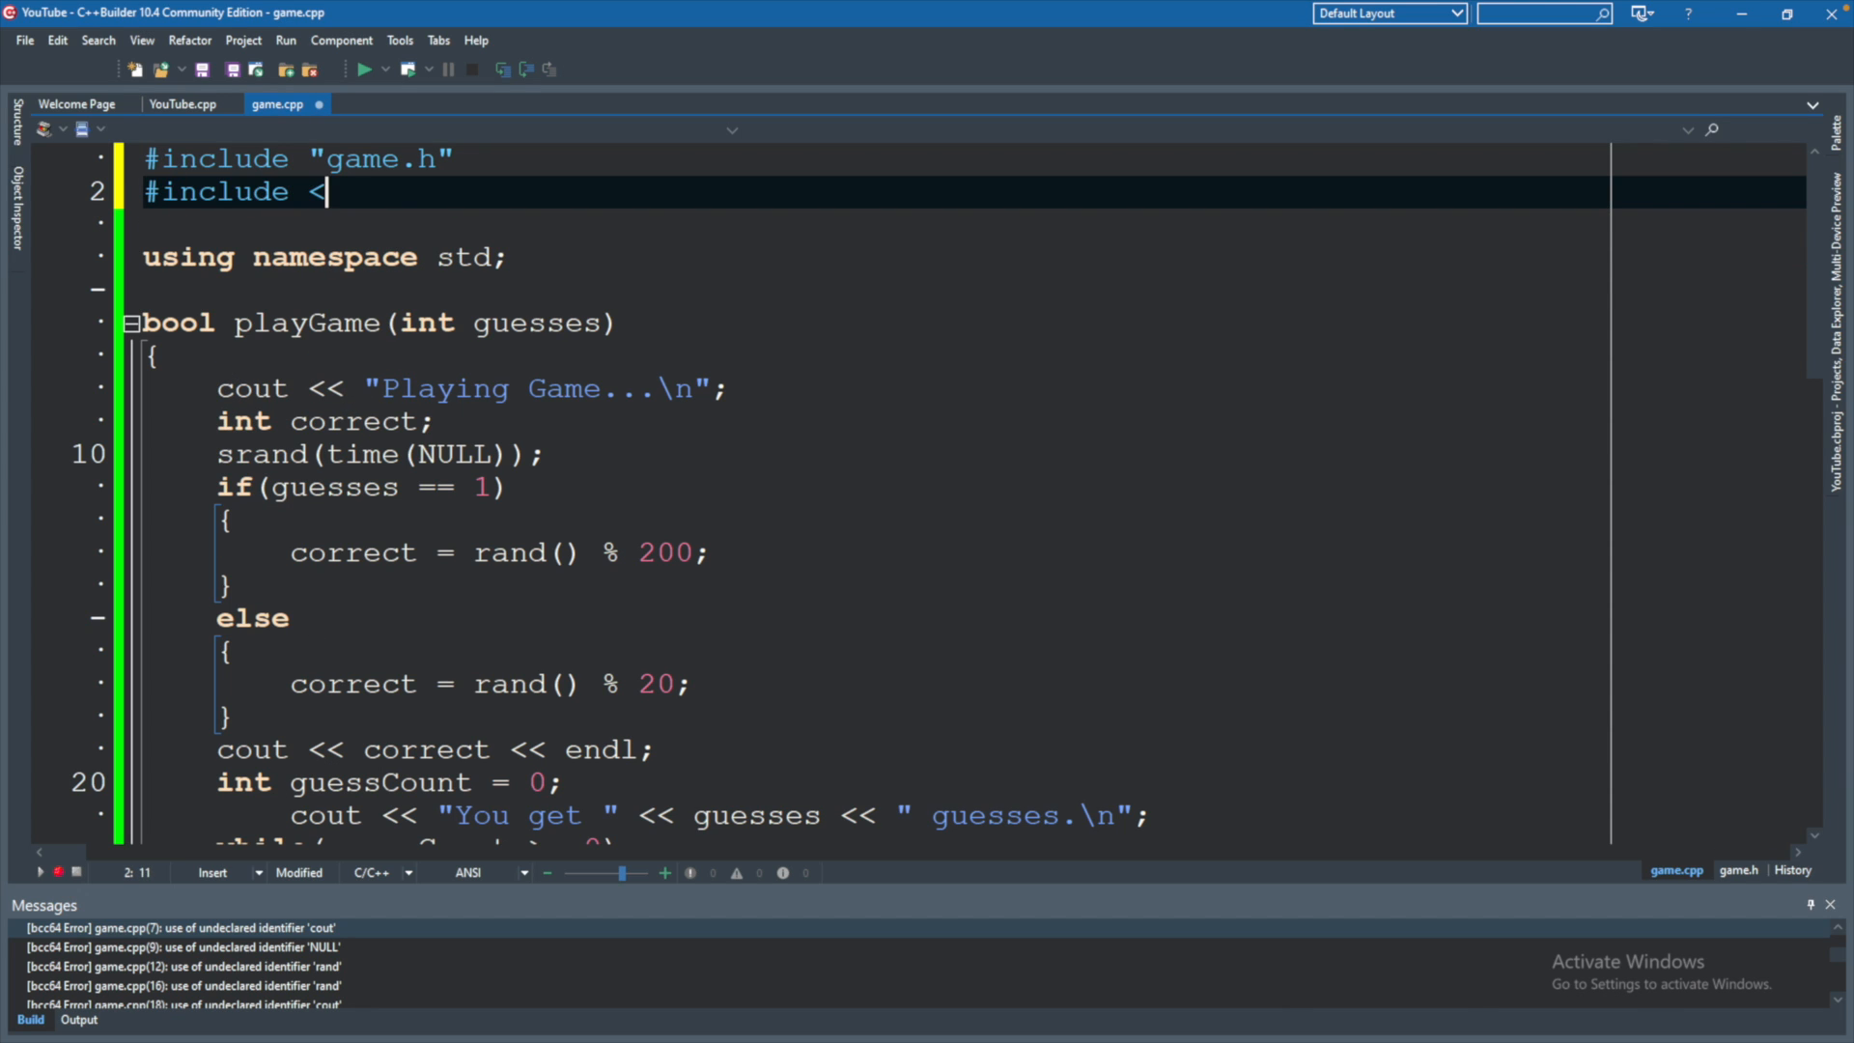
{"action": "type", "text": "iostream>"}
{"action": "type", "text": "#include"}
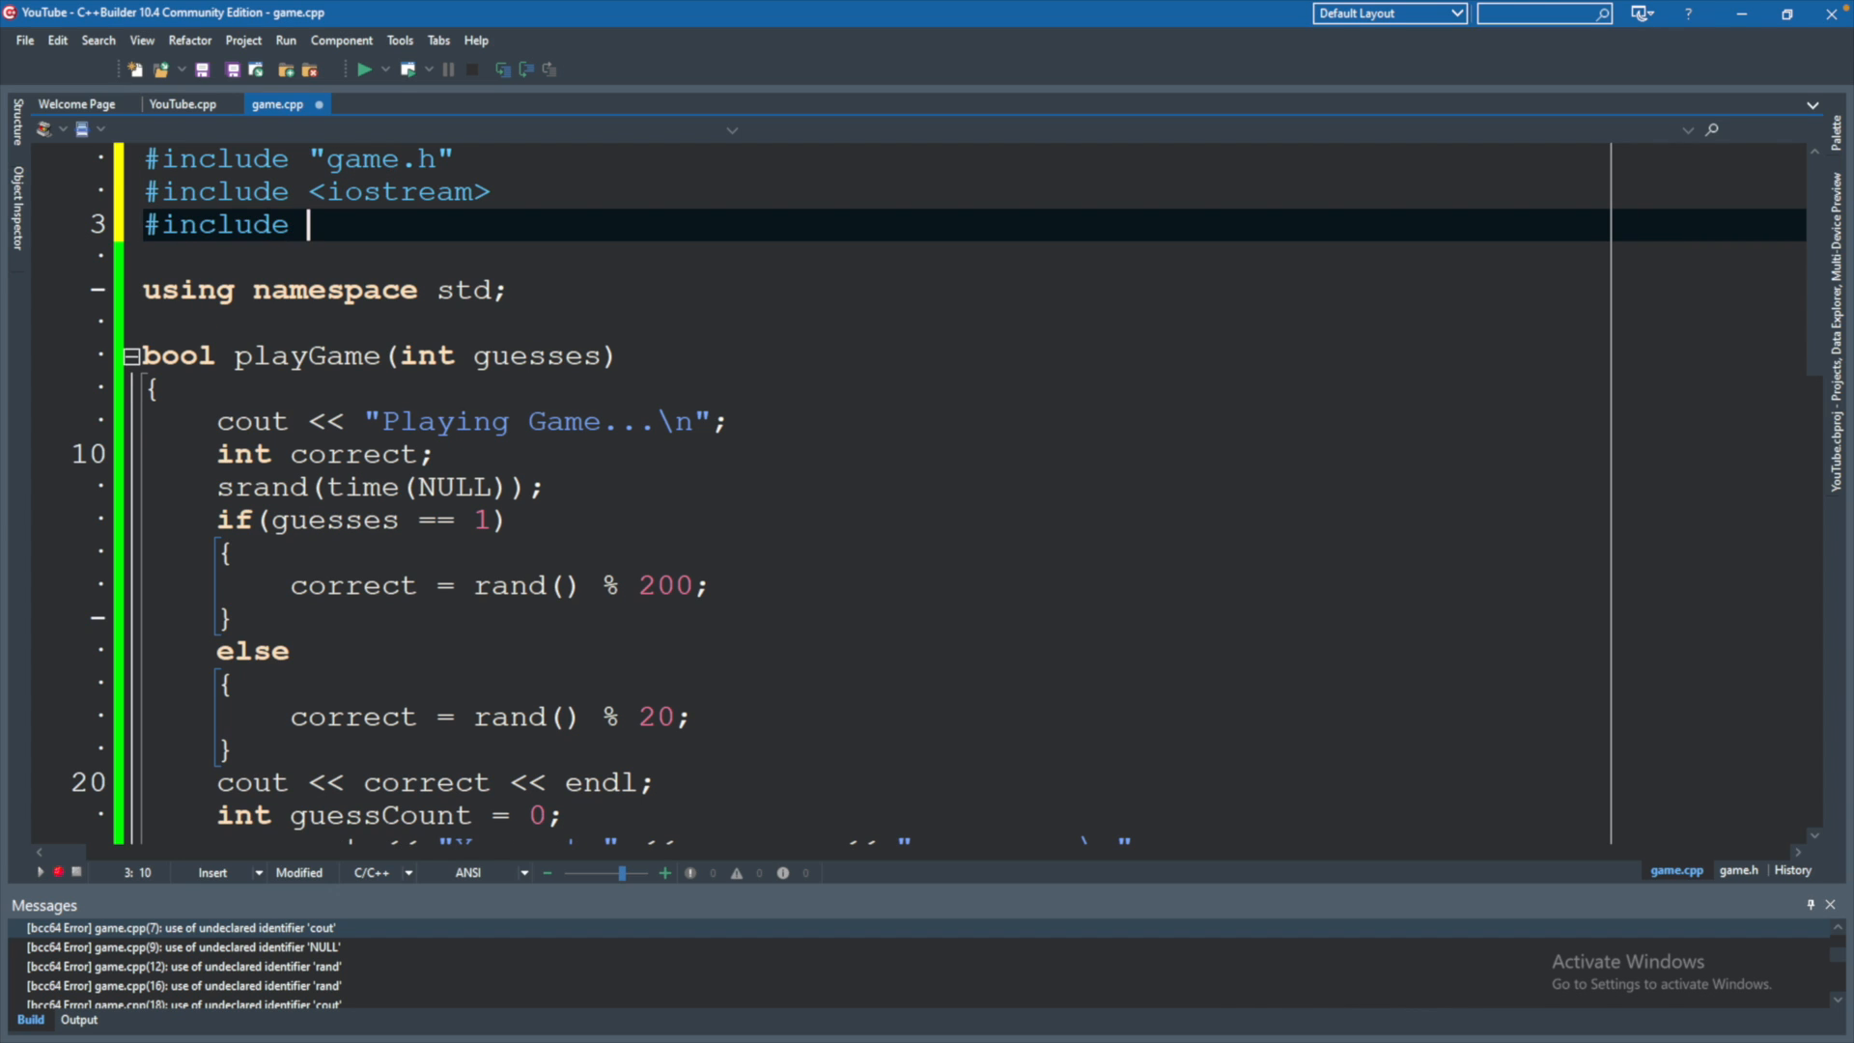
{"action": "type", "text": "<string>"}
{"action": "type", "text": "#include"}
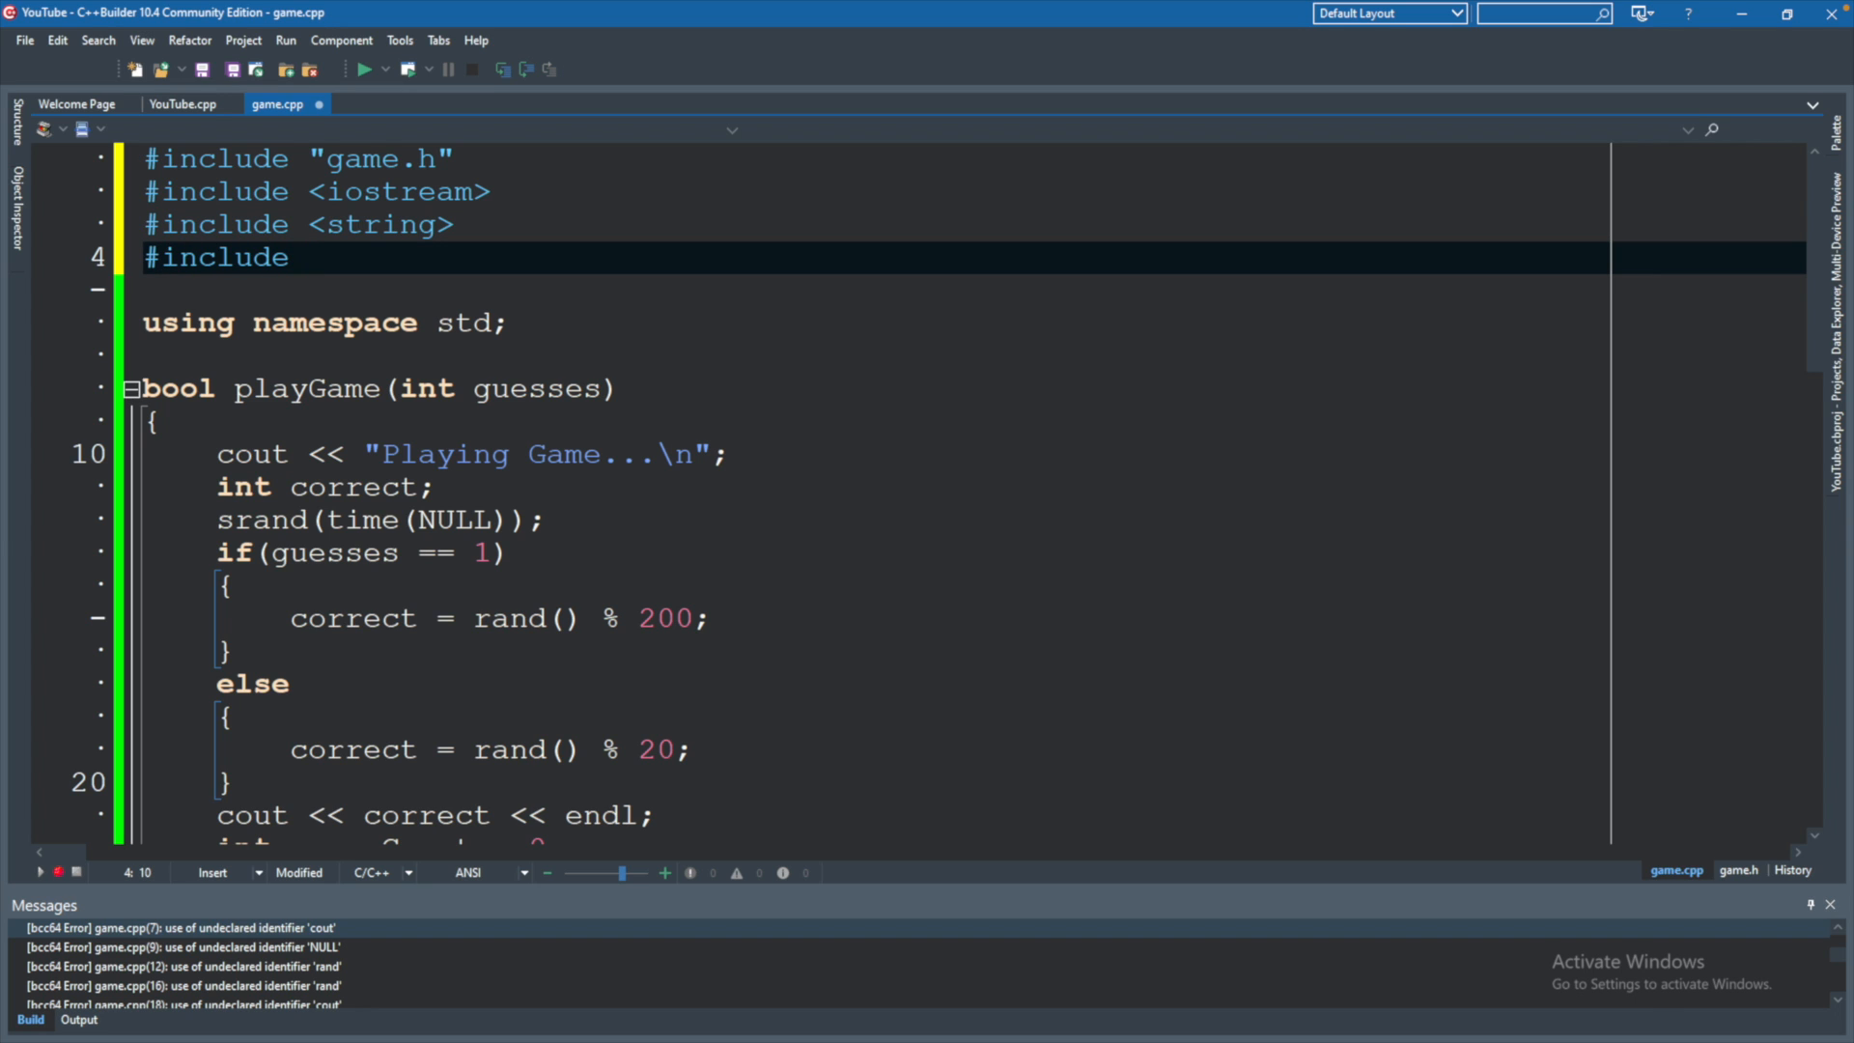
{"action": "type", "text": "<cstdlib>"}
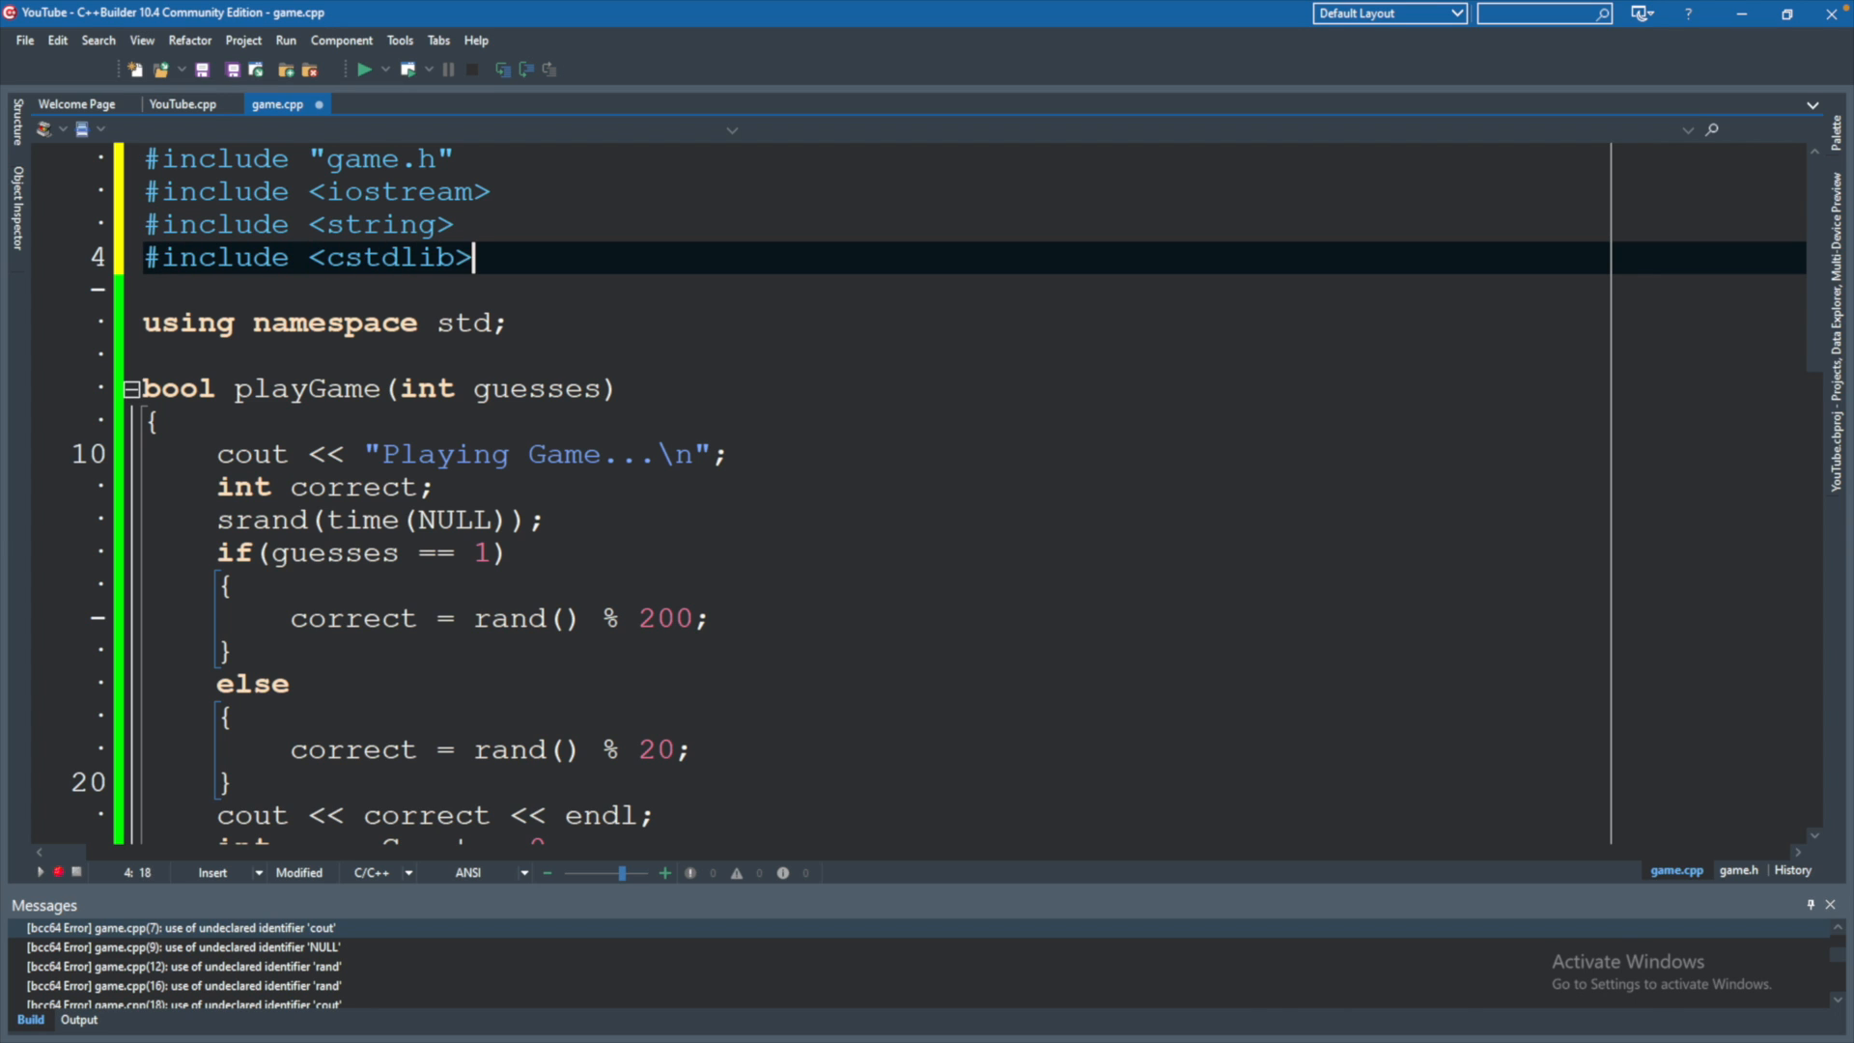
Drop the cstdlib include from YouTube.cpp and build and run the program.
{"action": "left_click", "coordinate": [182, 105]}
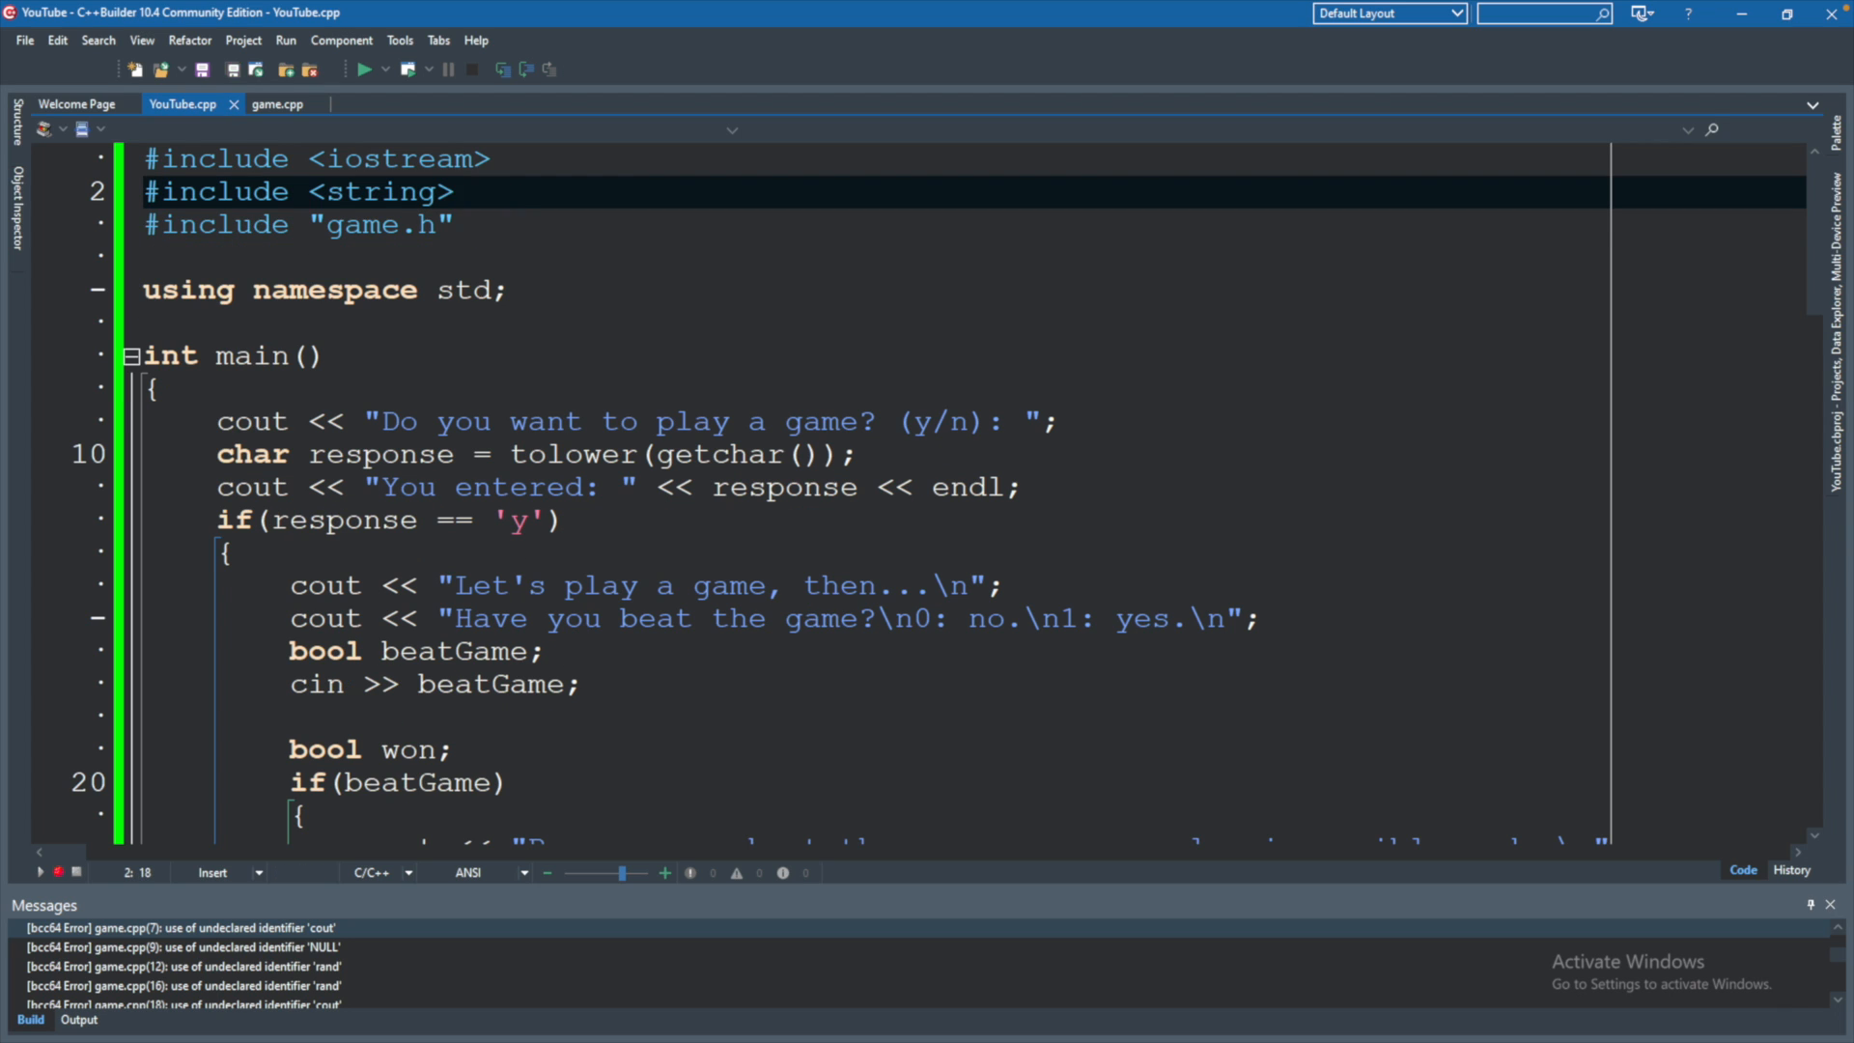
{"action": "left_click", "coordinate": [461, 191]}
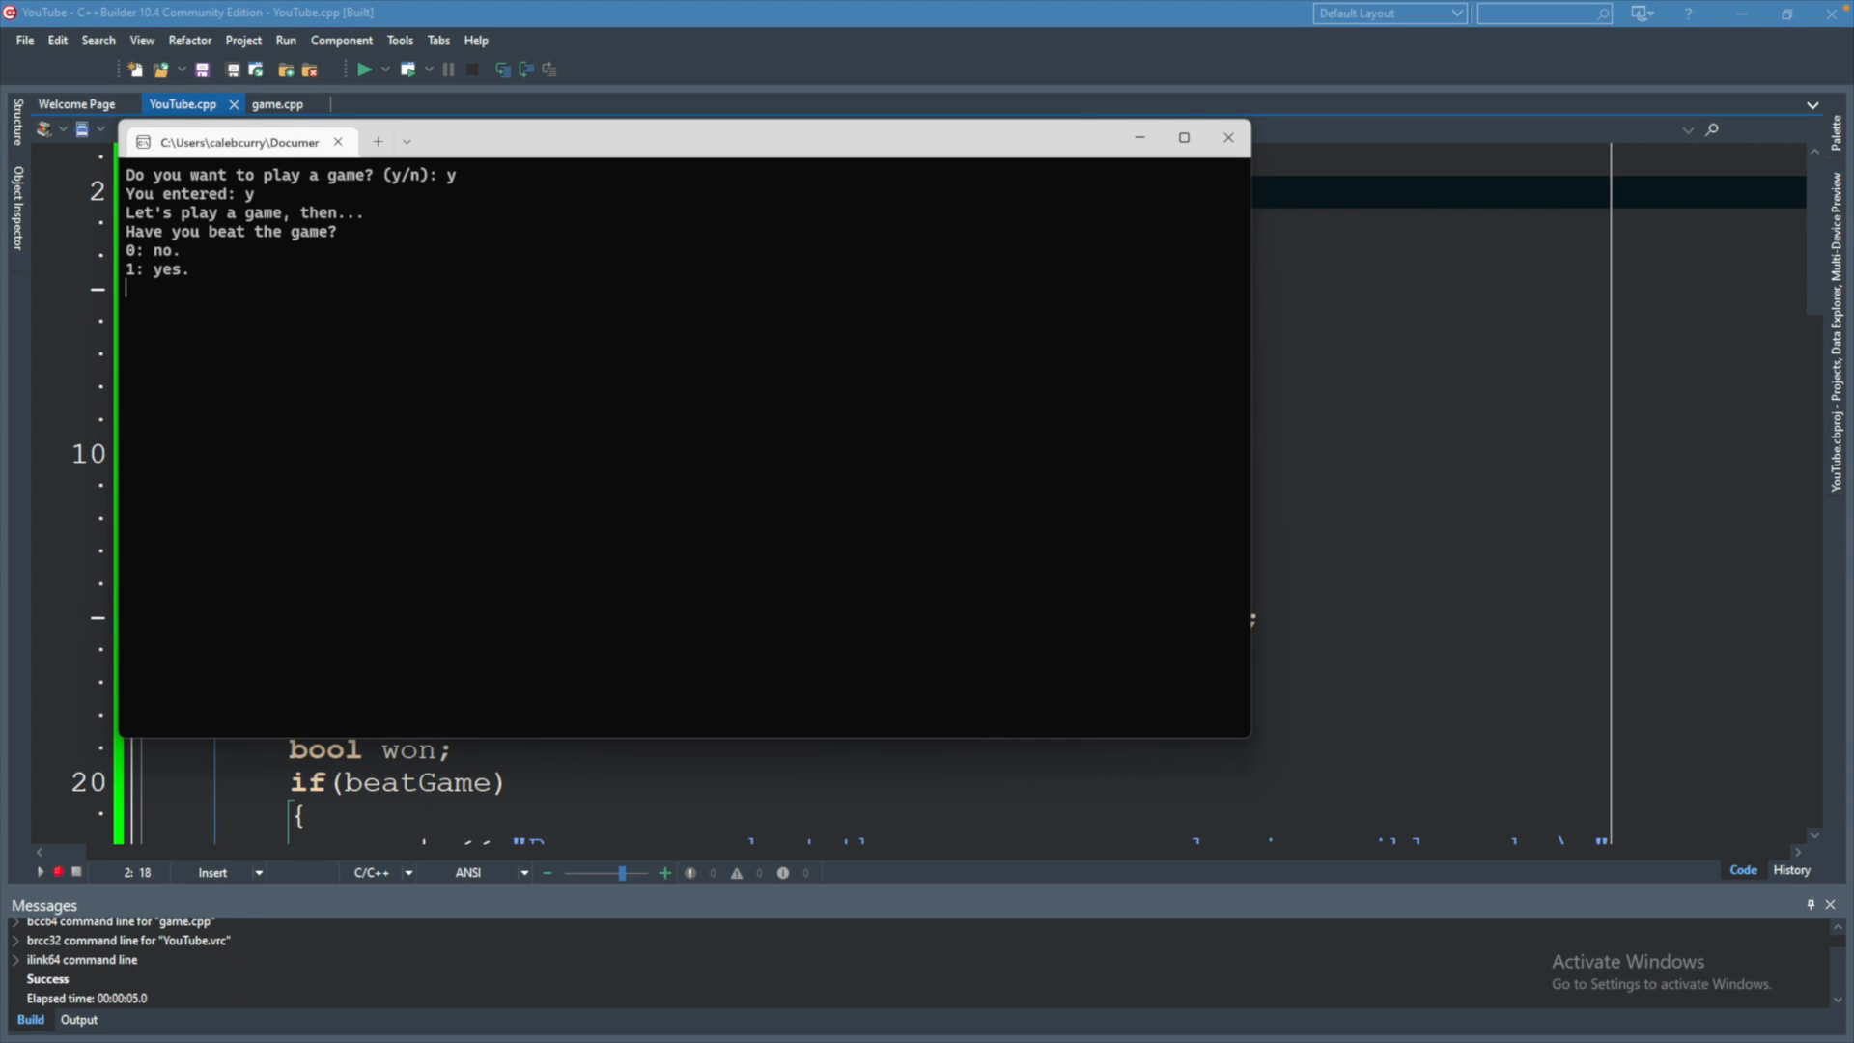
Answer the console prompts with 0 and 1, then view playGame in game.cpp again.
{"action": "type", "text": "0"}
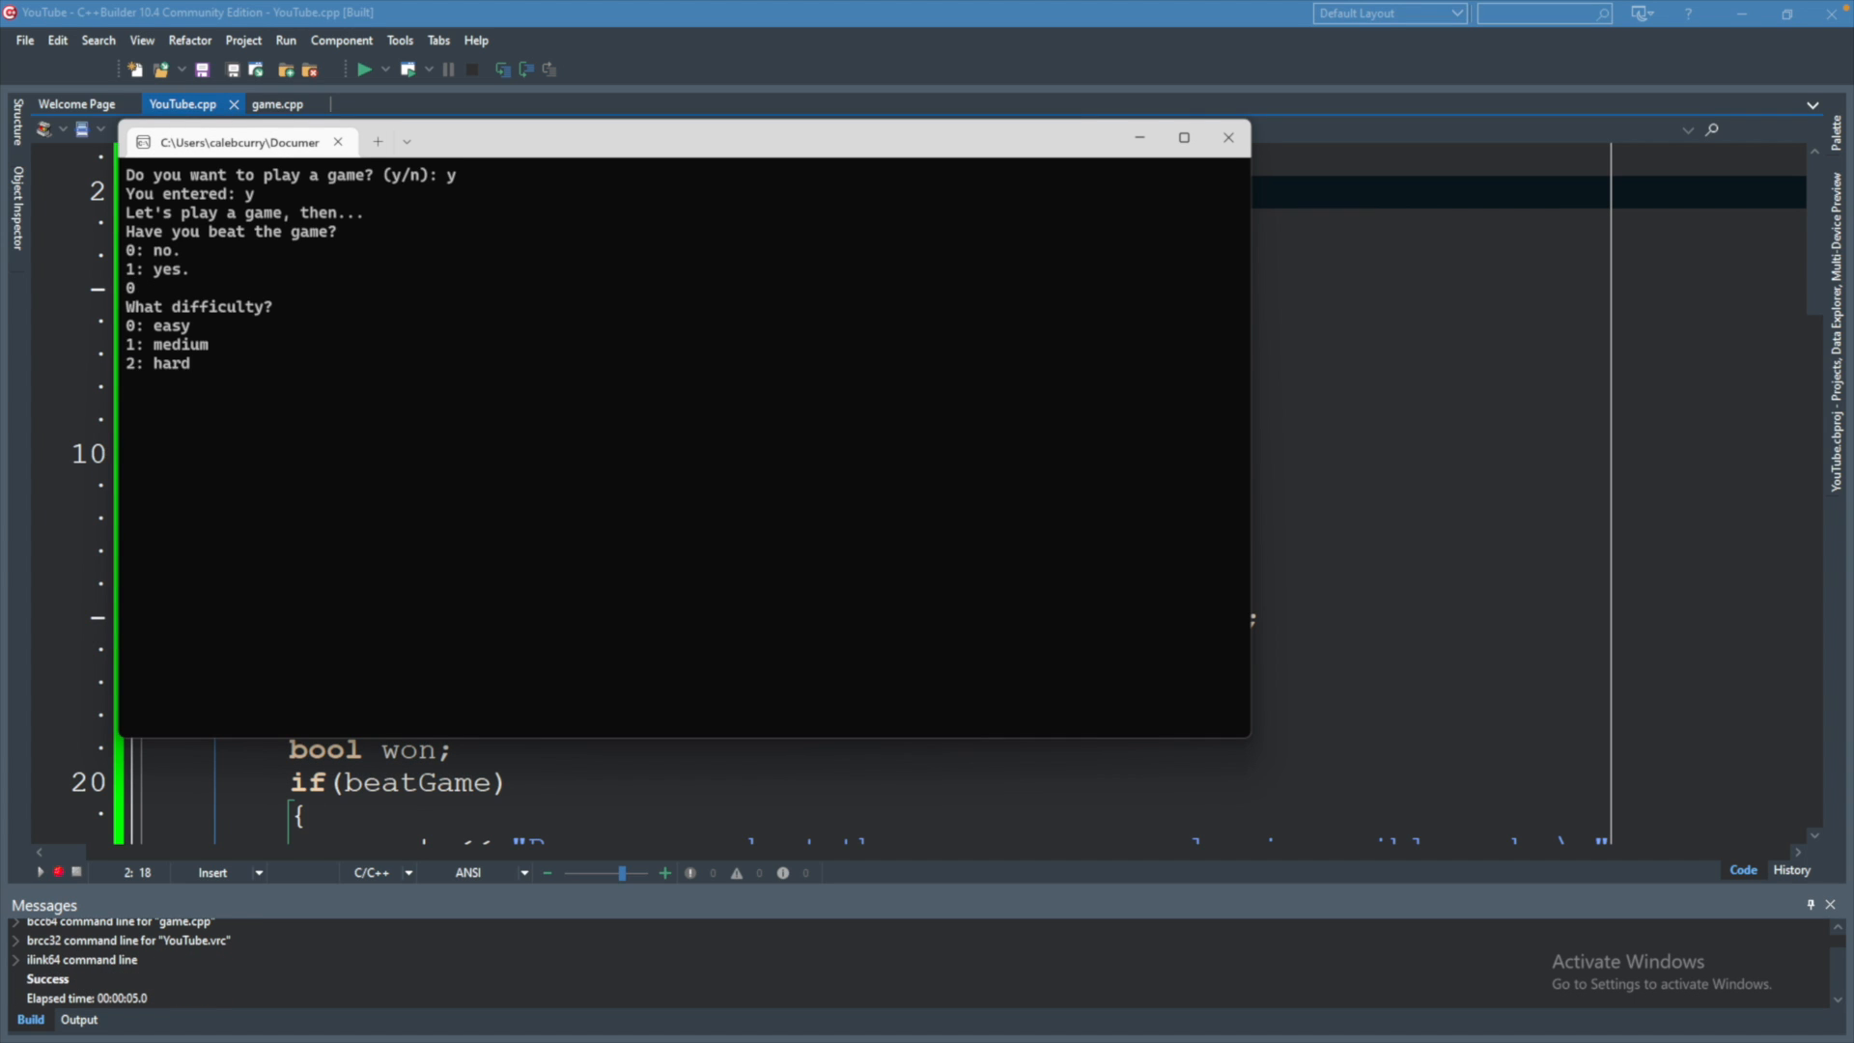
{"action": "type", "text": "1"}
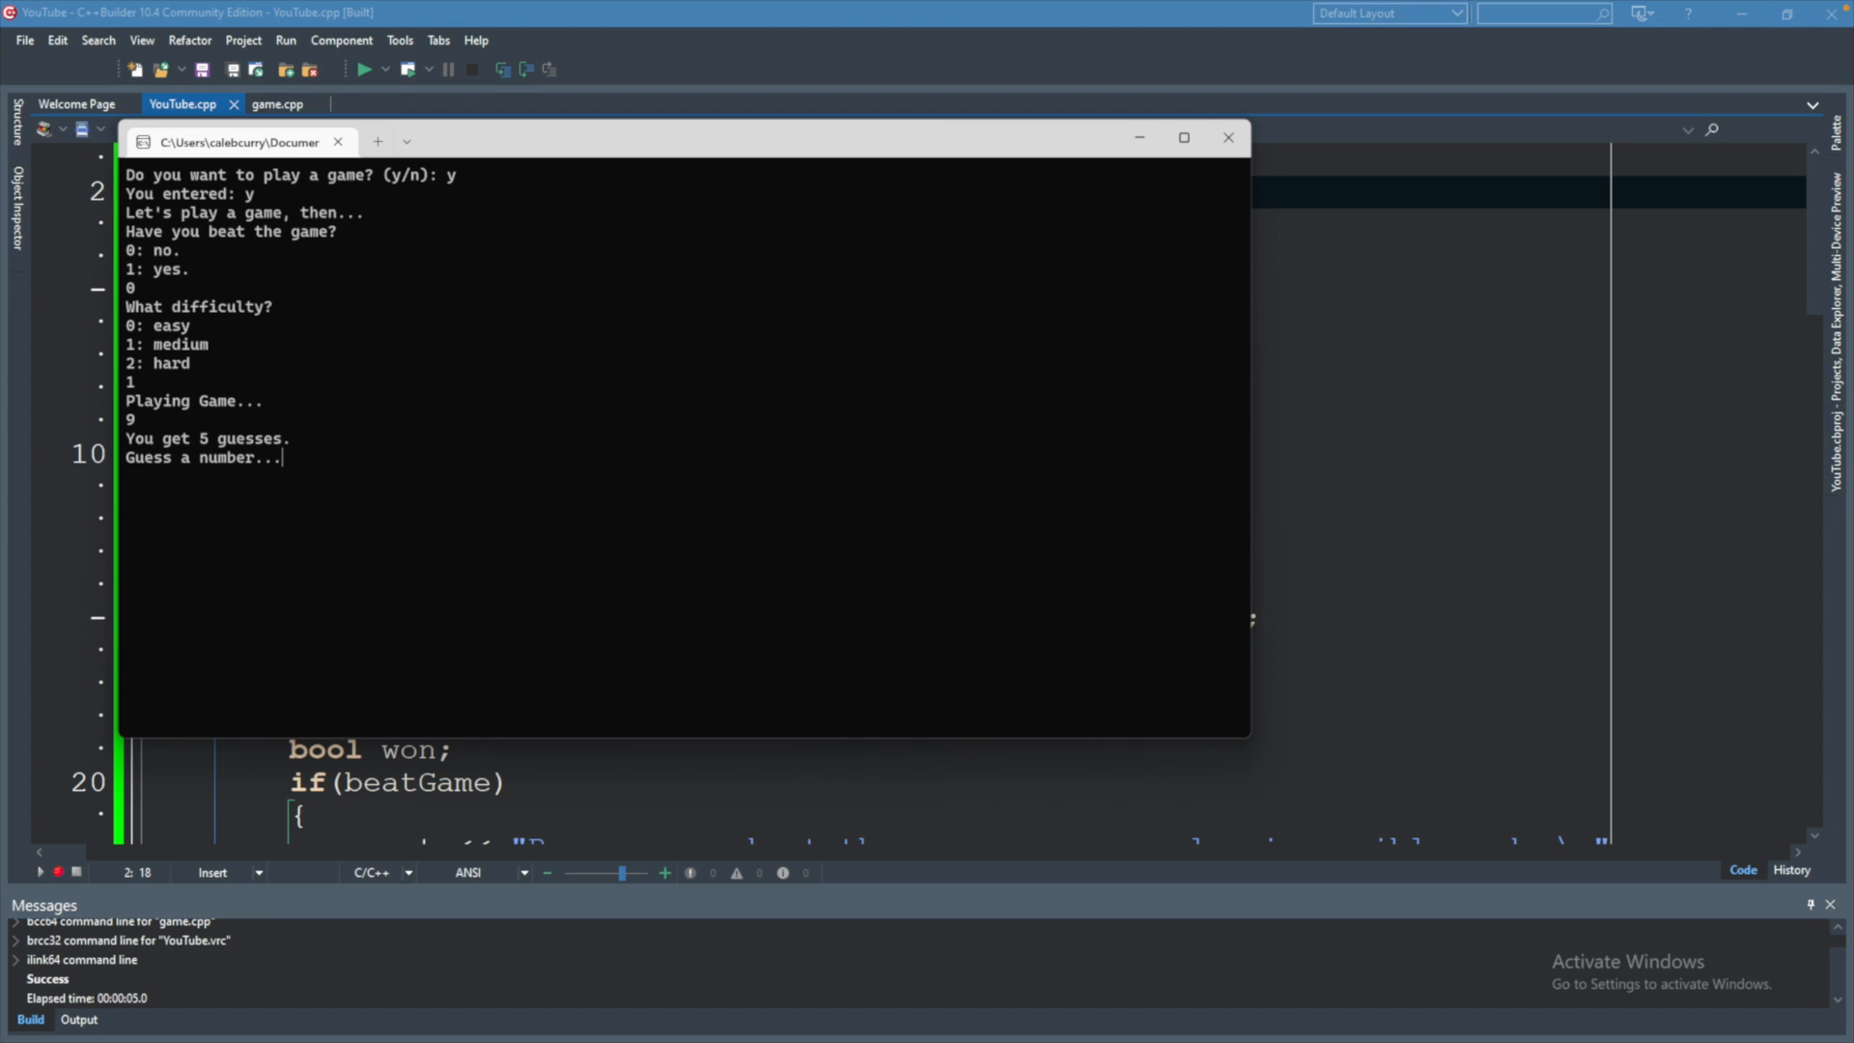
{"action": "mouse_move", "coordinate": [172, 404]}
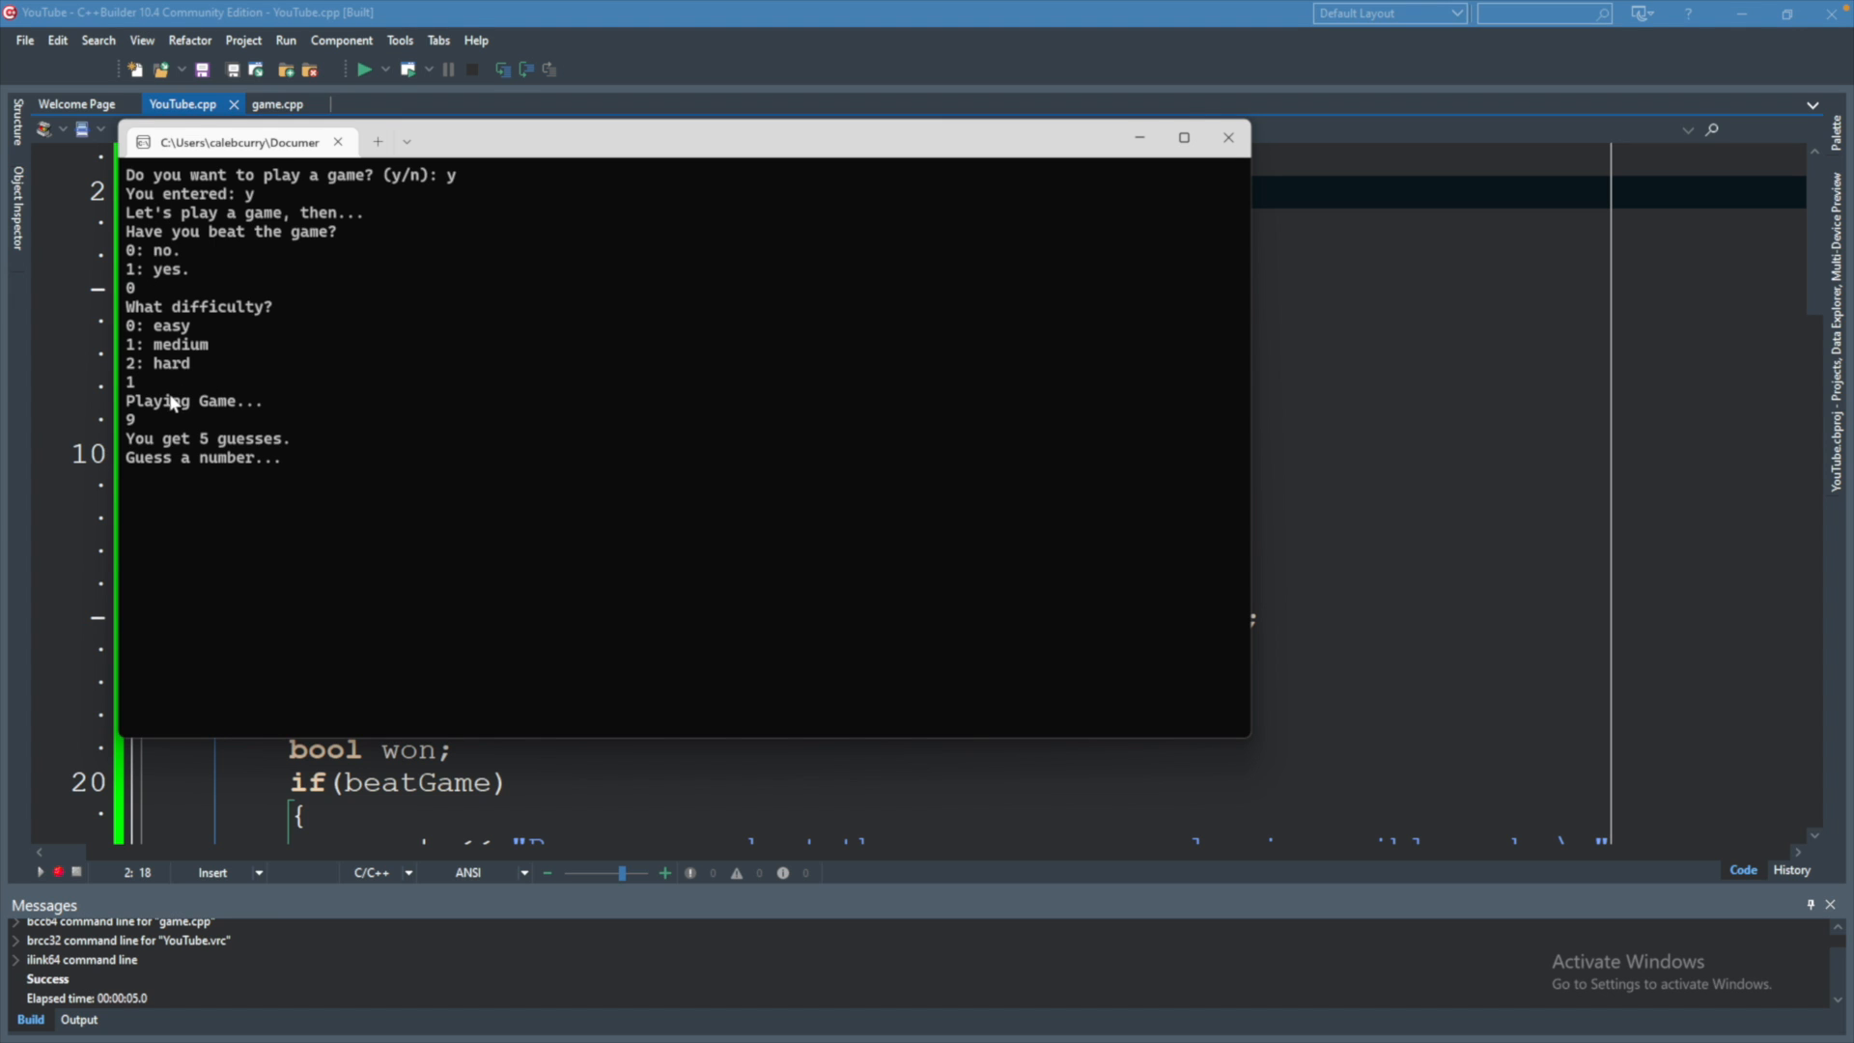
{"action": "mouse_move", "coordinate": [181, 377]}
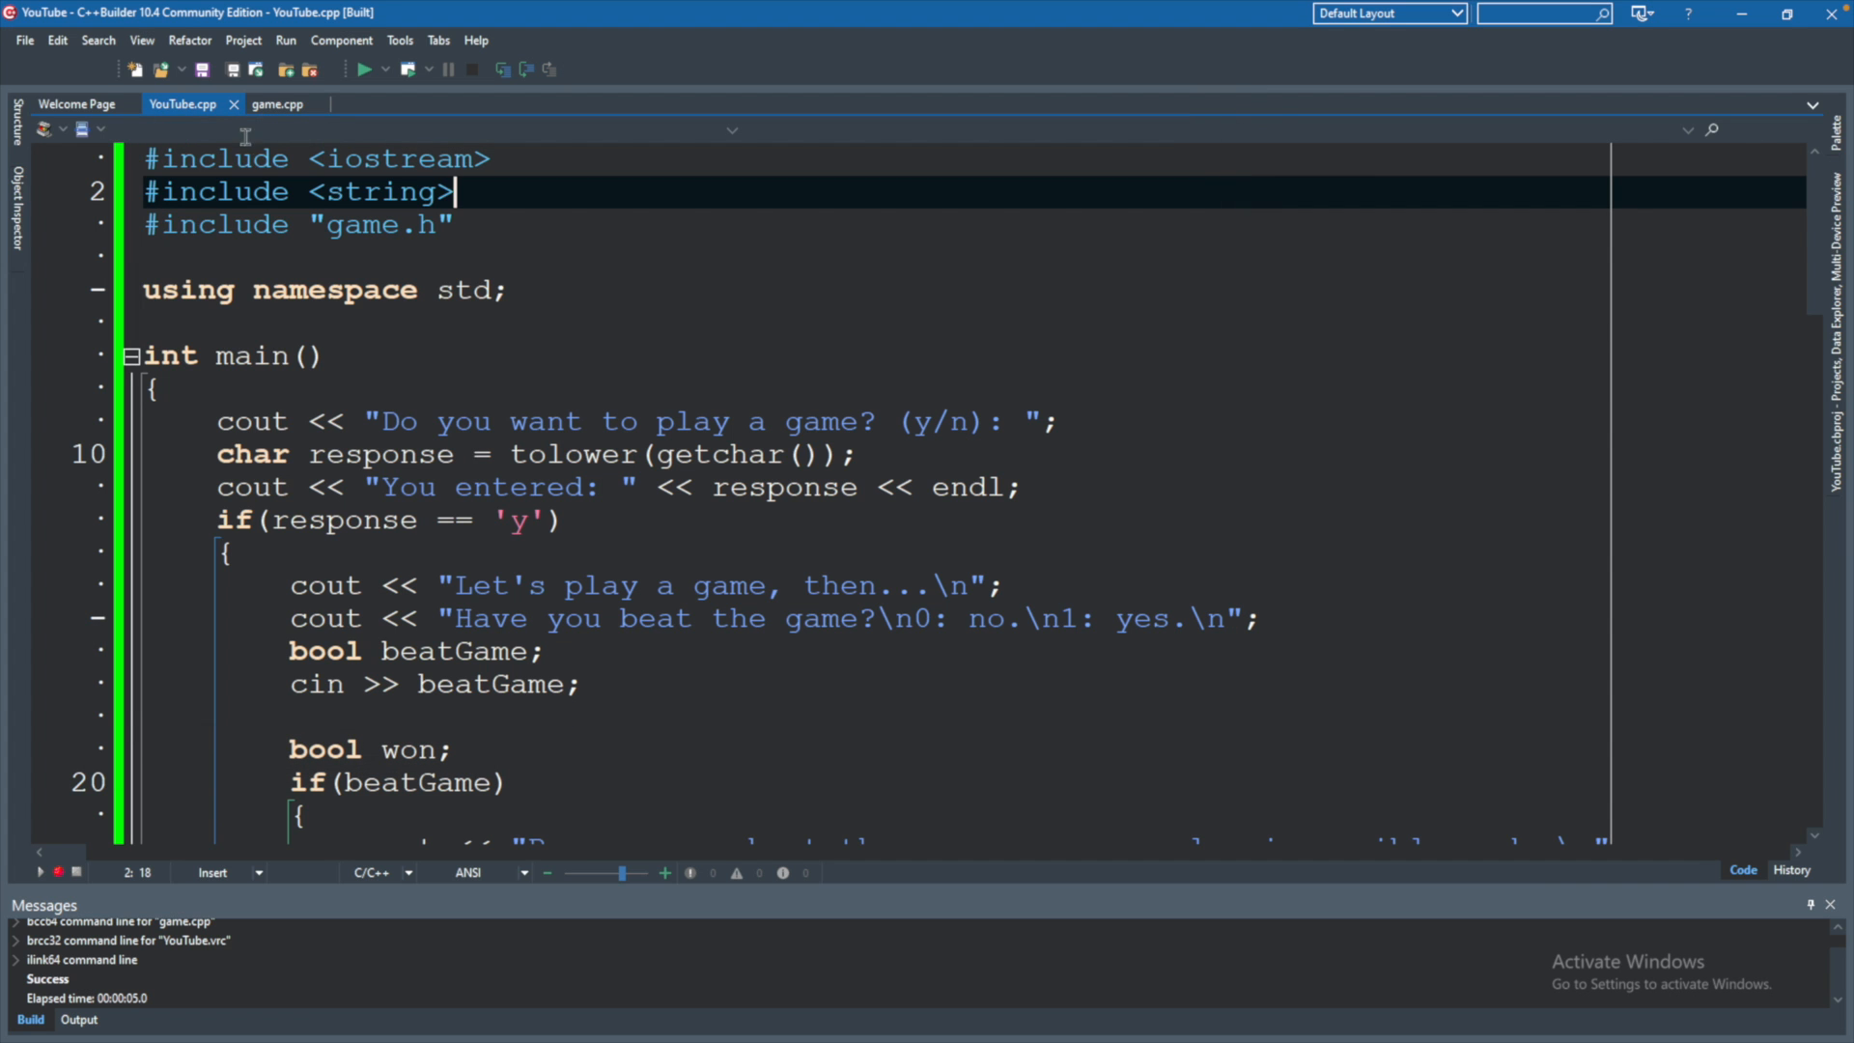
{"action": "left_click", "coordinate": [276, 104]}
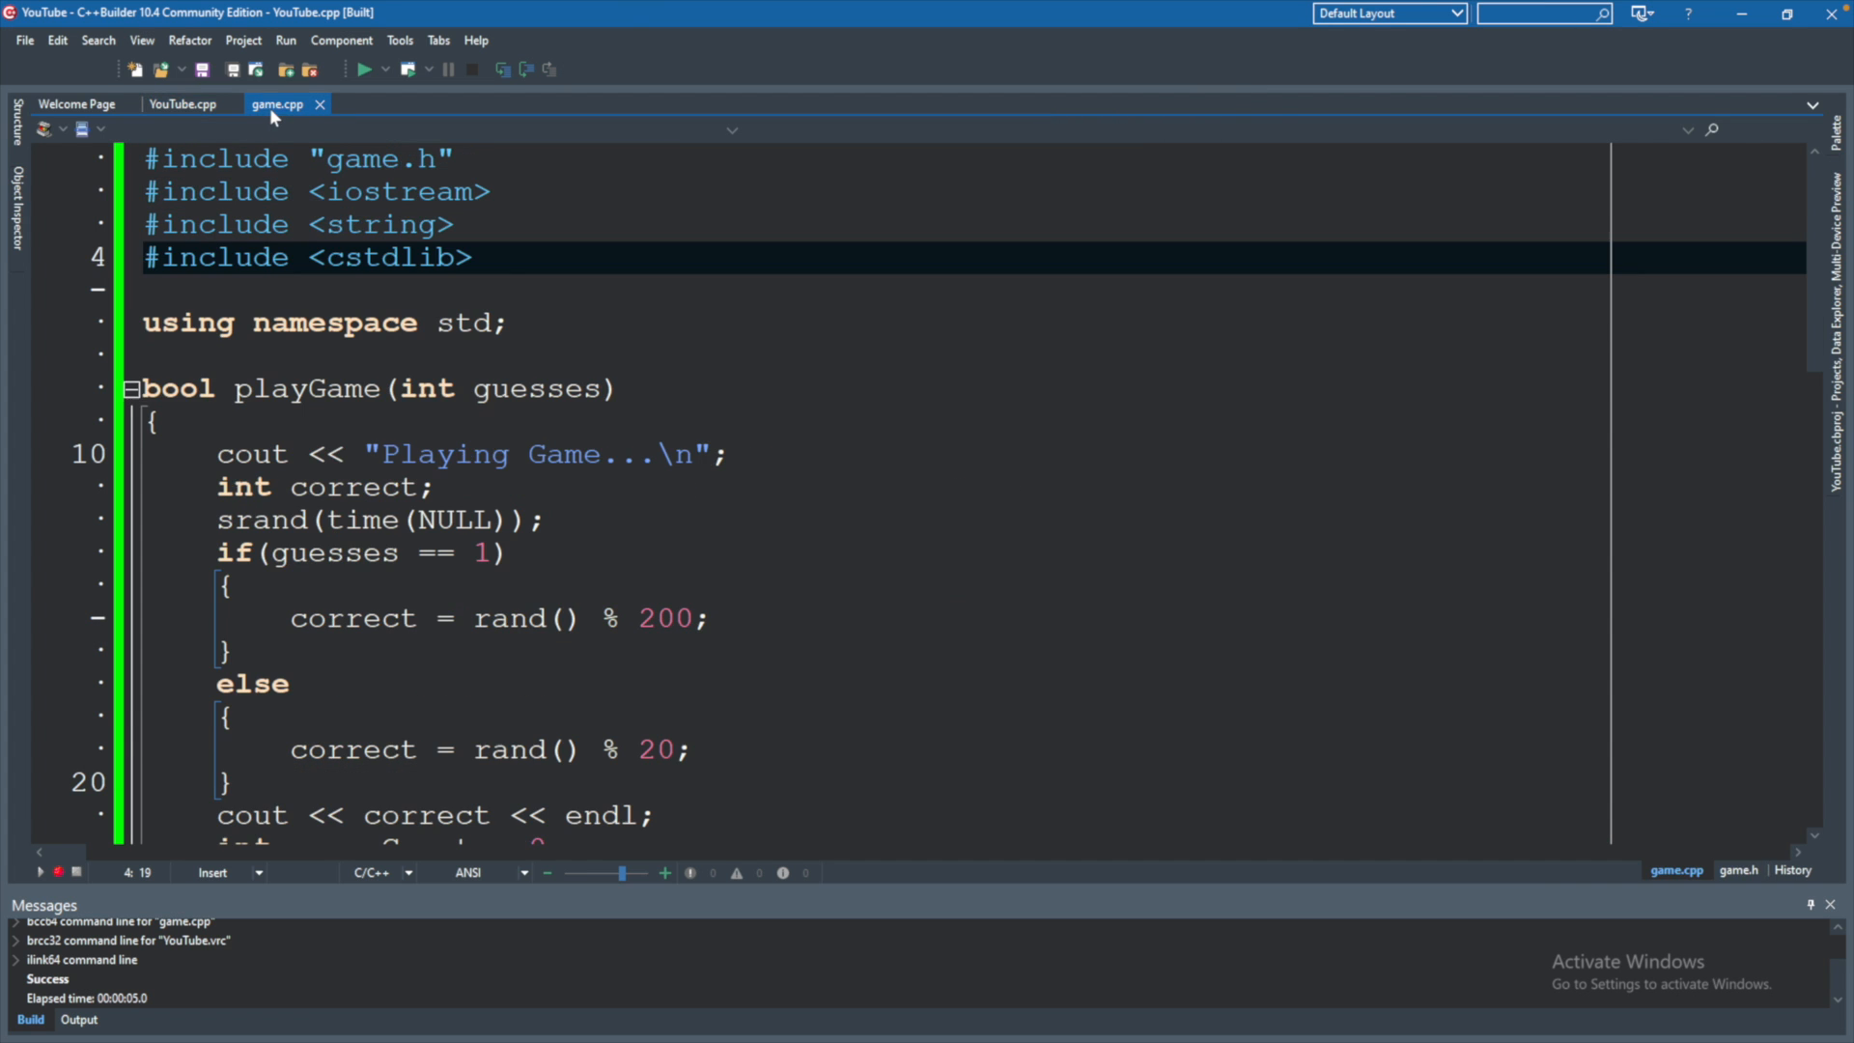
{"action": "scroll", "scroll_direction": "down", "scroll_amount": 3}
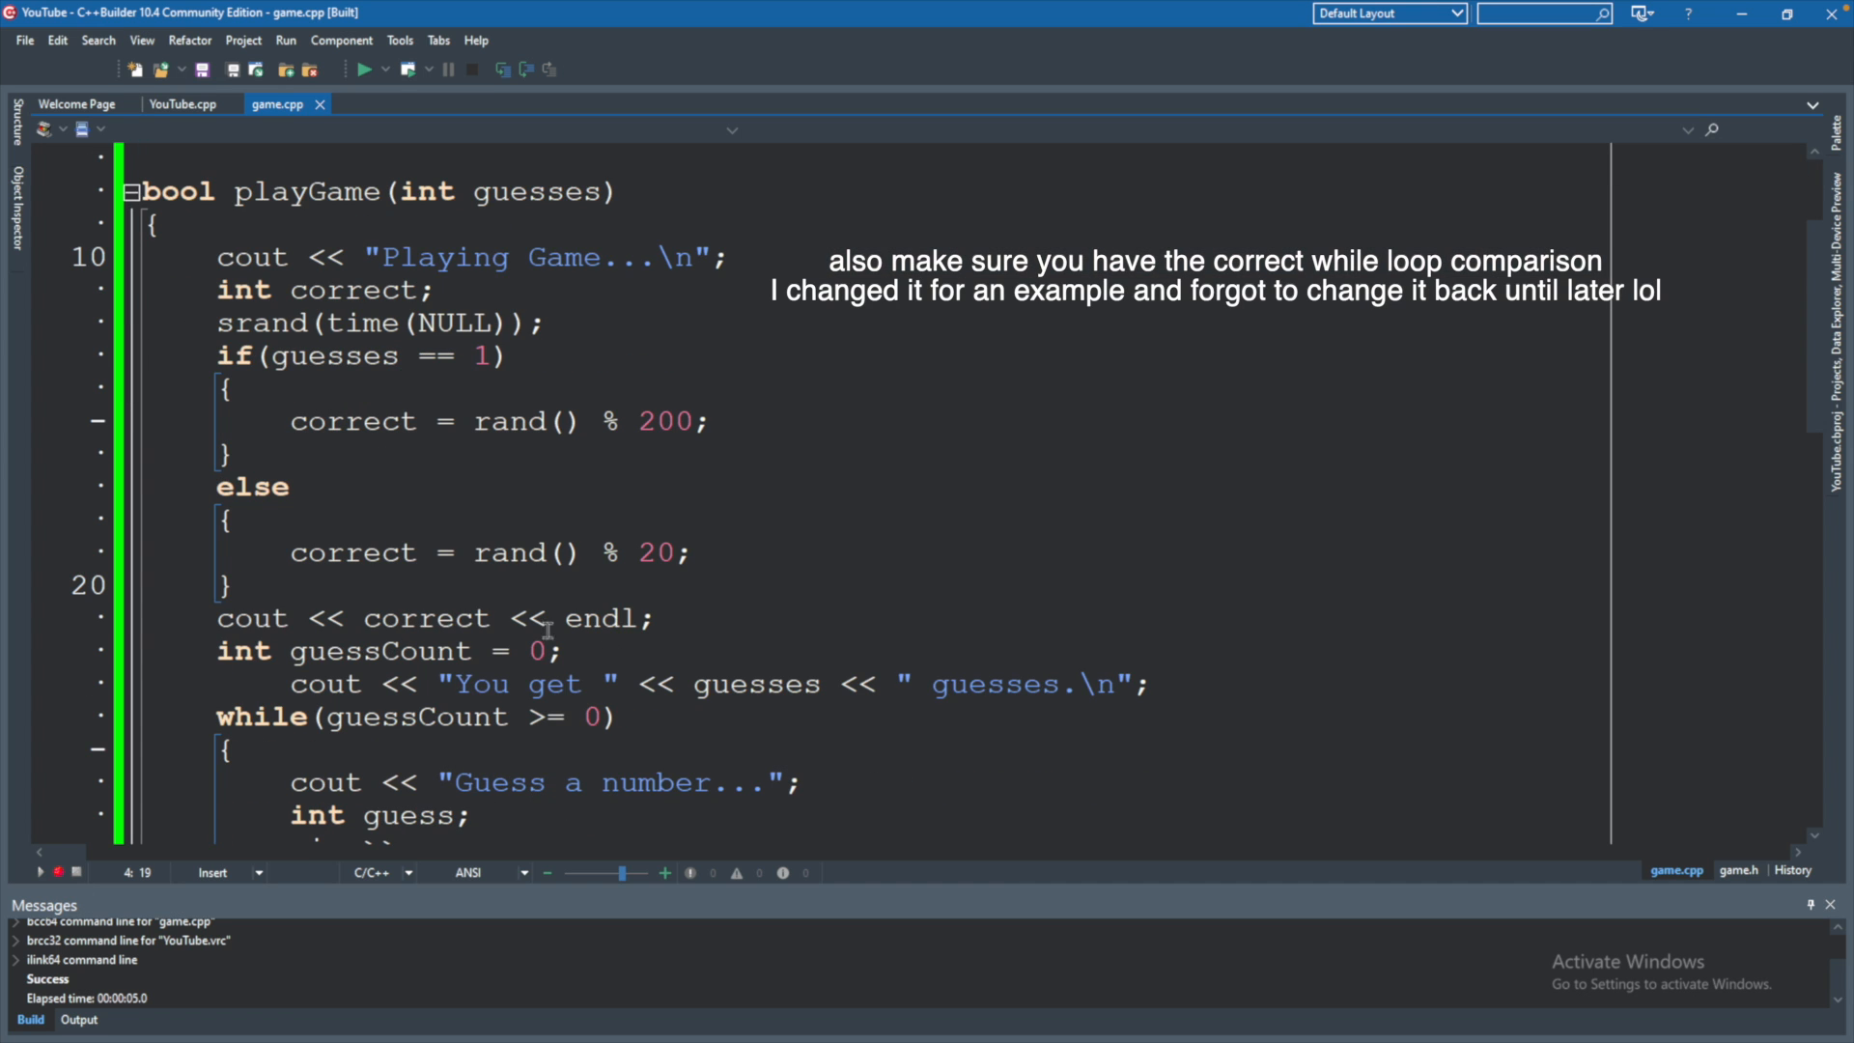